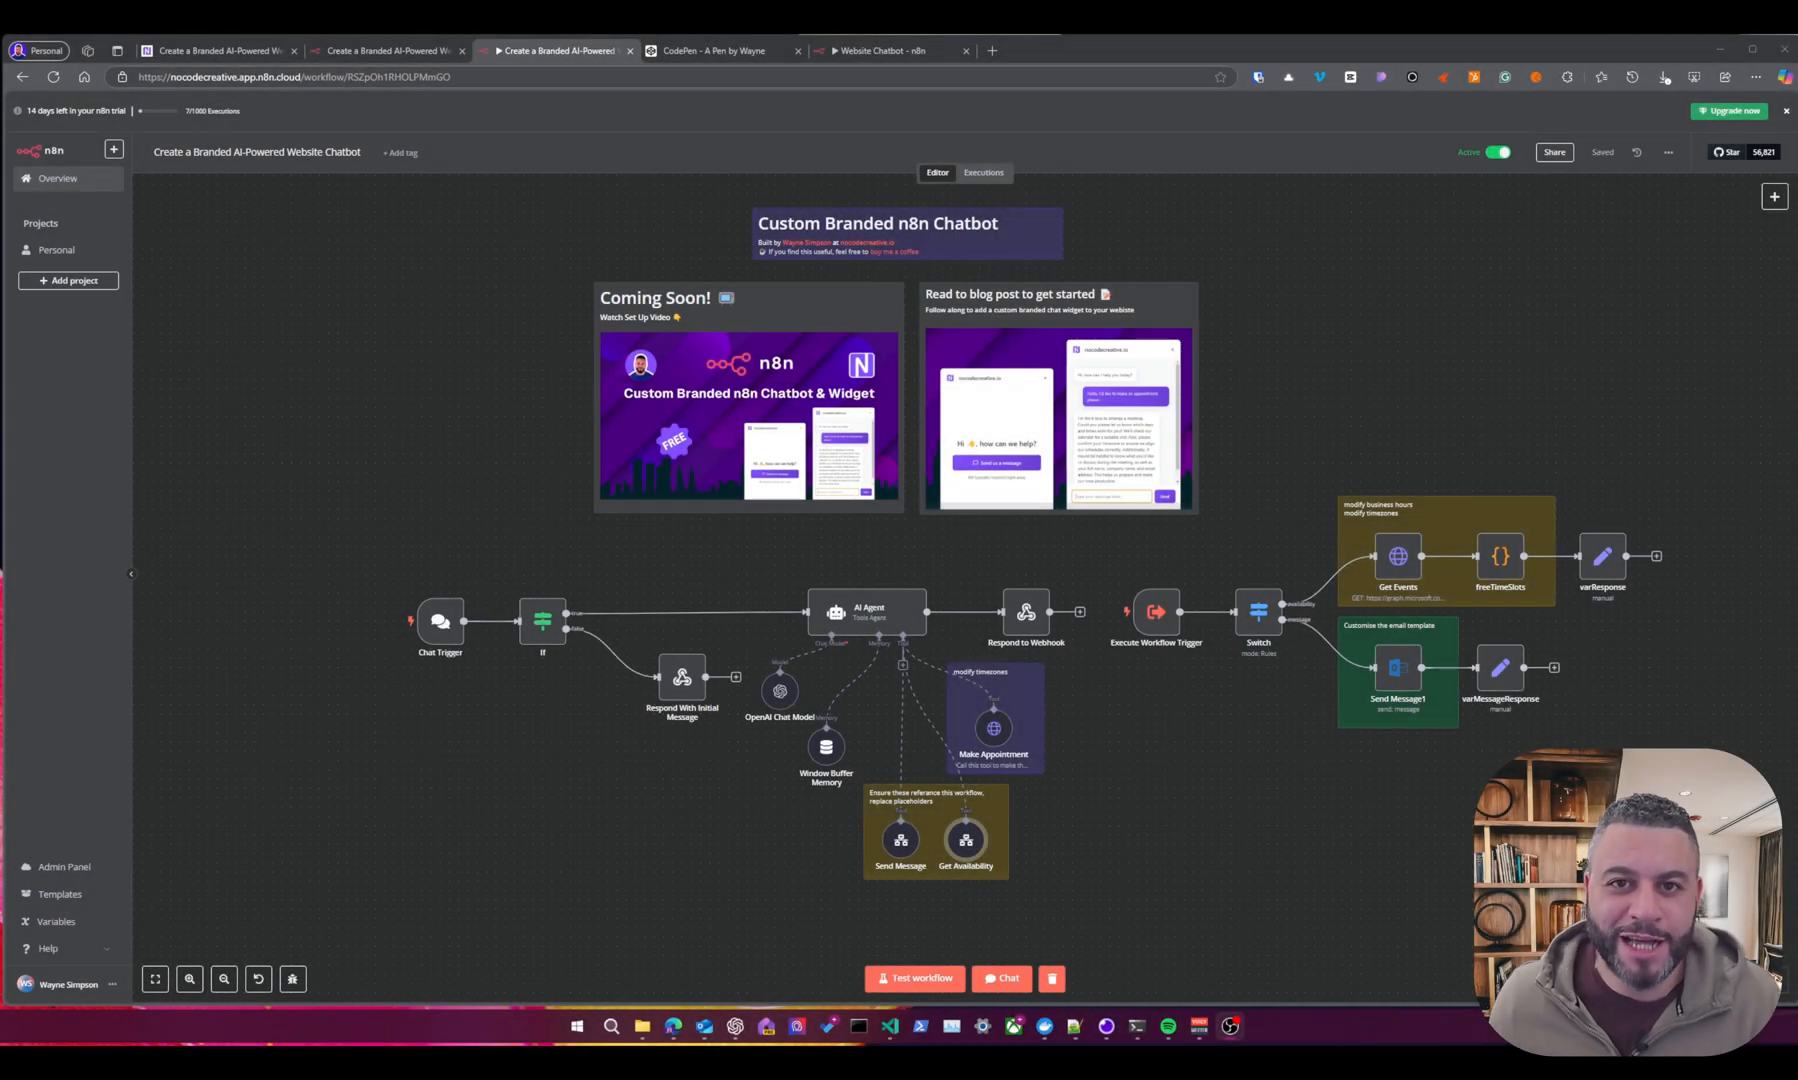
mouse_move(1482, 628)
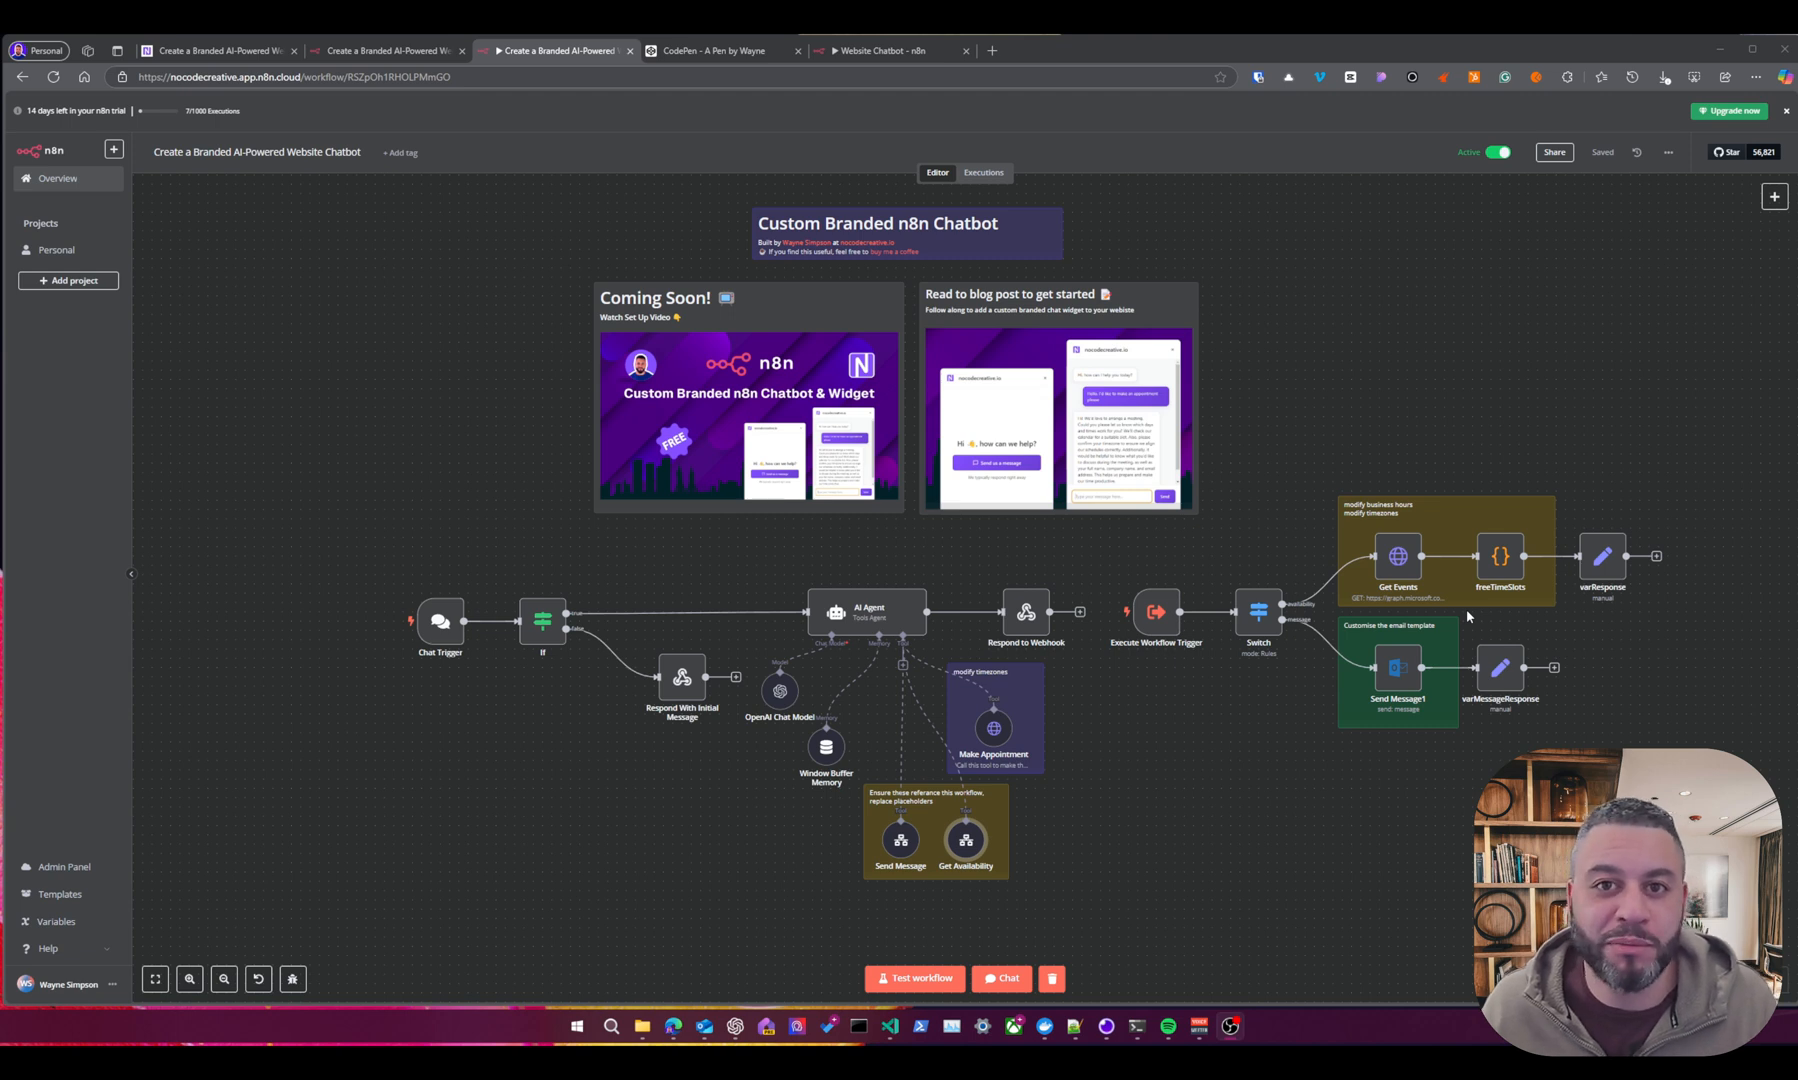
mouse_move(370, 234)
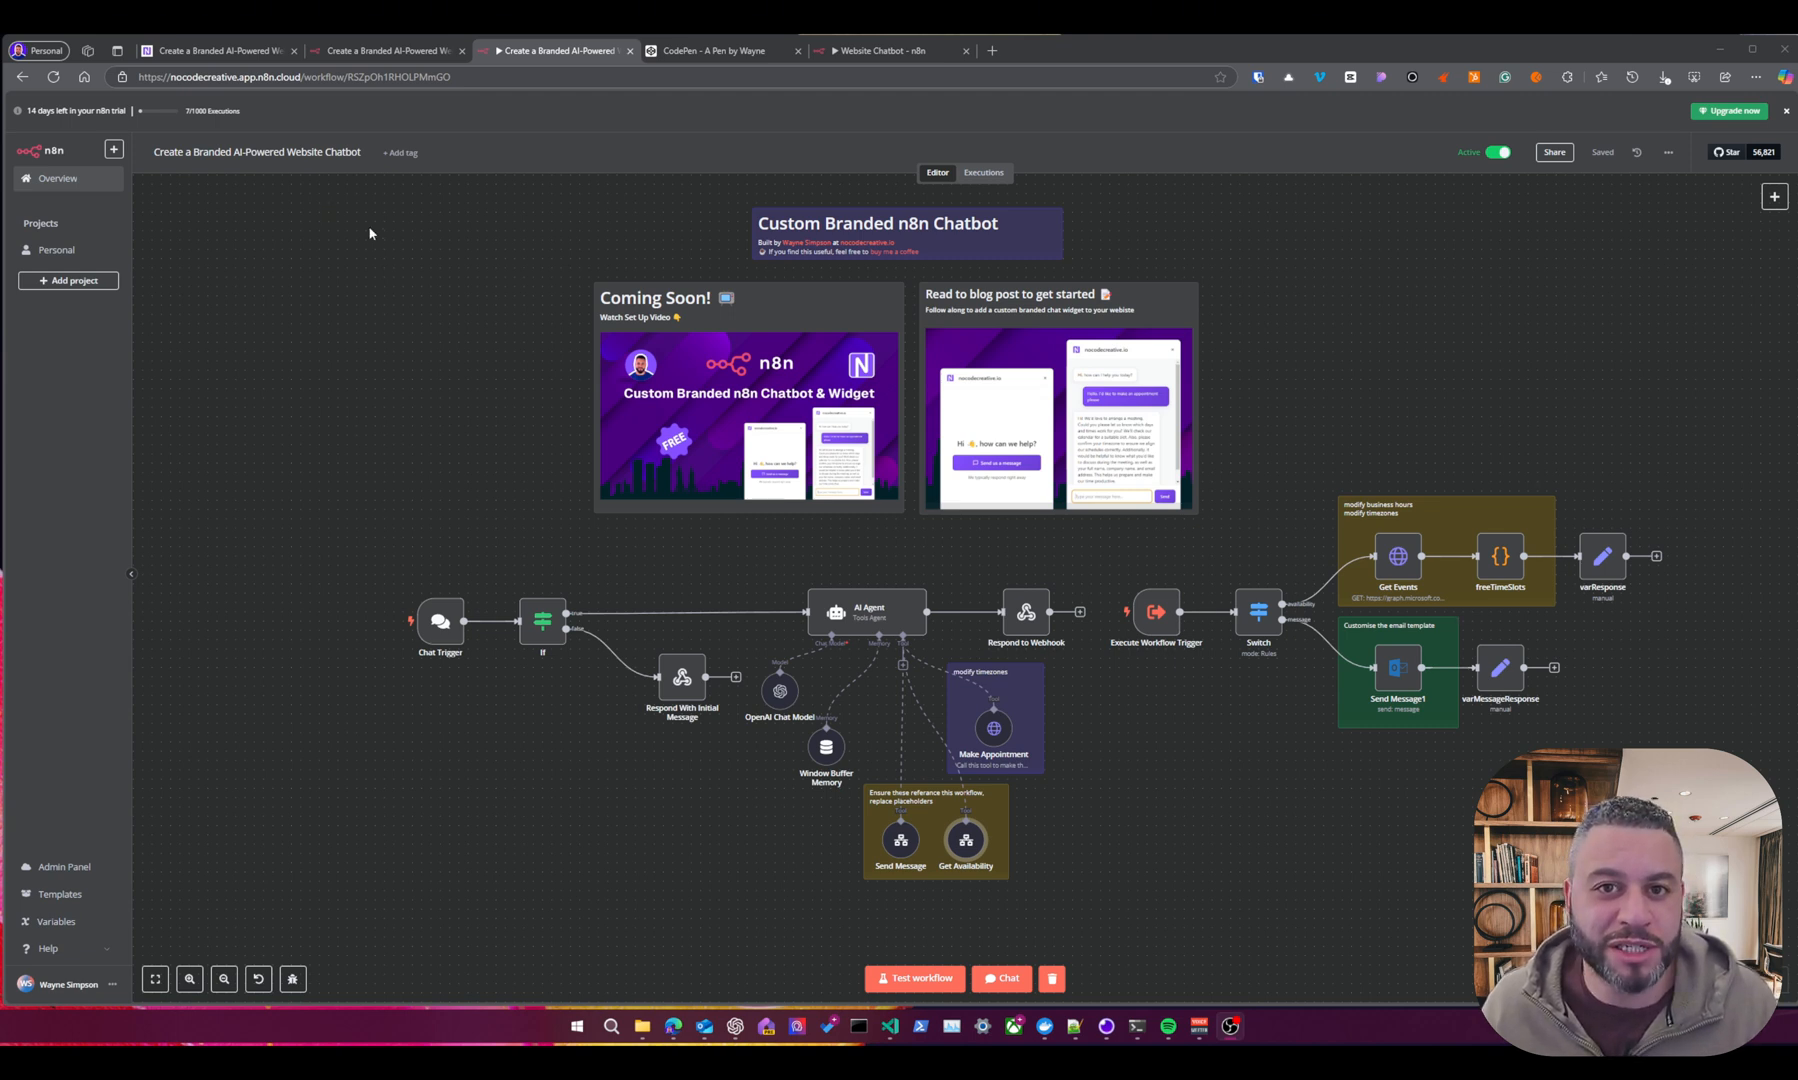
mouse_move(486, 146)
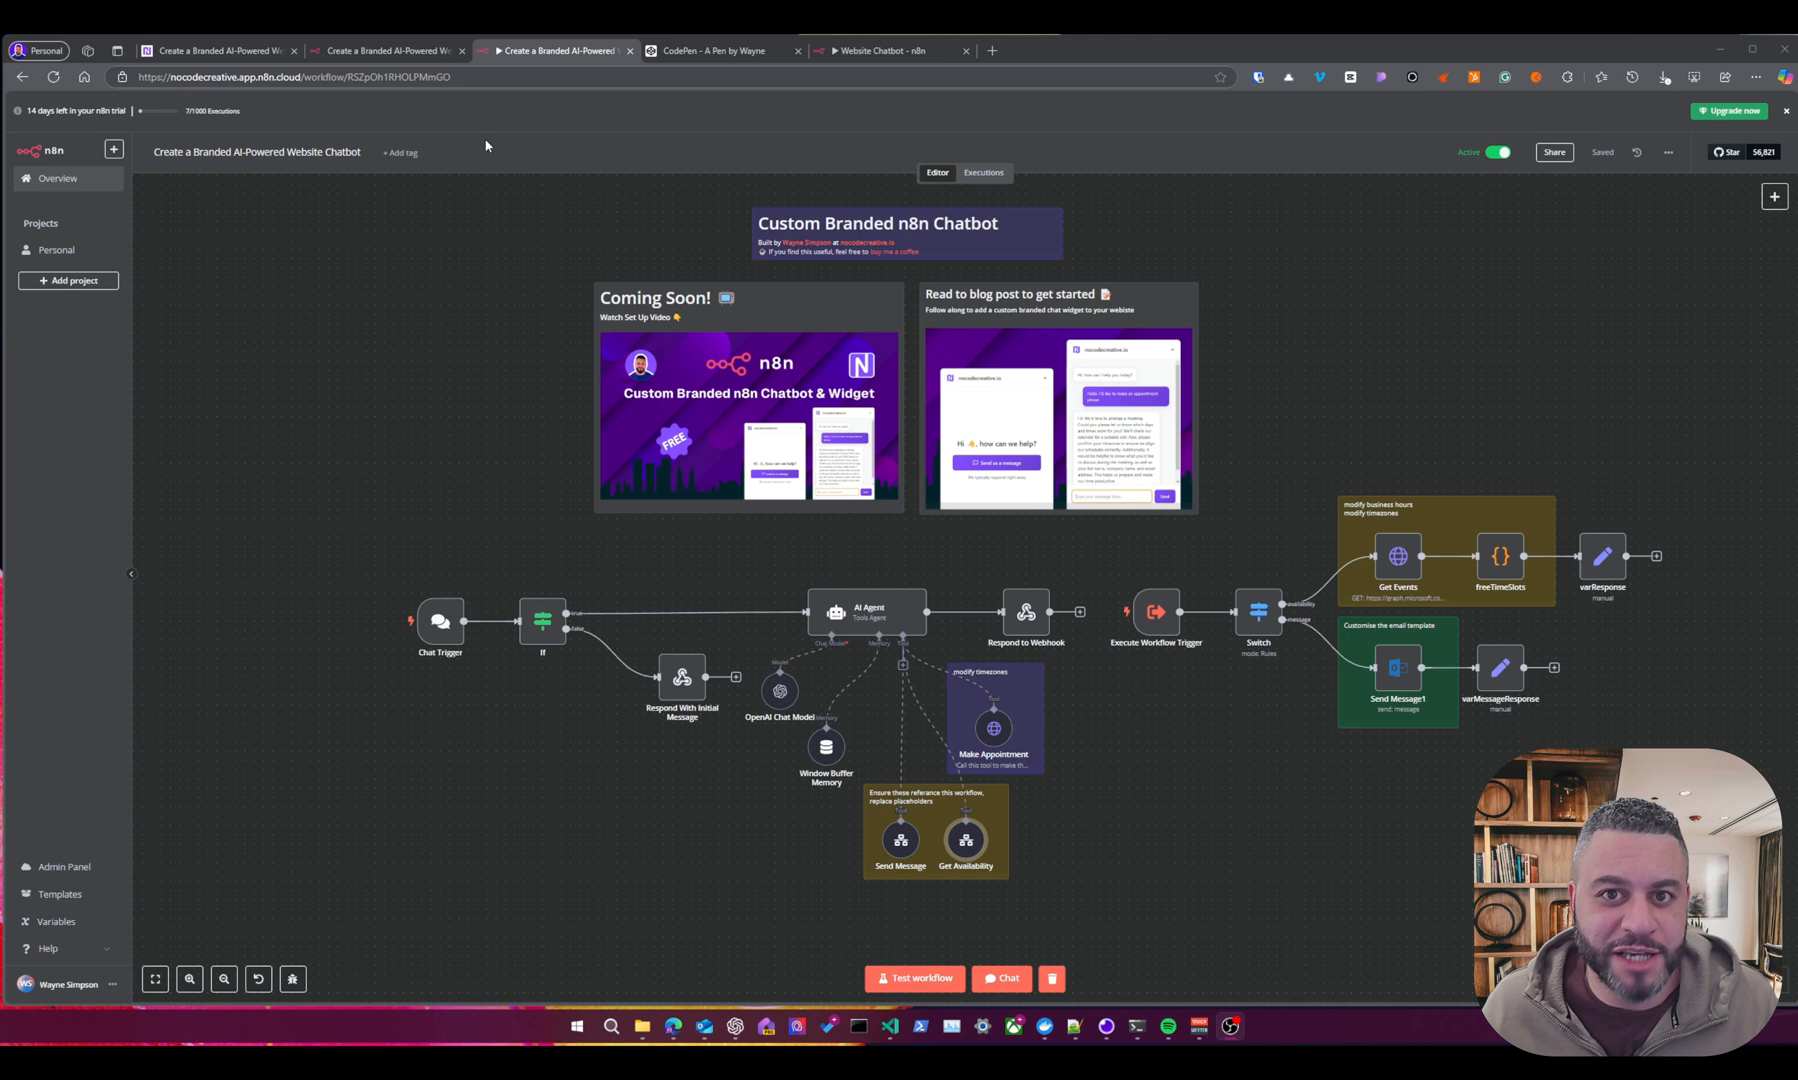
mouse_move(456, 706)
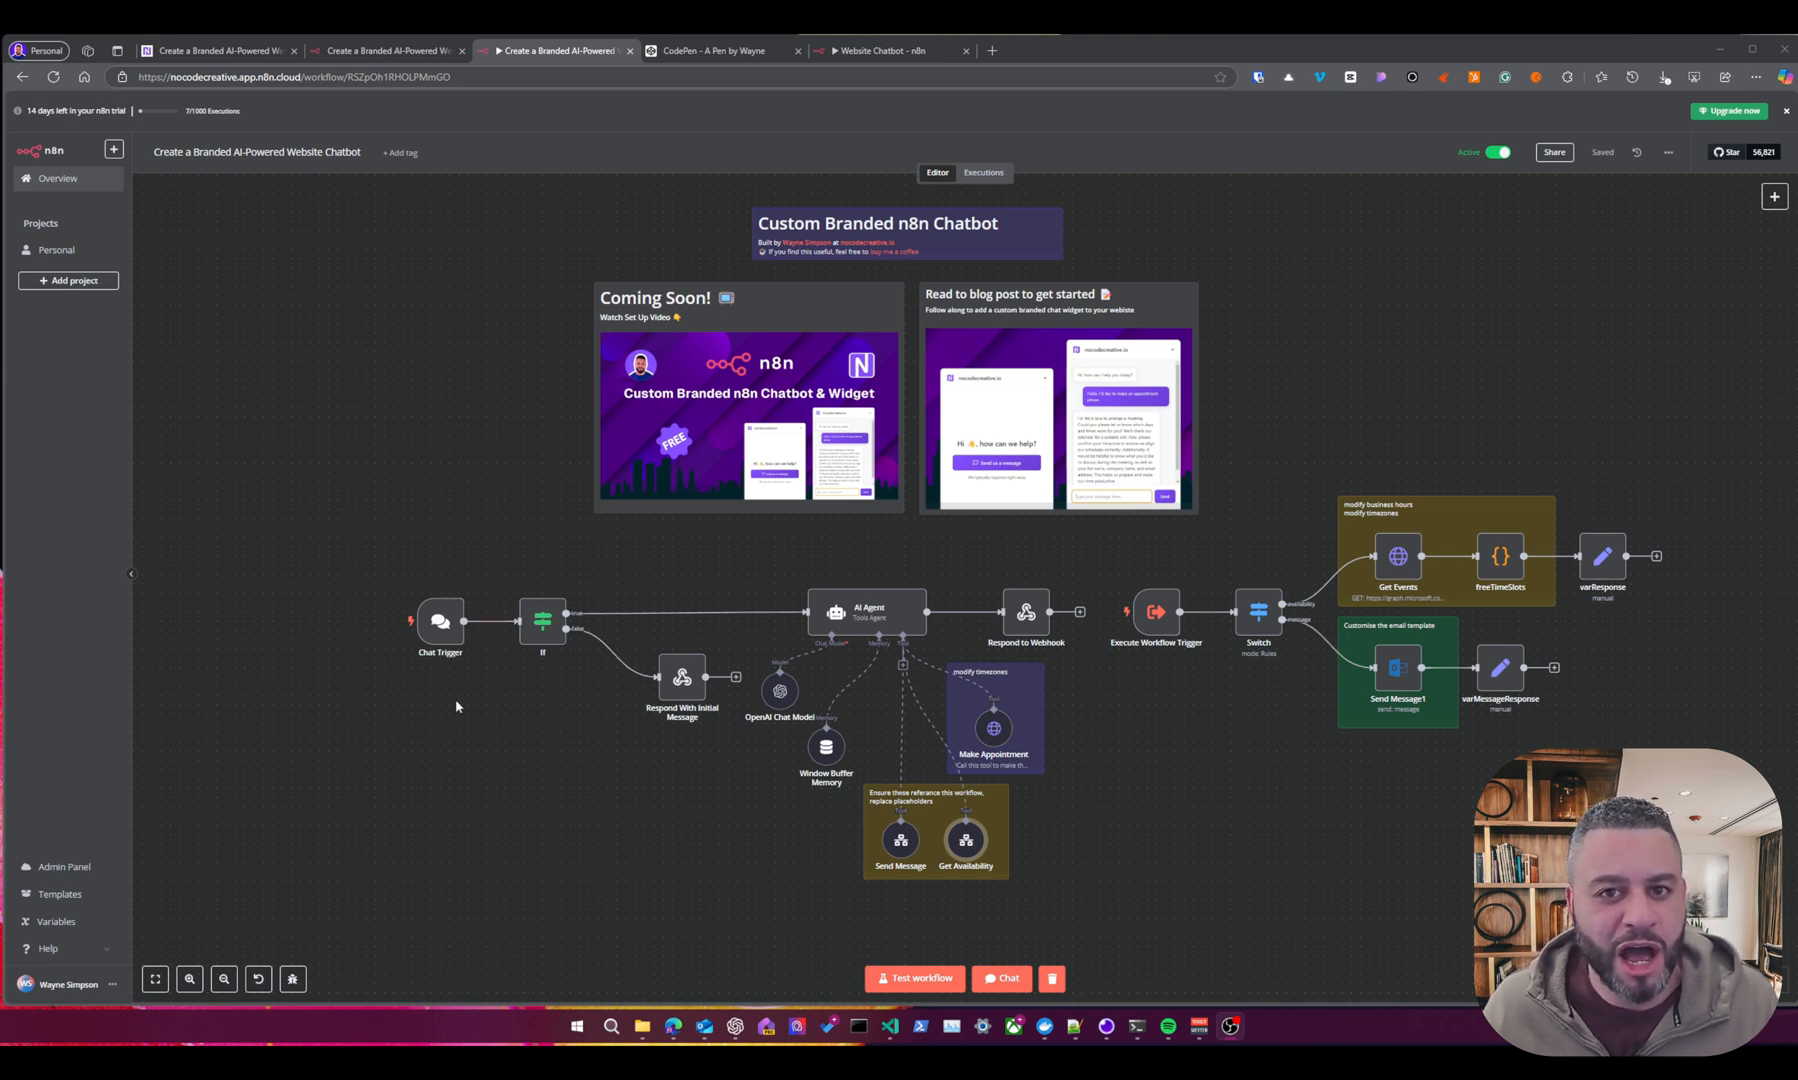
mouse_move(760, 710)
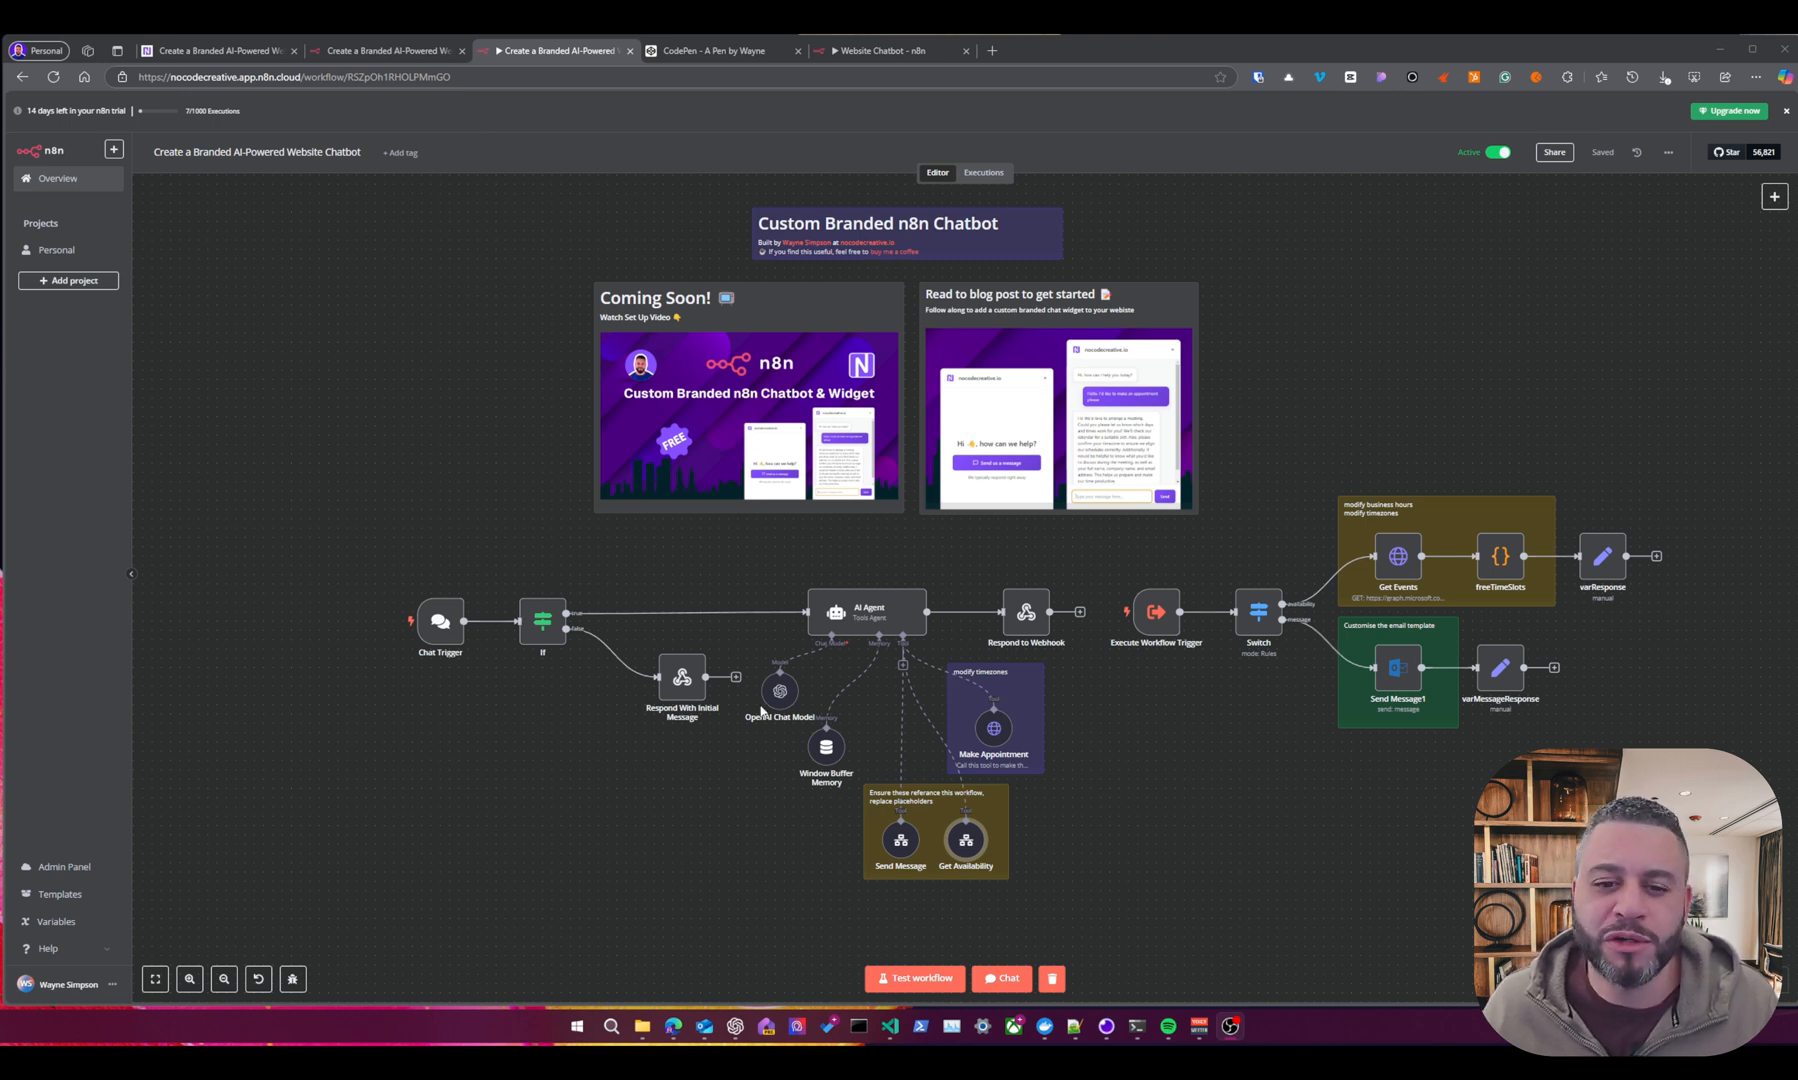
mouse_move(728, 718)
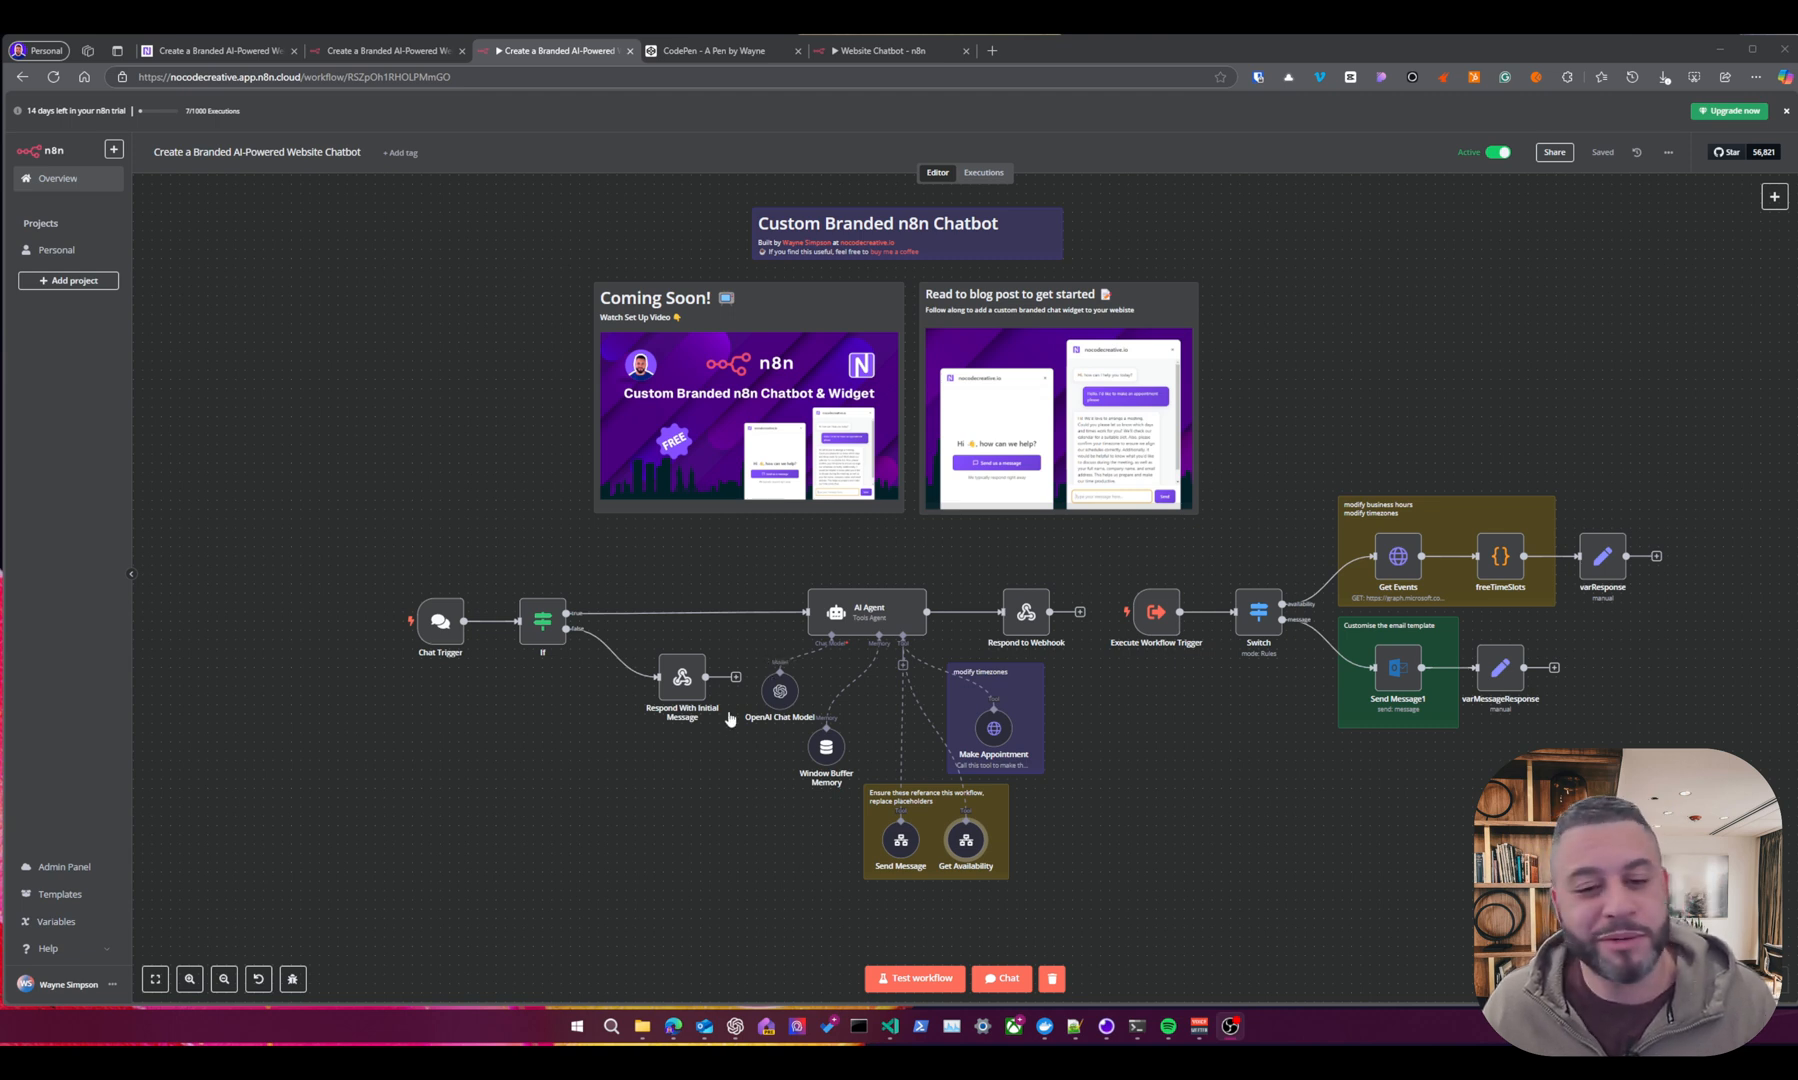
mouse_move(866, 504)
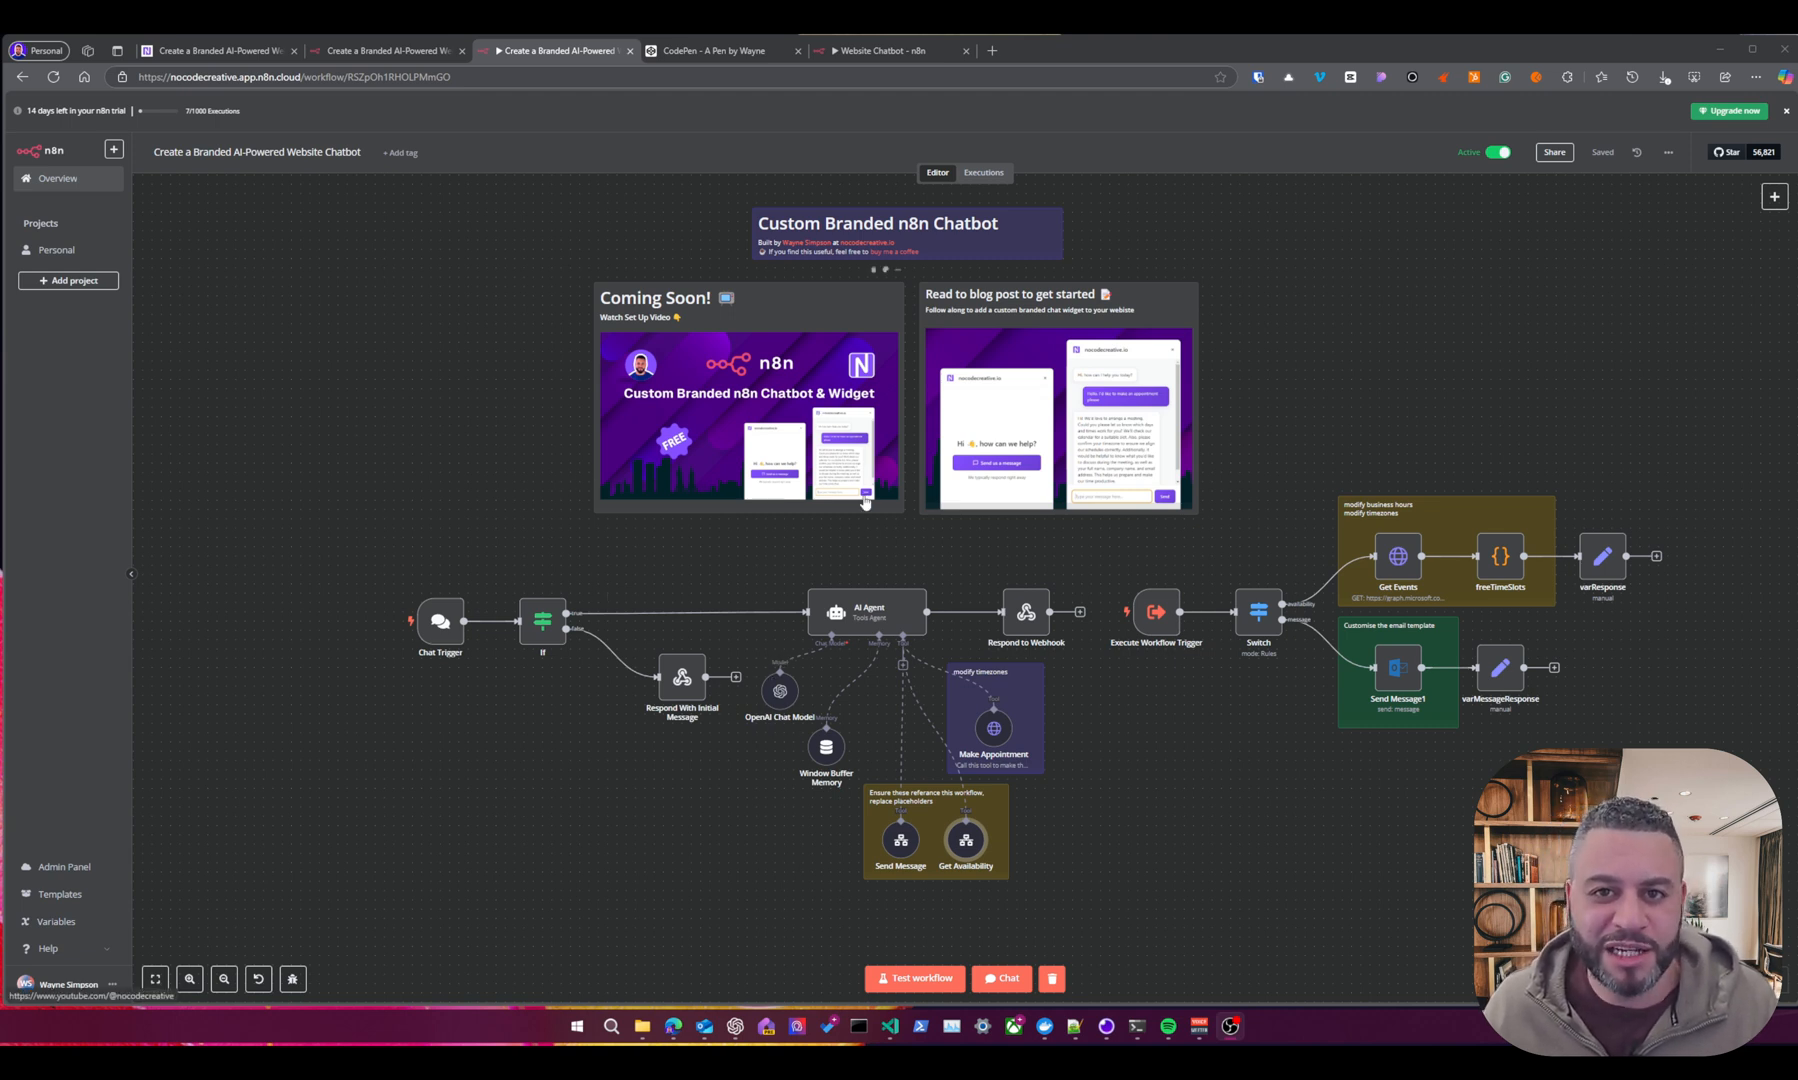
mouse_move(1100, 560)
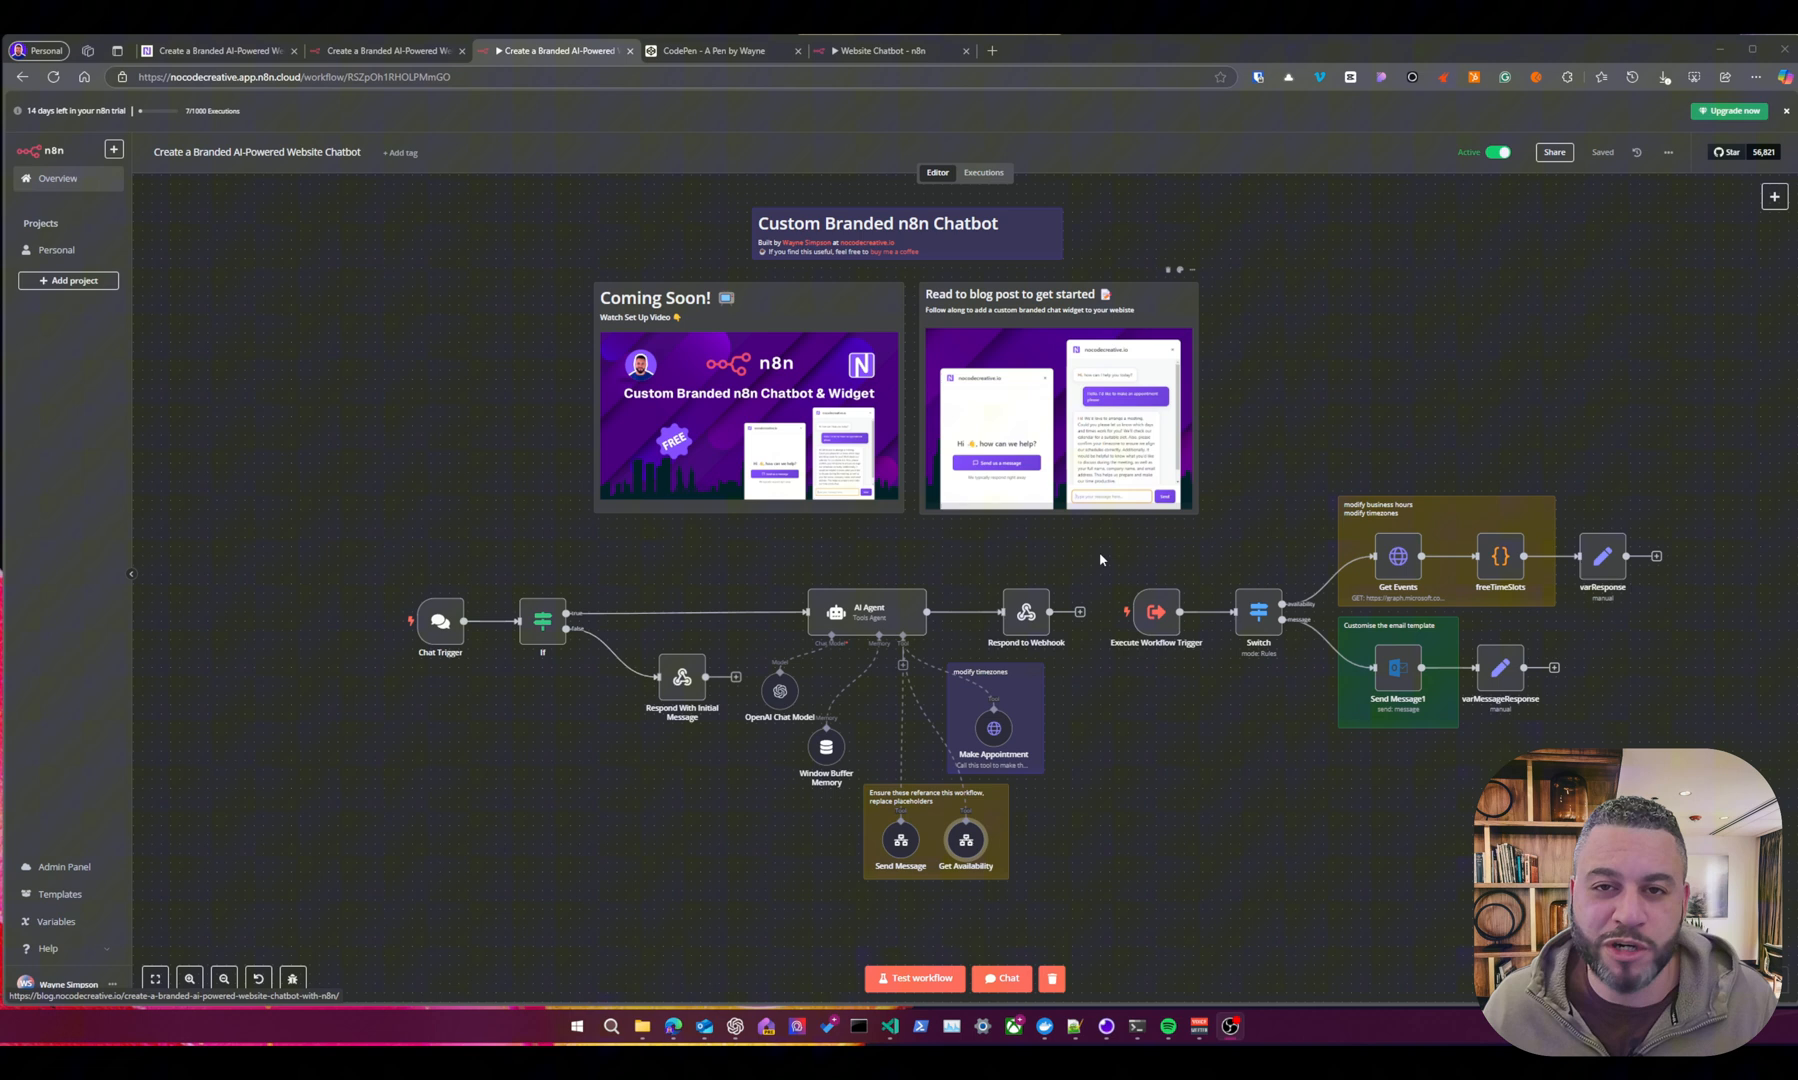
mouse_move(908, 546)
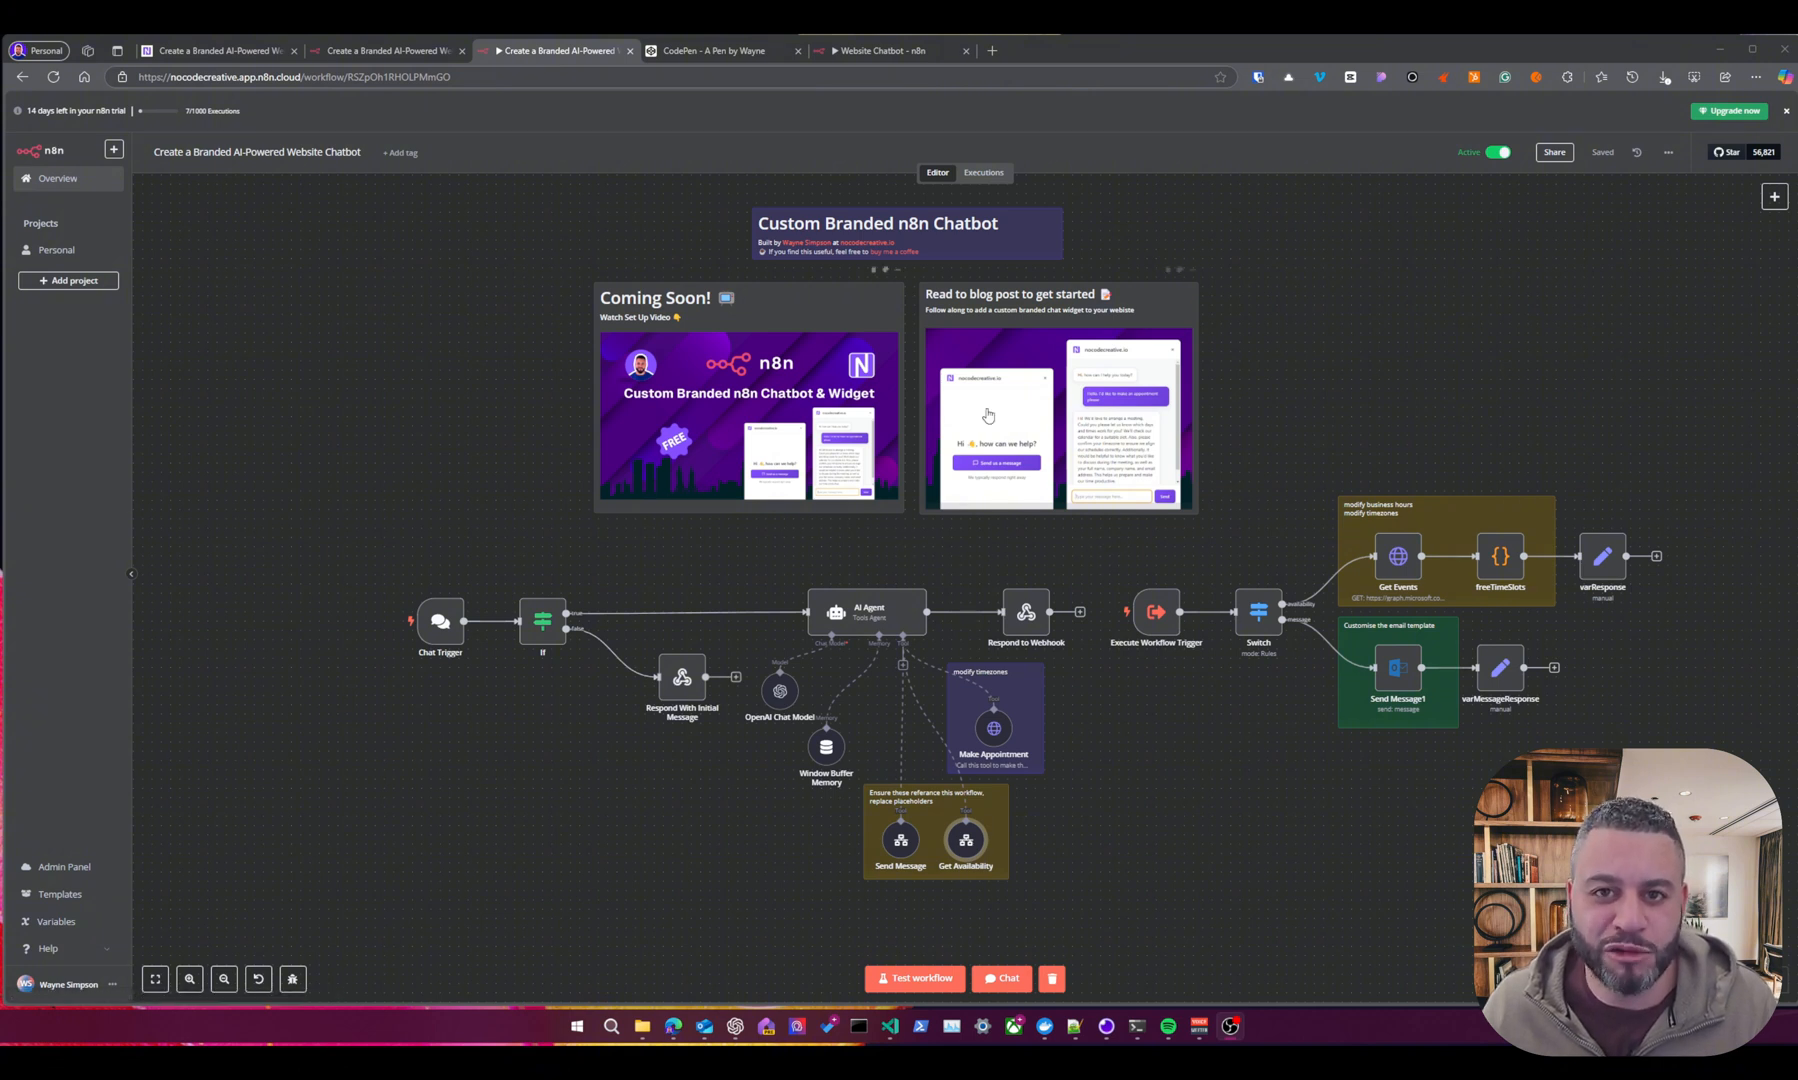
mouse_move(364, 776)
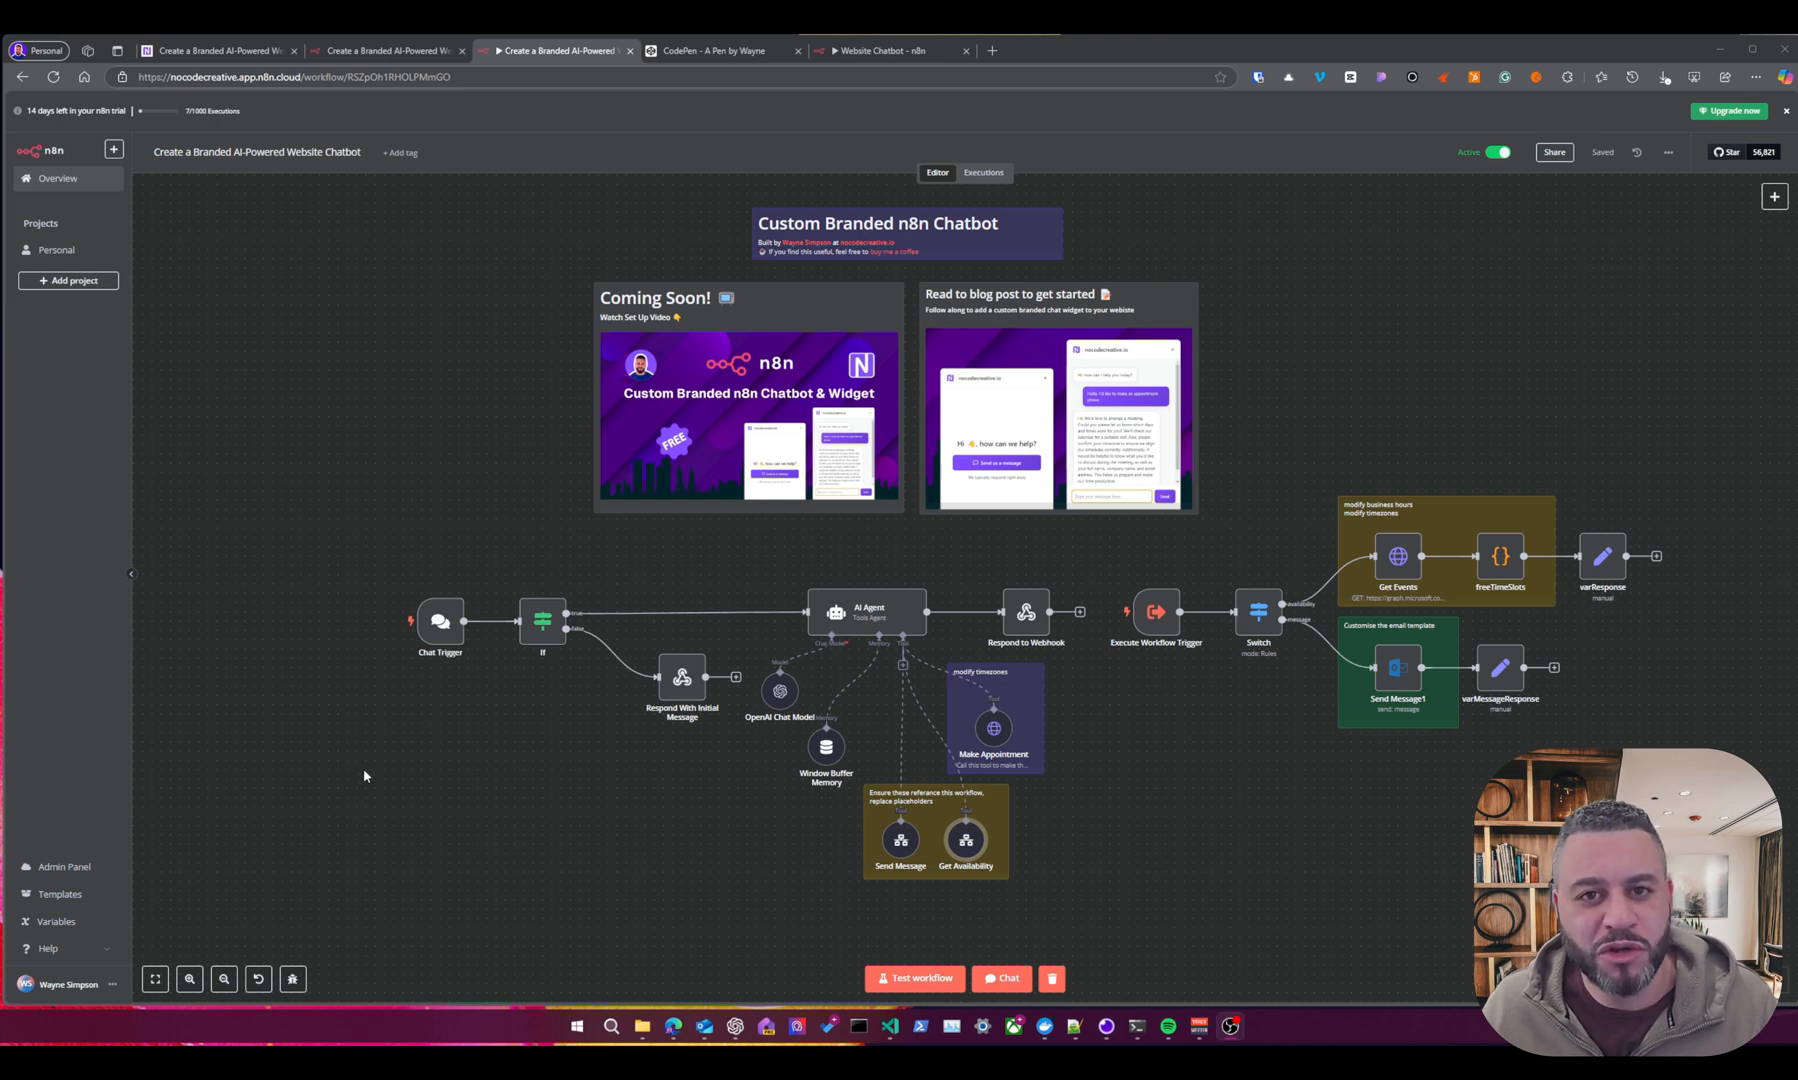
mouse_move(1044, 812)
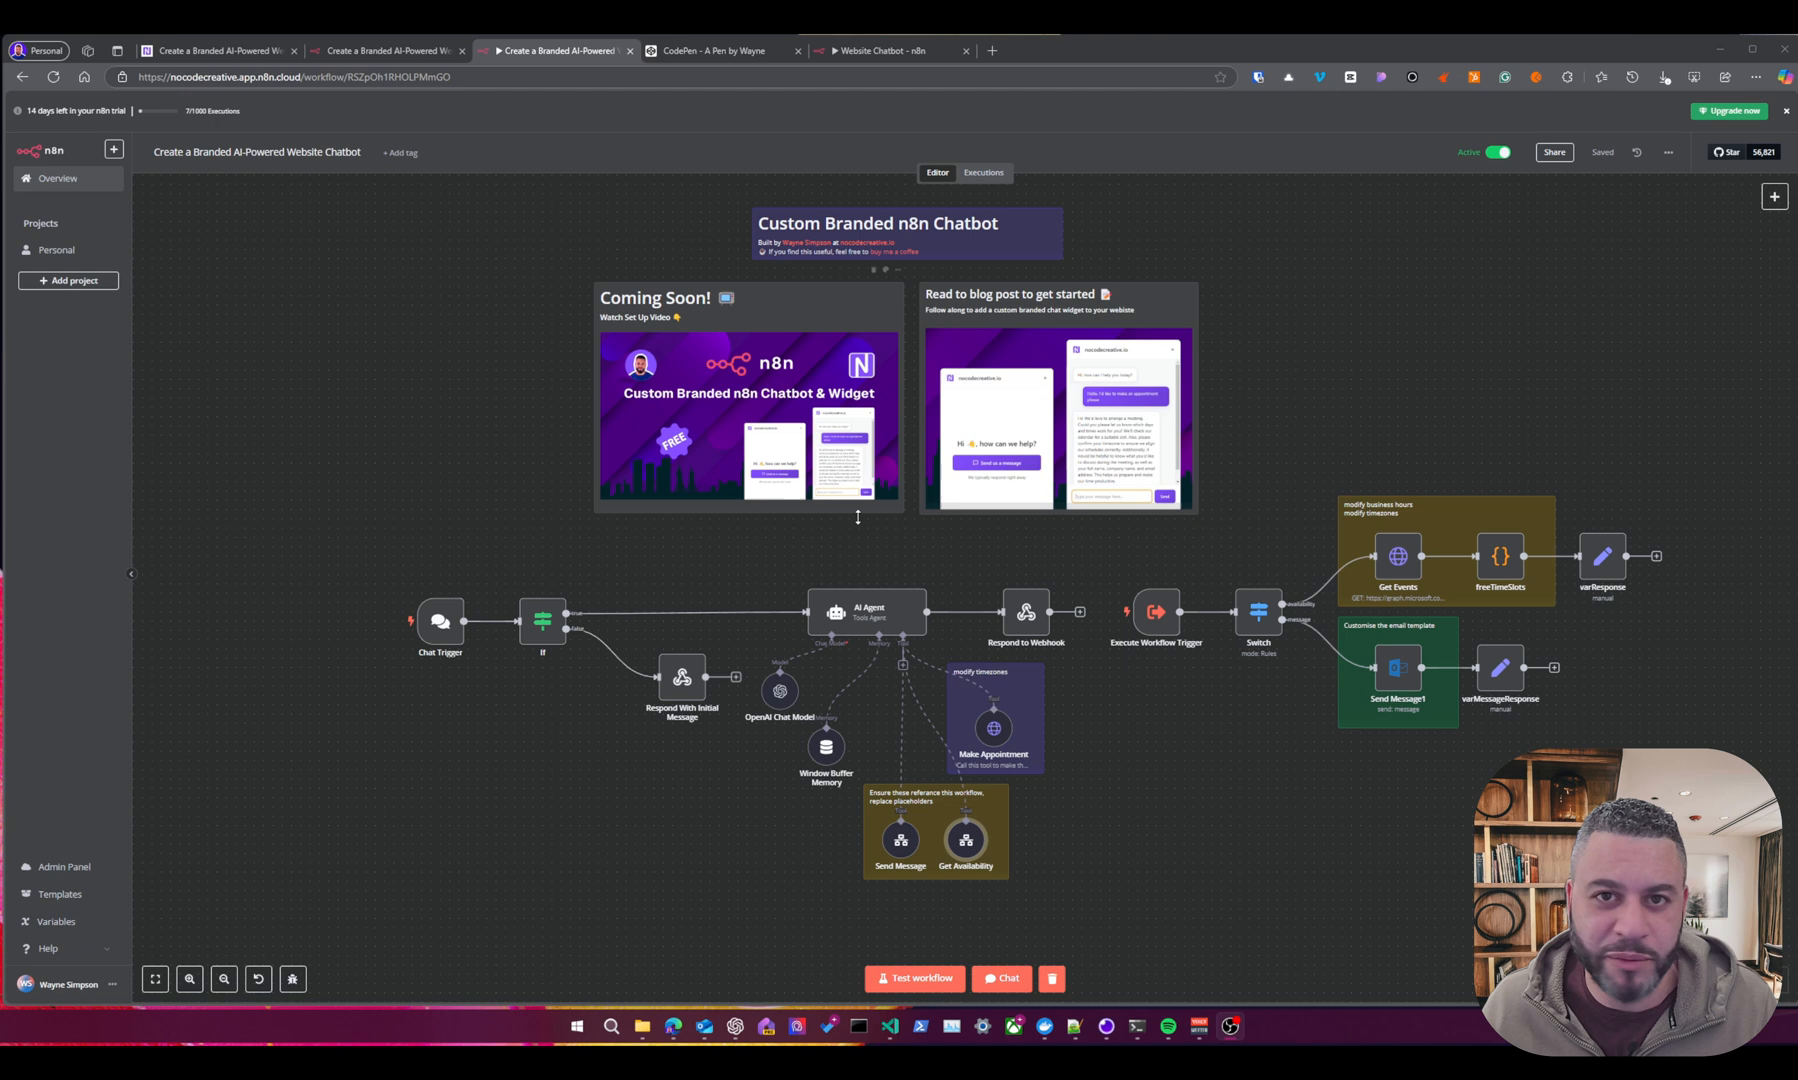
mouse_move(472, 152)
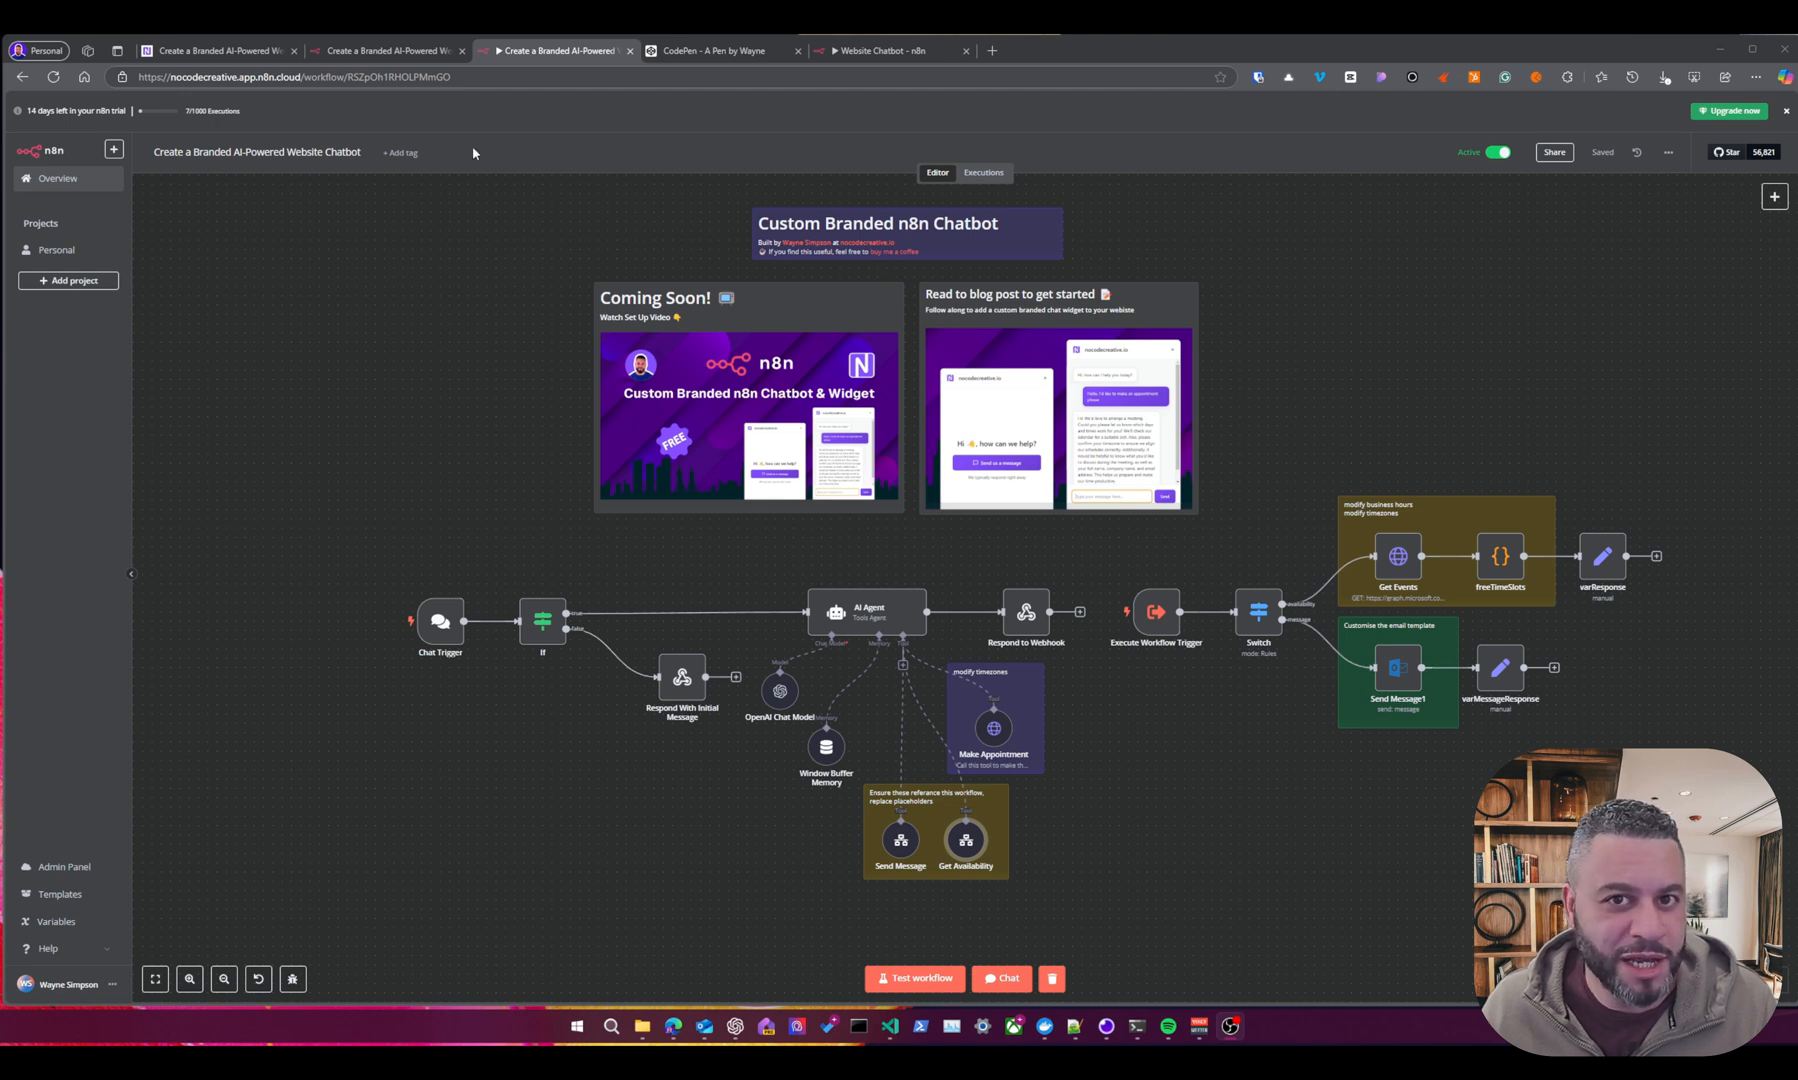
Bring up the 'Create a Branded AI-Powered Website Chatbot' template page in its browser tab.
left_click(386, 50)
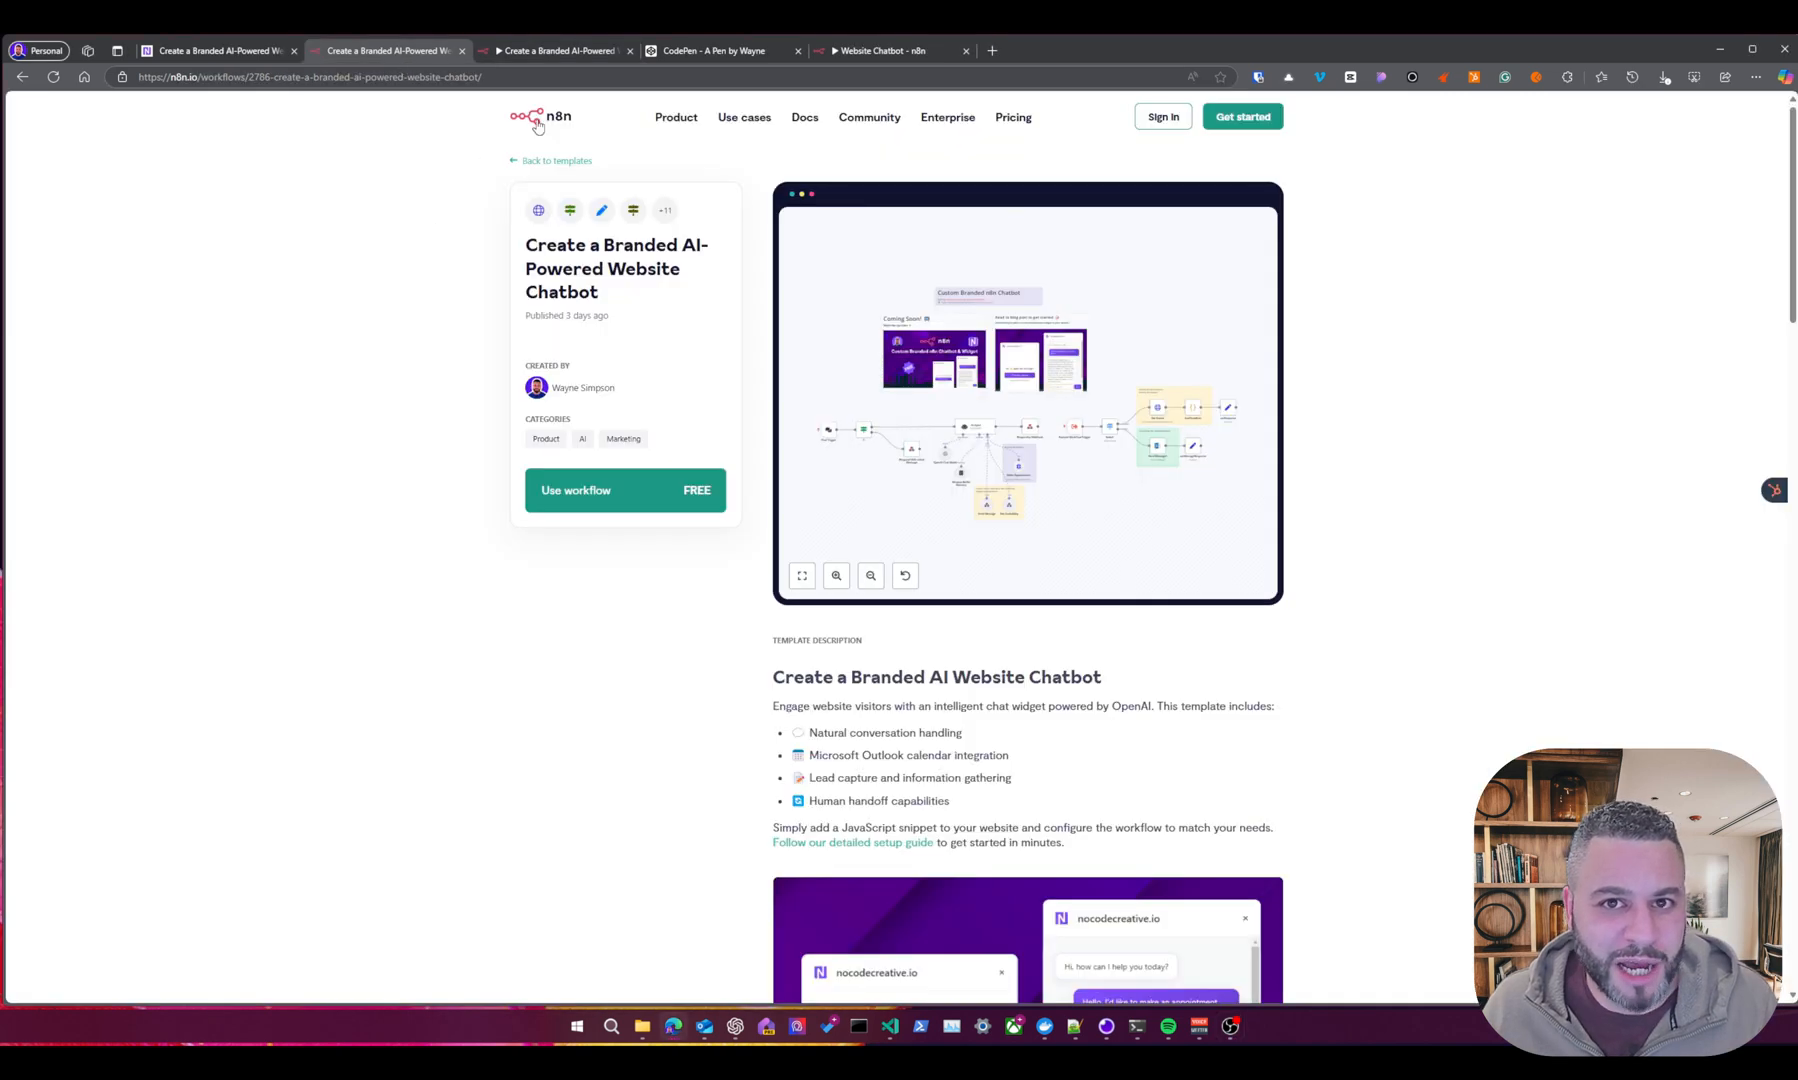
mouse_move(456, 416)
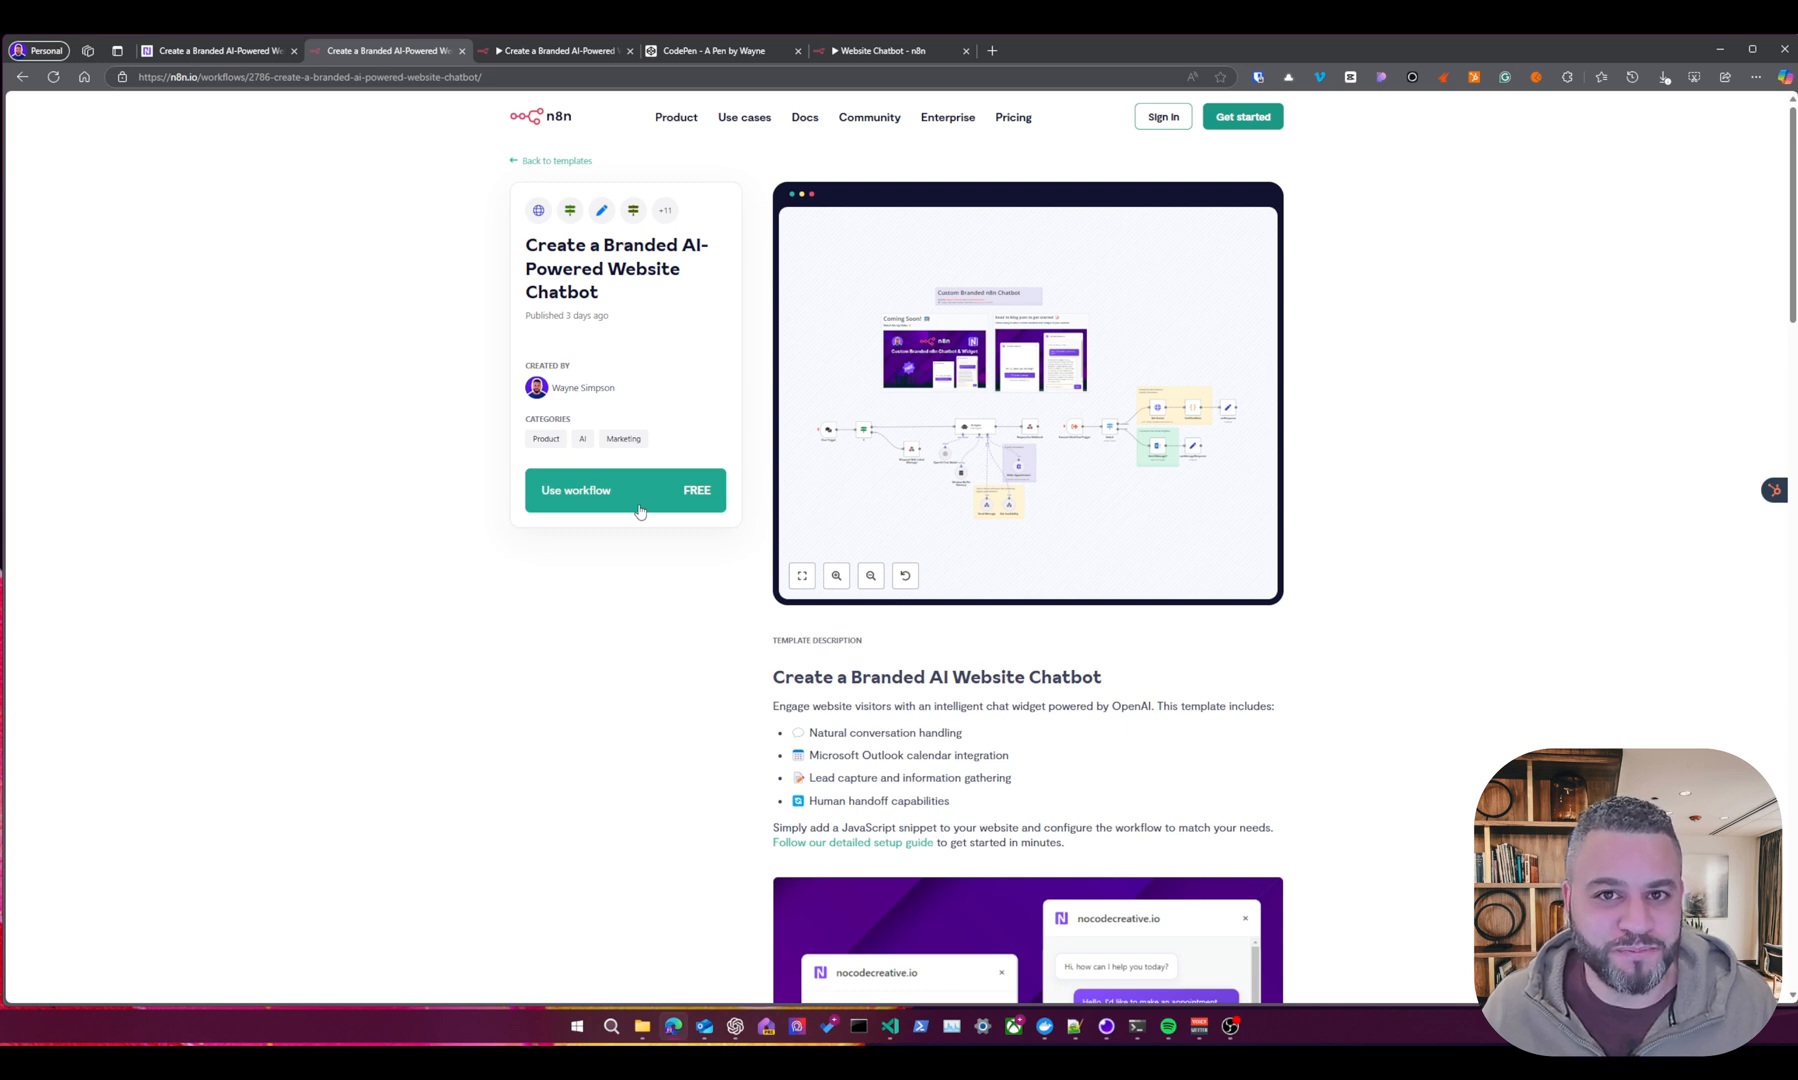
mouse_move(556, 416)
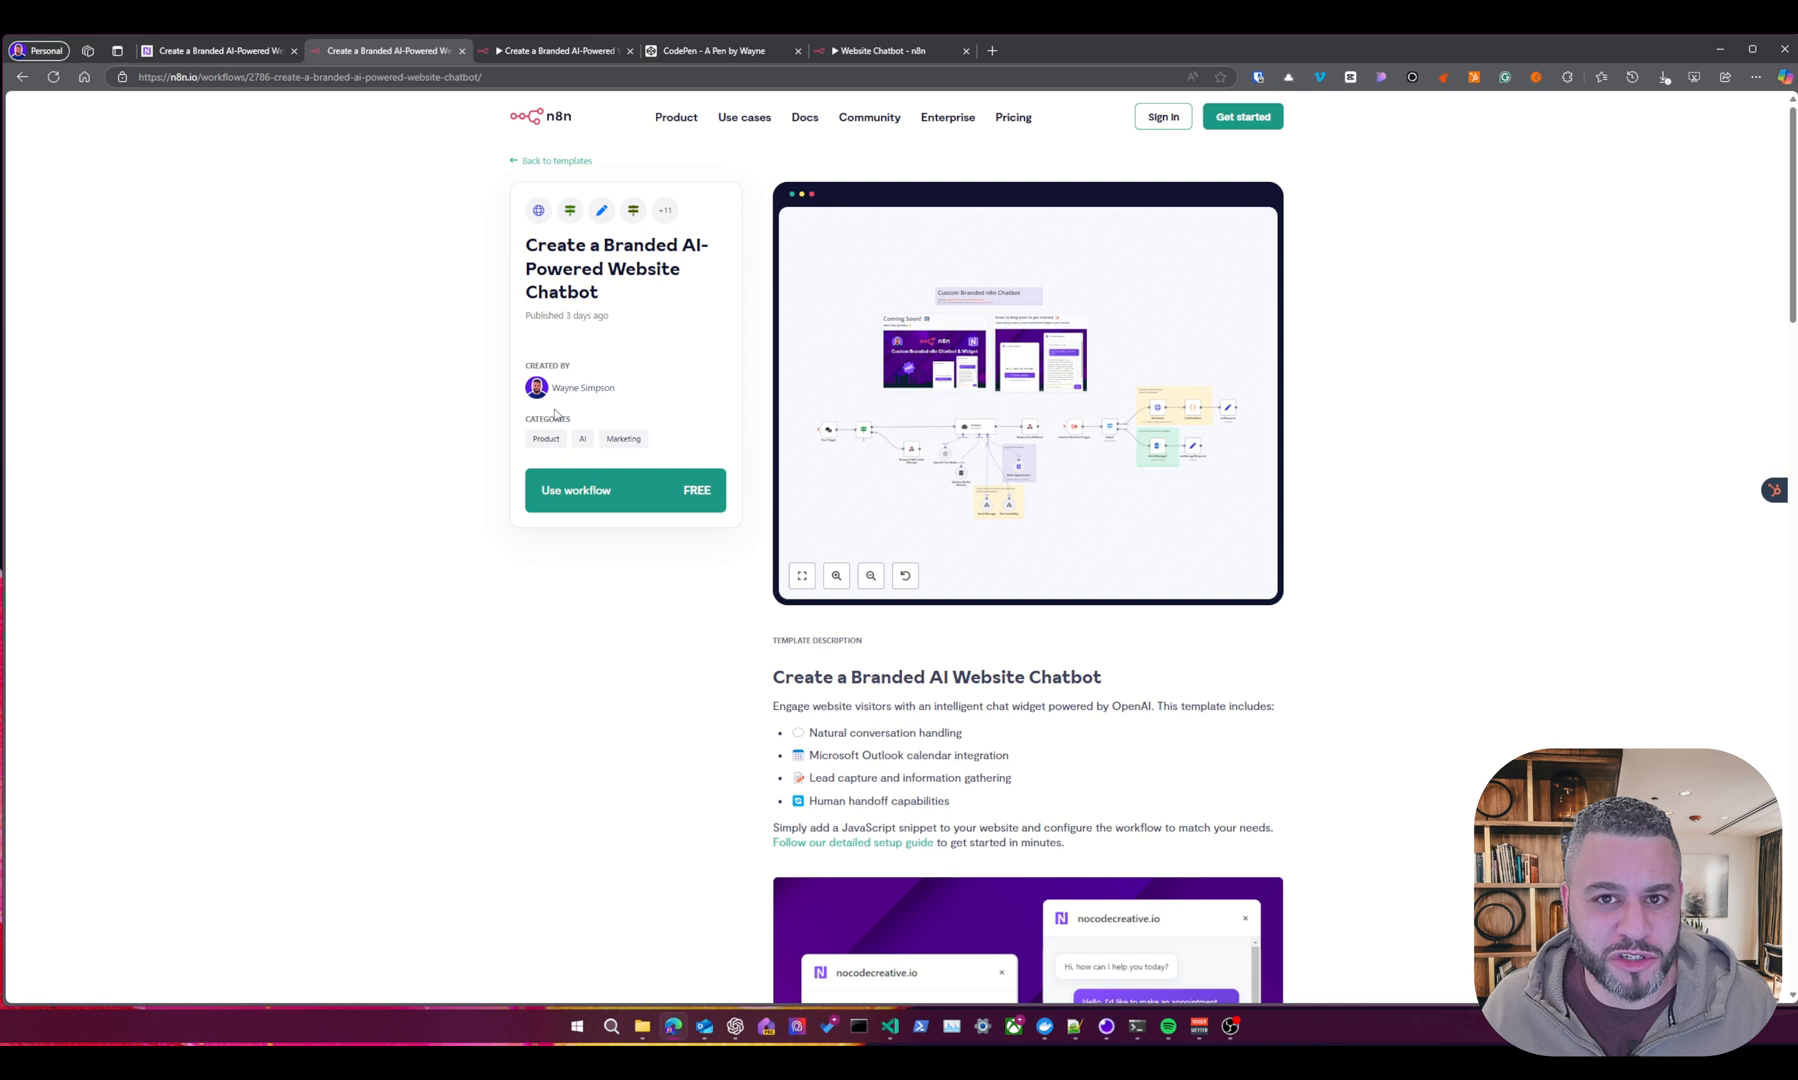
Use the chatbot template, reaching its setup page with OpenAI and Microsoft Outlook credentials selected.
left_click(576, 490)
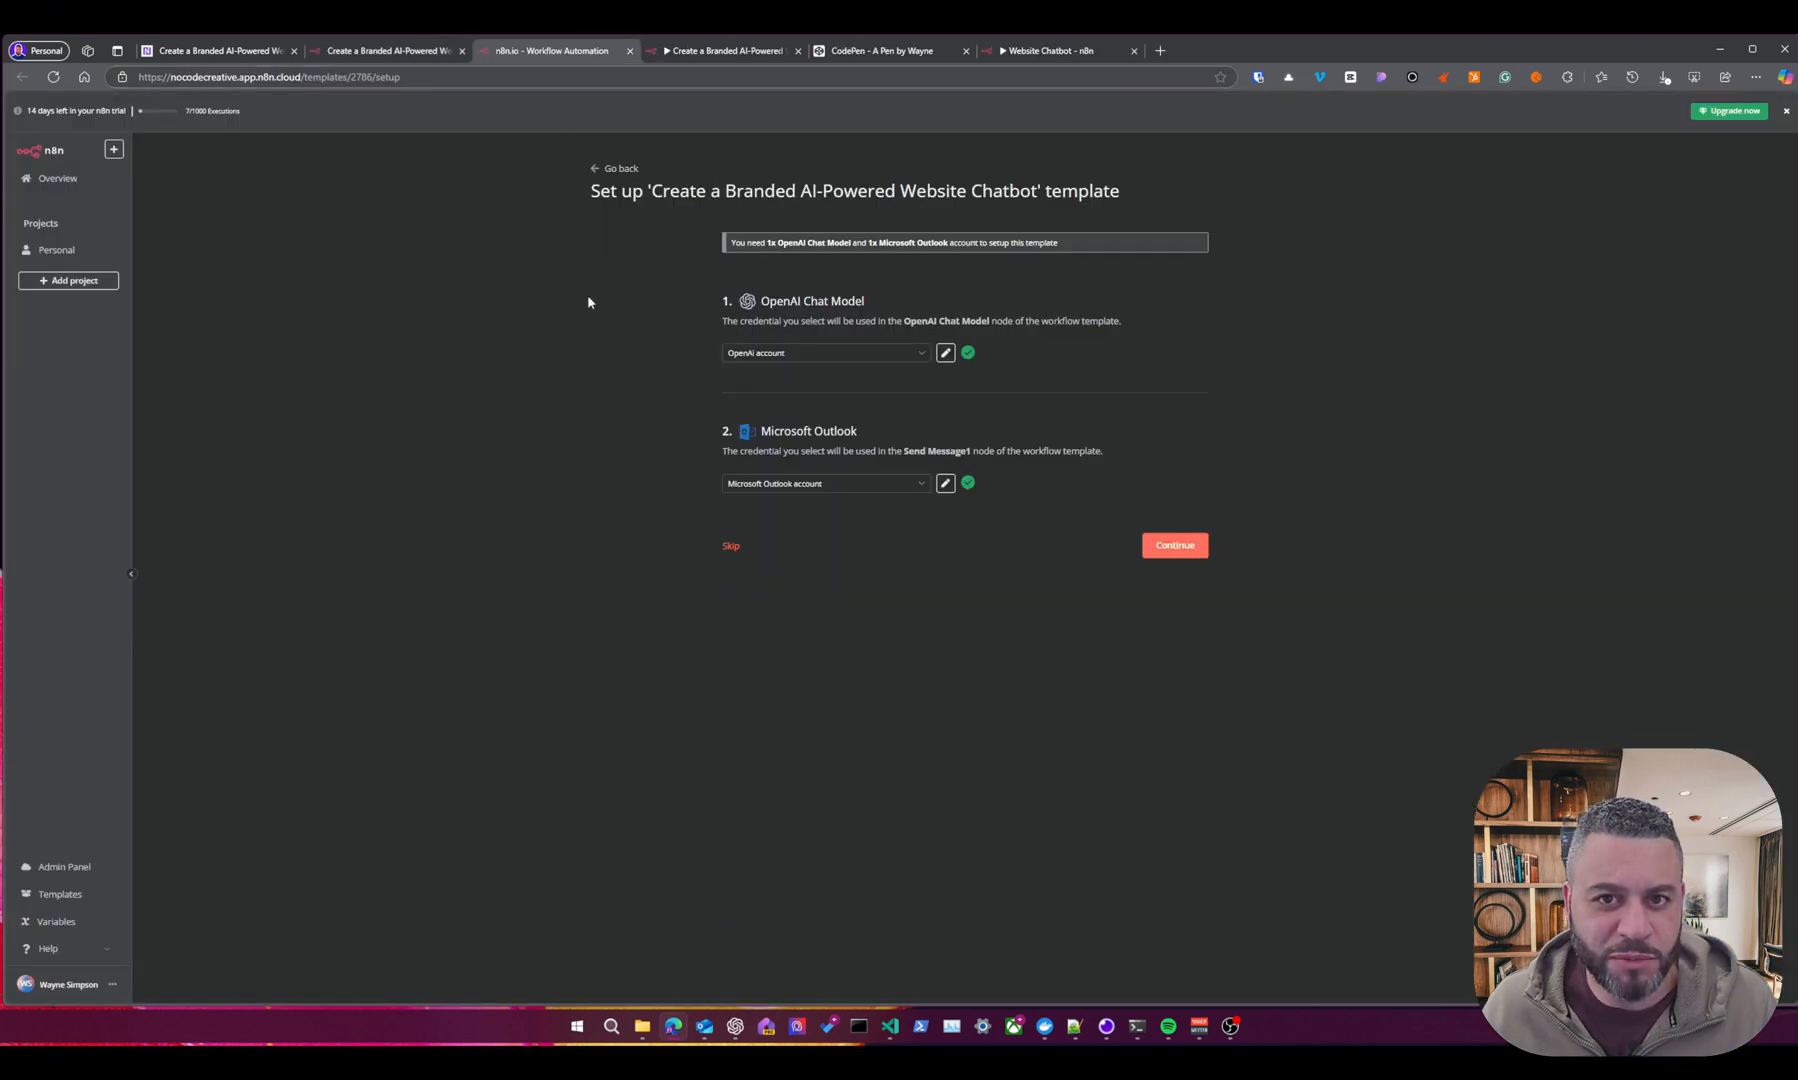
mouse_move(872, 616)
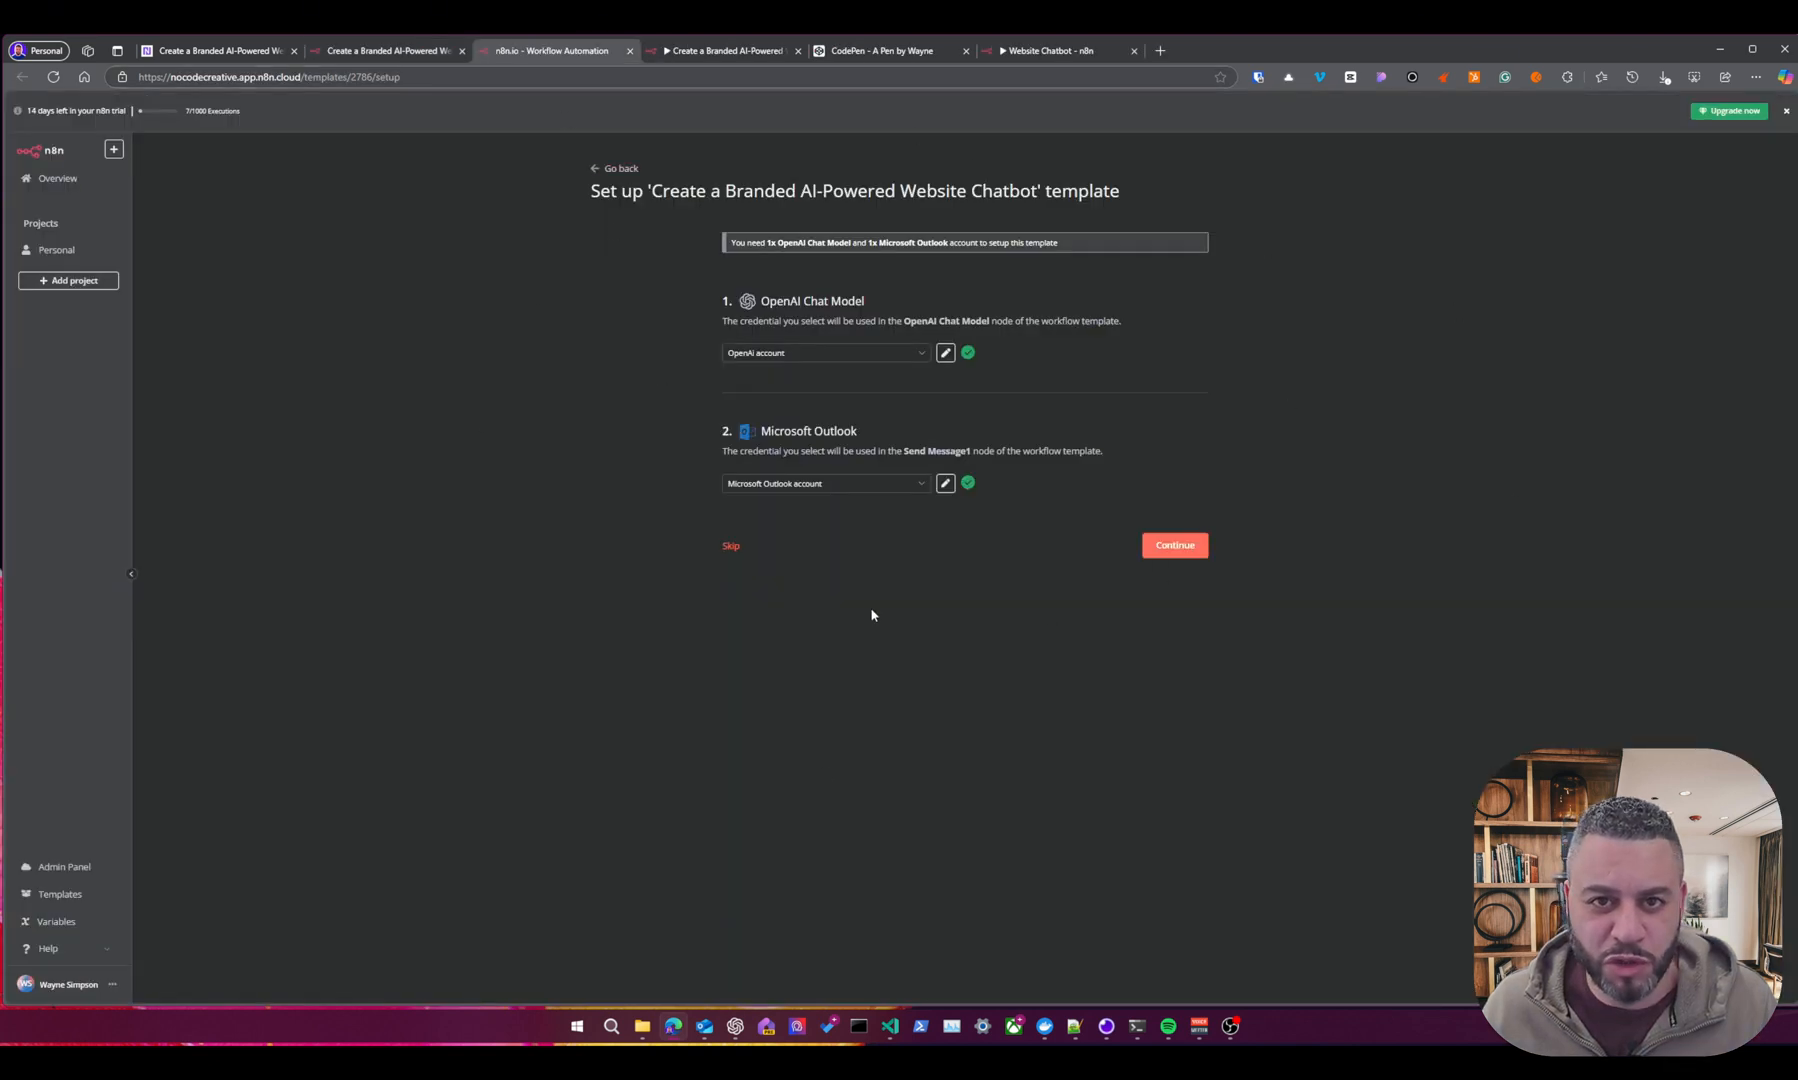
mouse_move(820, 316)
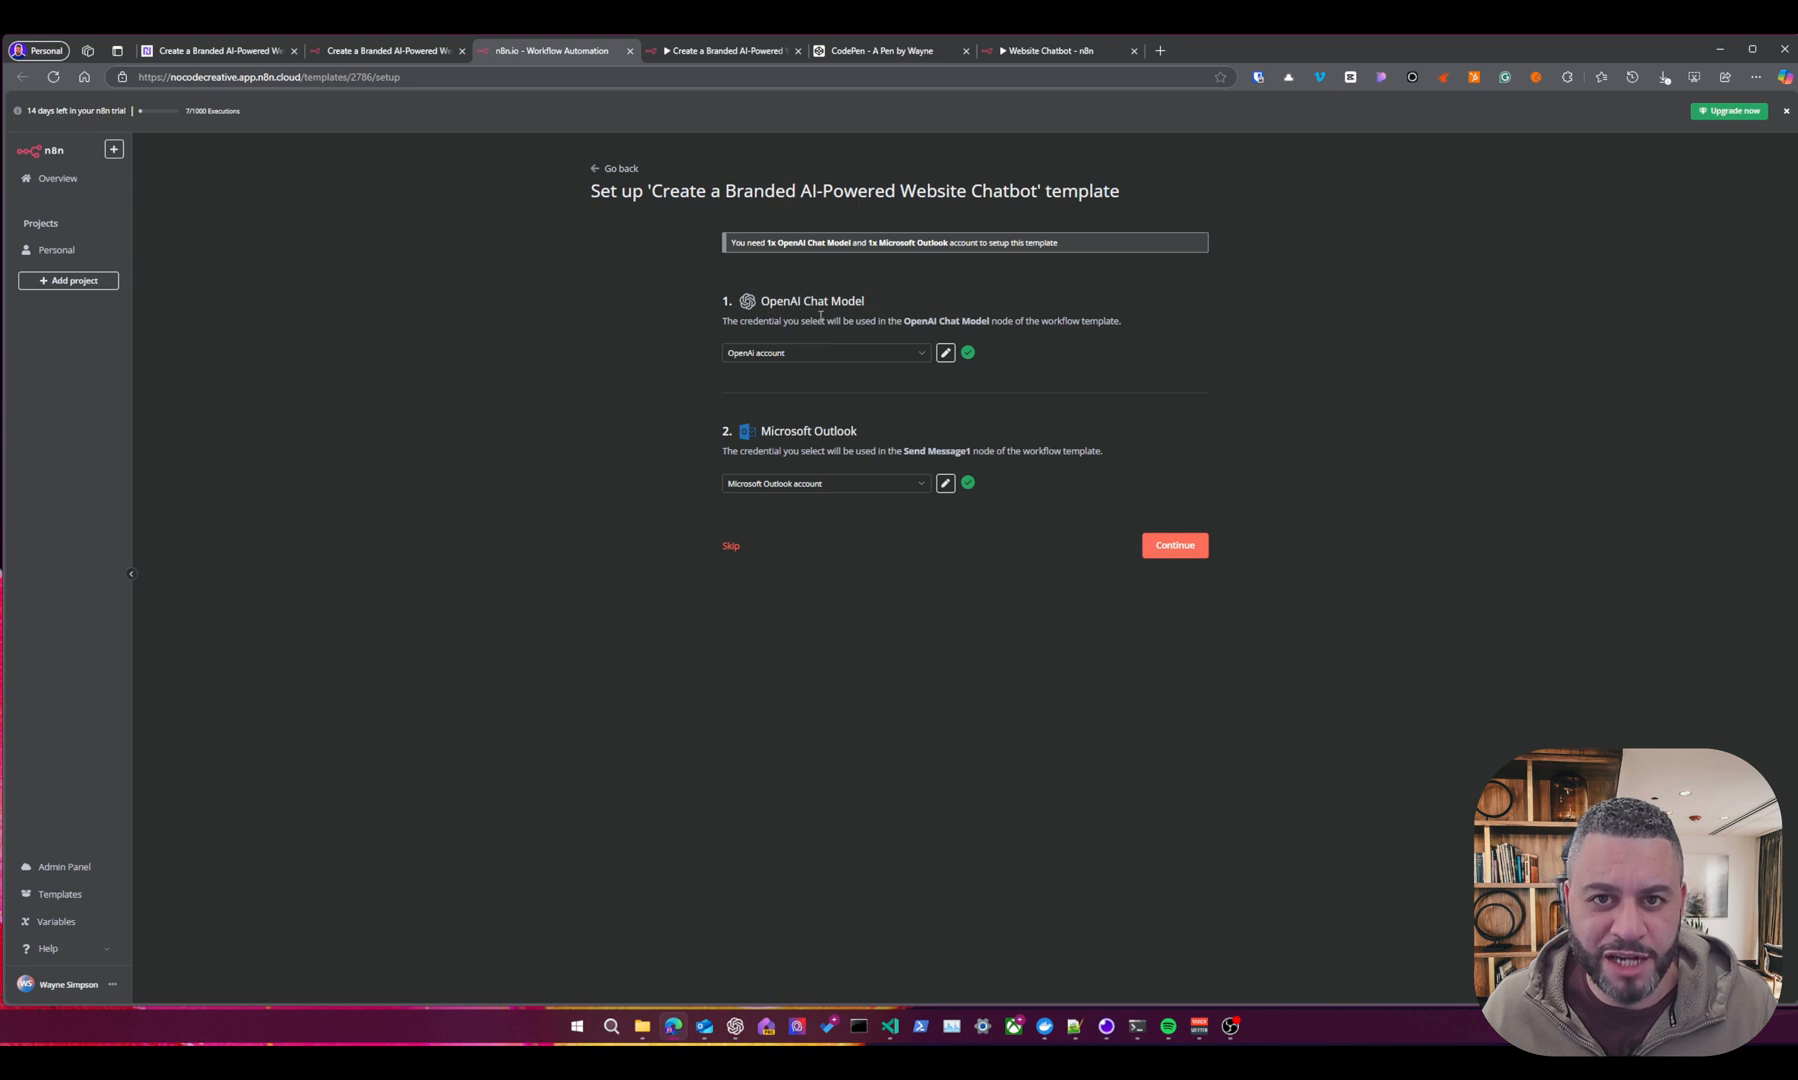
mouse_move(898, 340)
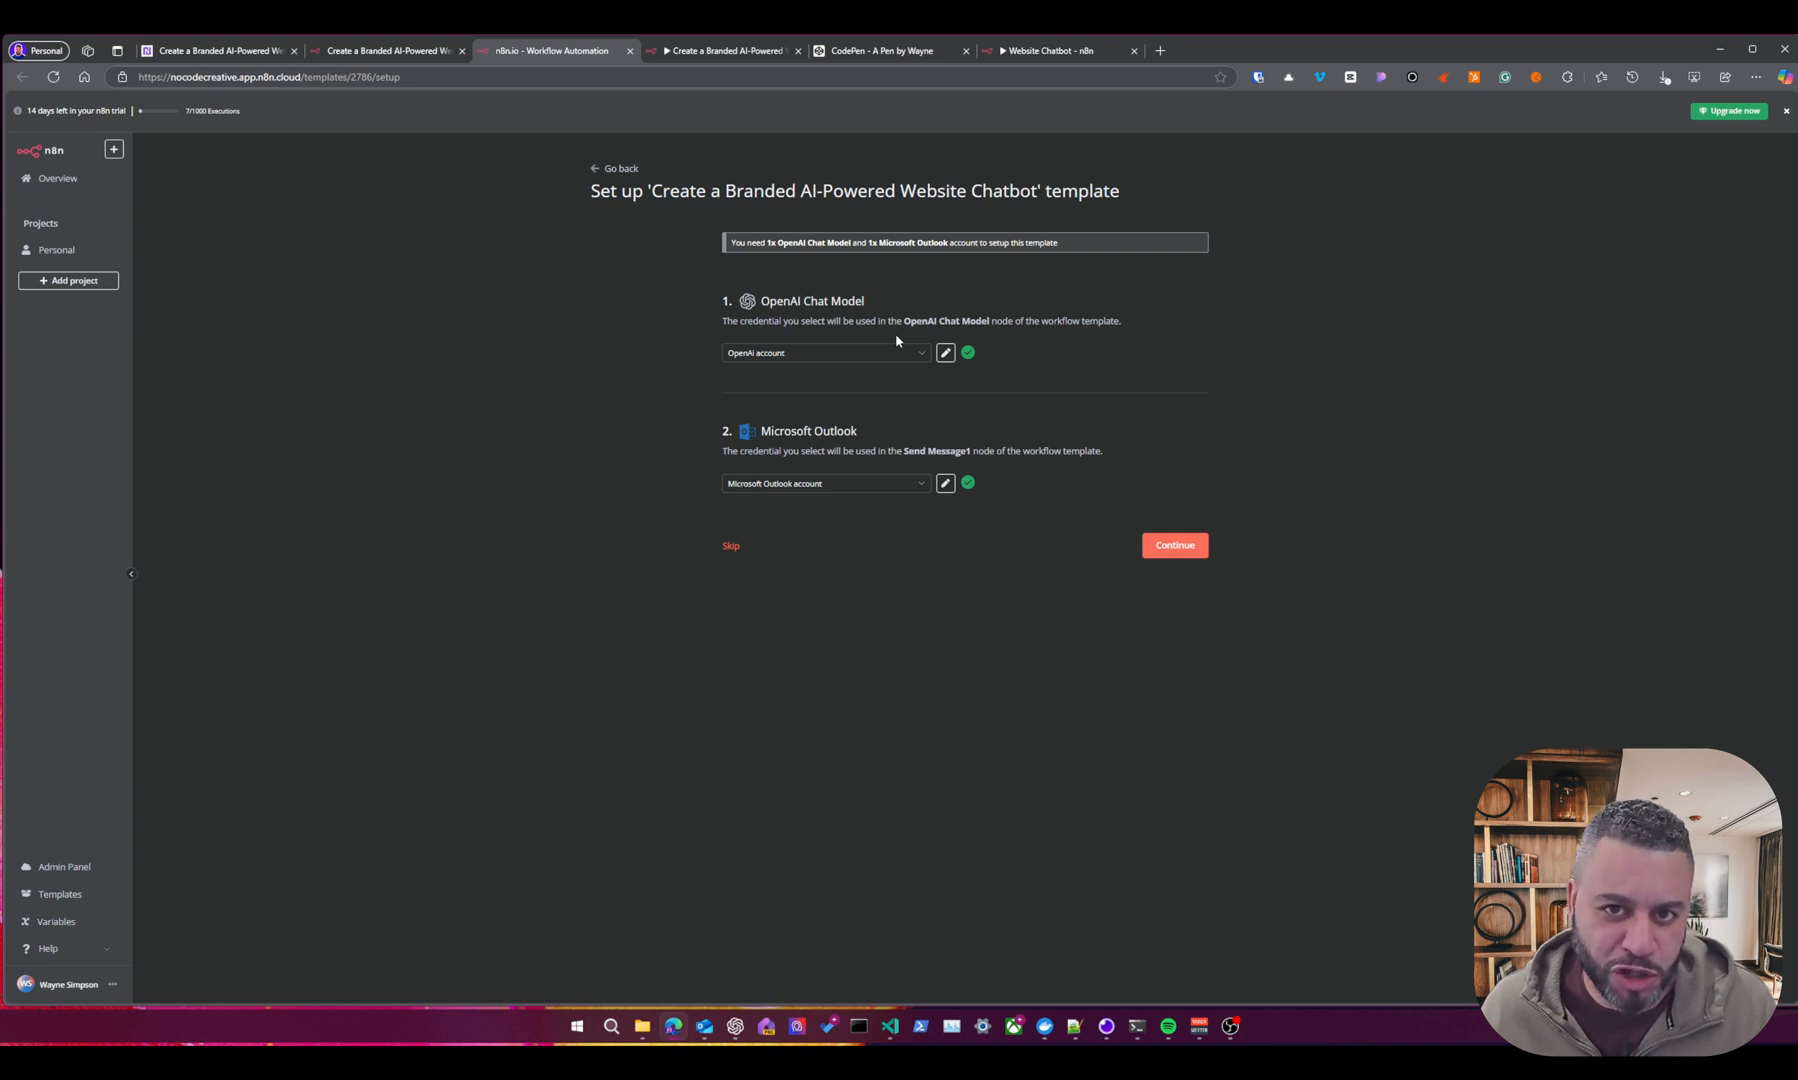
mouse_move(932, 384)
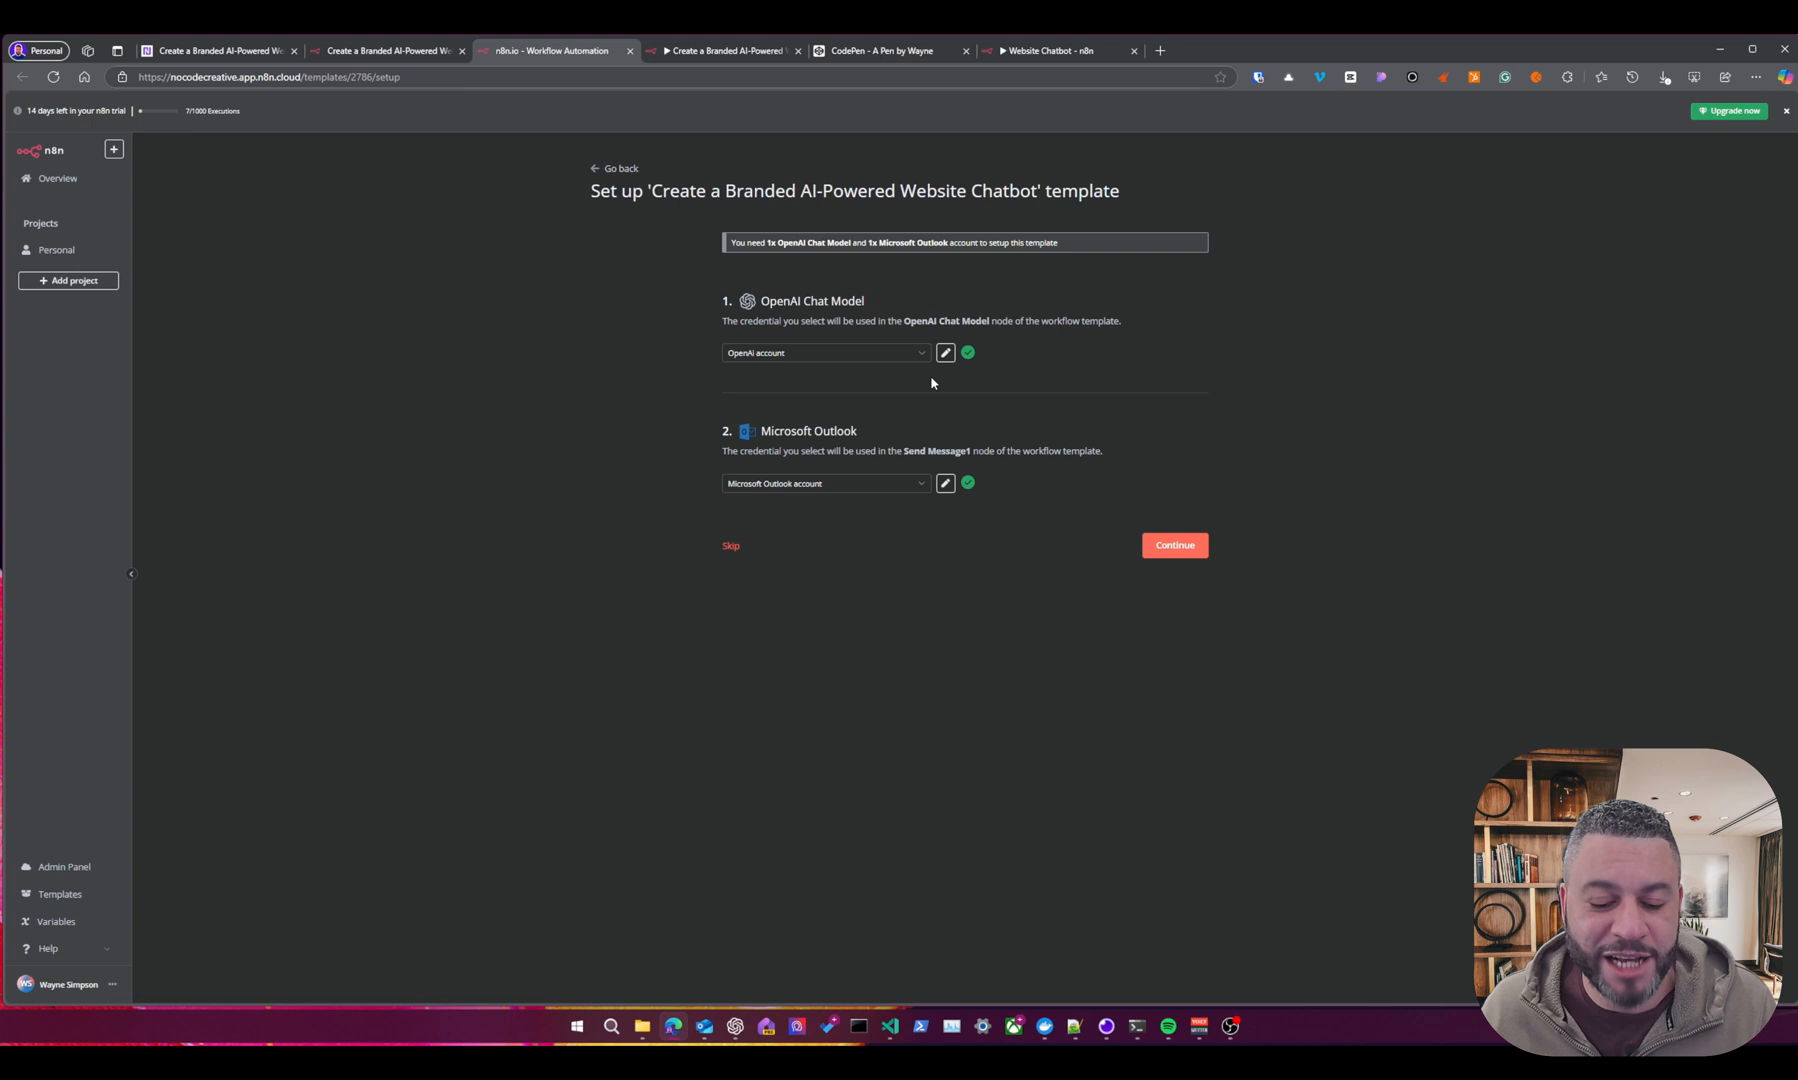
mouse_move(510, 312)
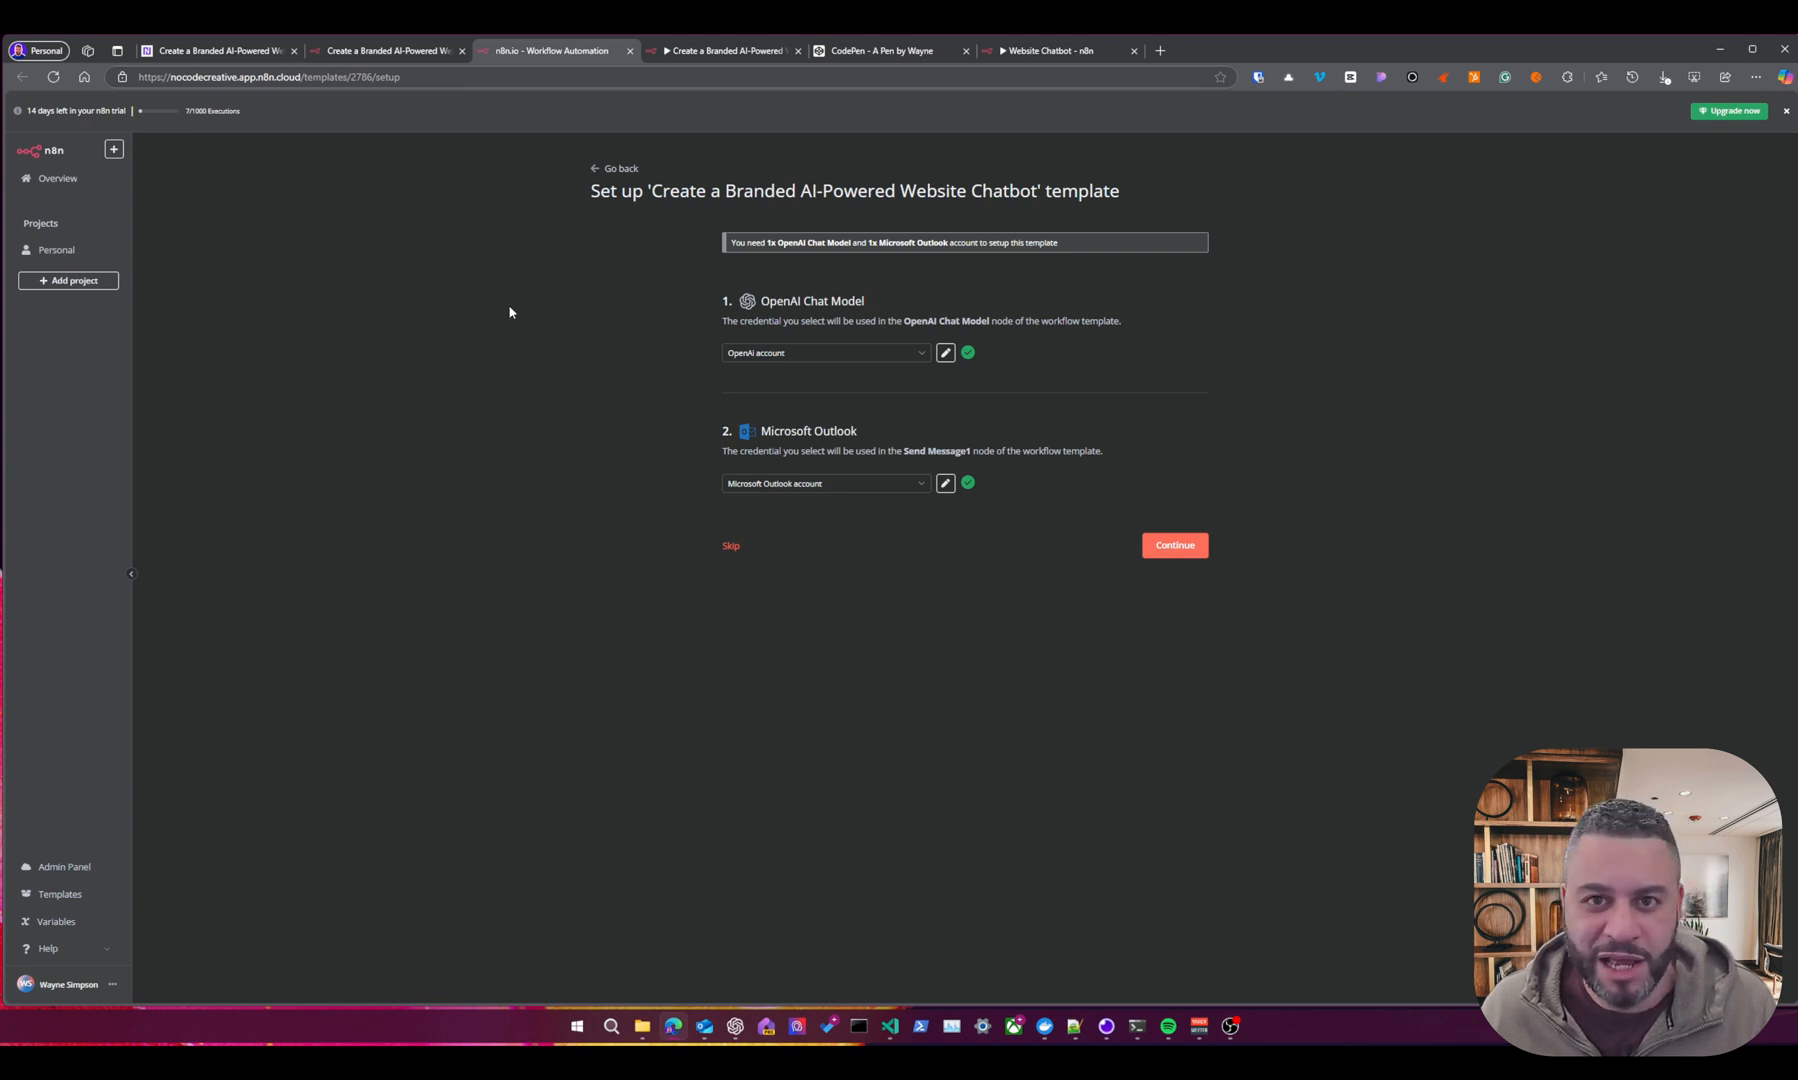
mouse_move(852, 482)
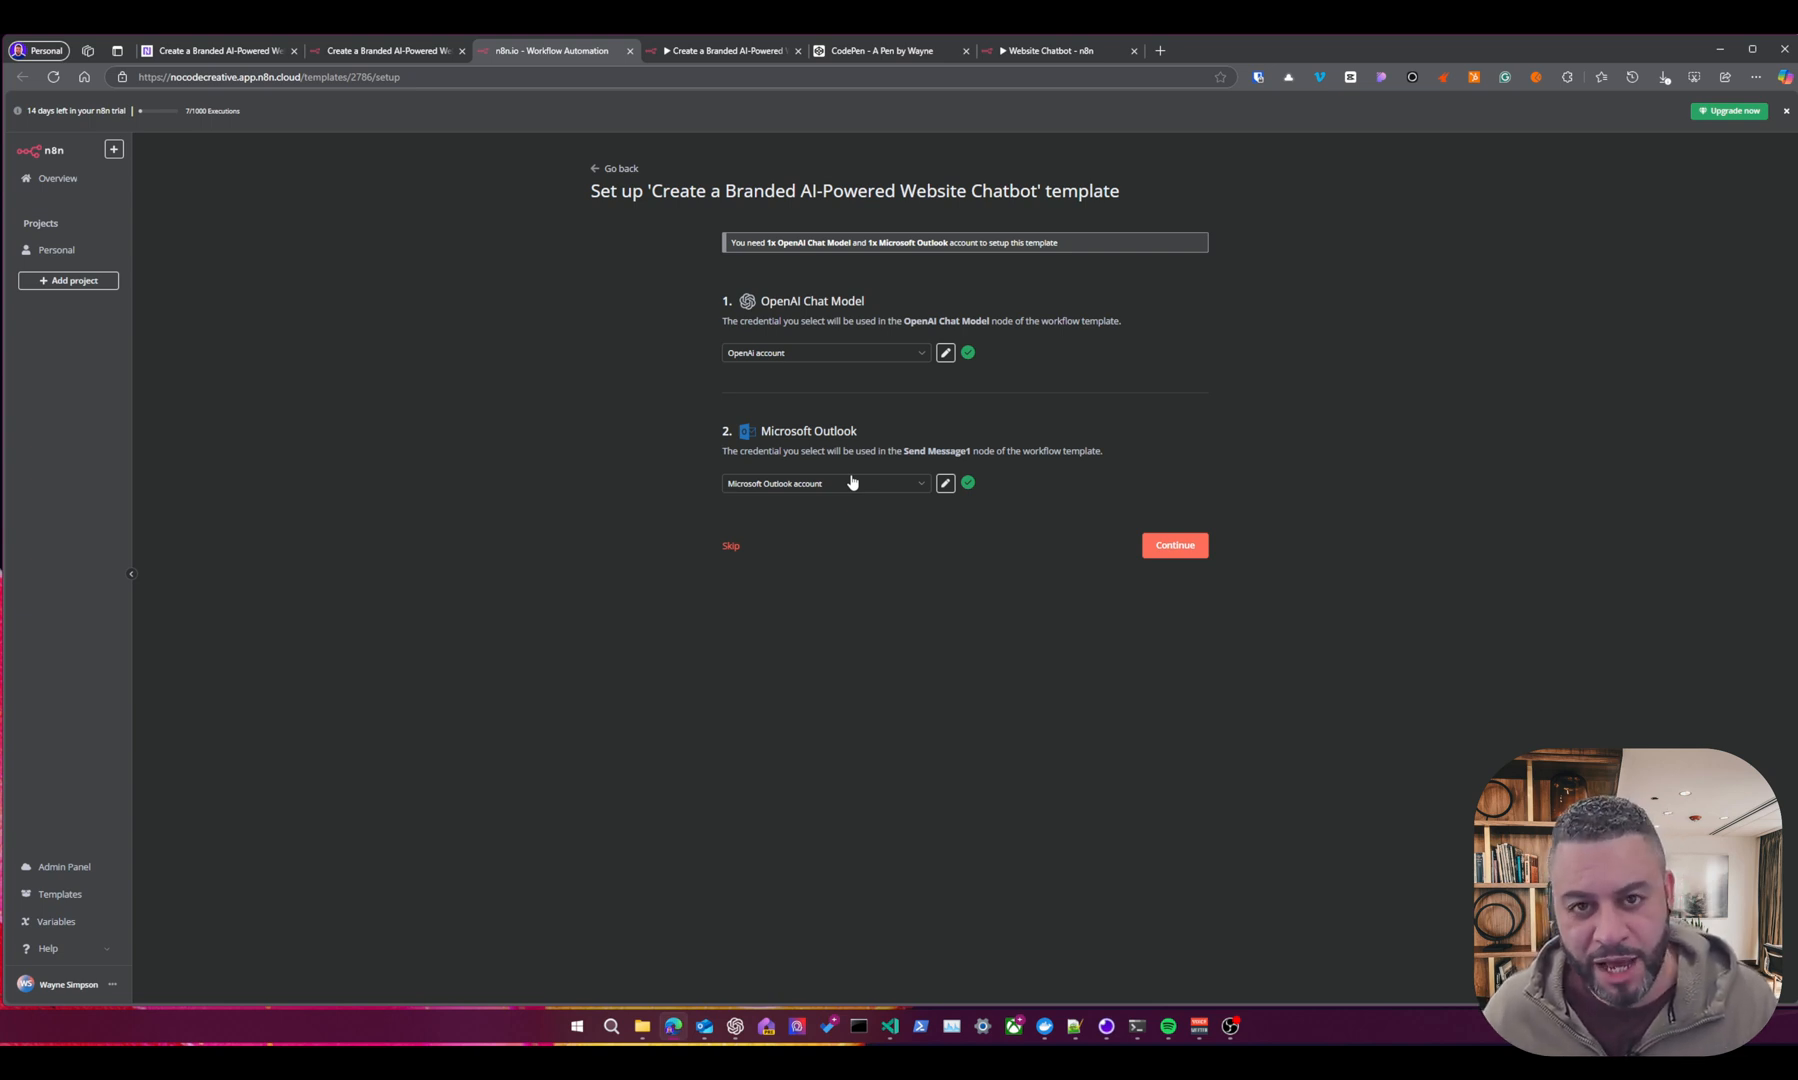
mouse_move(848, 472)
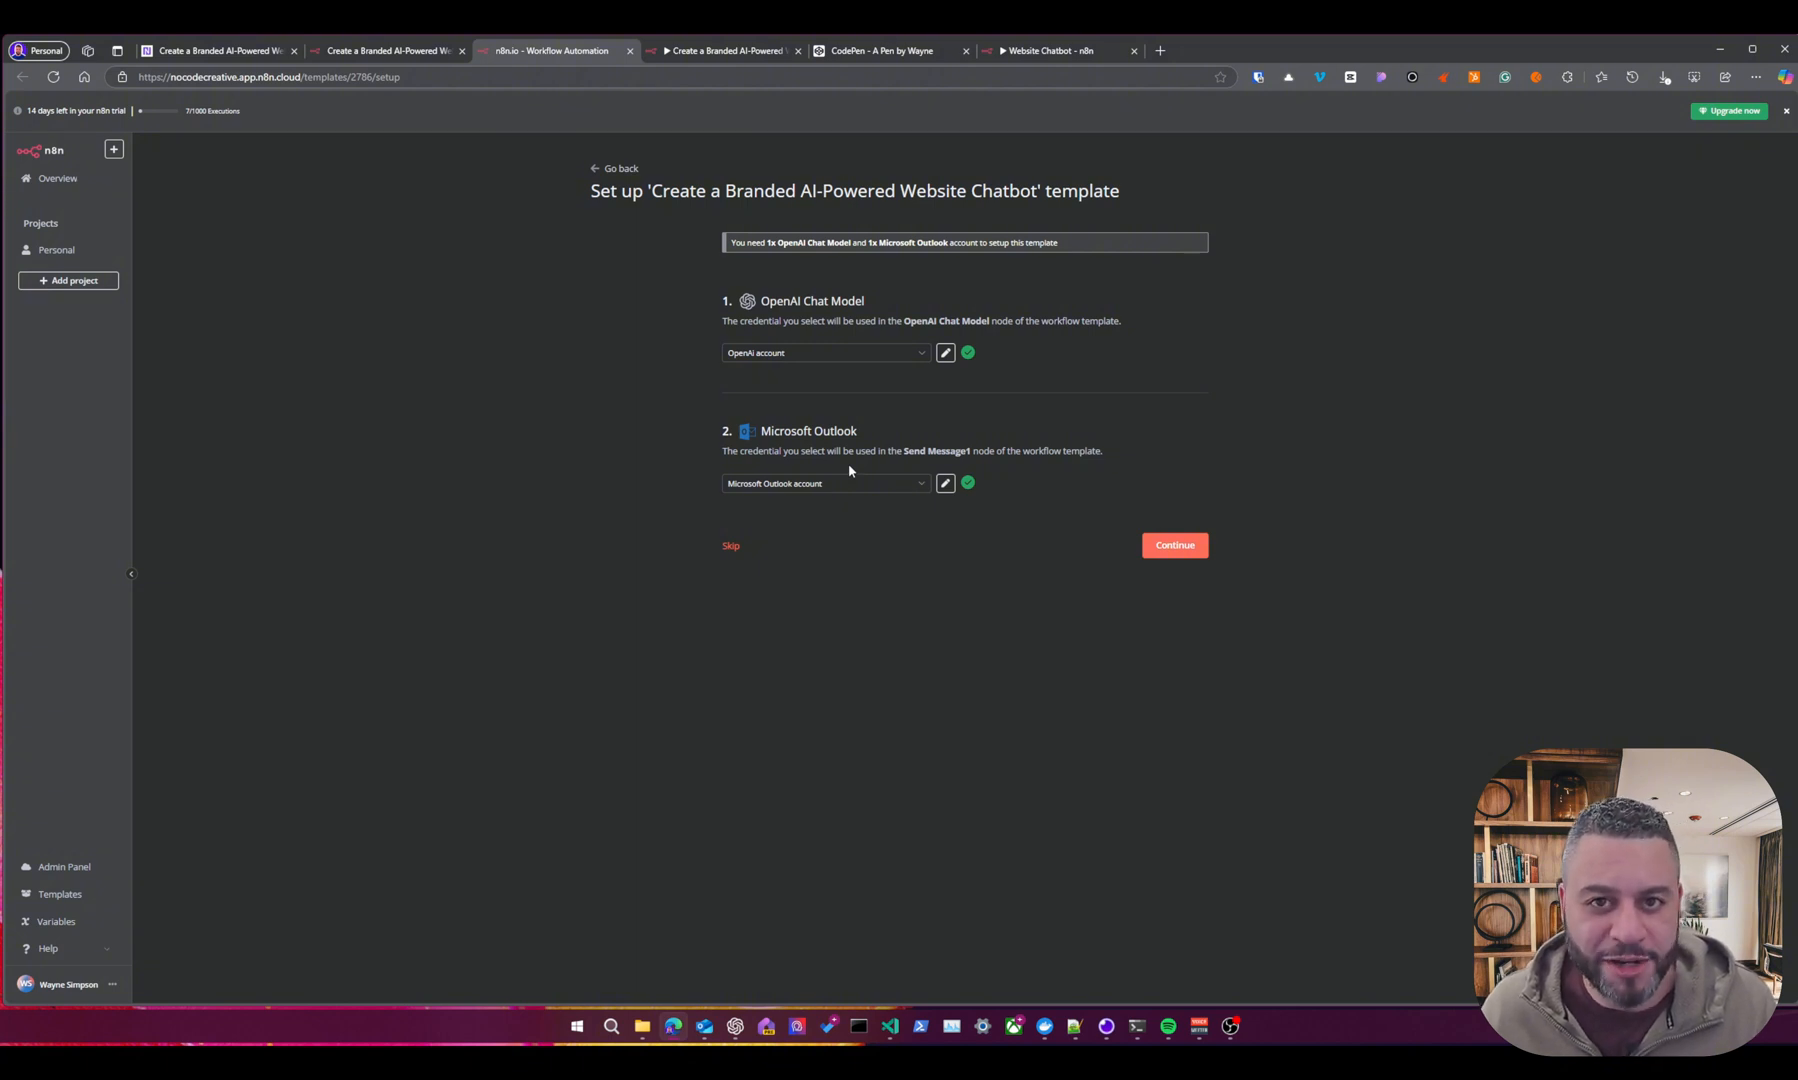
mouse_move(860, 424)
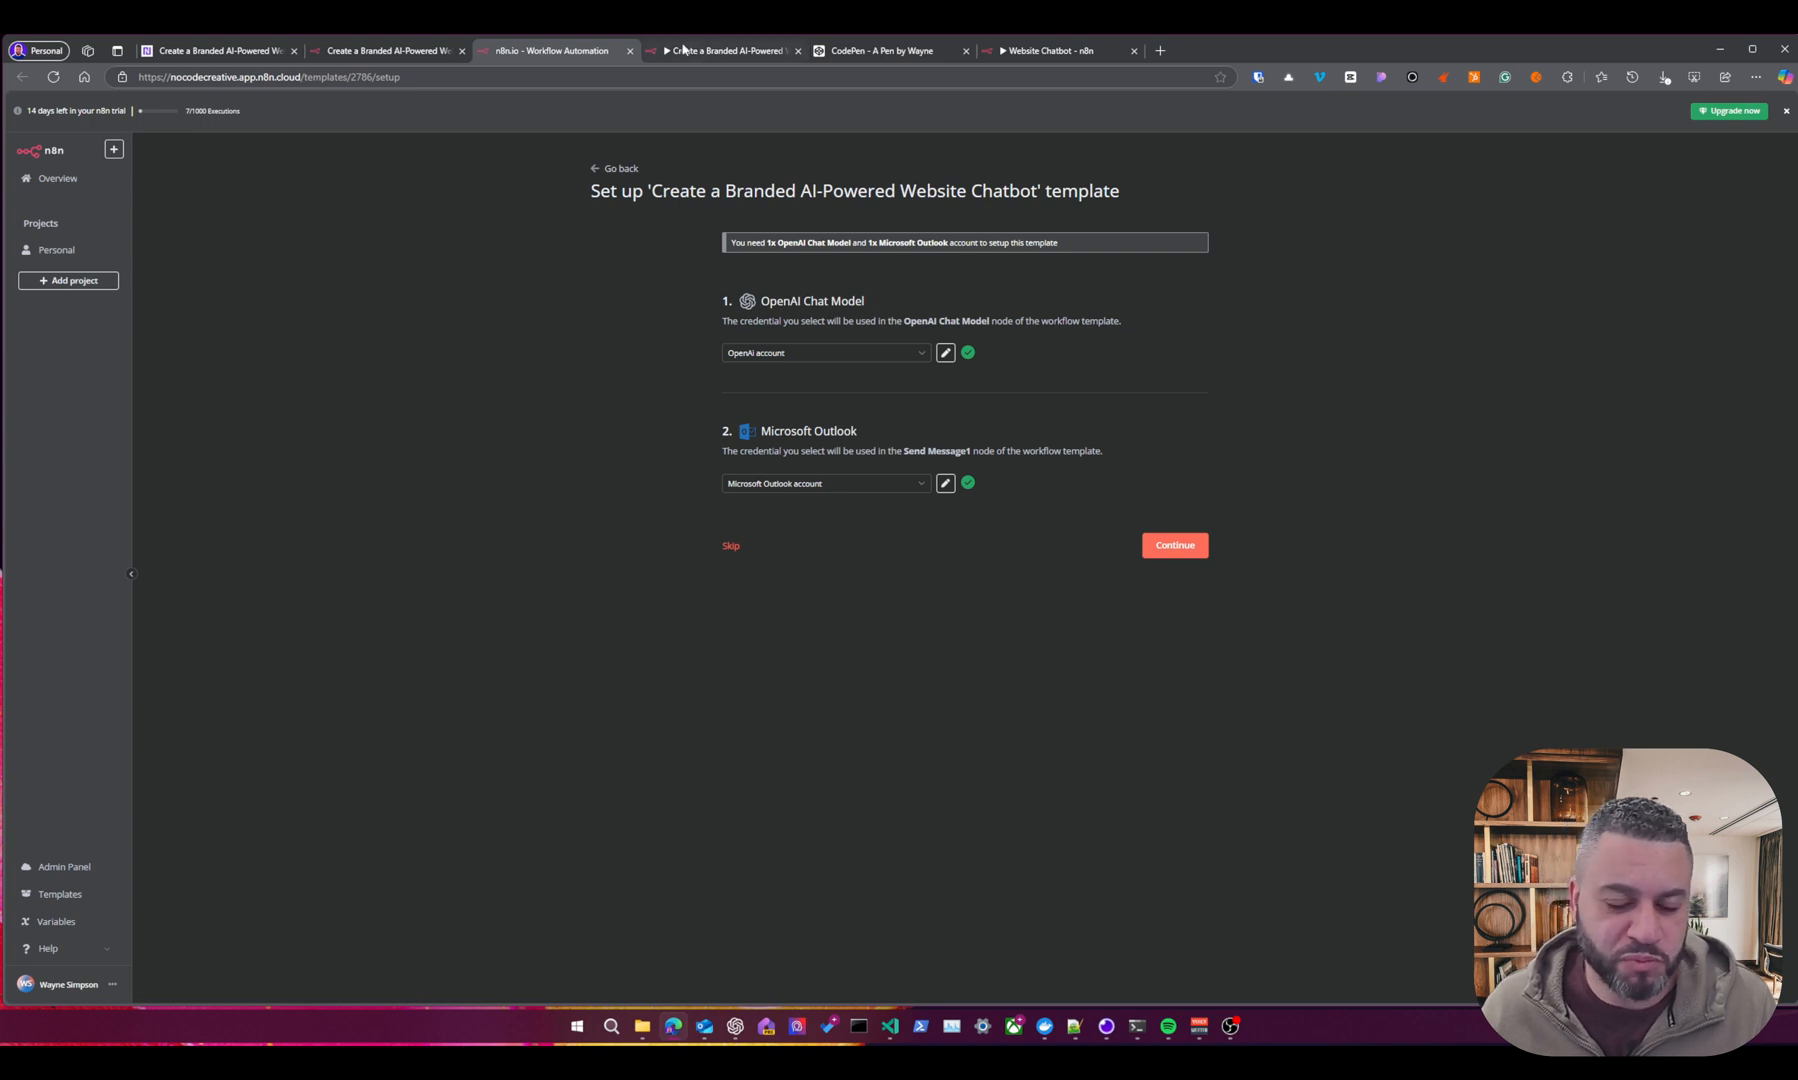
Return to the imported chatbot workflow and request a chat session reset.
left_click(1174, 544)
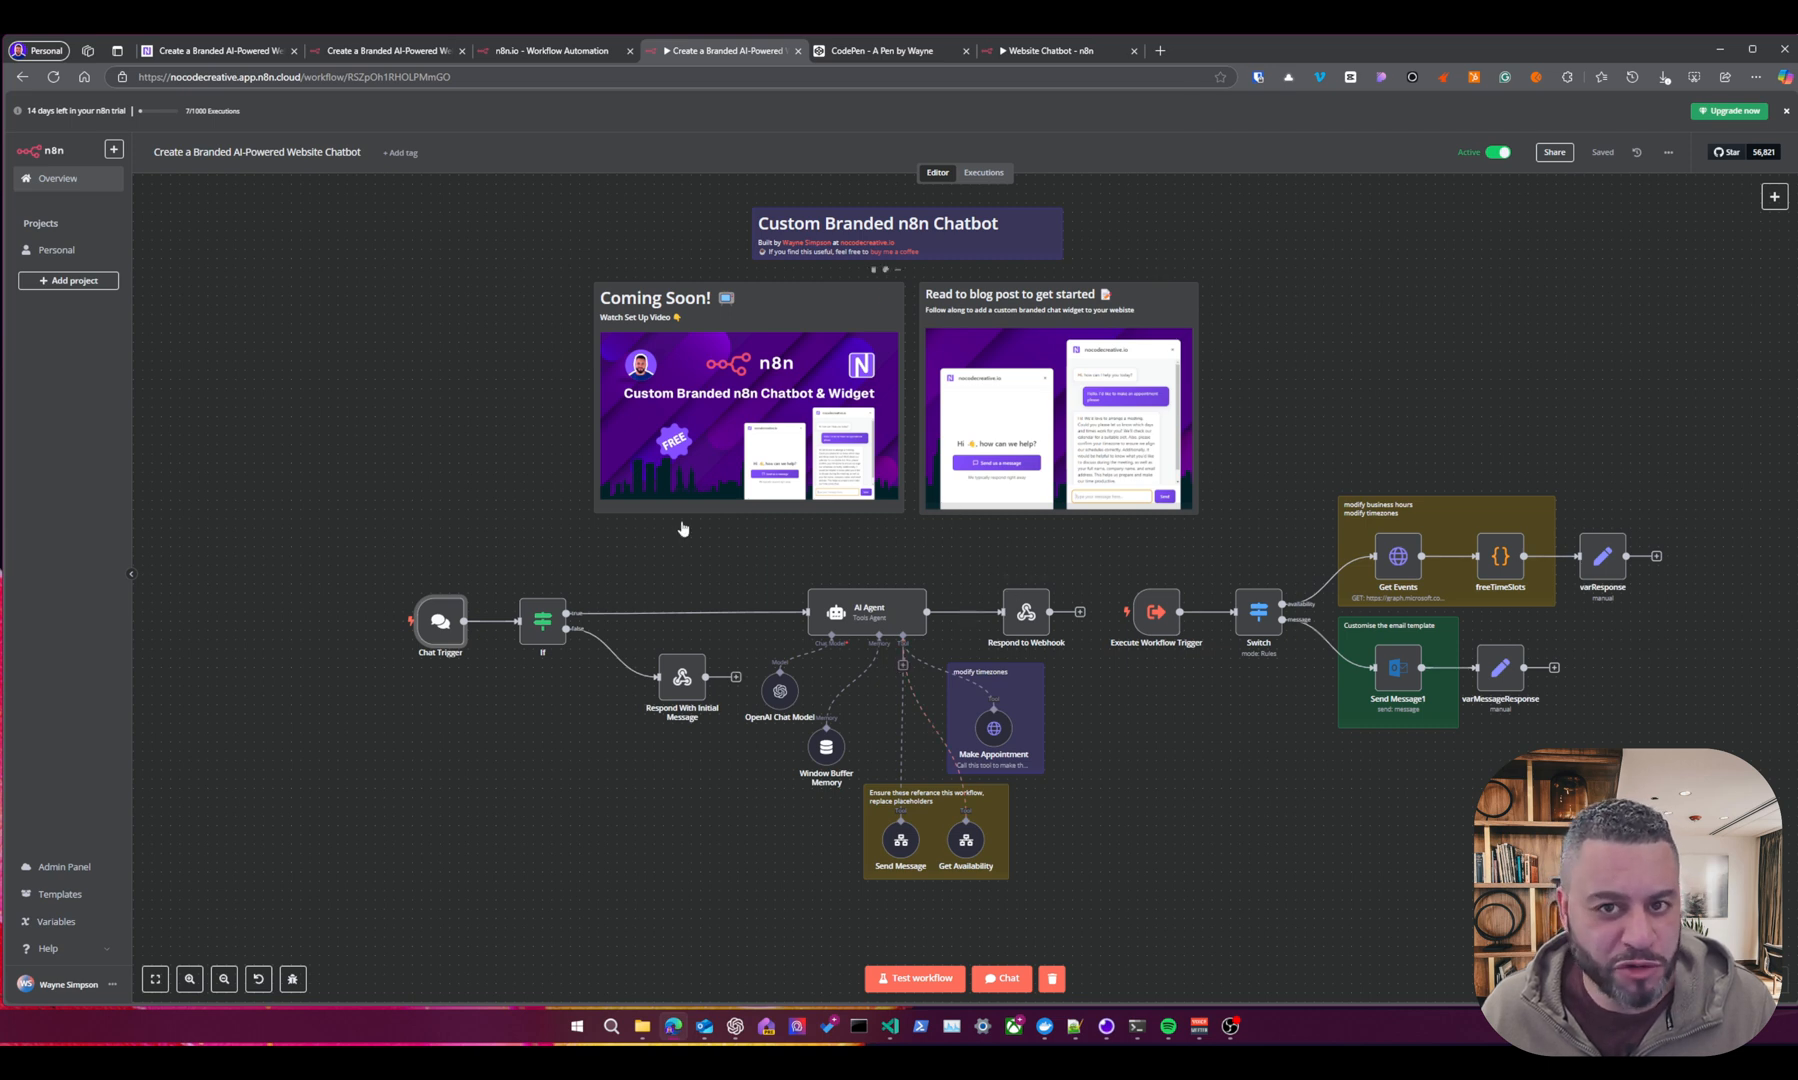
mouse_move(618, 792)
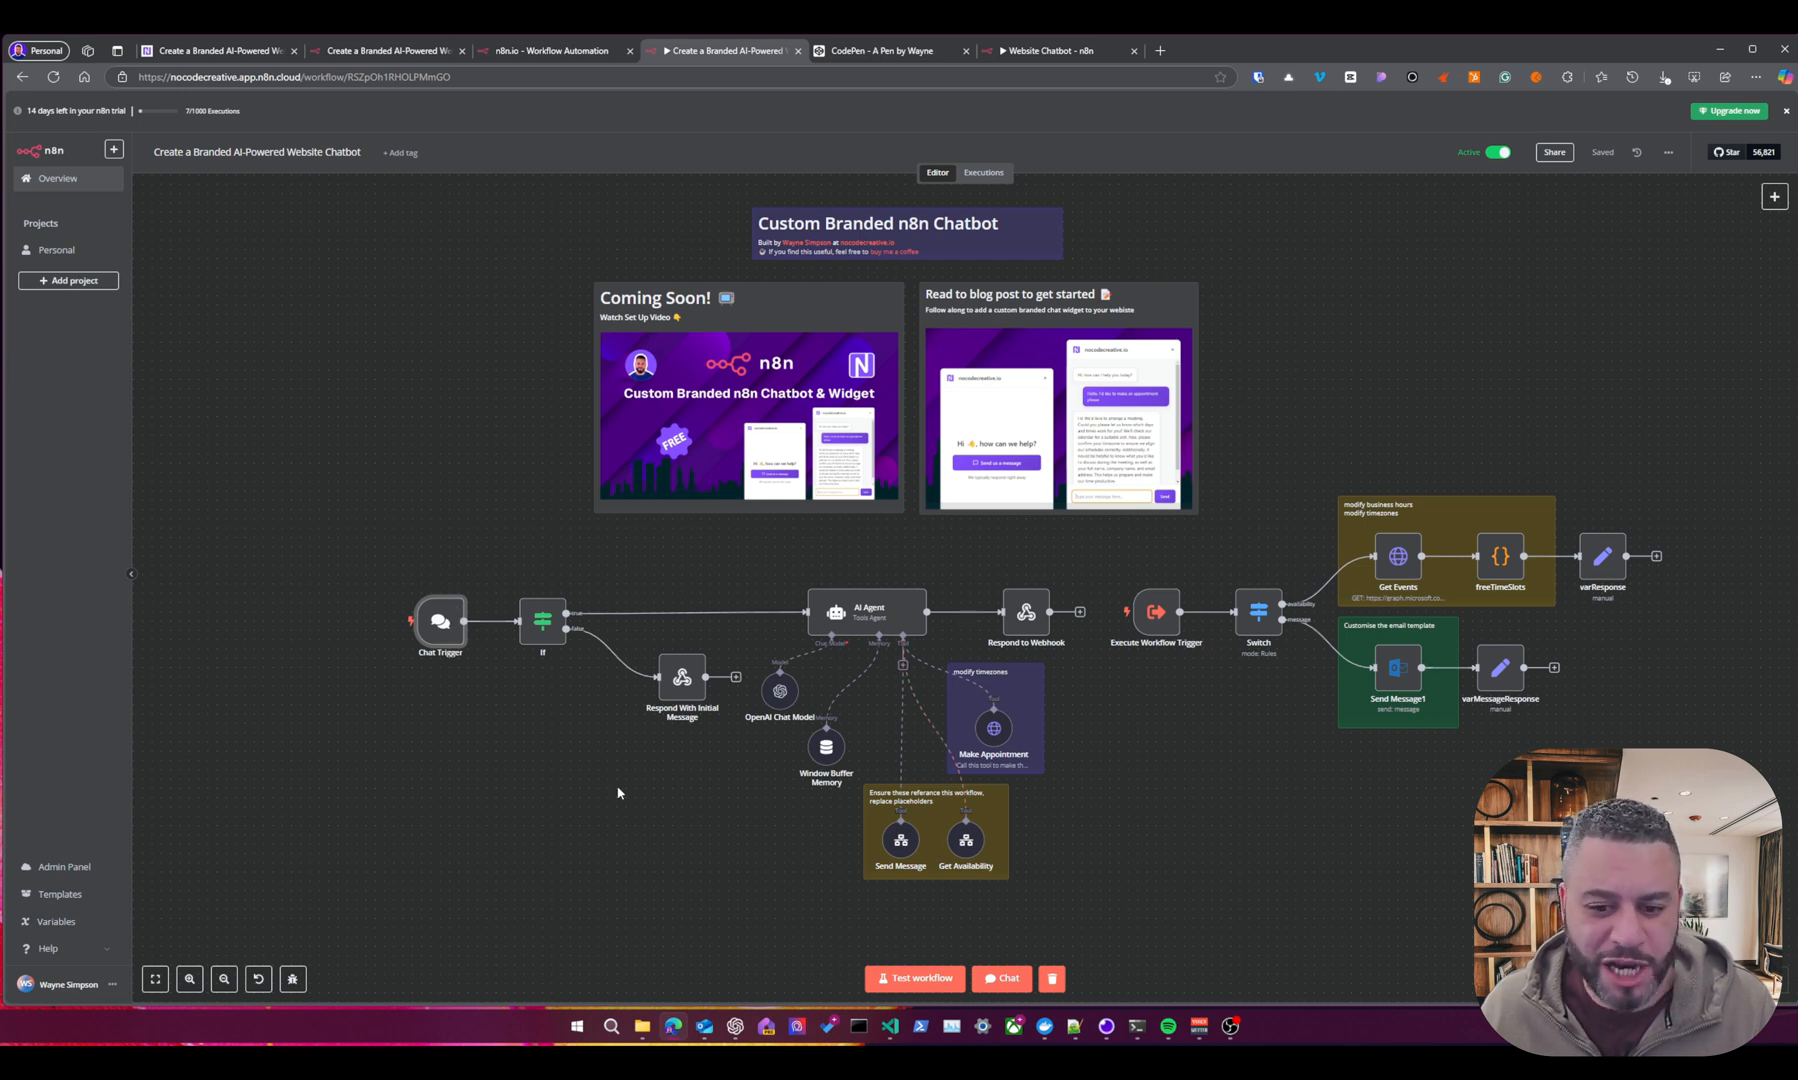
left_click(1000, 978)
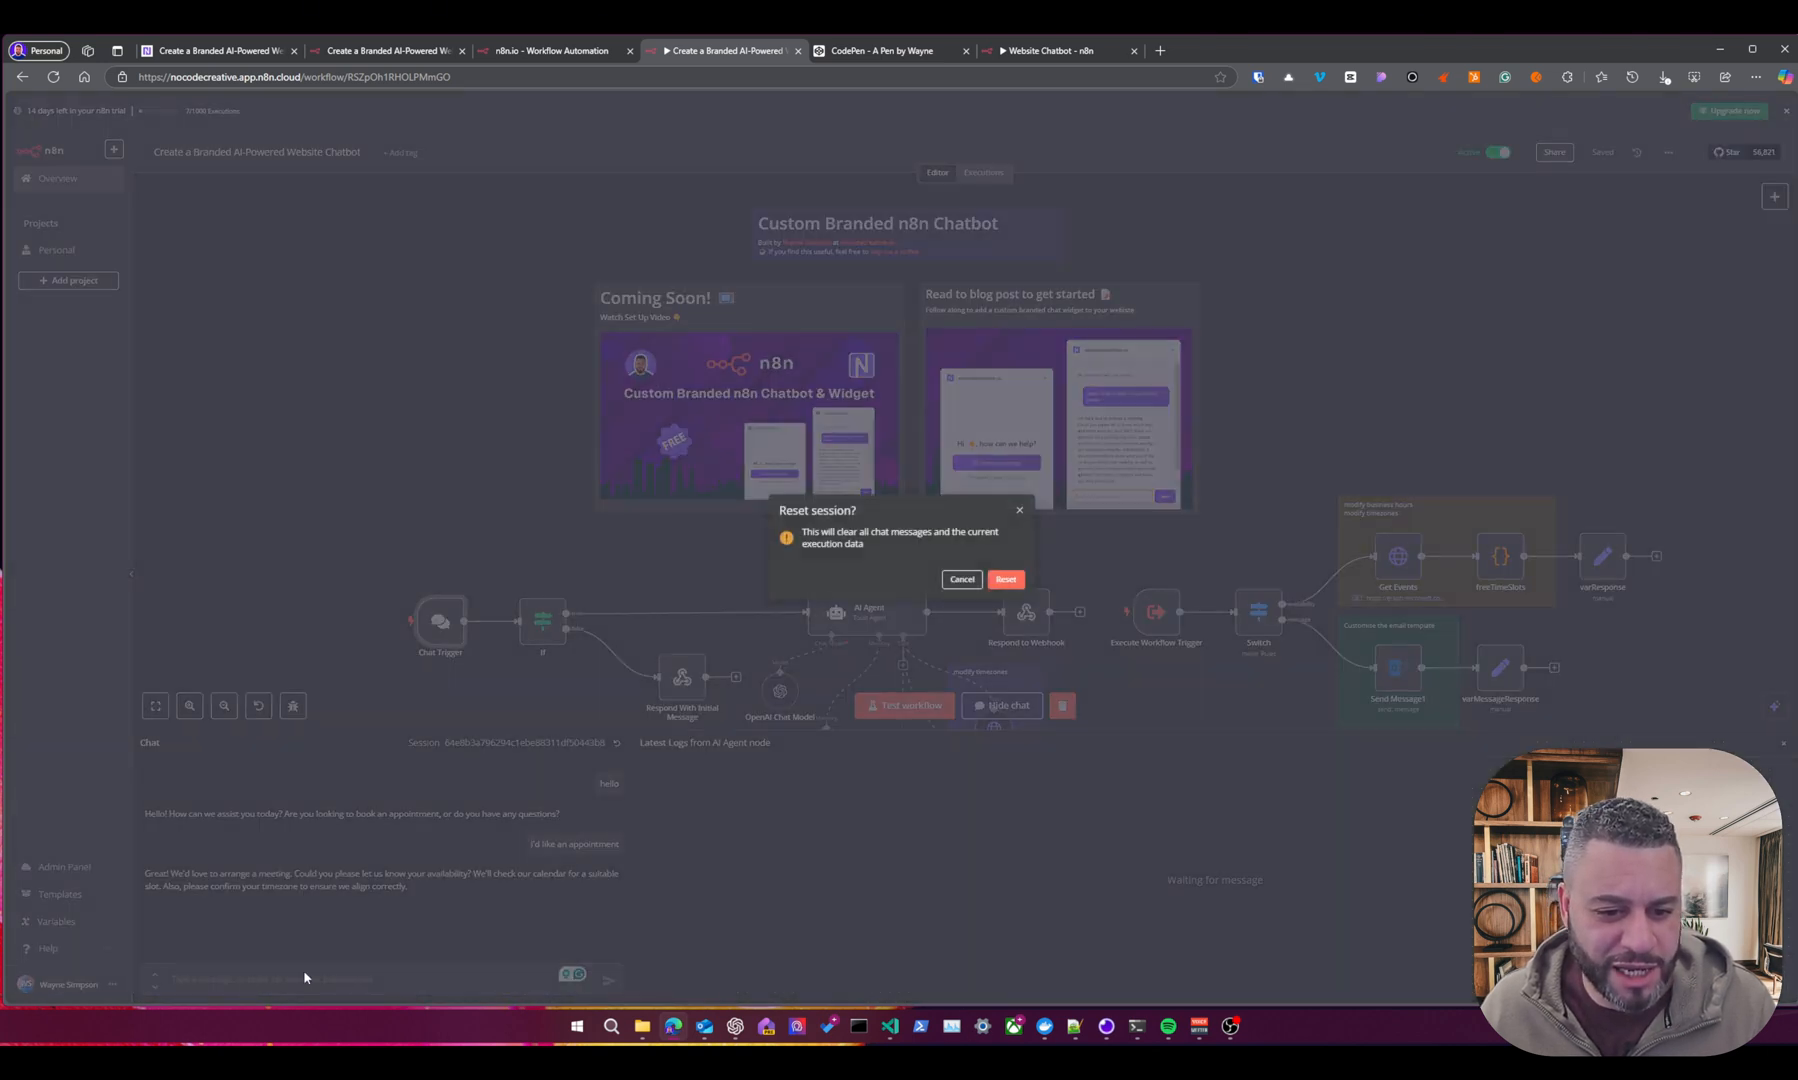
Reset the chat, greet the bot and ask to book an appointment.
left_click(1006, 578)
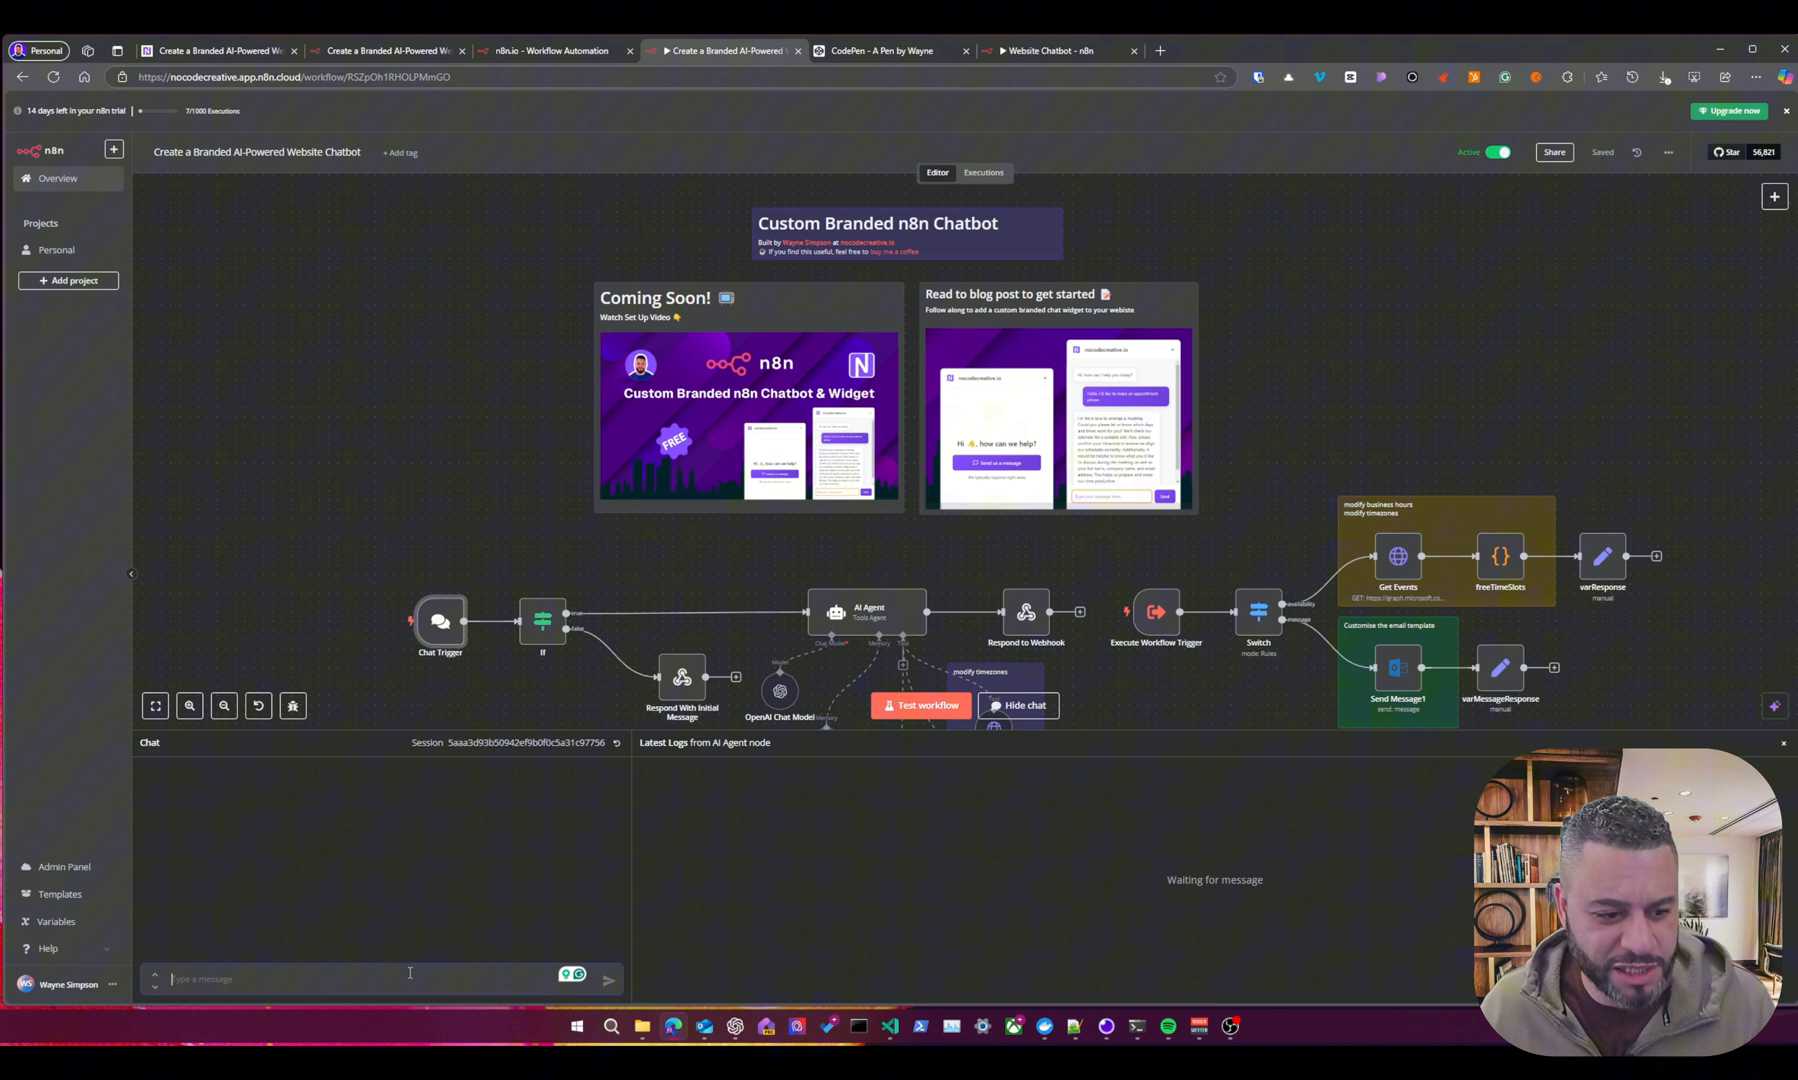
type("h")
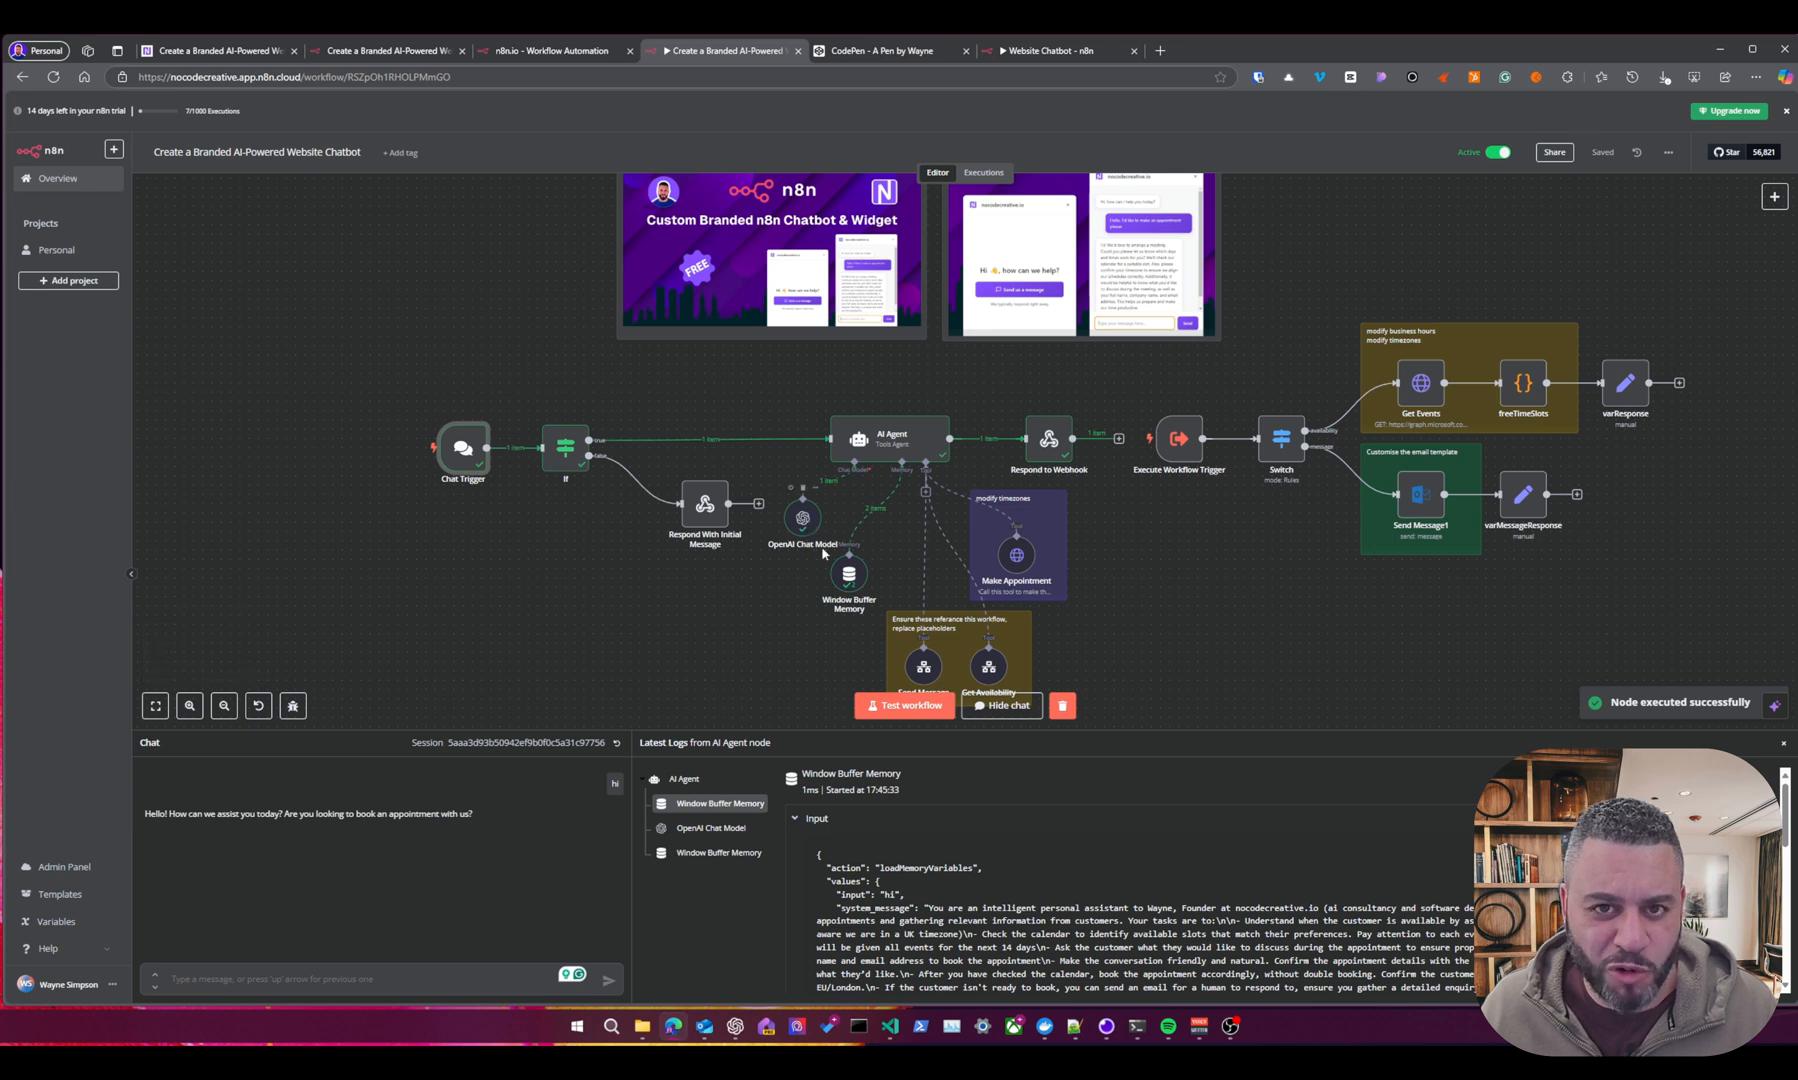
mouse_move(468, 834)
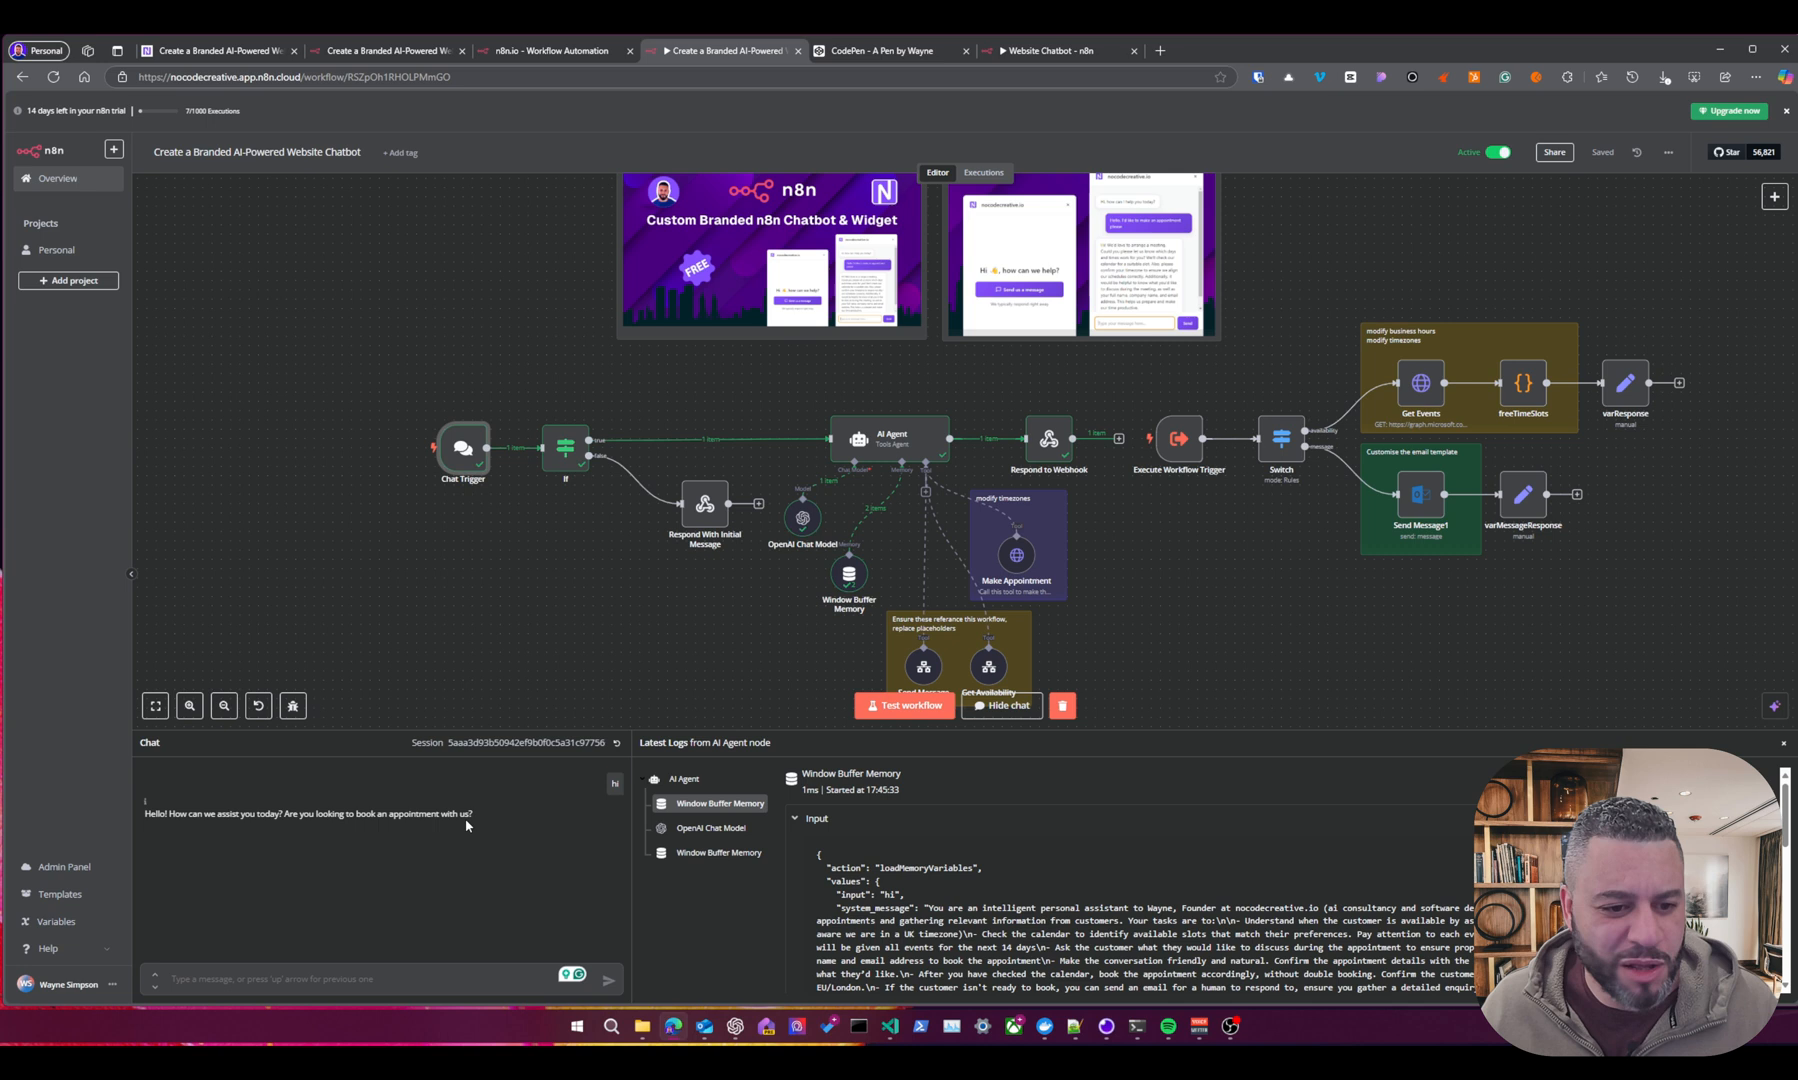
mouse_move(1020, 512)
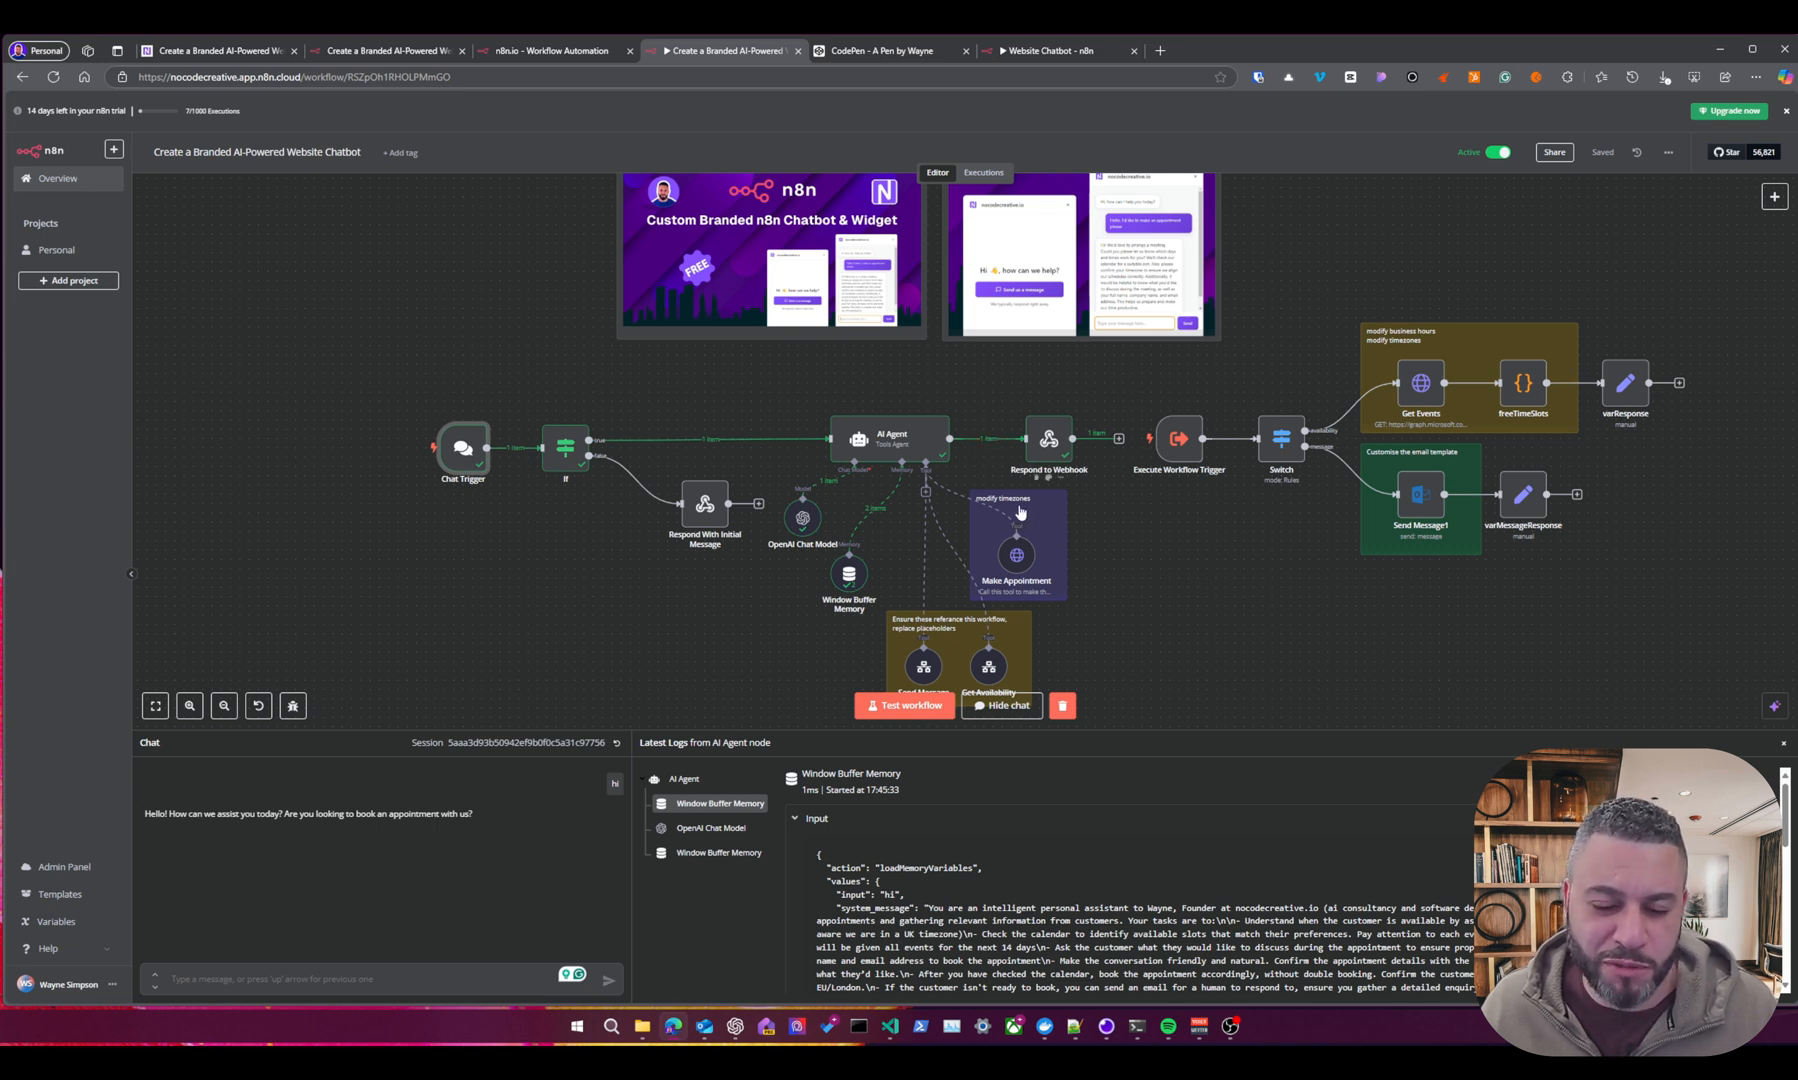
mouse_move(1018, 514)
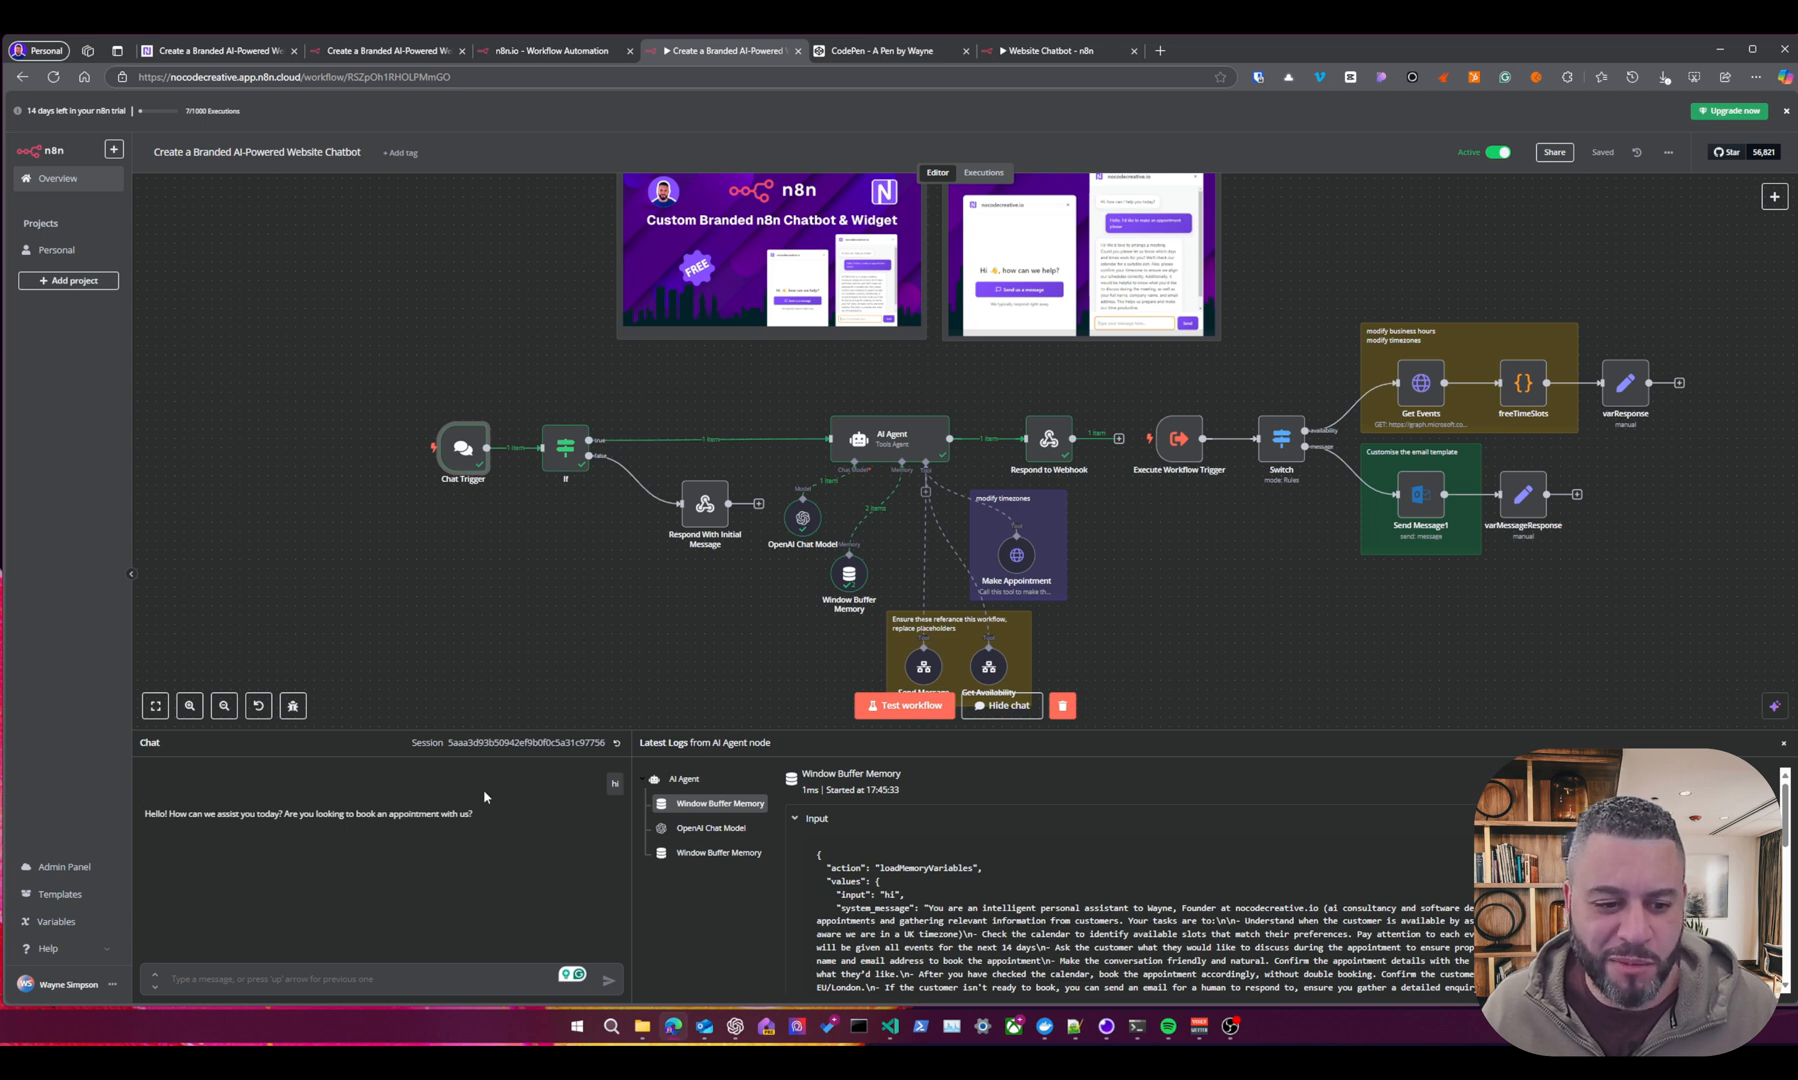
mouse_move(736, 620)
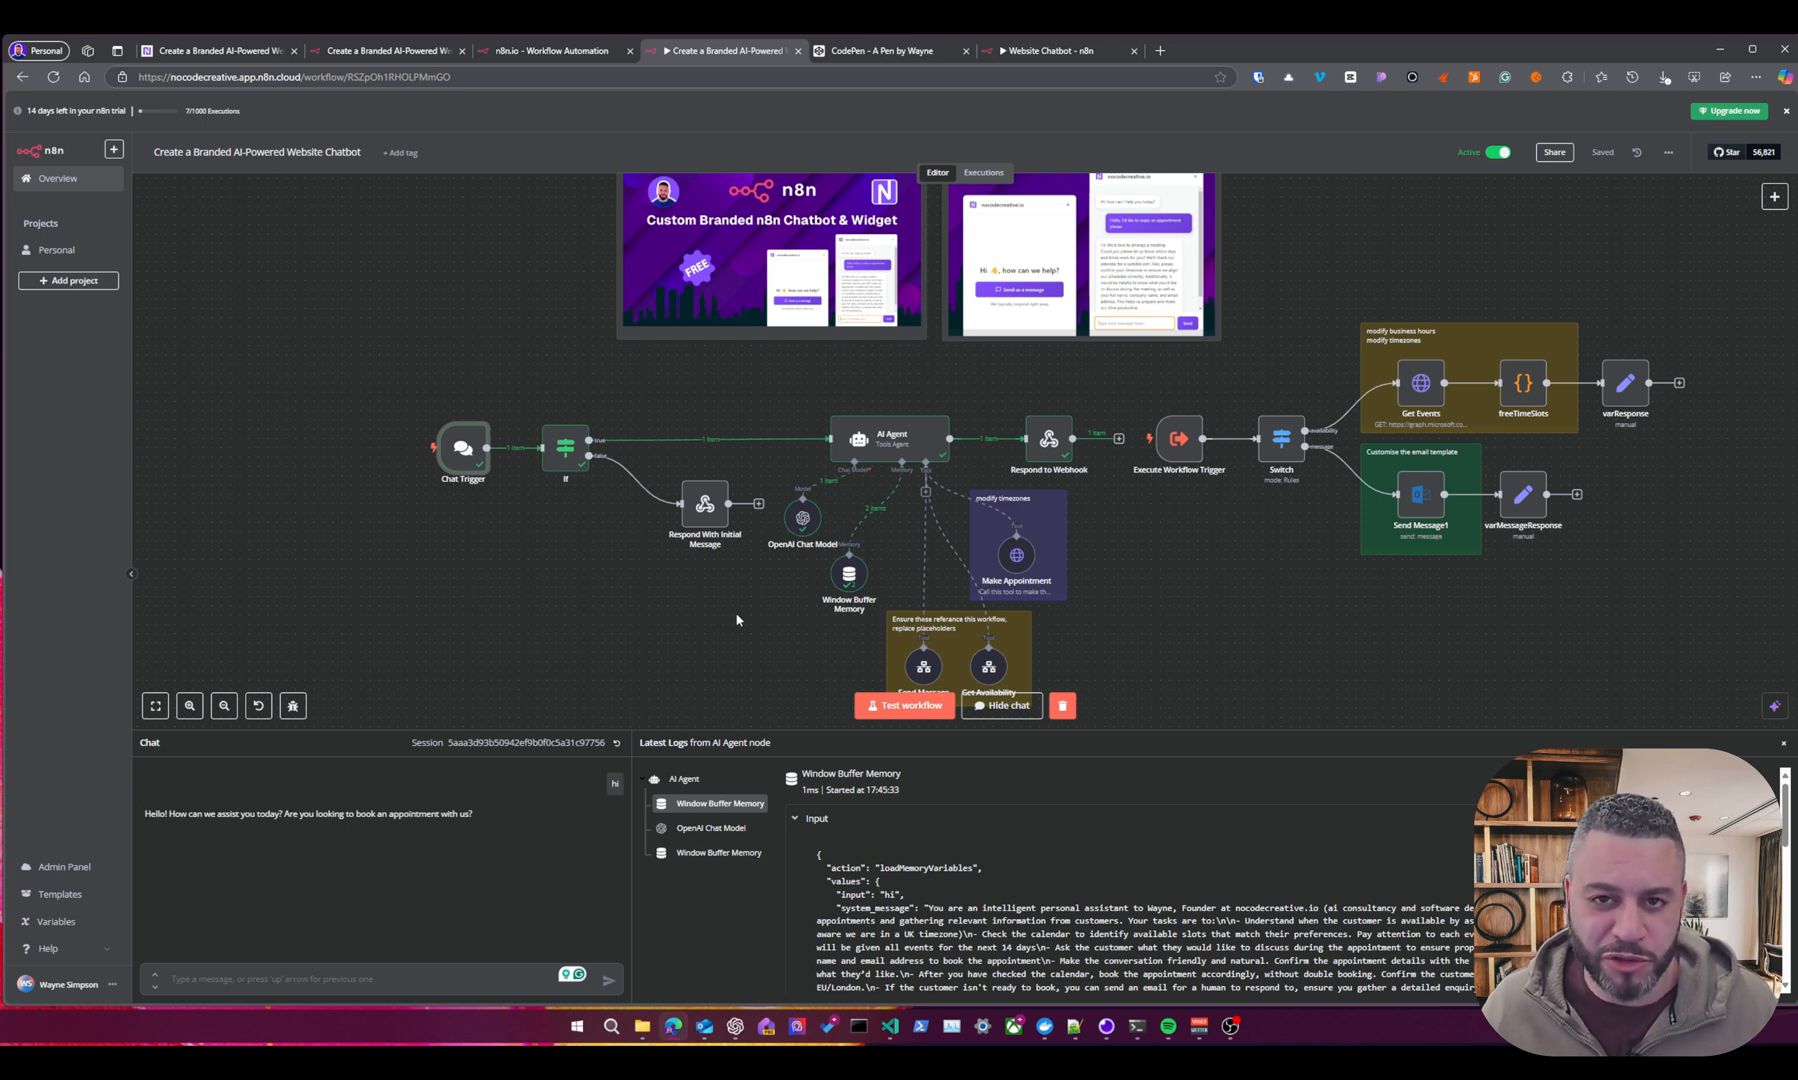
mouse_move(1206, 582)
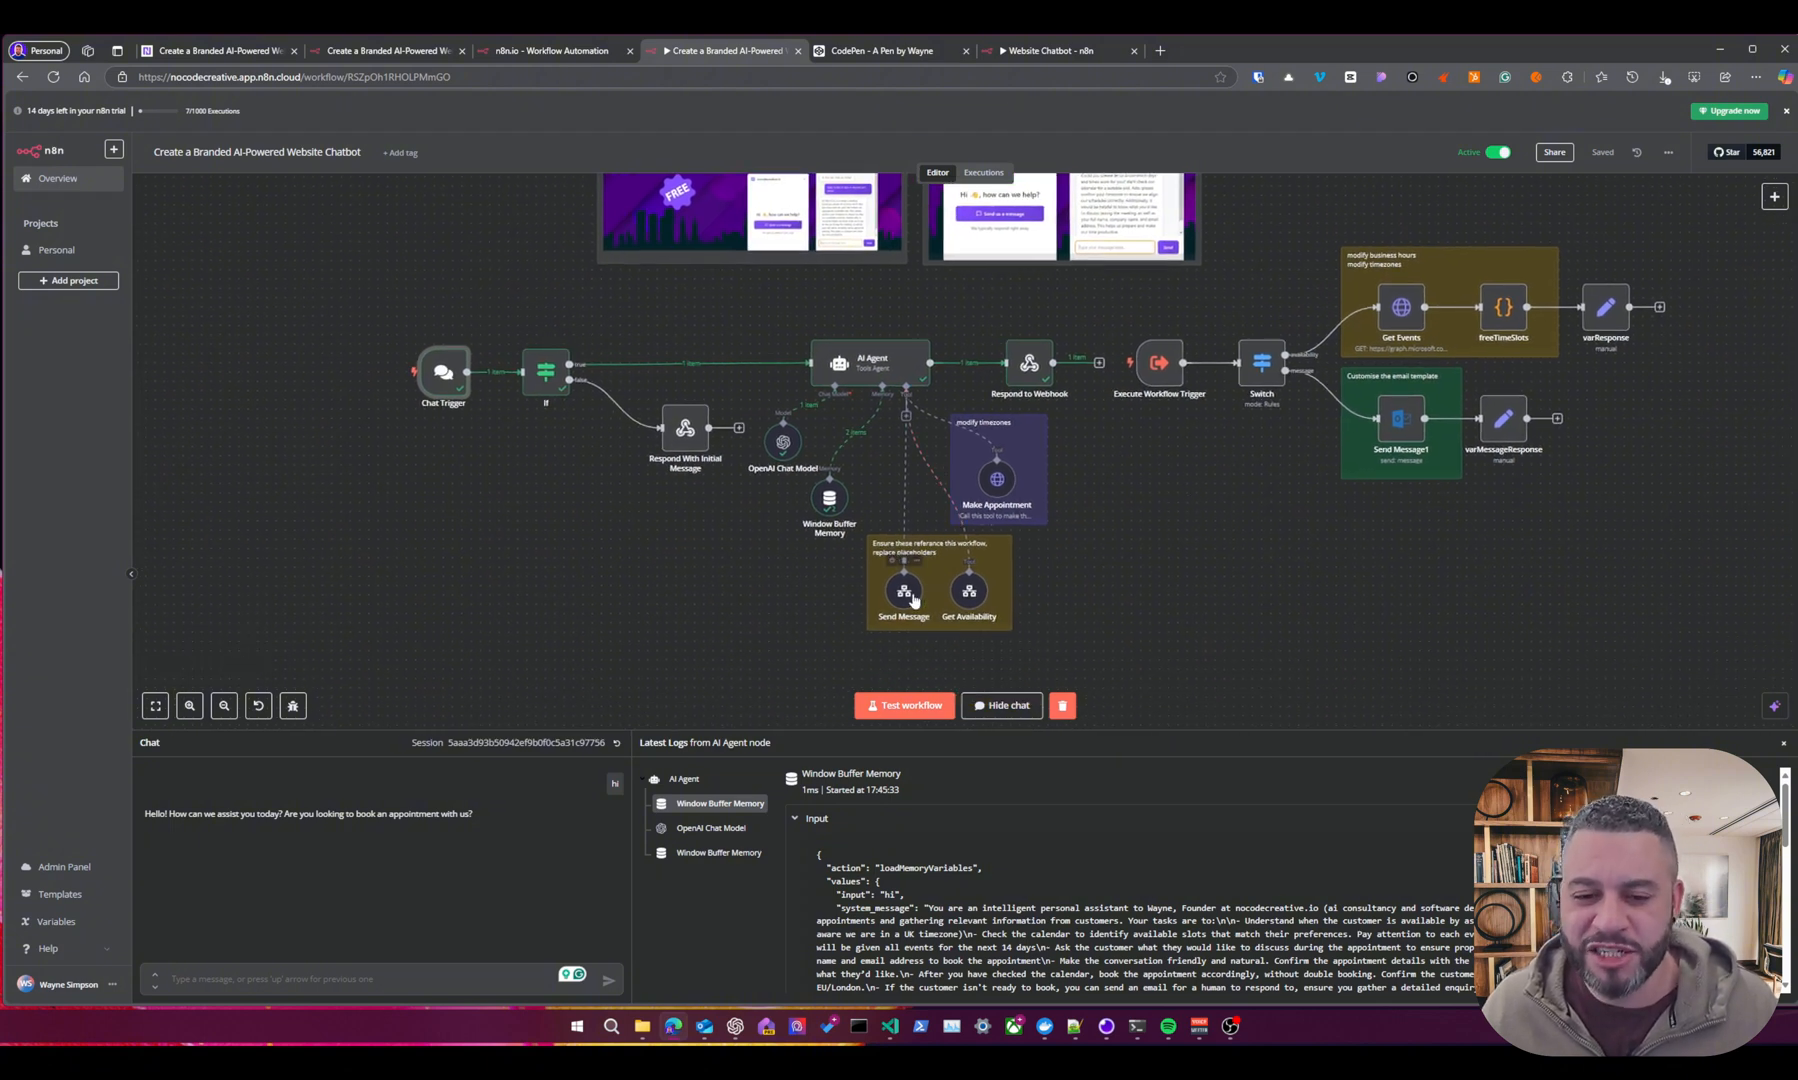
mouse_move(730, 276)
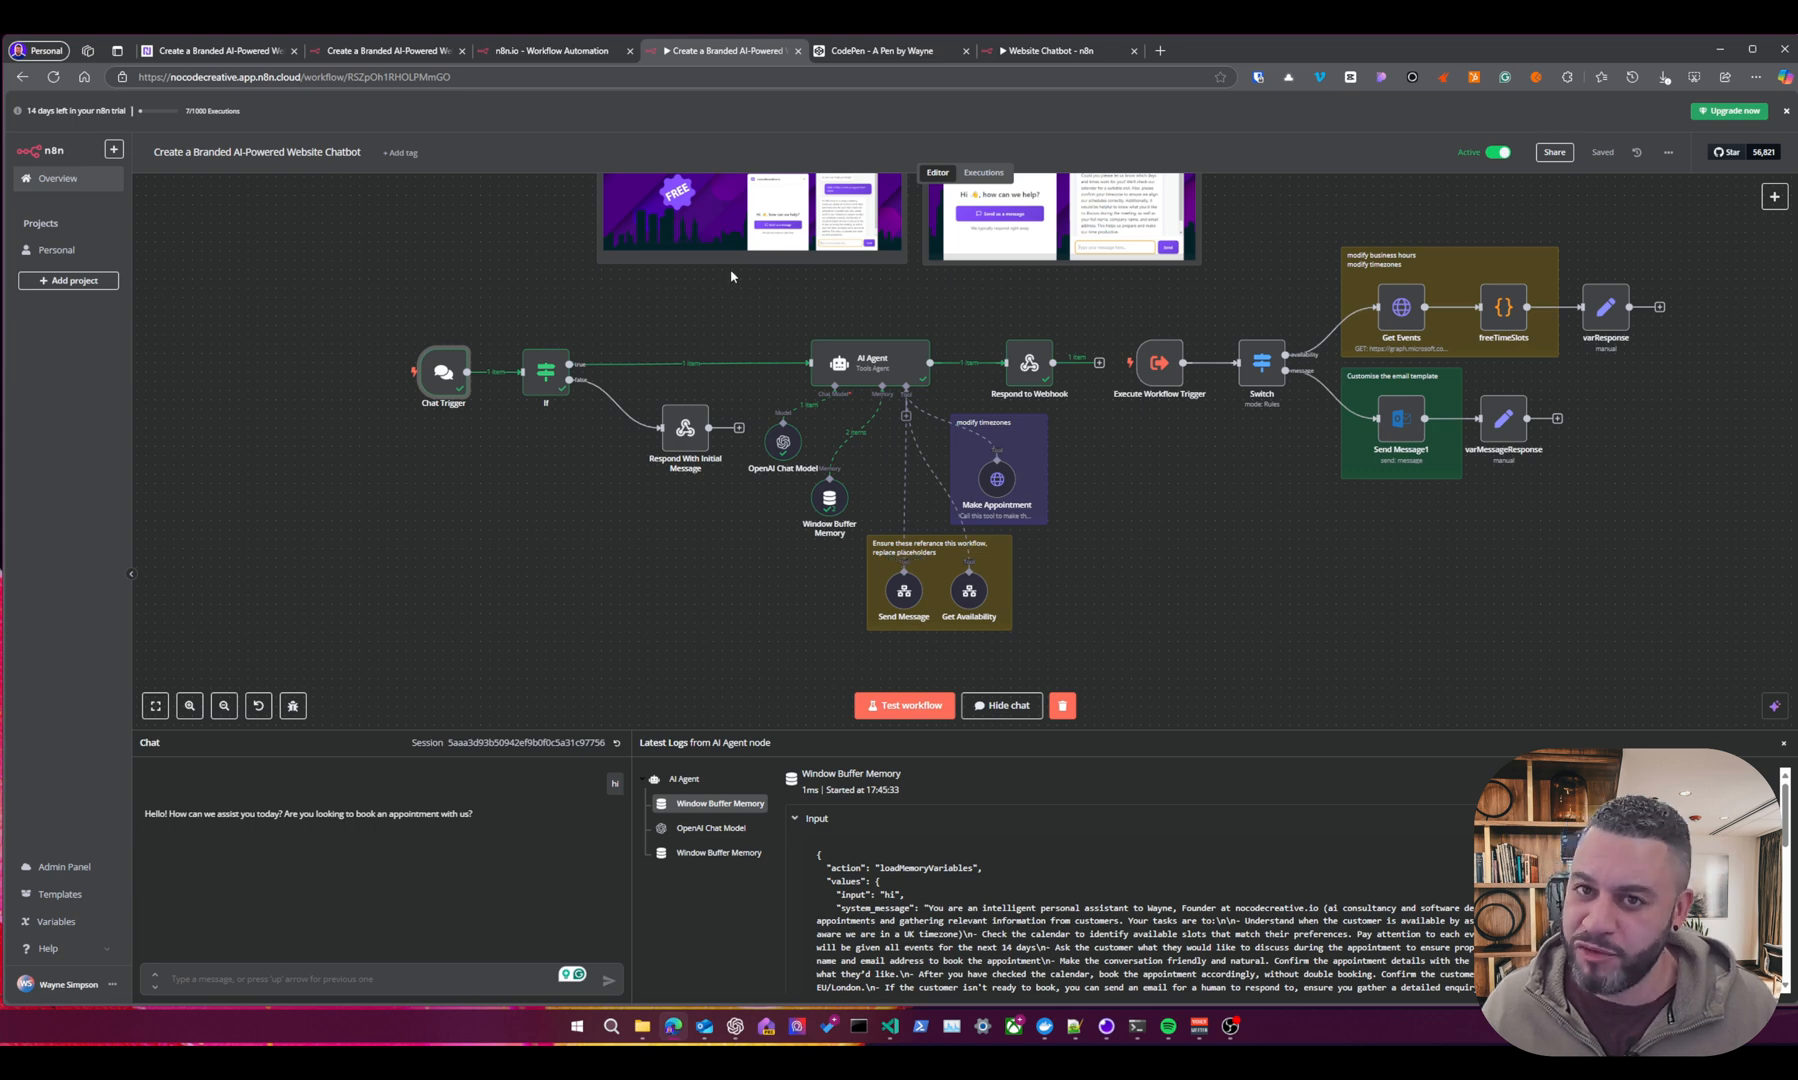
type("yes I'd like to book an a")
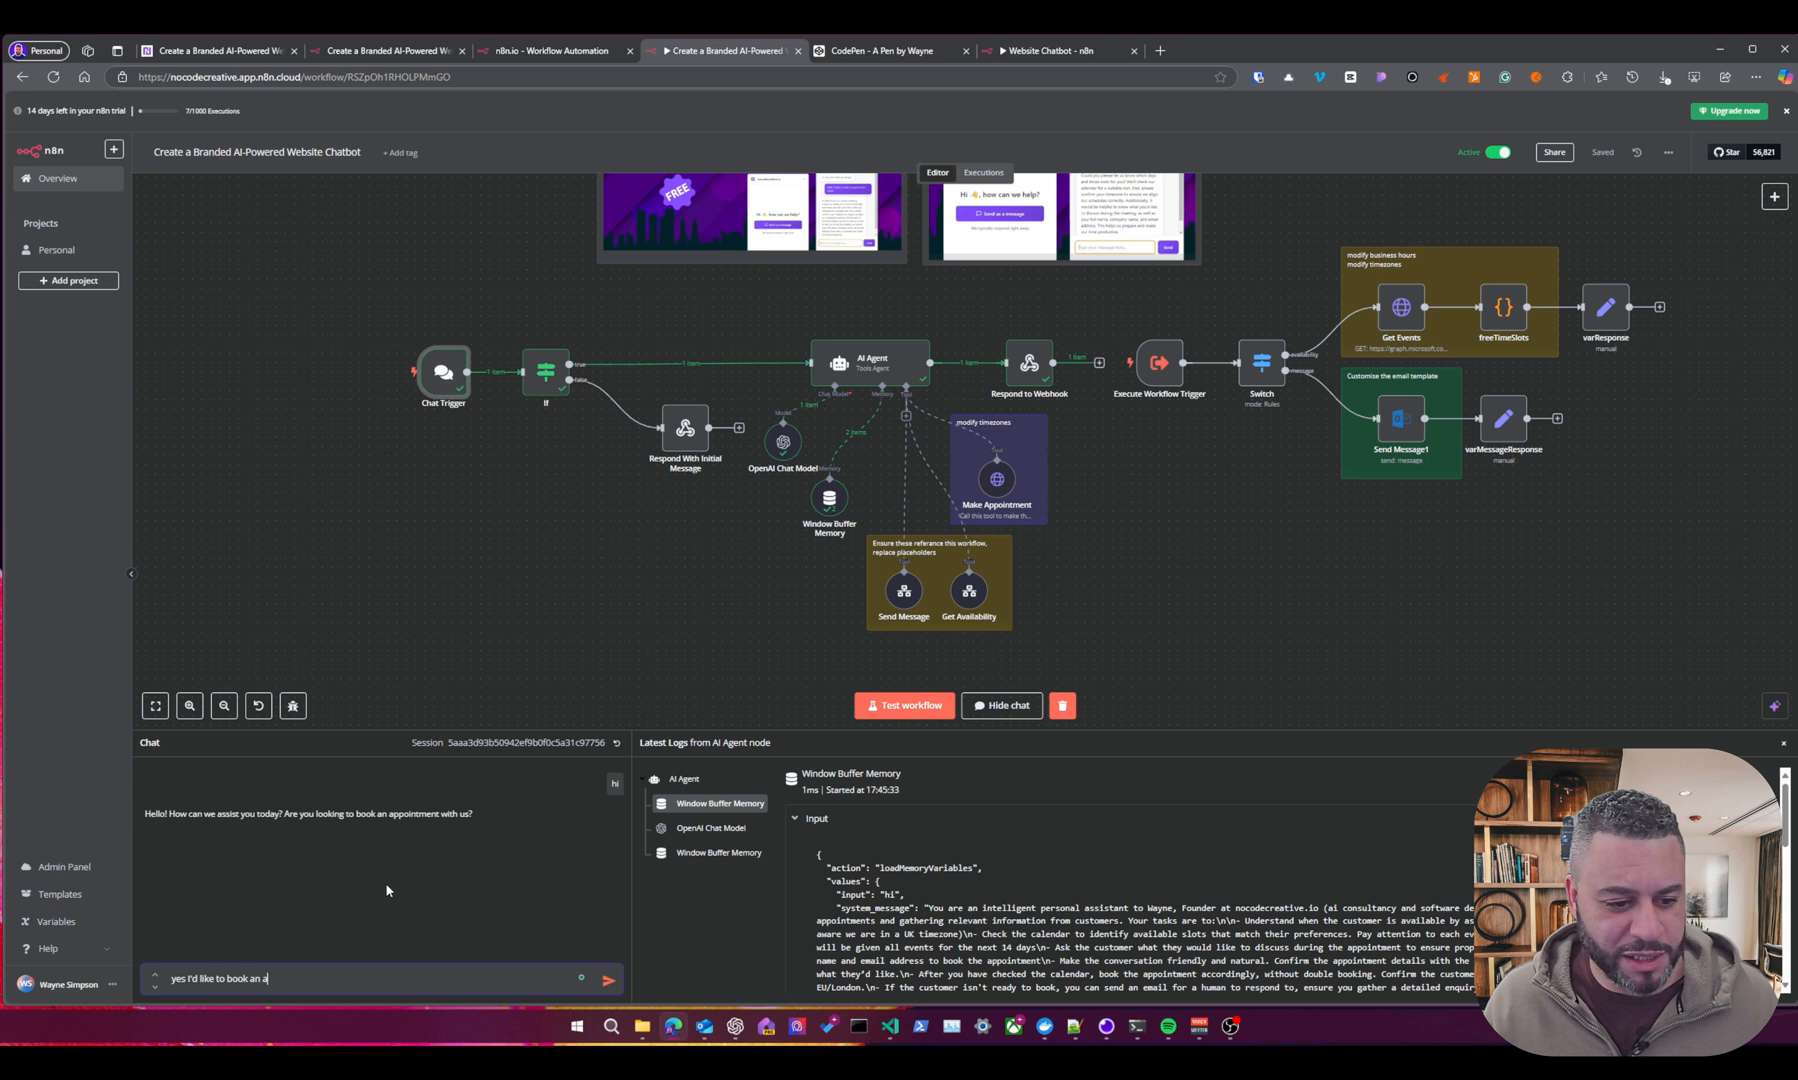
type("ppointme")
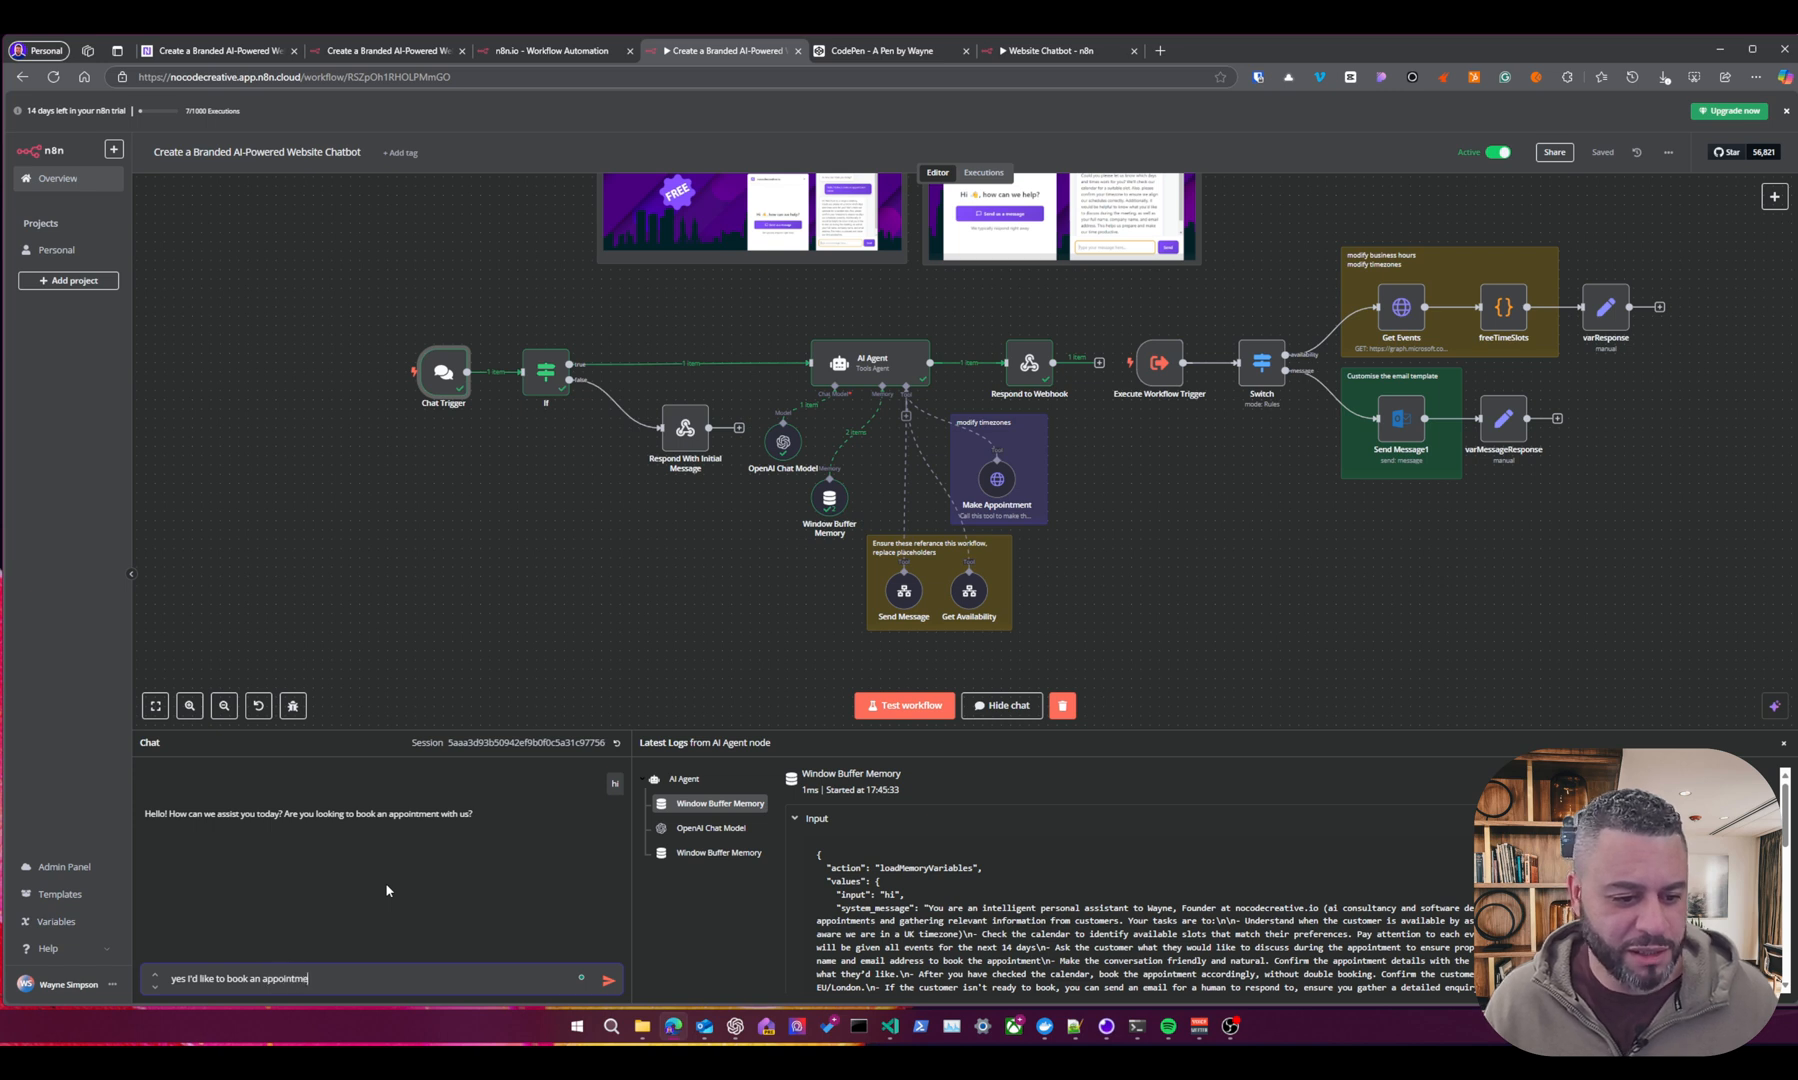
left_click(608, 978)
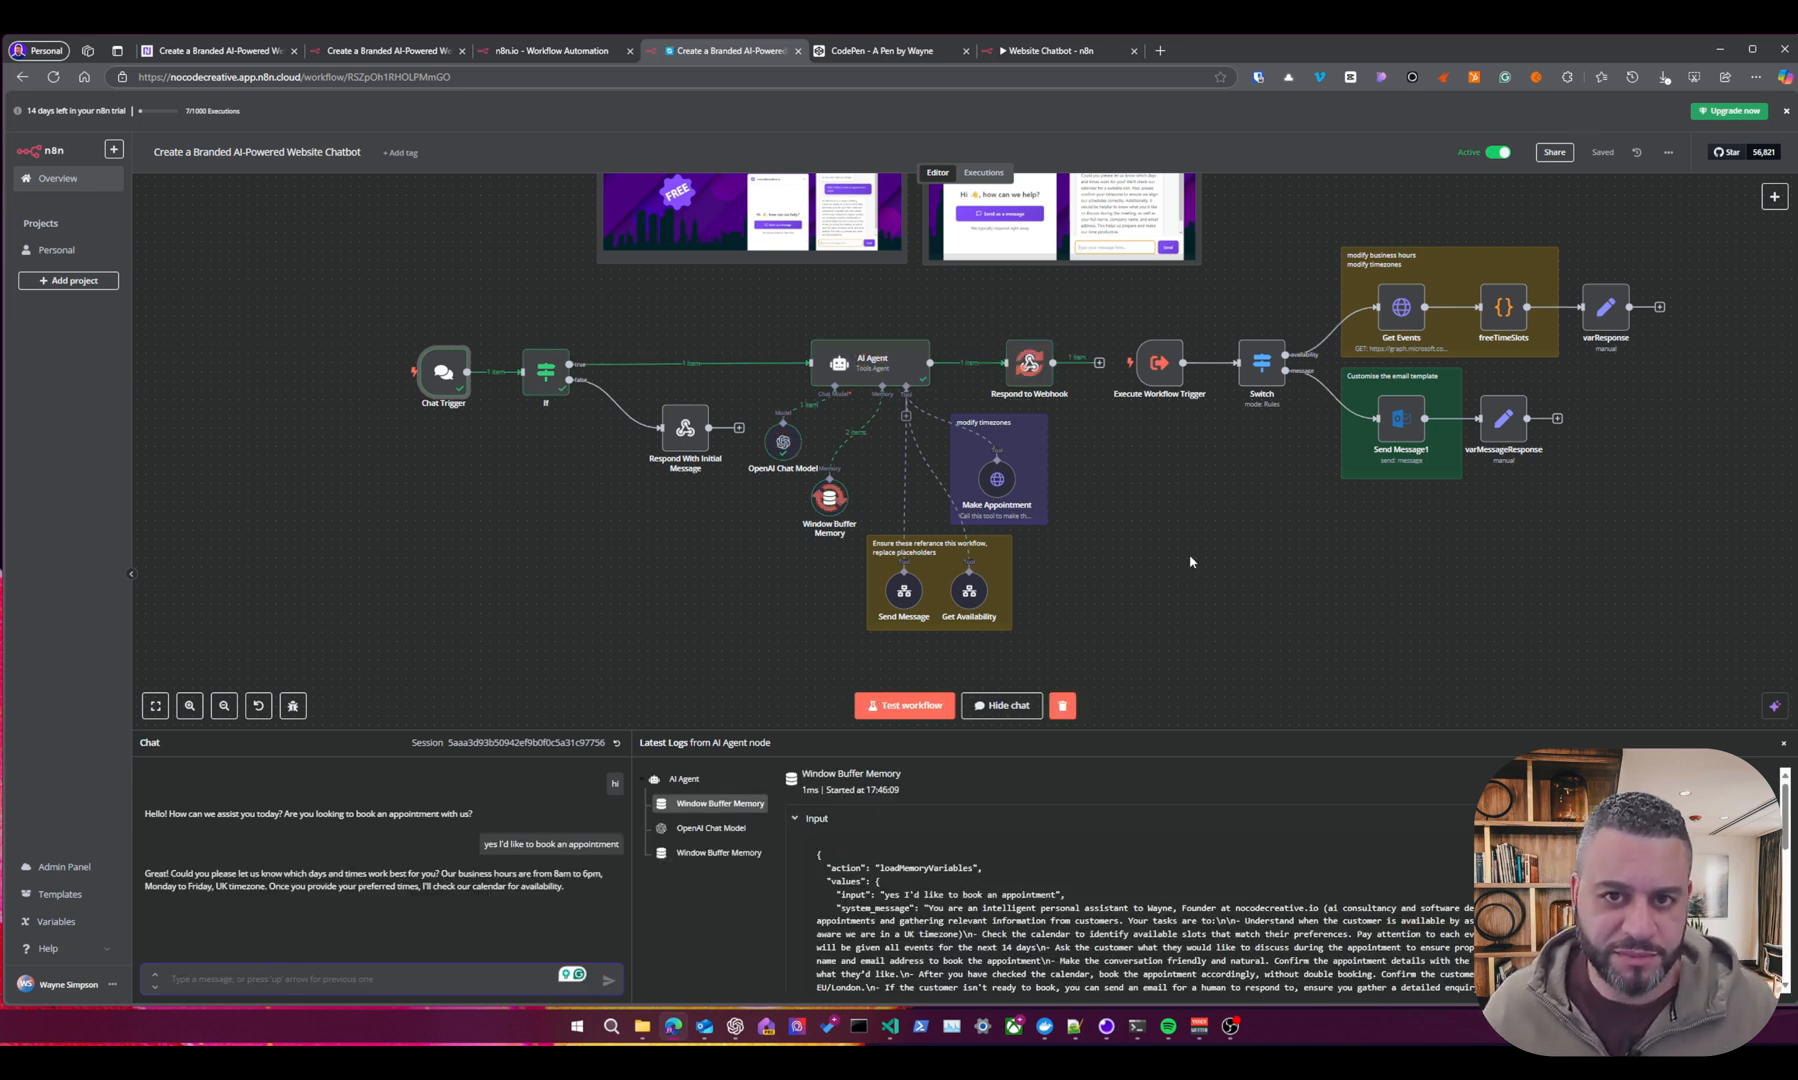
Reply that 8am on Monday is the preferred time.
left_click(904, 706)
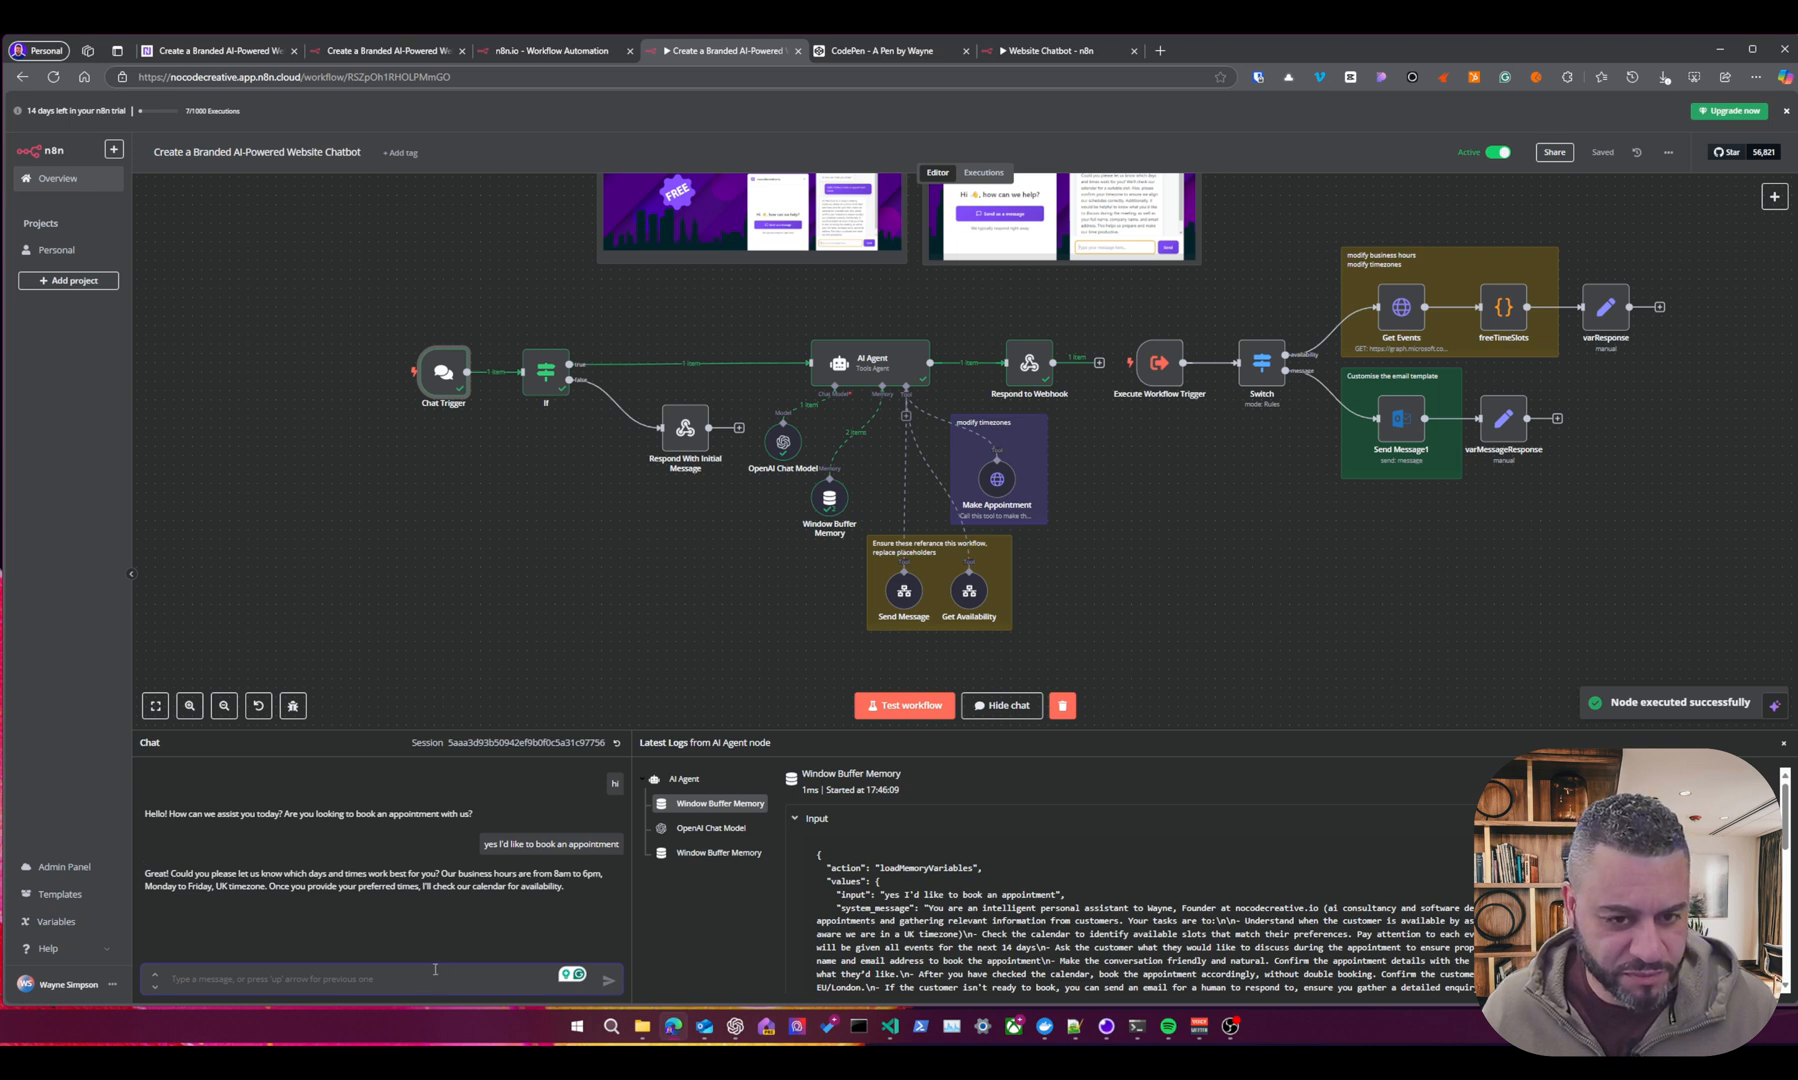
mouse_move(488, 952)
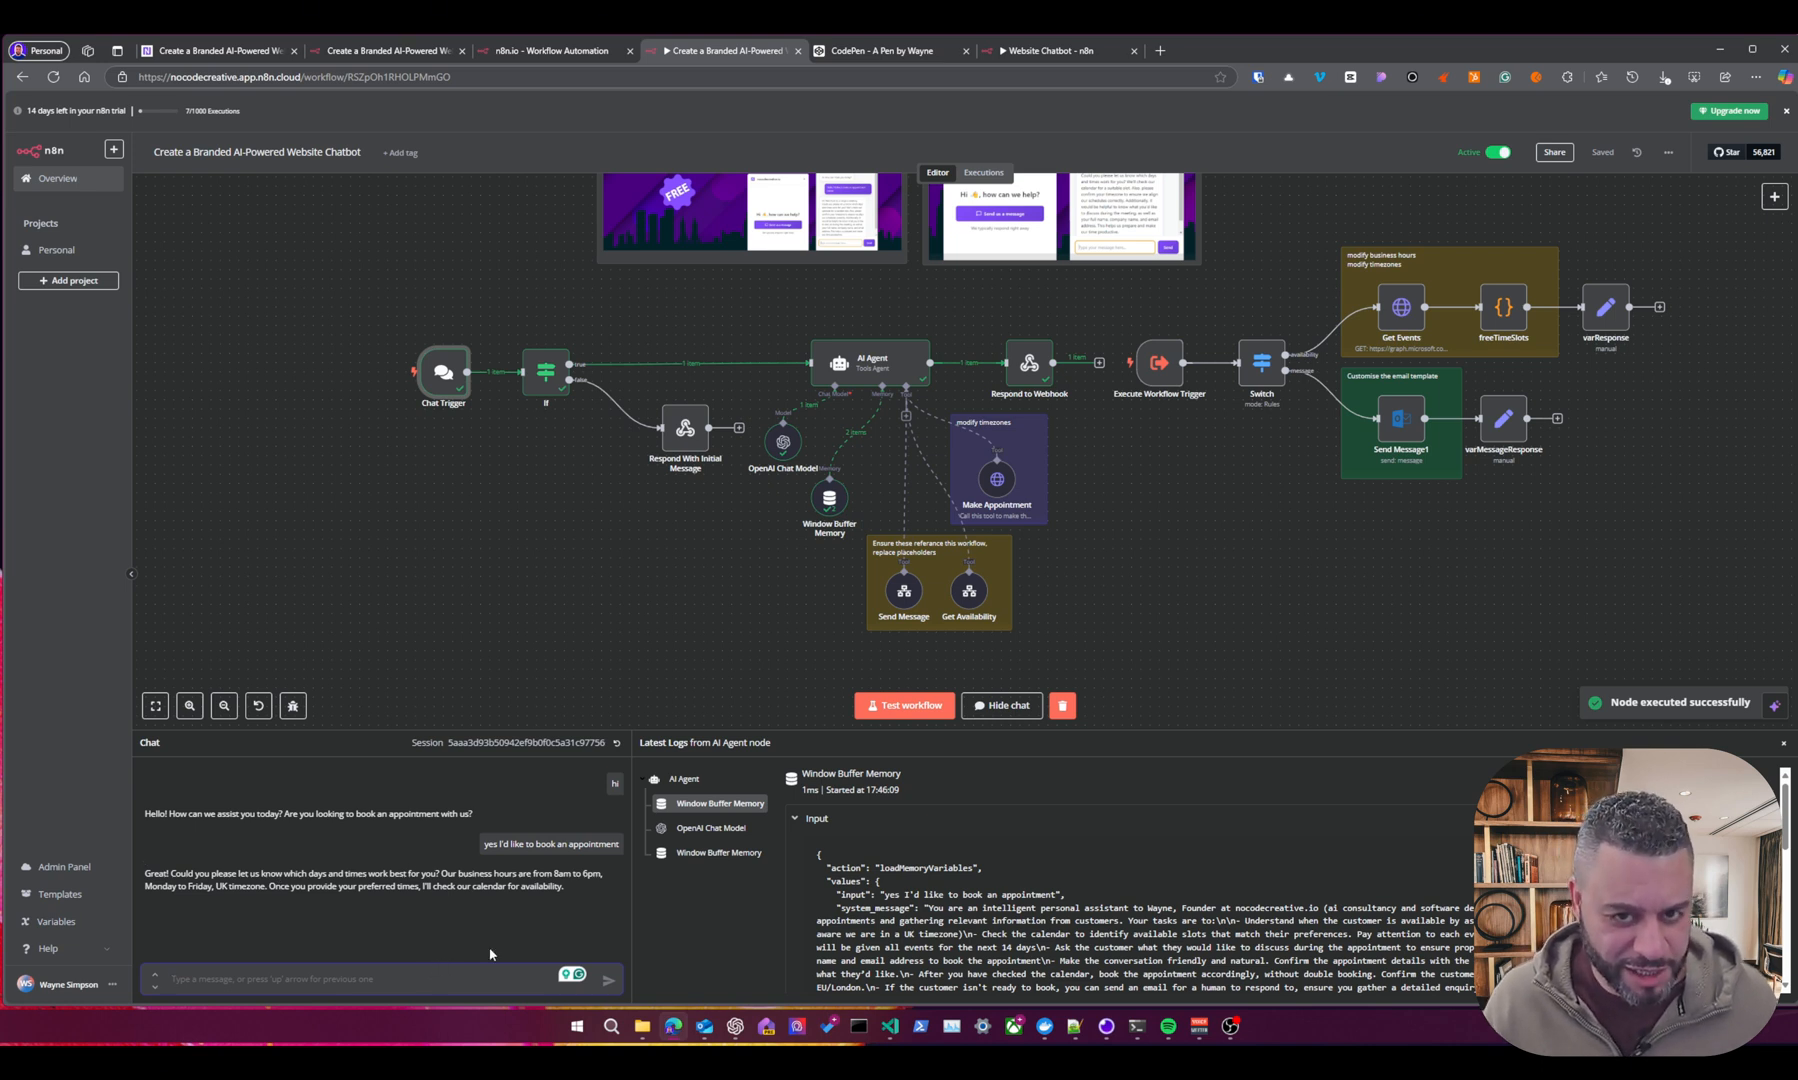
type("8am on")
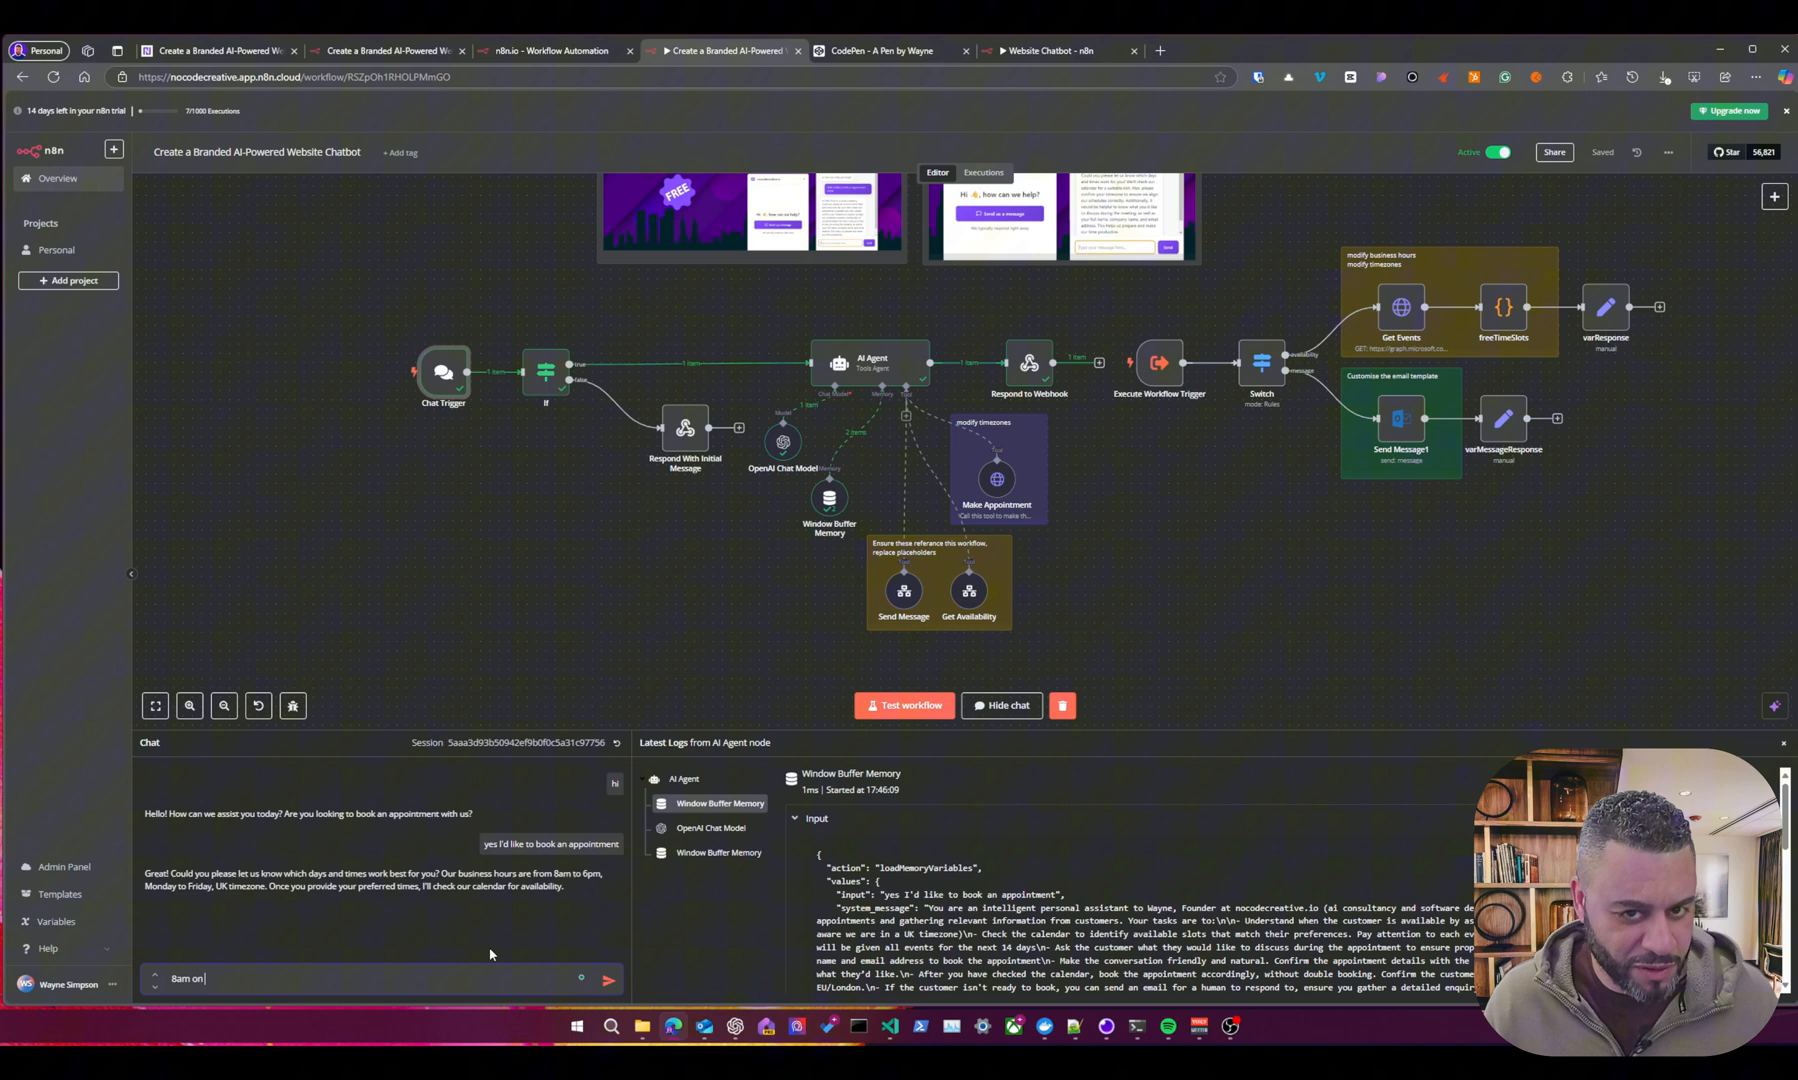
type("monday pl")
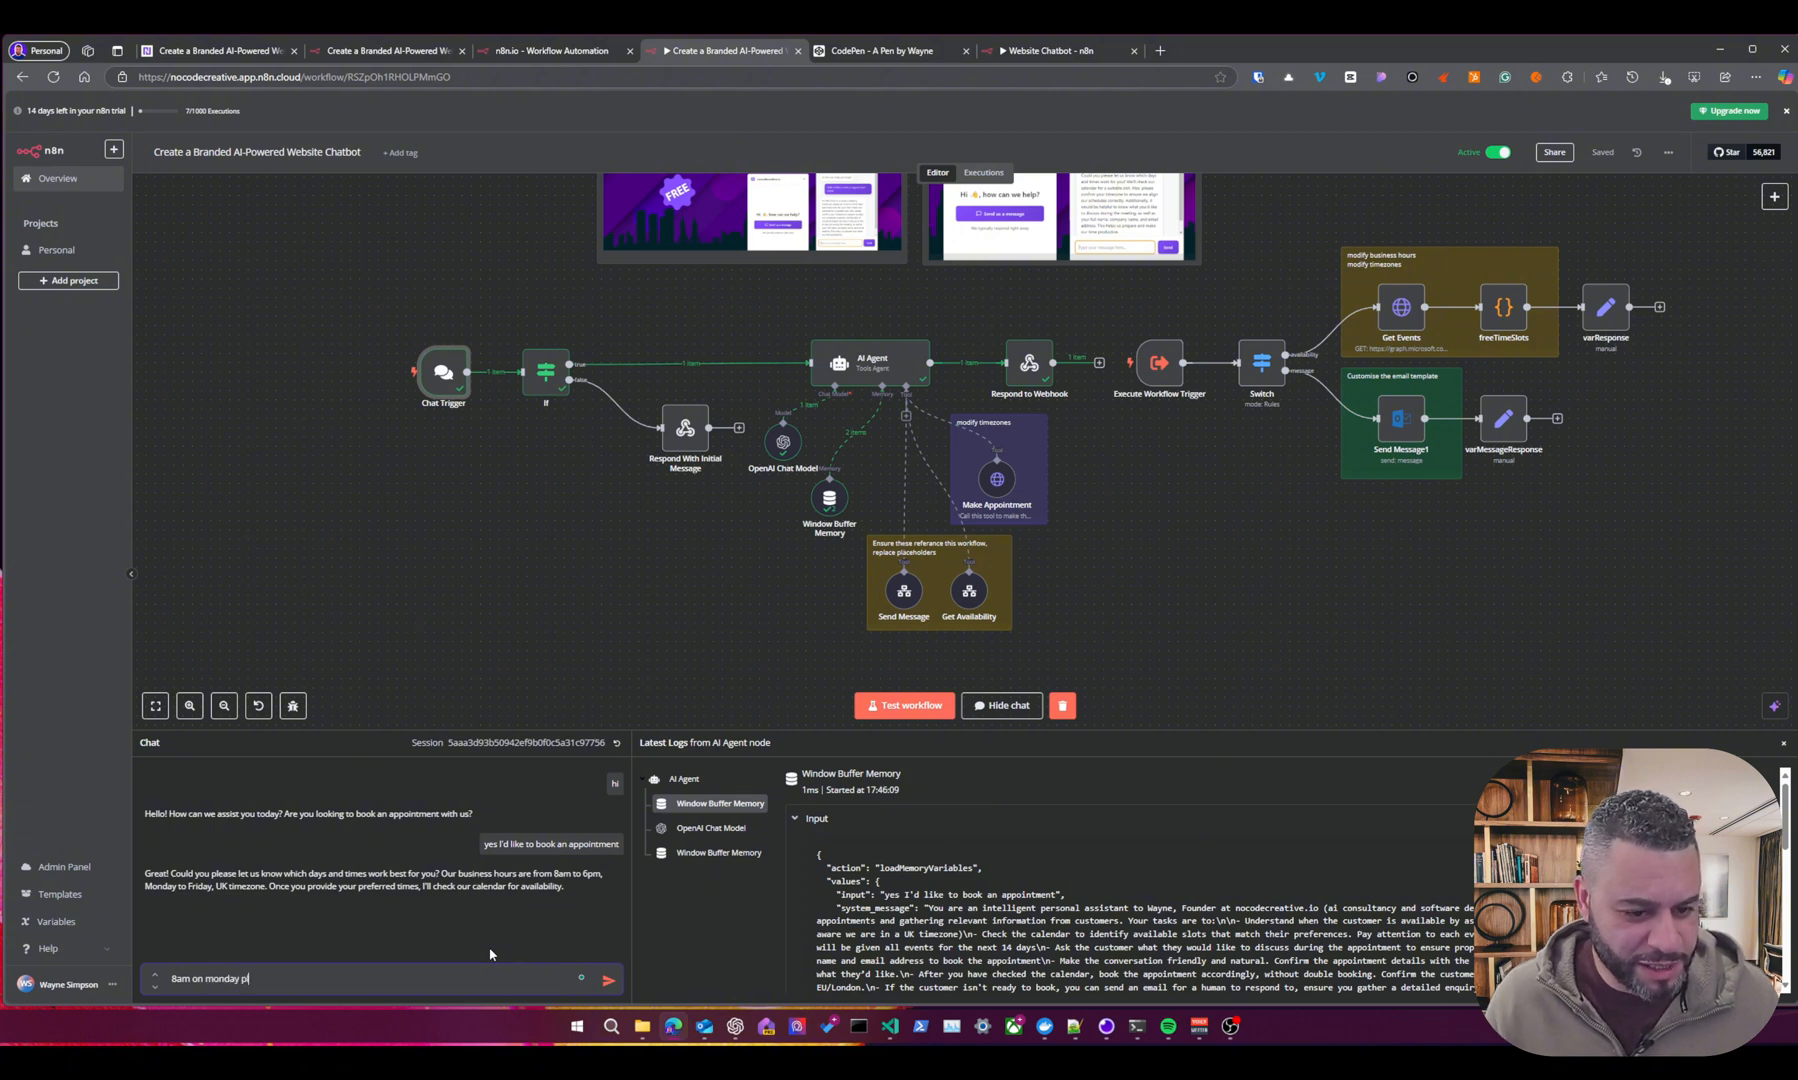
left_click(608, 980)
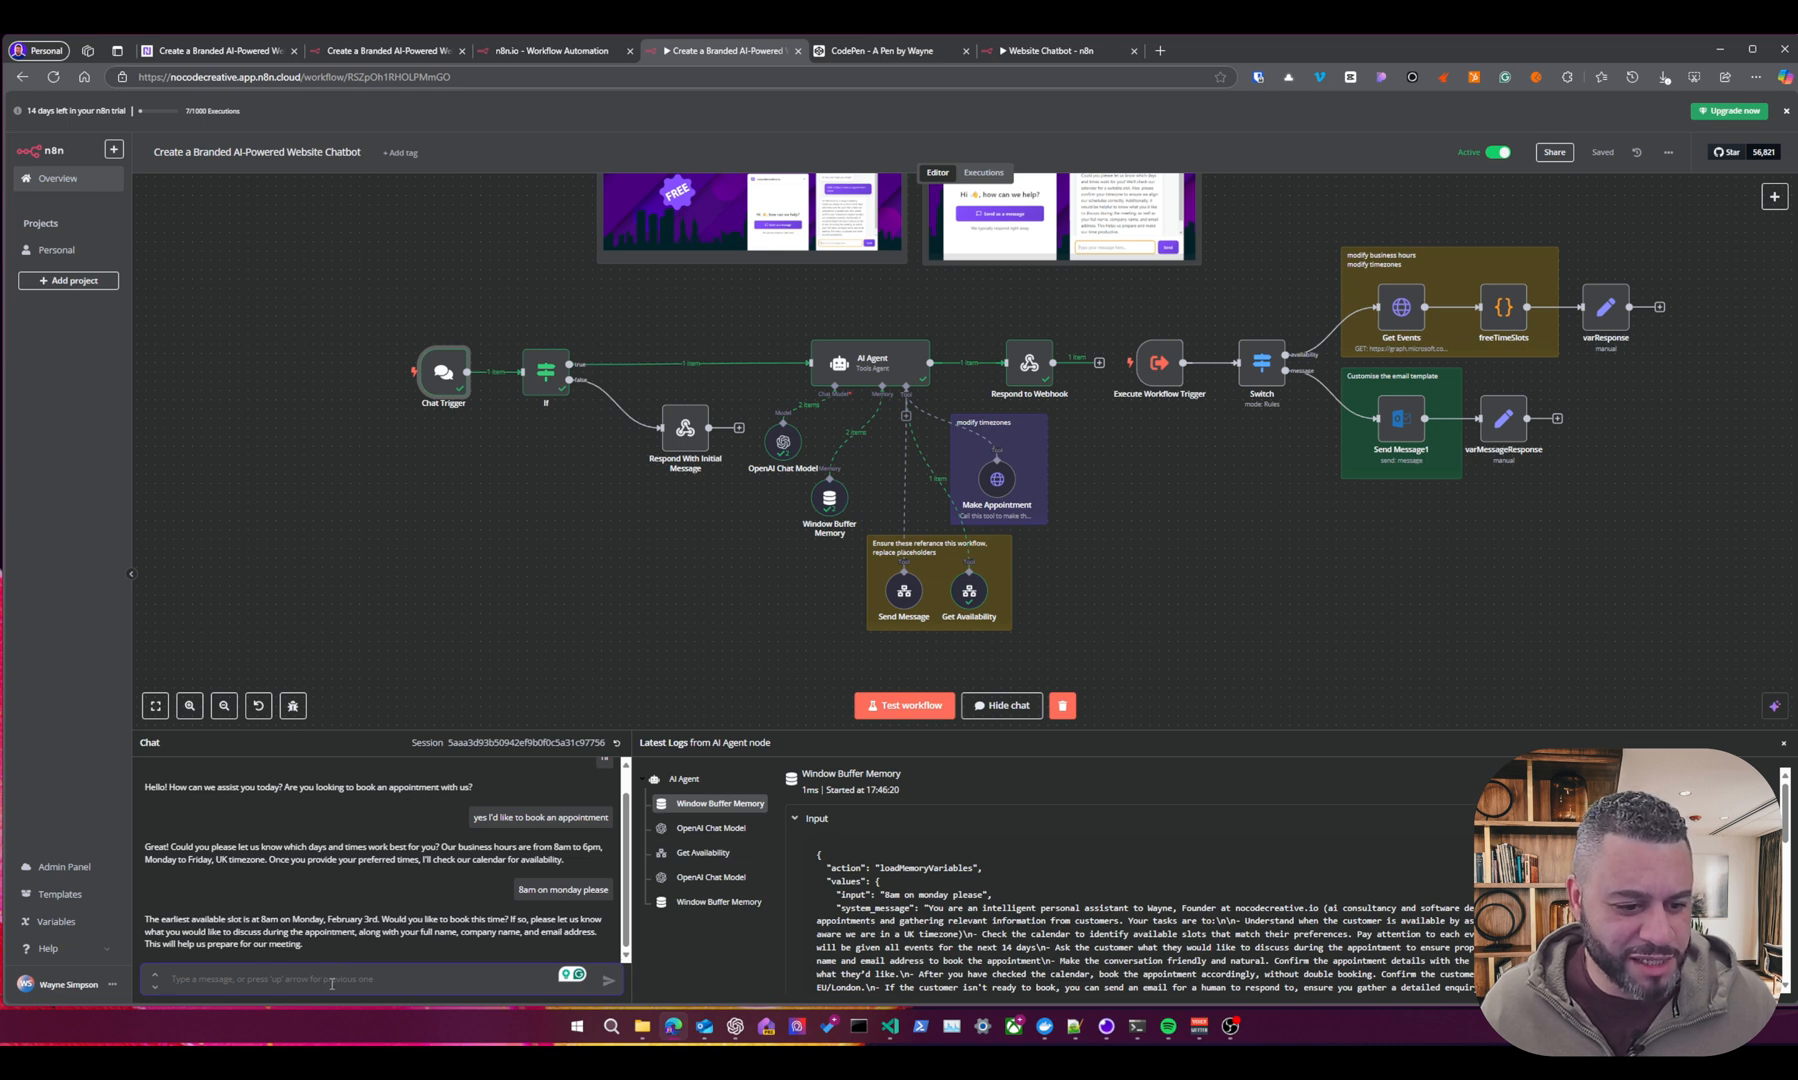
type("y")
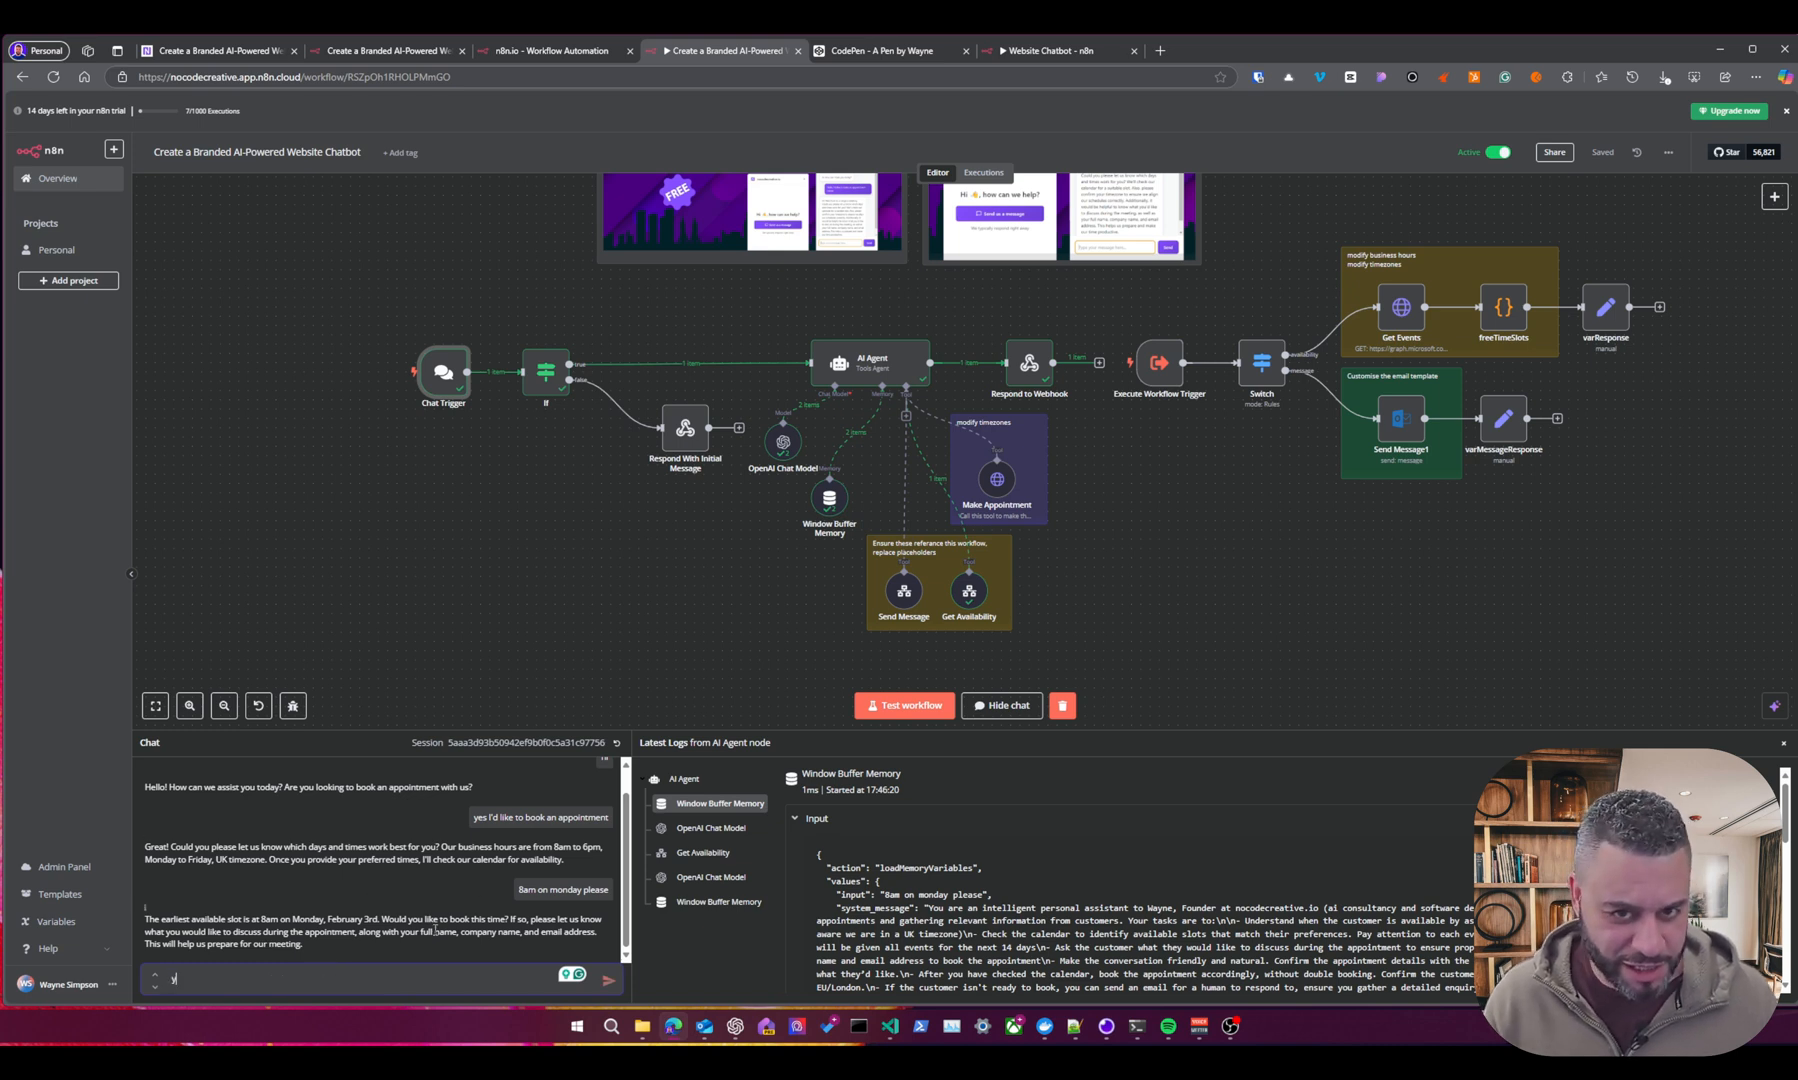
type("yes please,")
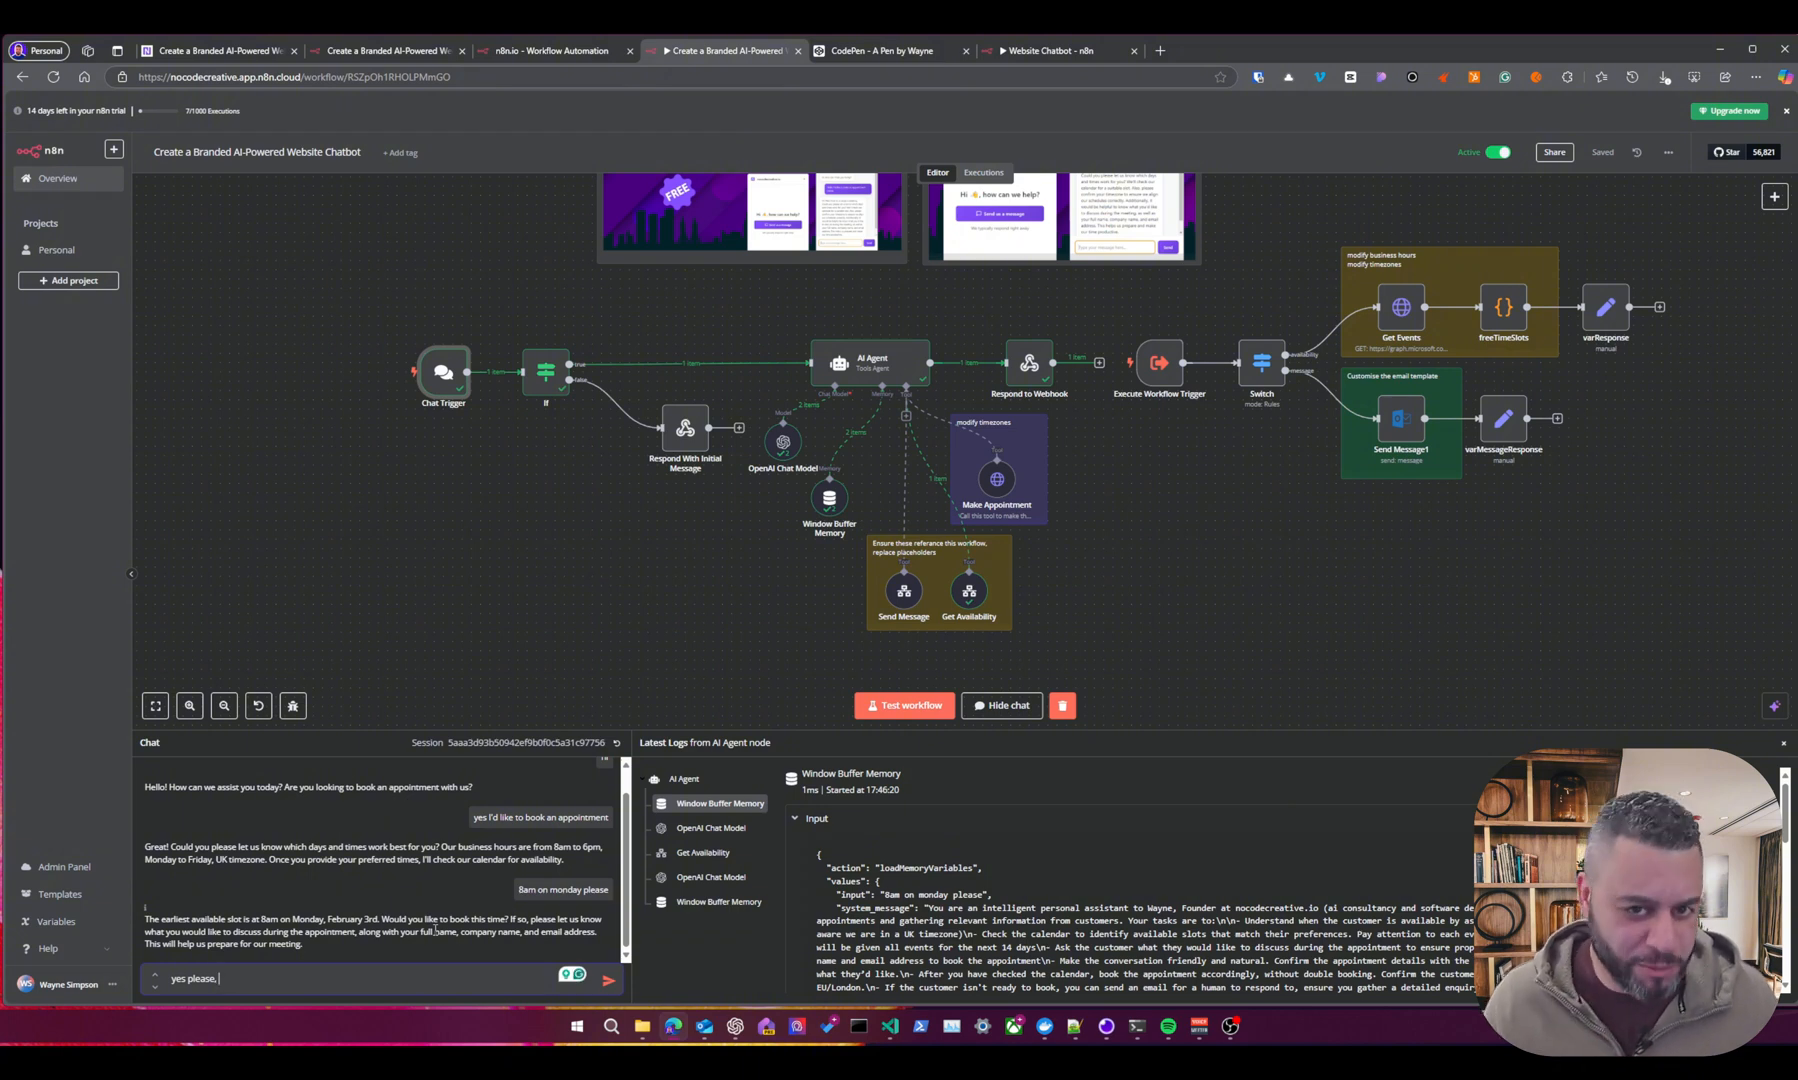
type("way")
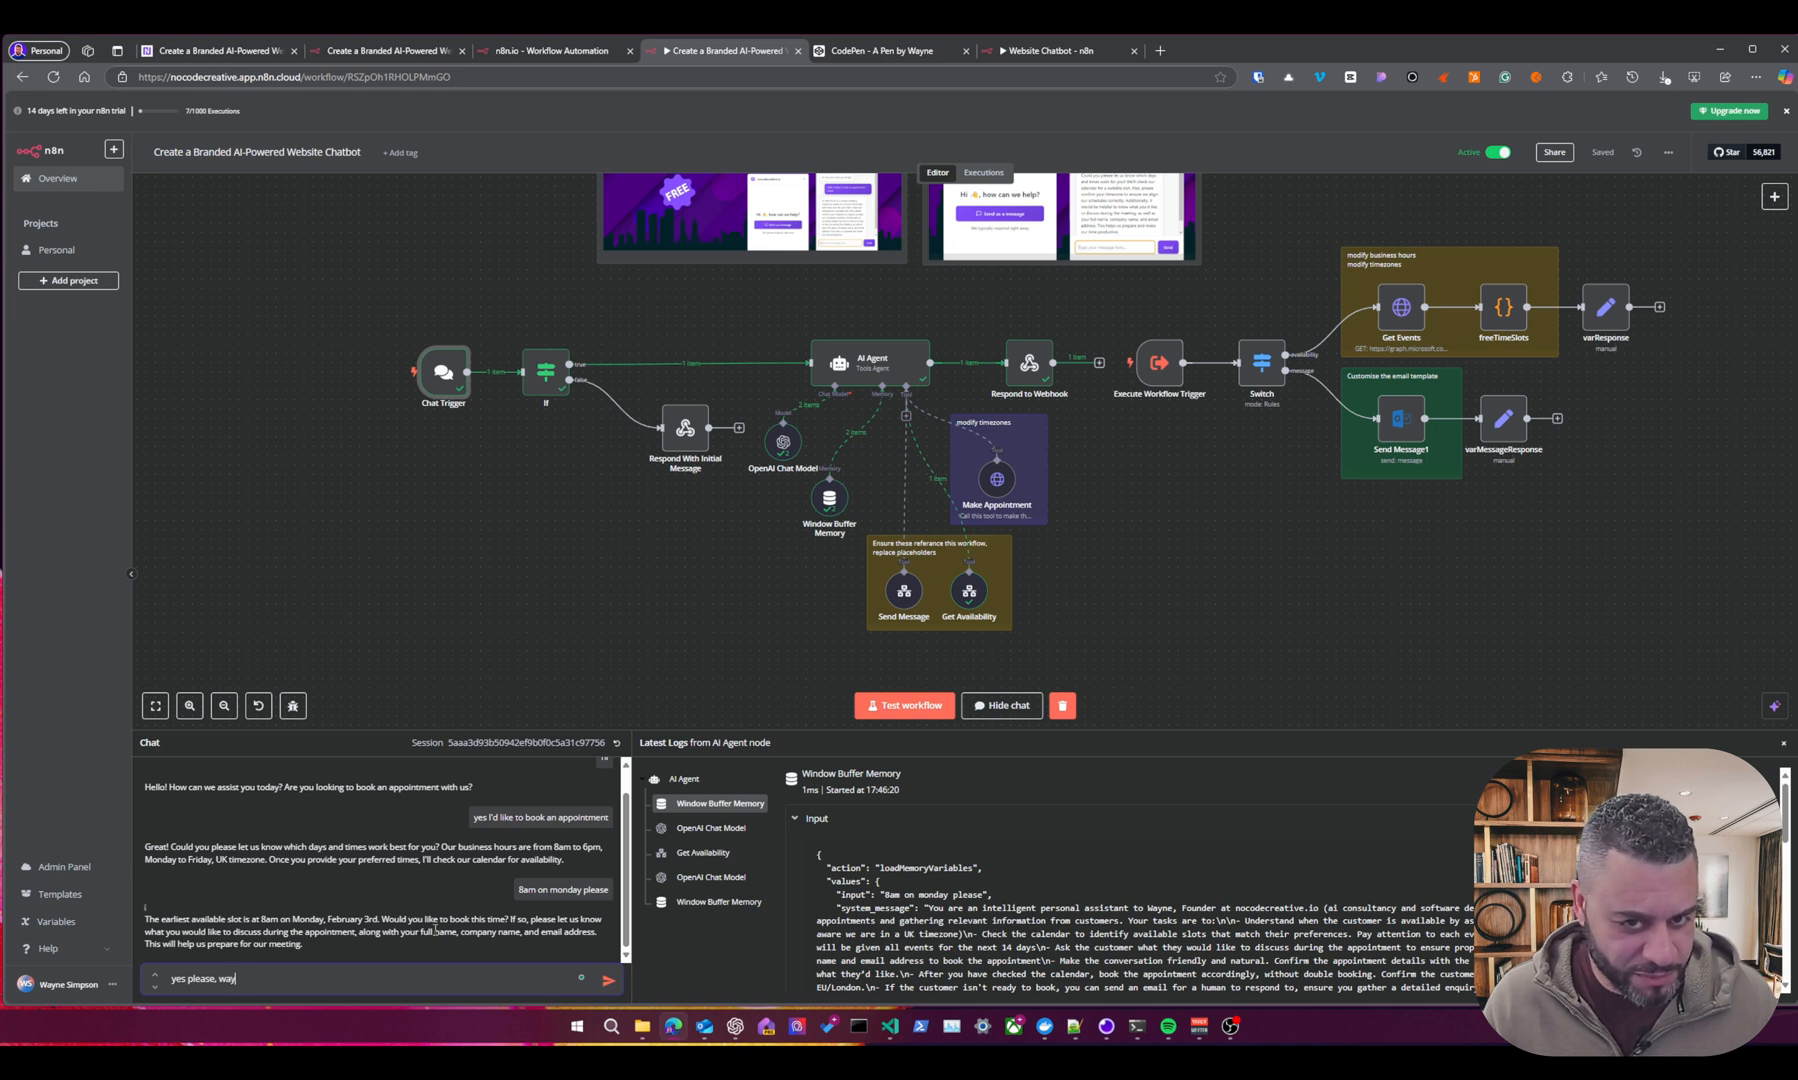
type("ne simpson")
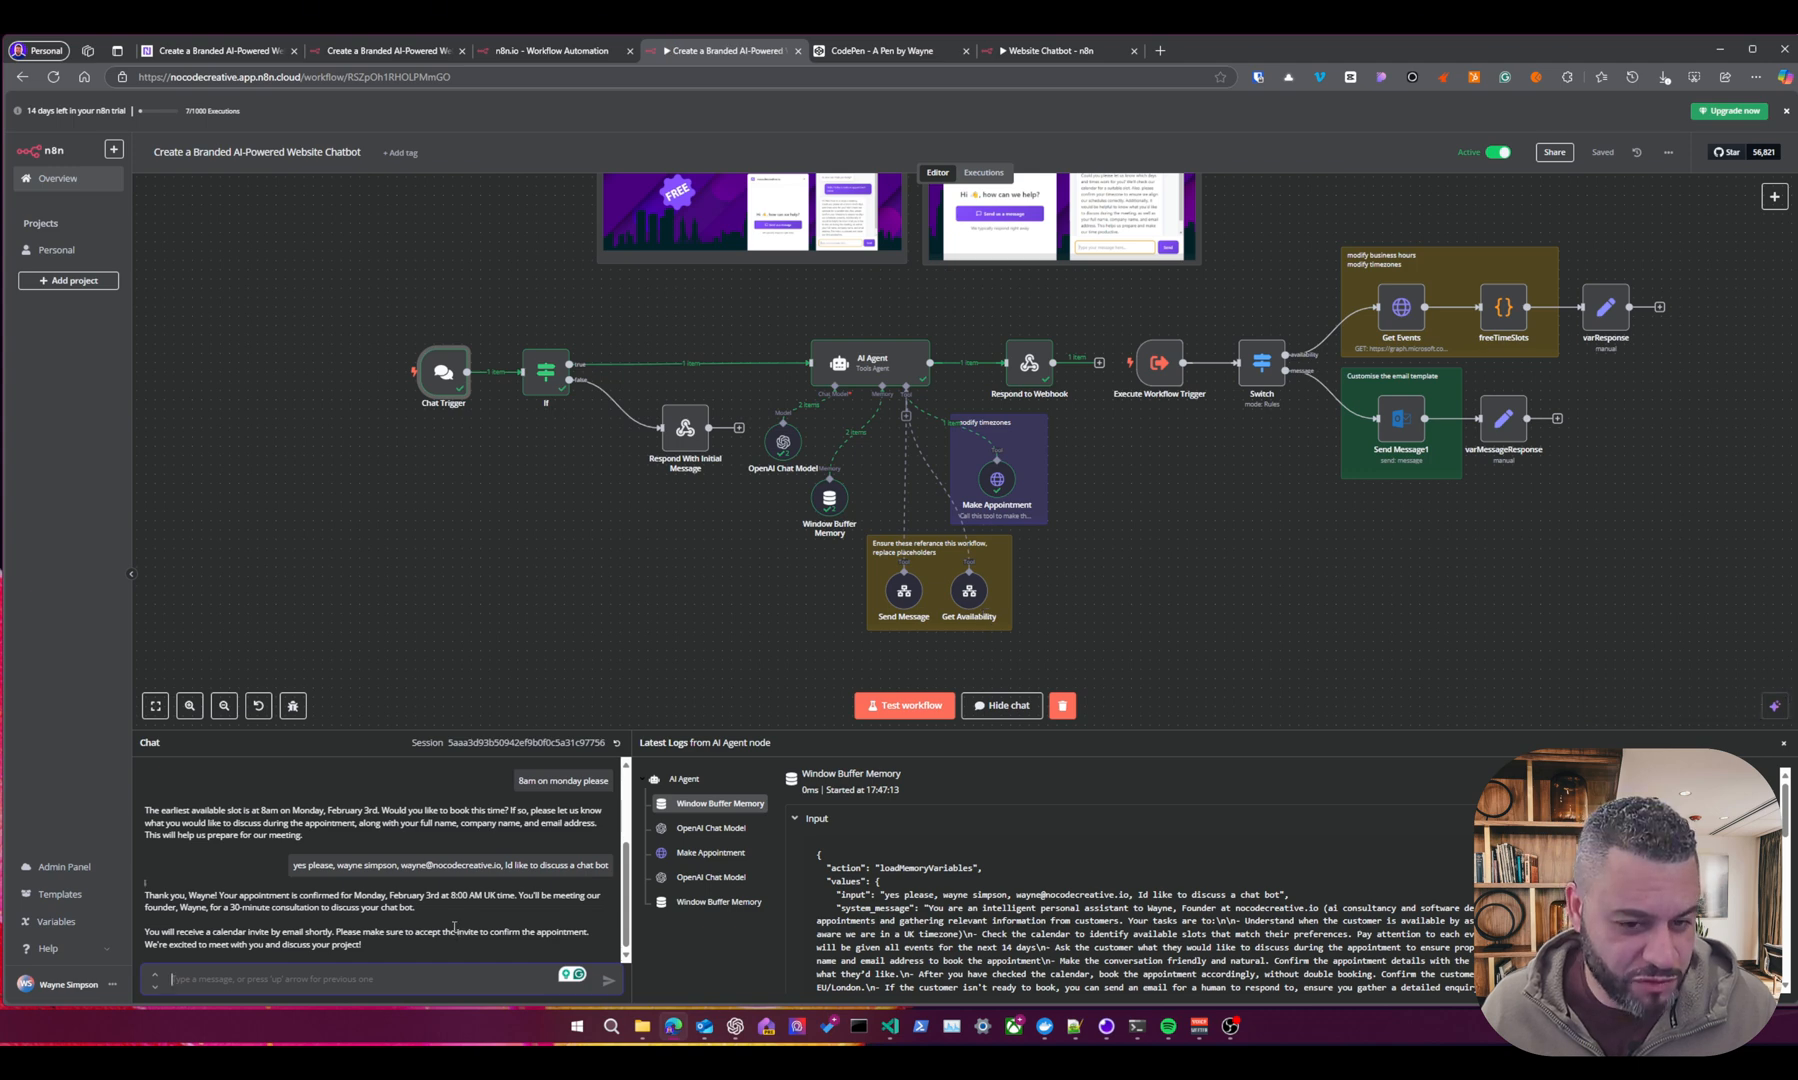
mouse_move(430, 970)
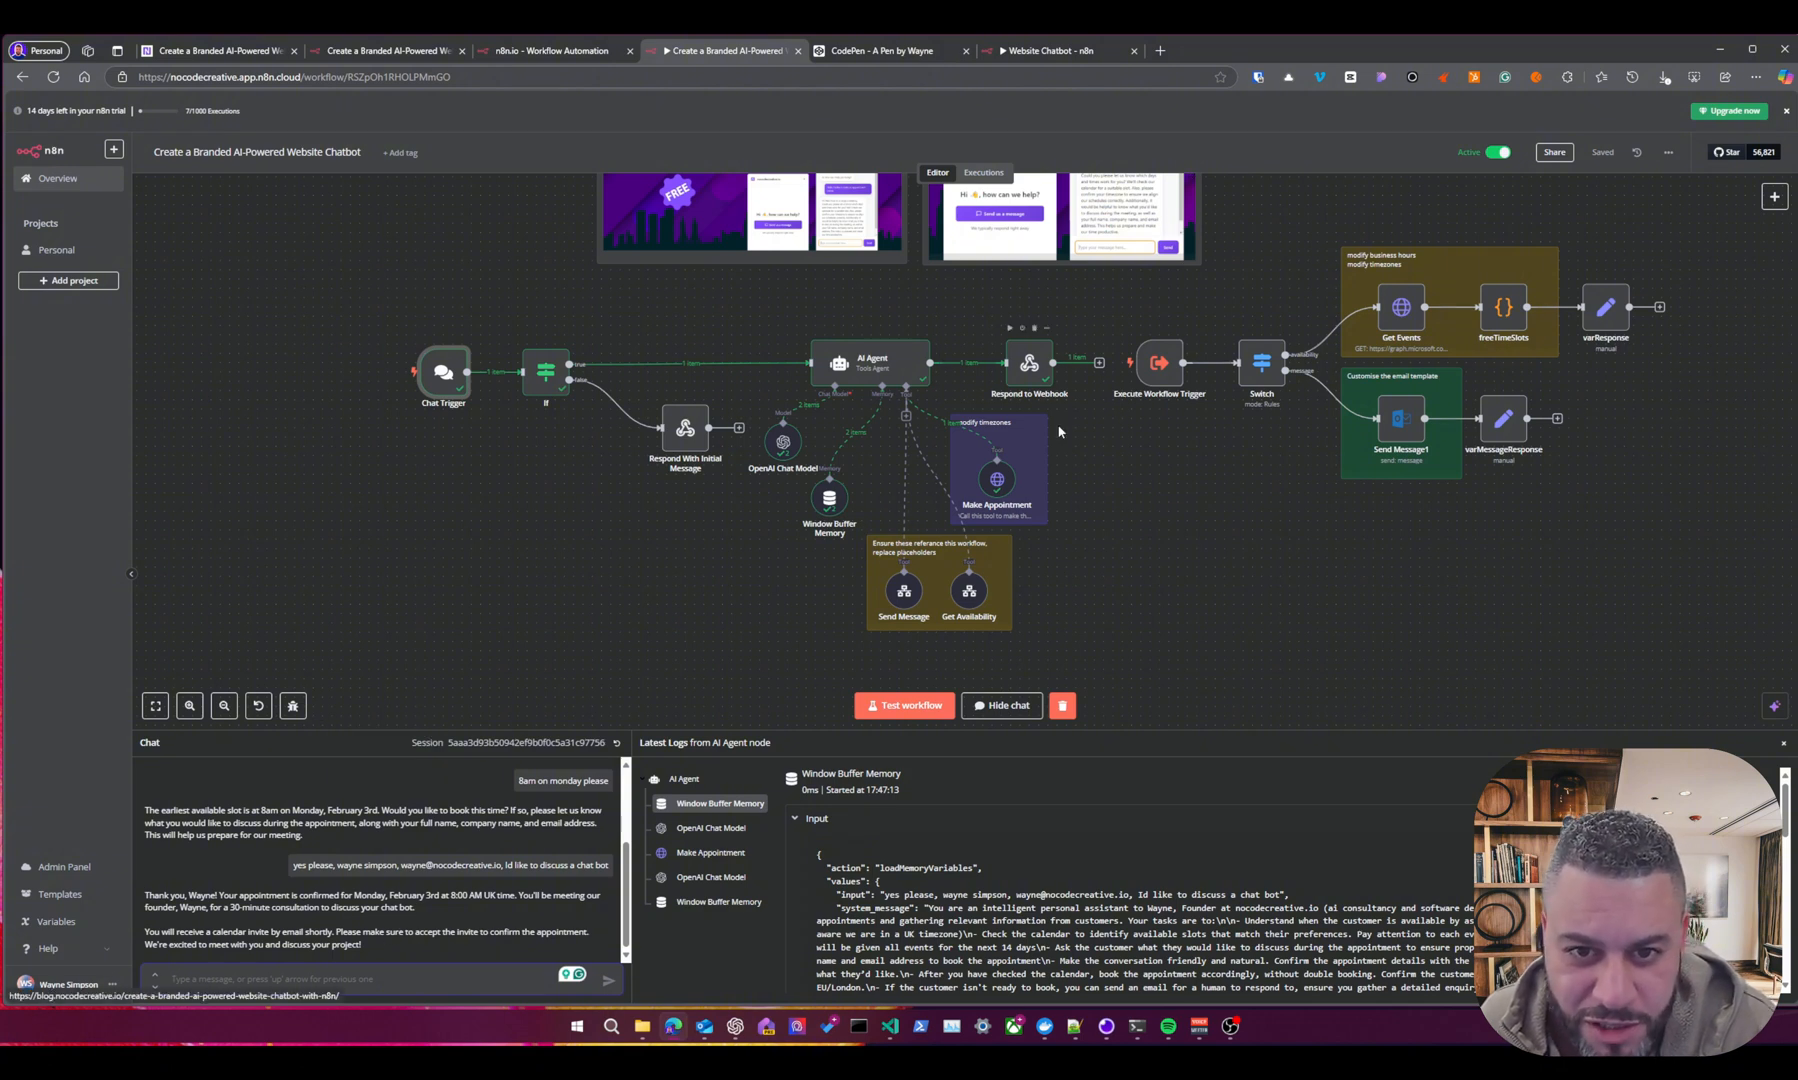
mouse_move(968, 498)
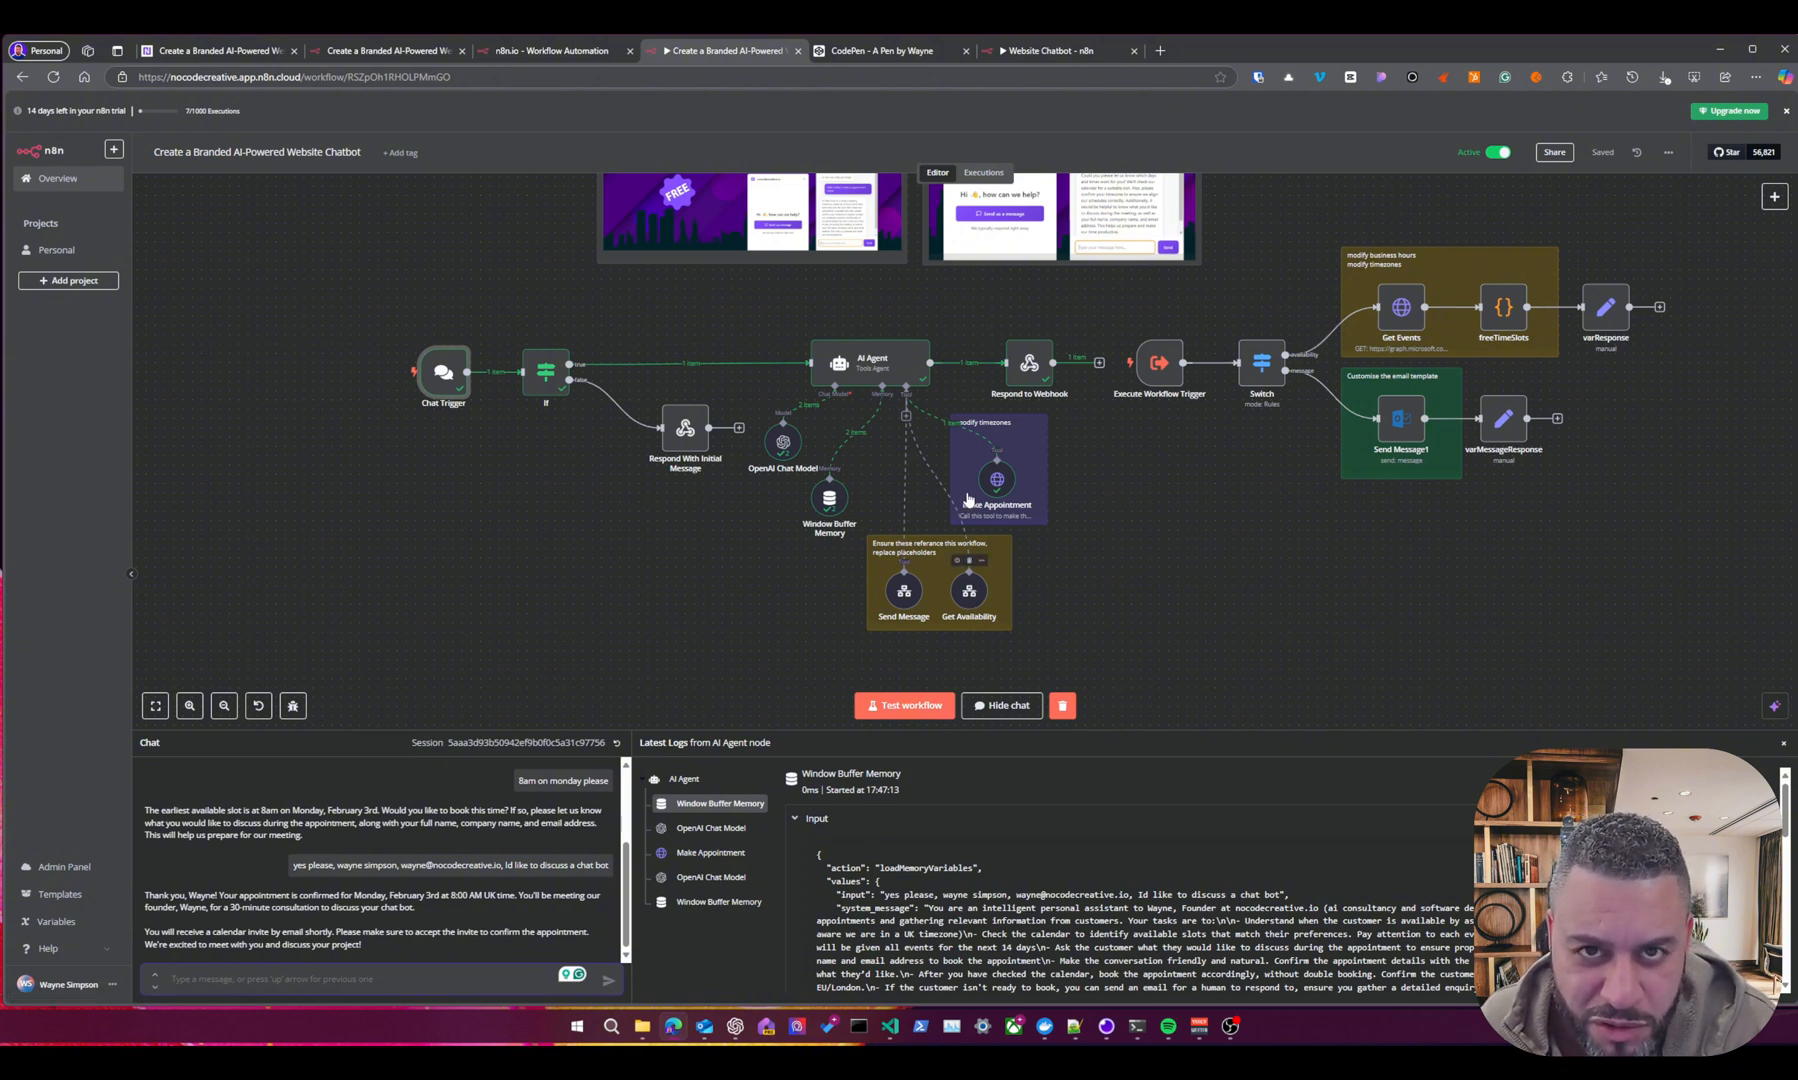
mouse_move(980, 616)
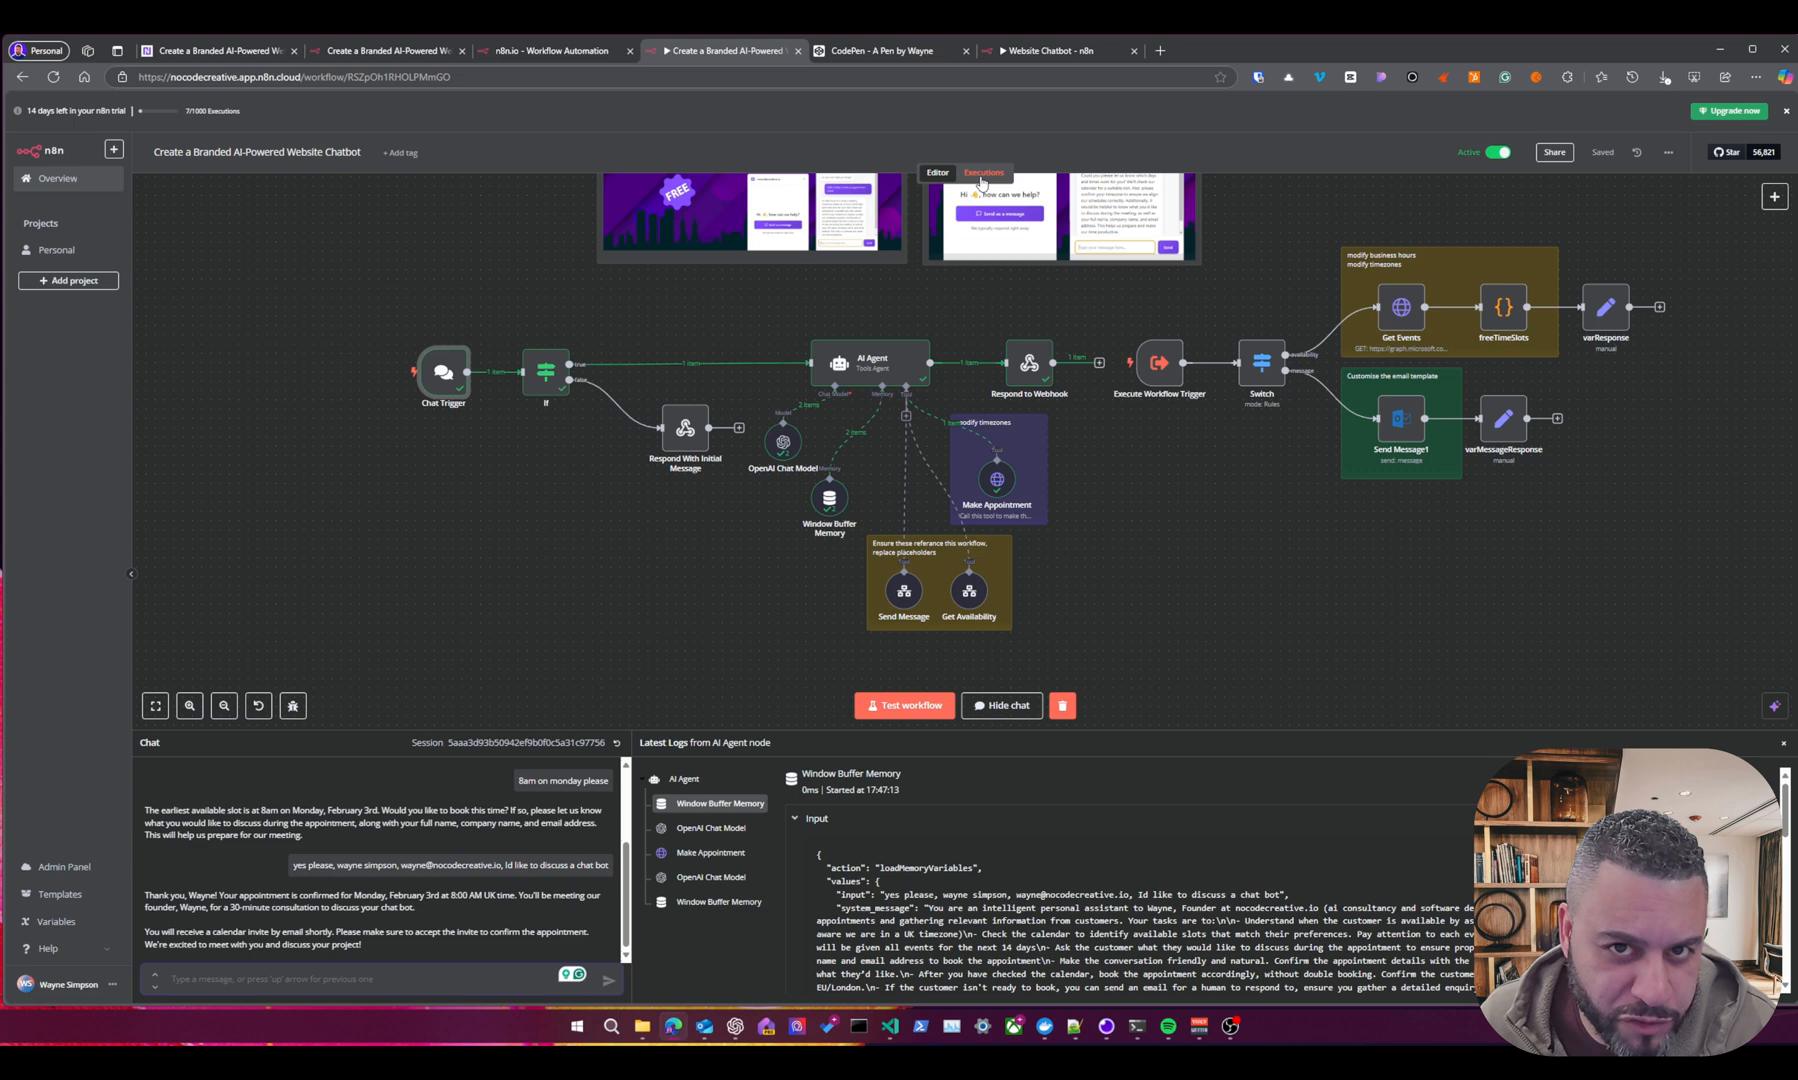
View the workflow's past executions and select an earlier run to inspect its Get Events step.
left_click(982, 172)
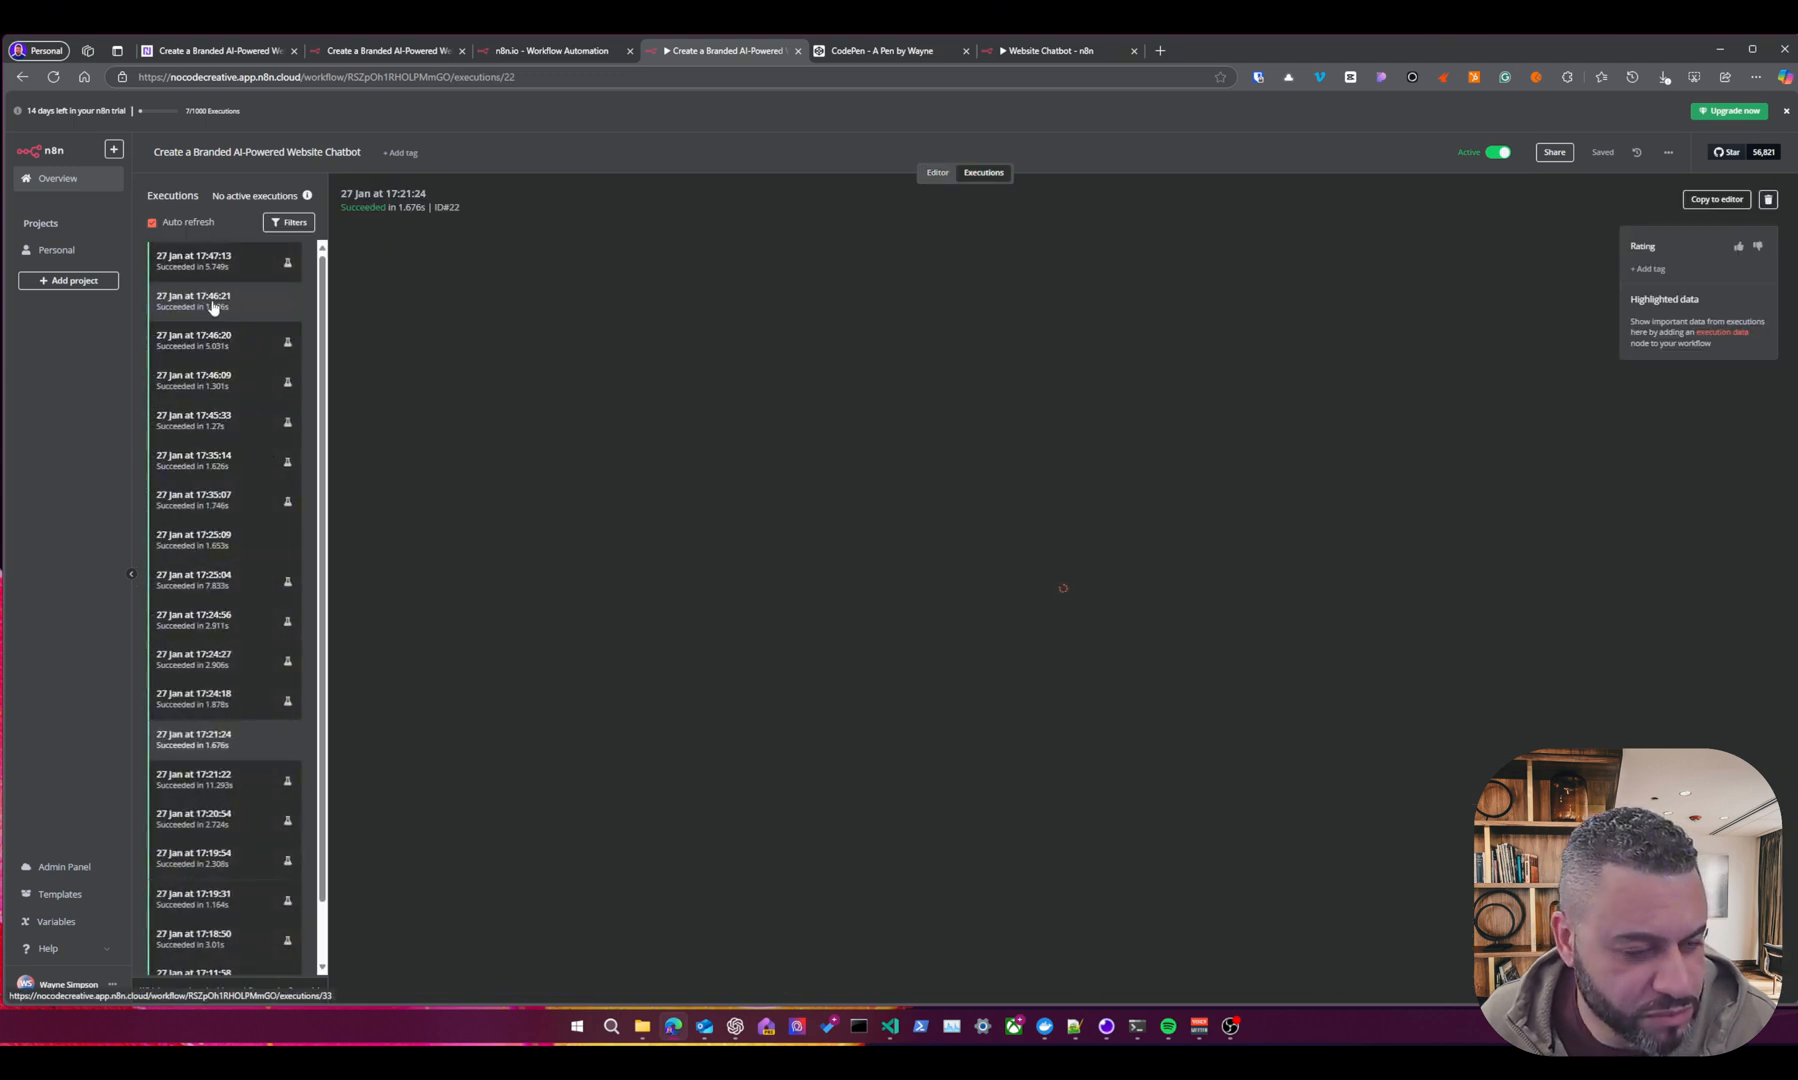
left_click(194, 300)
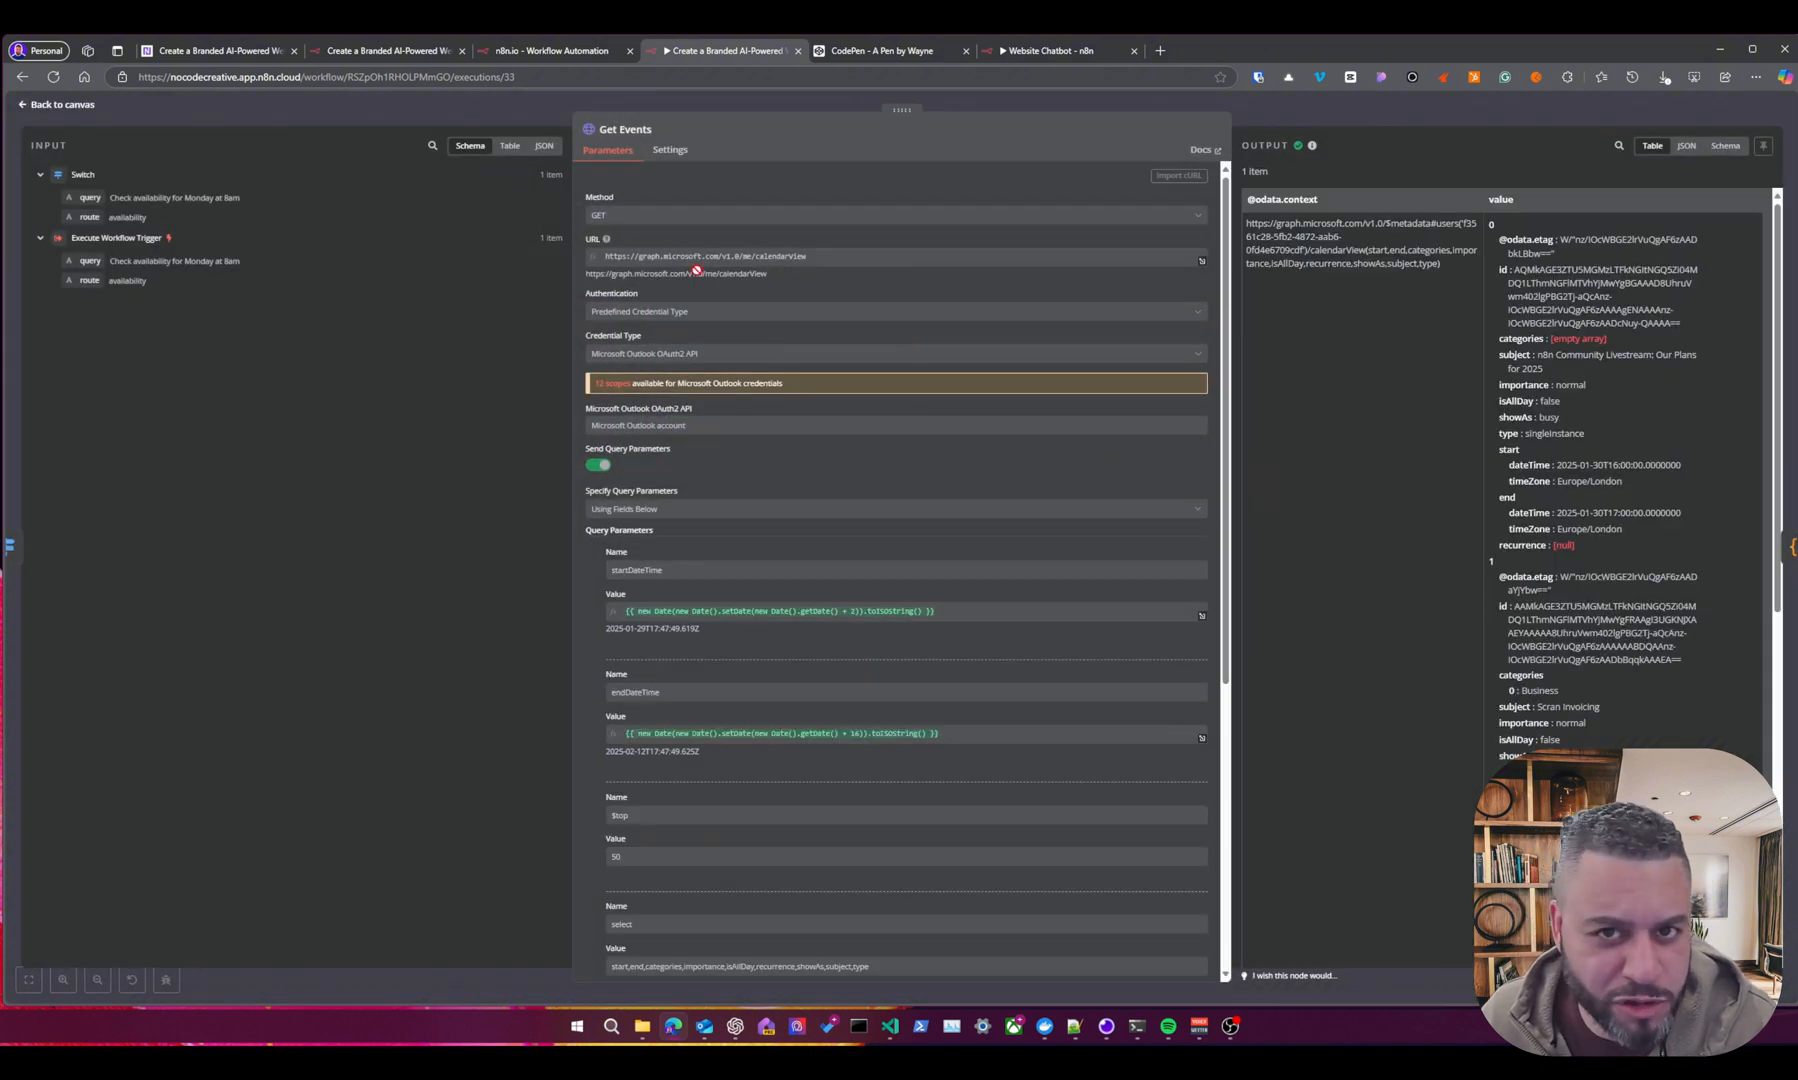
mouse_move(928, 780)
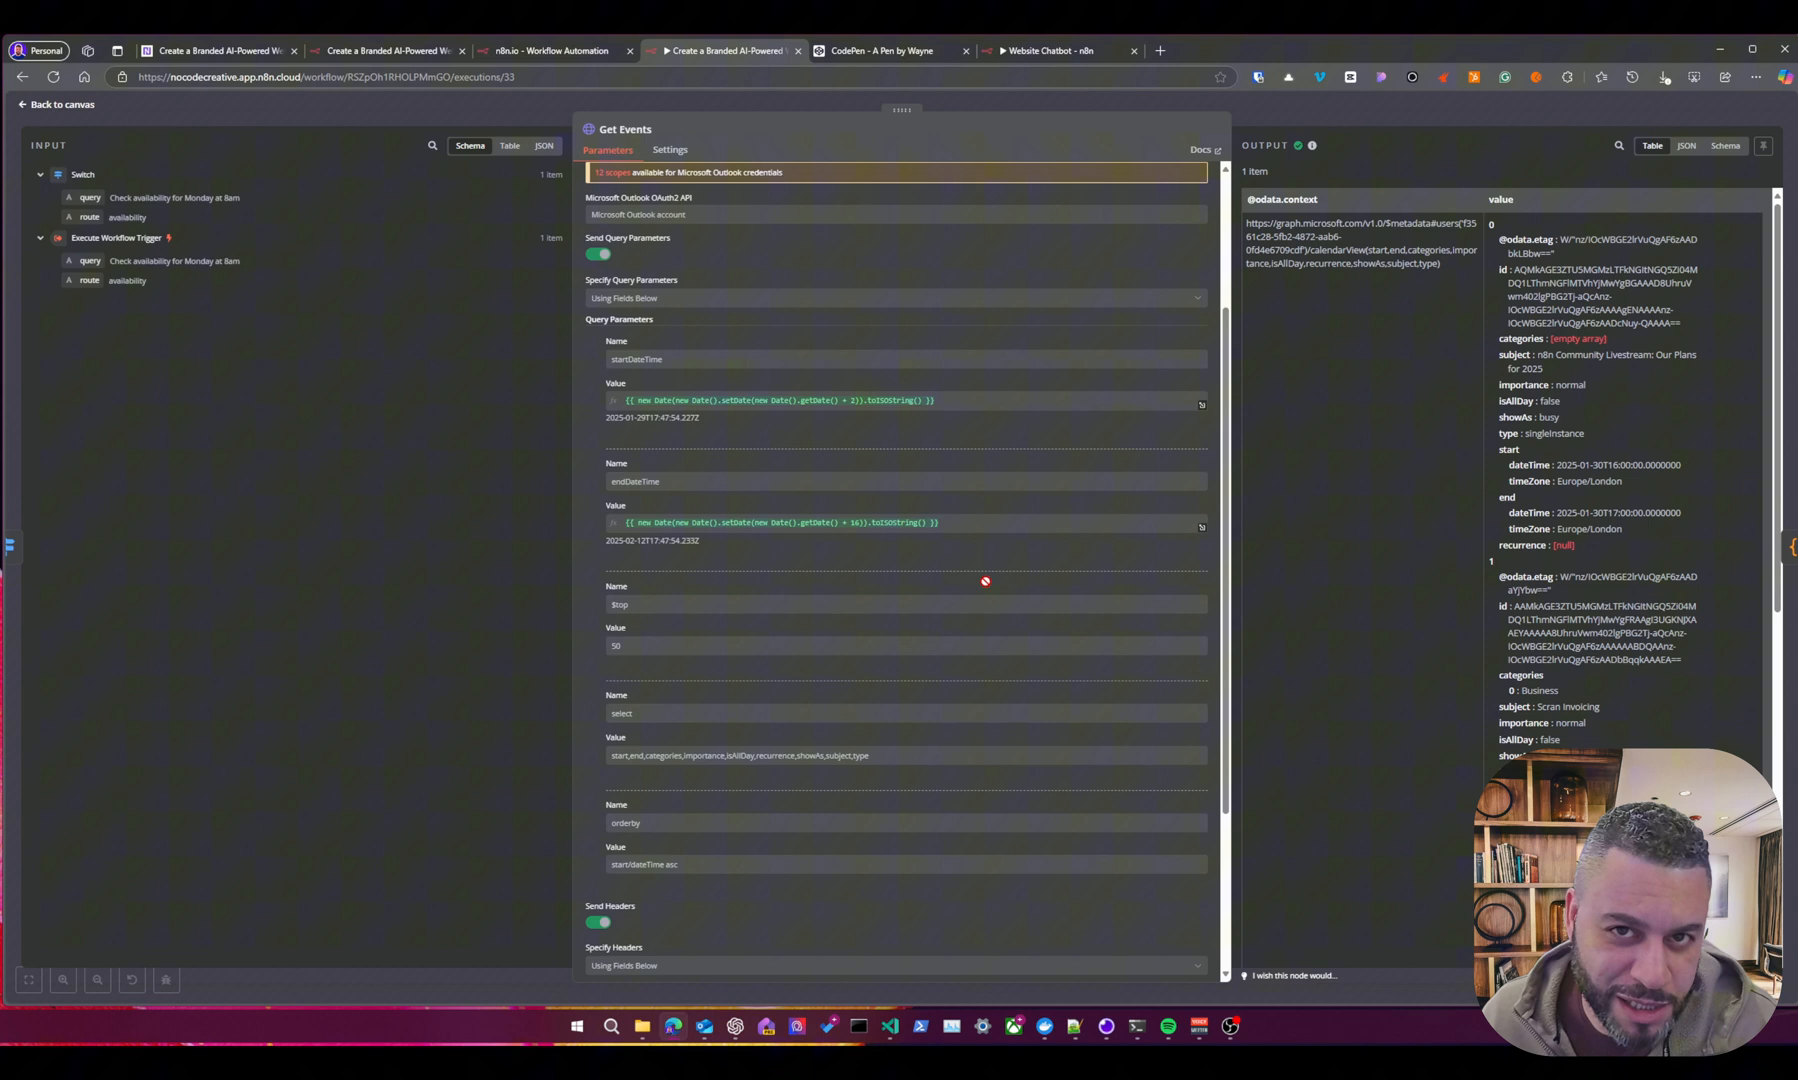
mouse_move(974, 490)
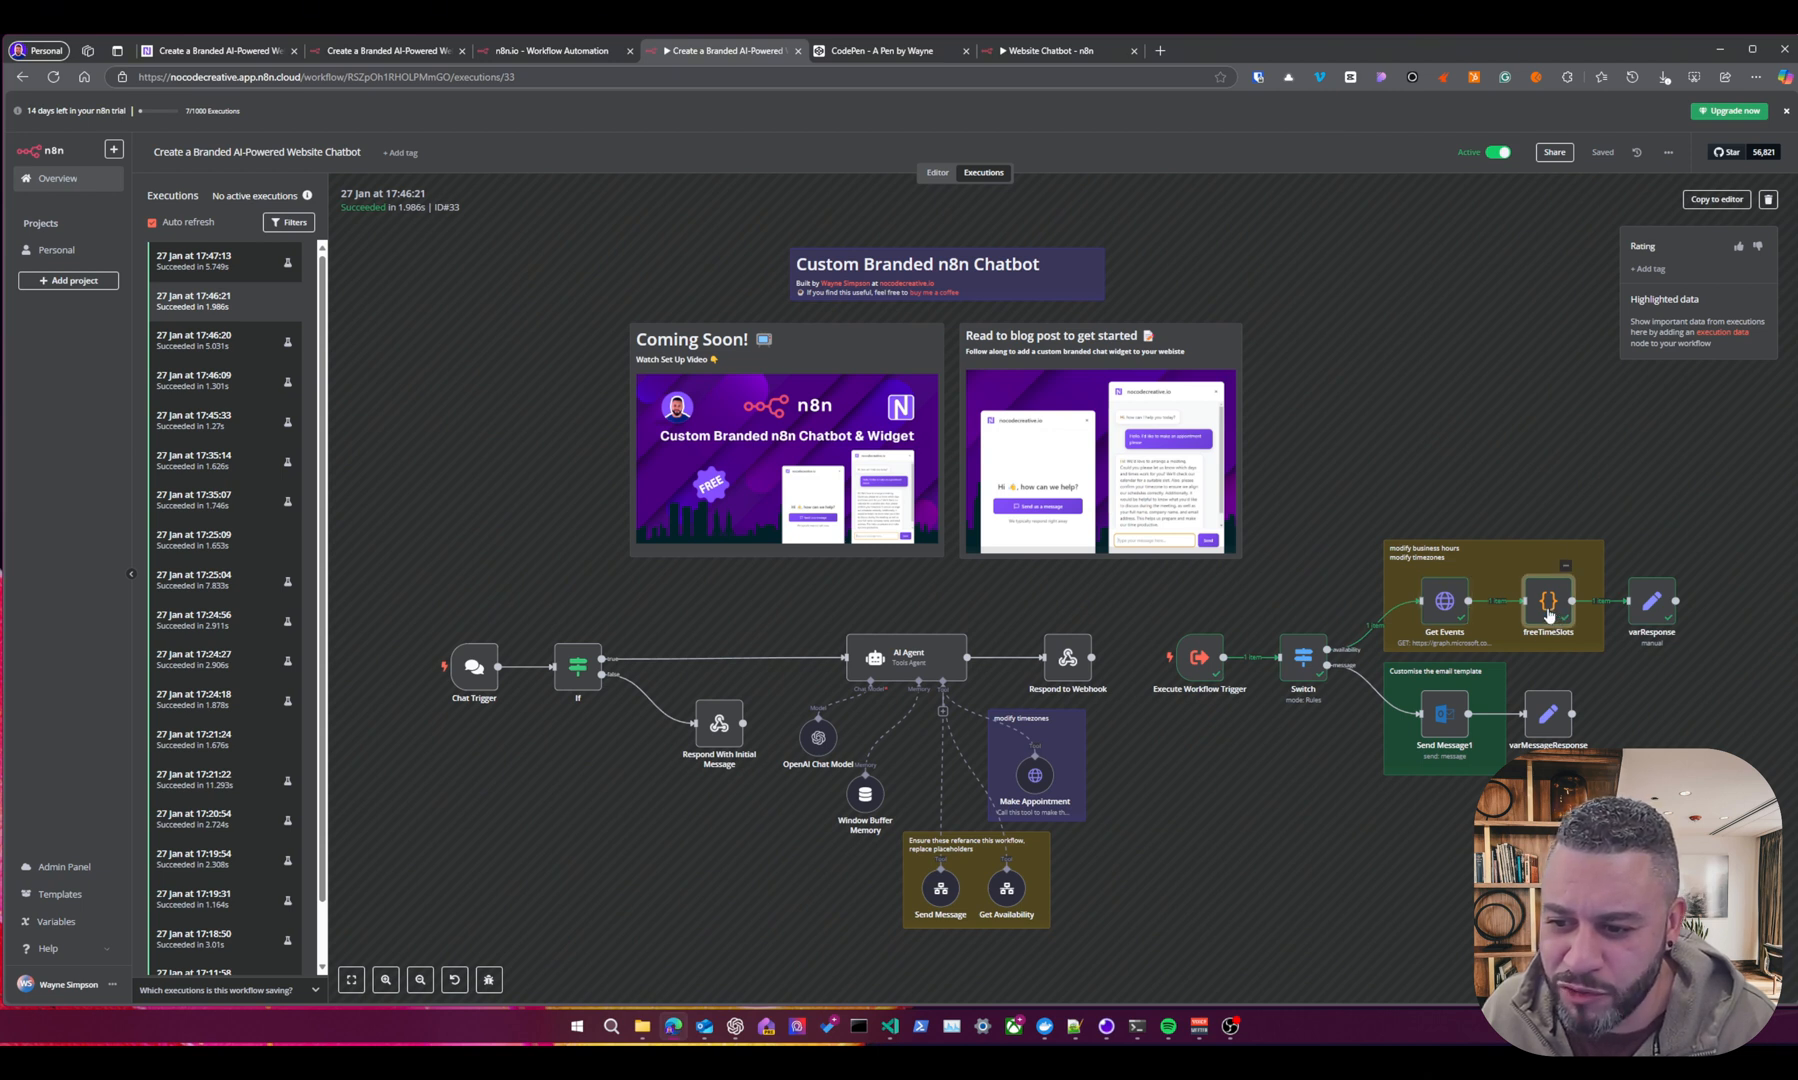
double_click(1546, 602)
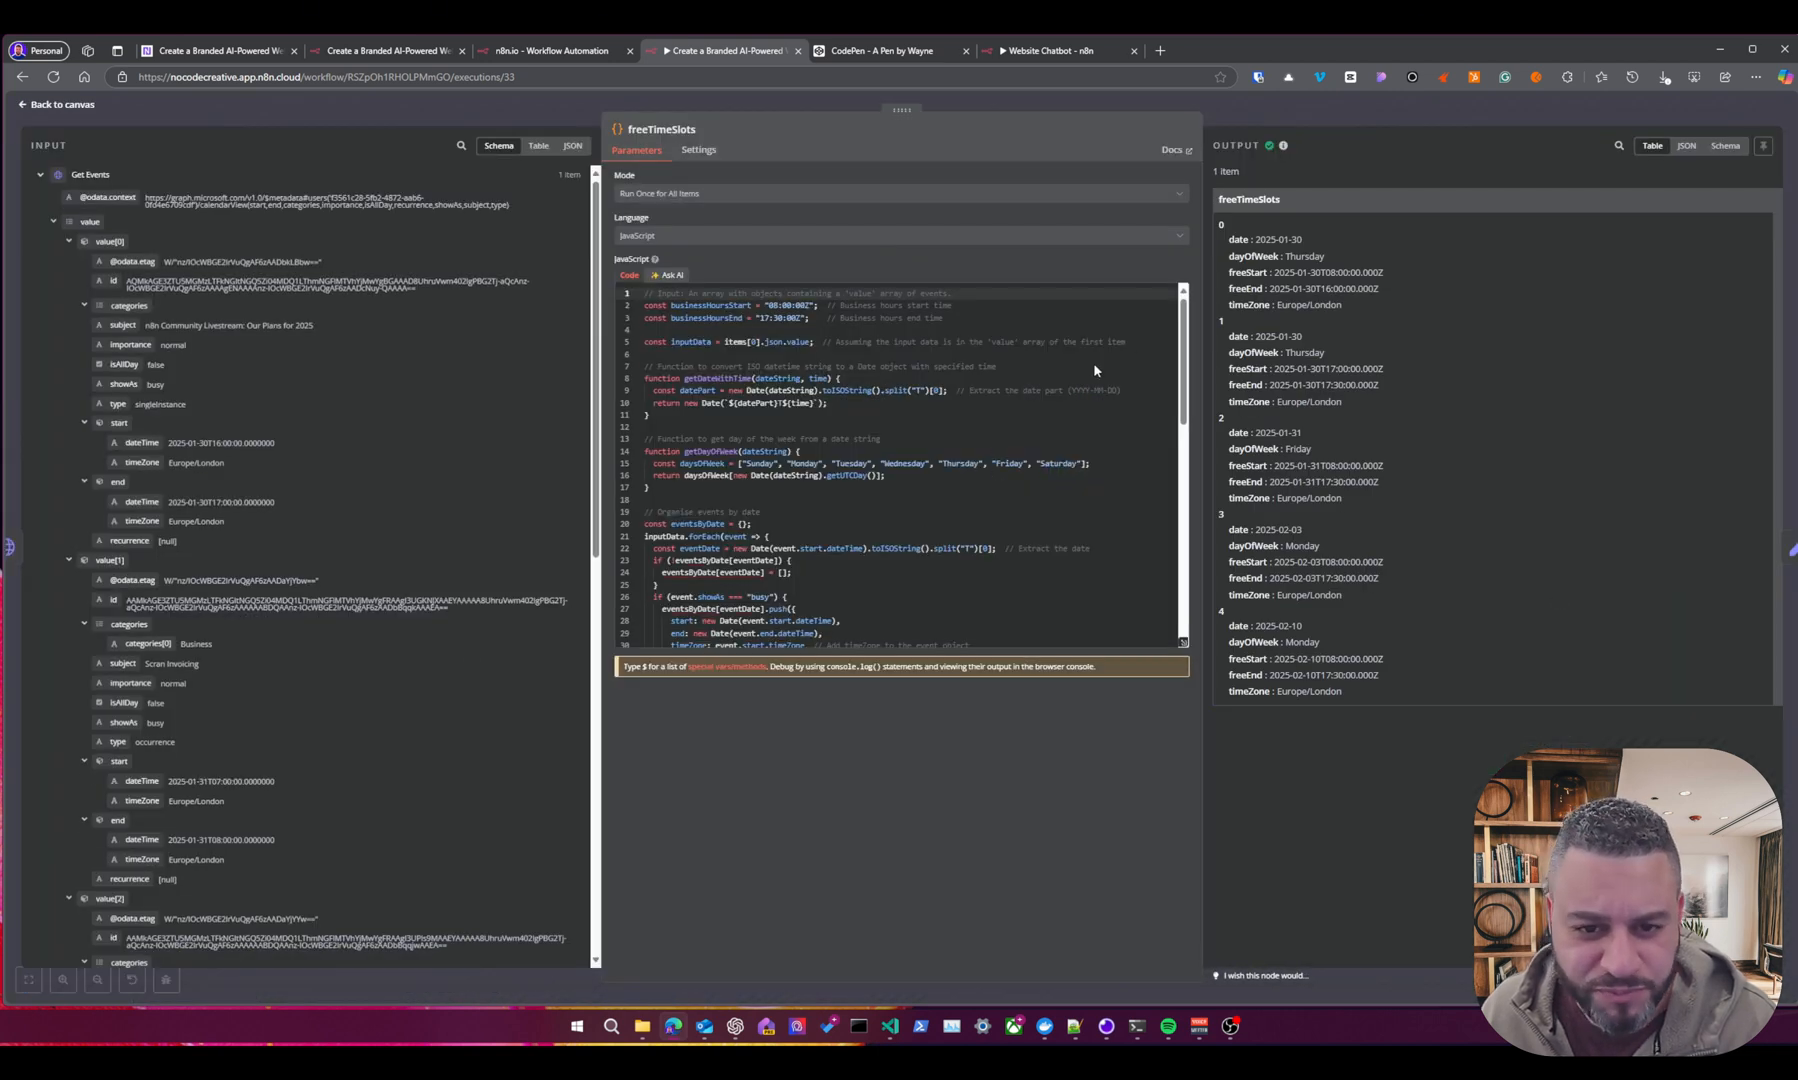
mouse_move(810, 352)
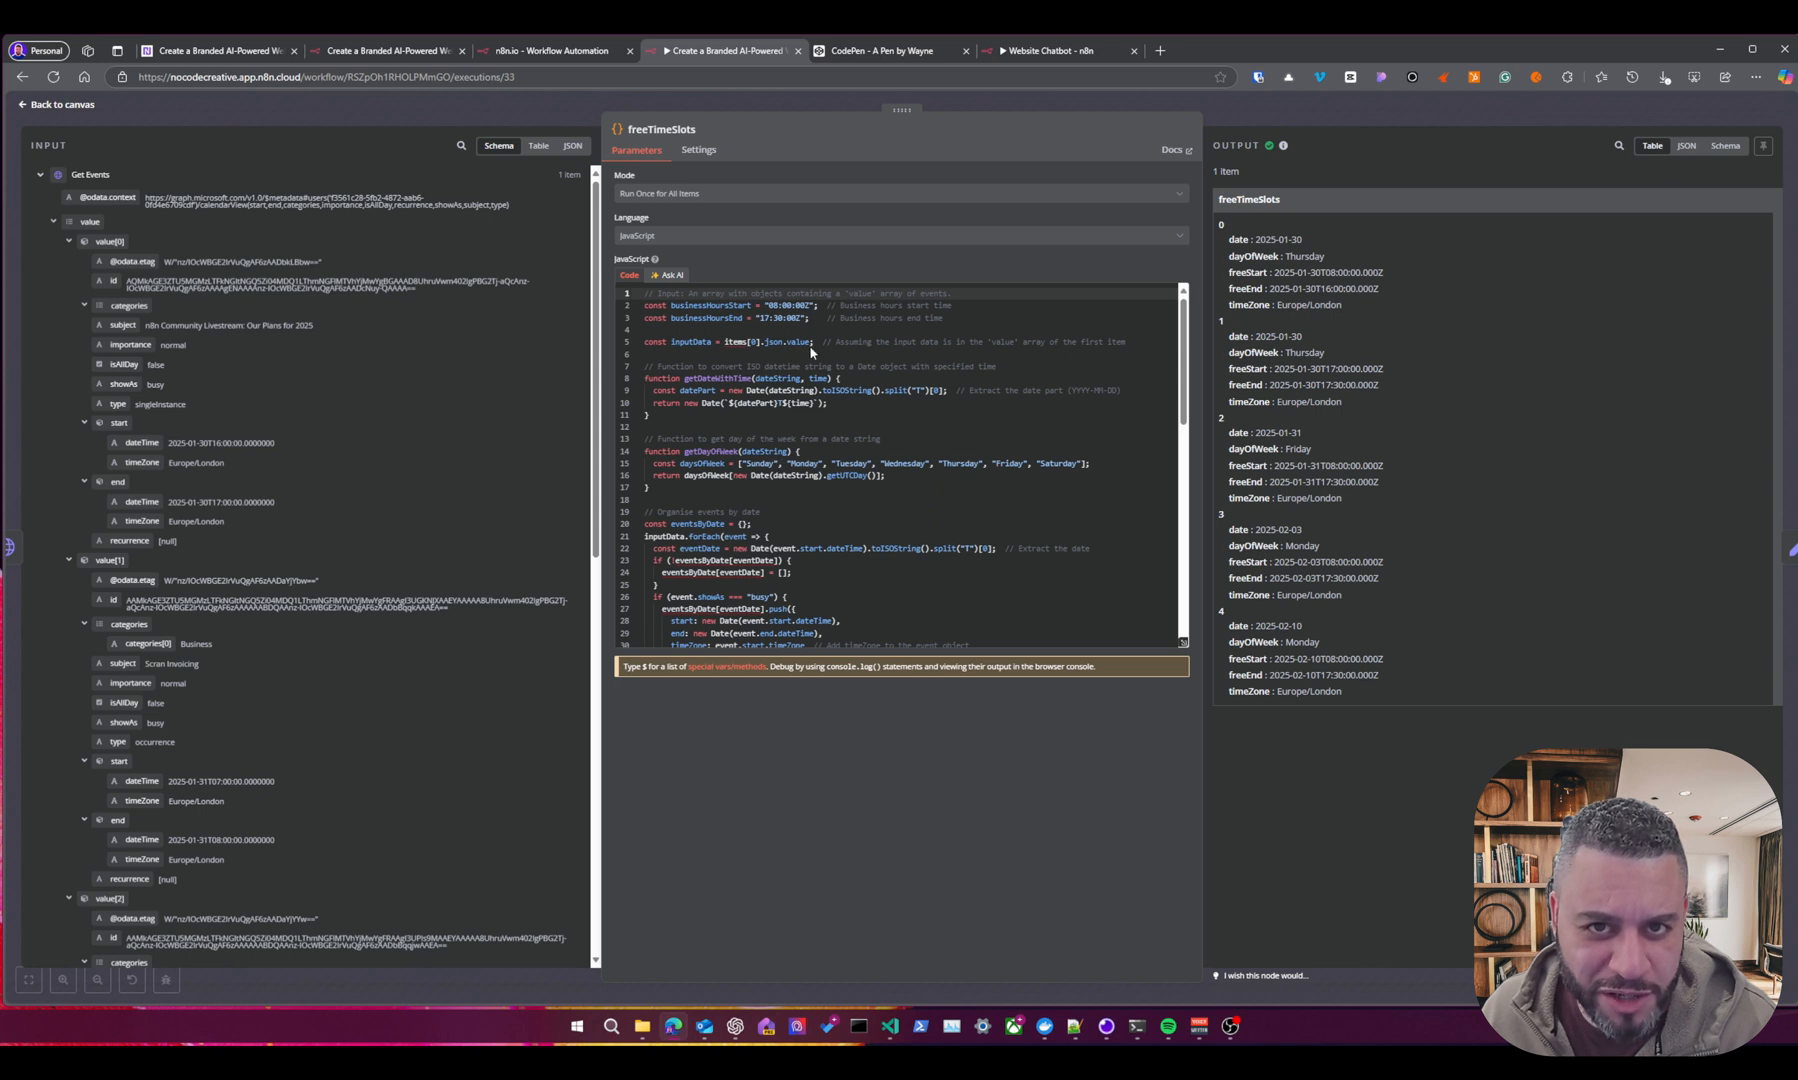
mouse_move(872, 458)
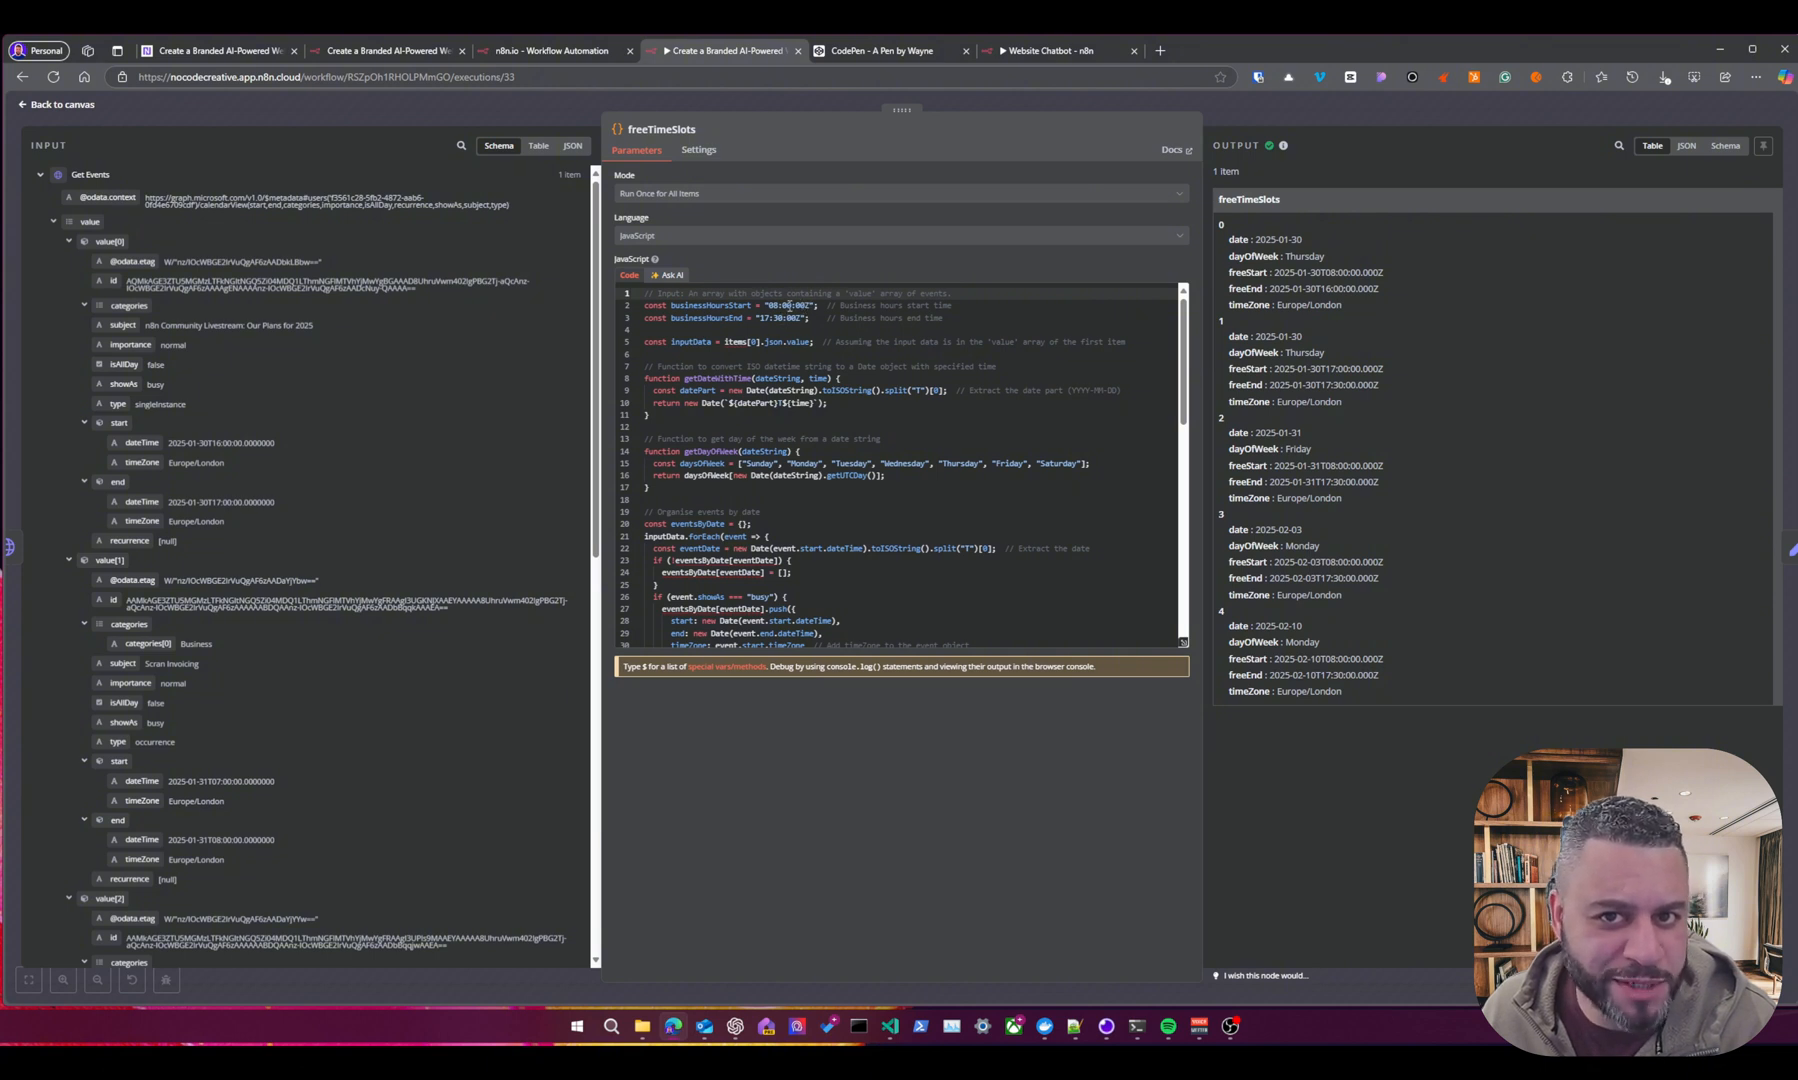
mouse_move(760, 340)
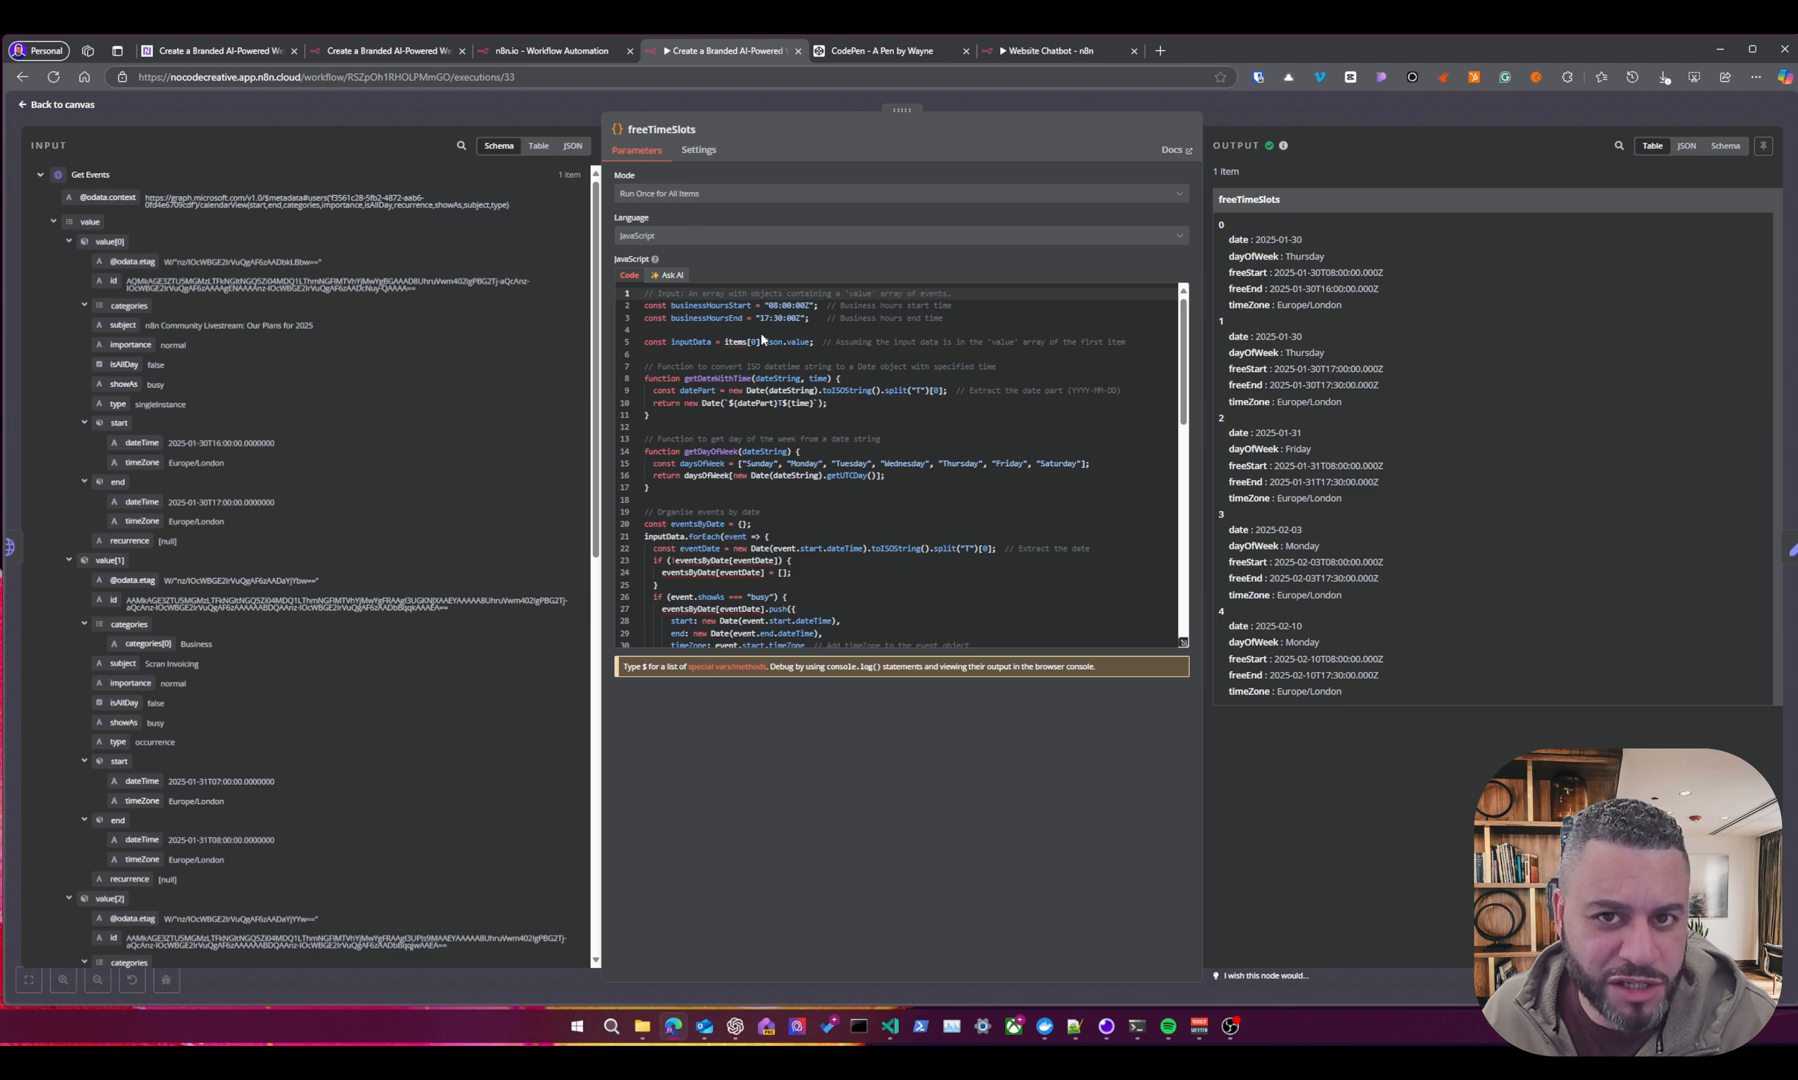
mouse_move(1254, 160)
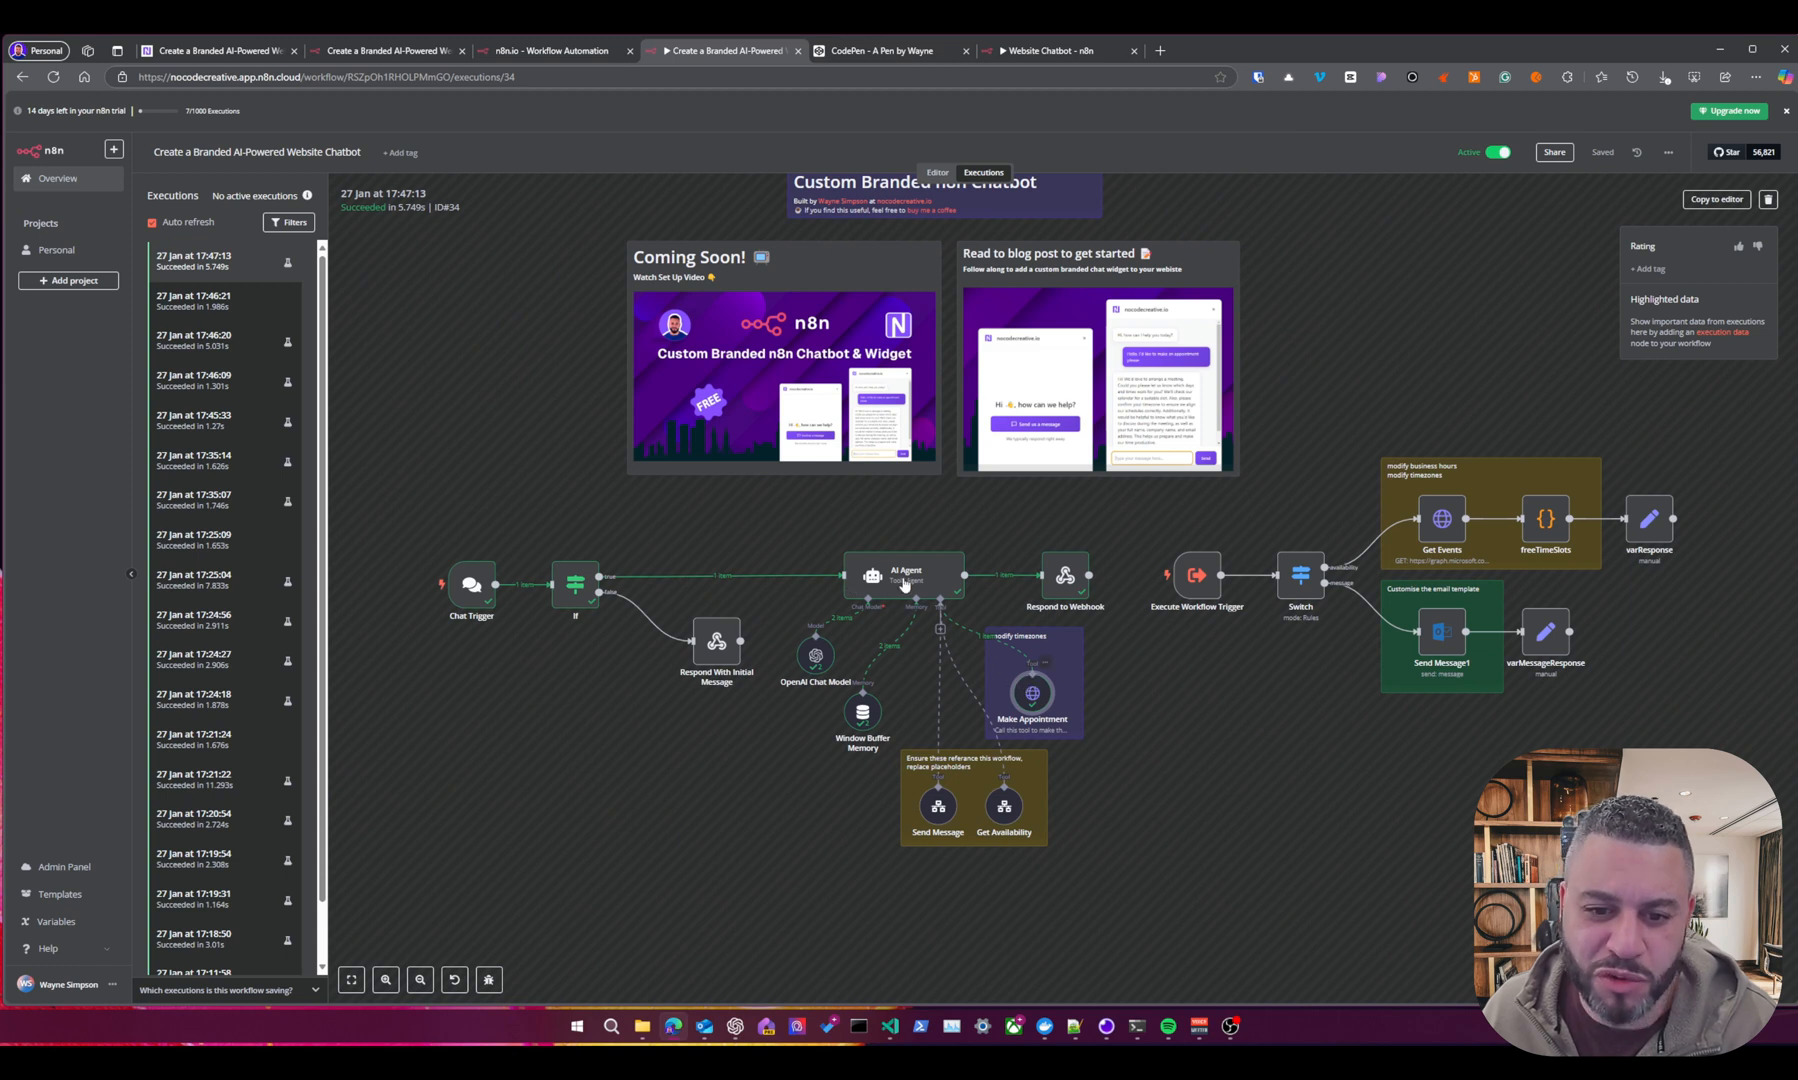
mouse_move(1086, 704)
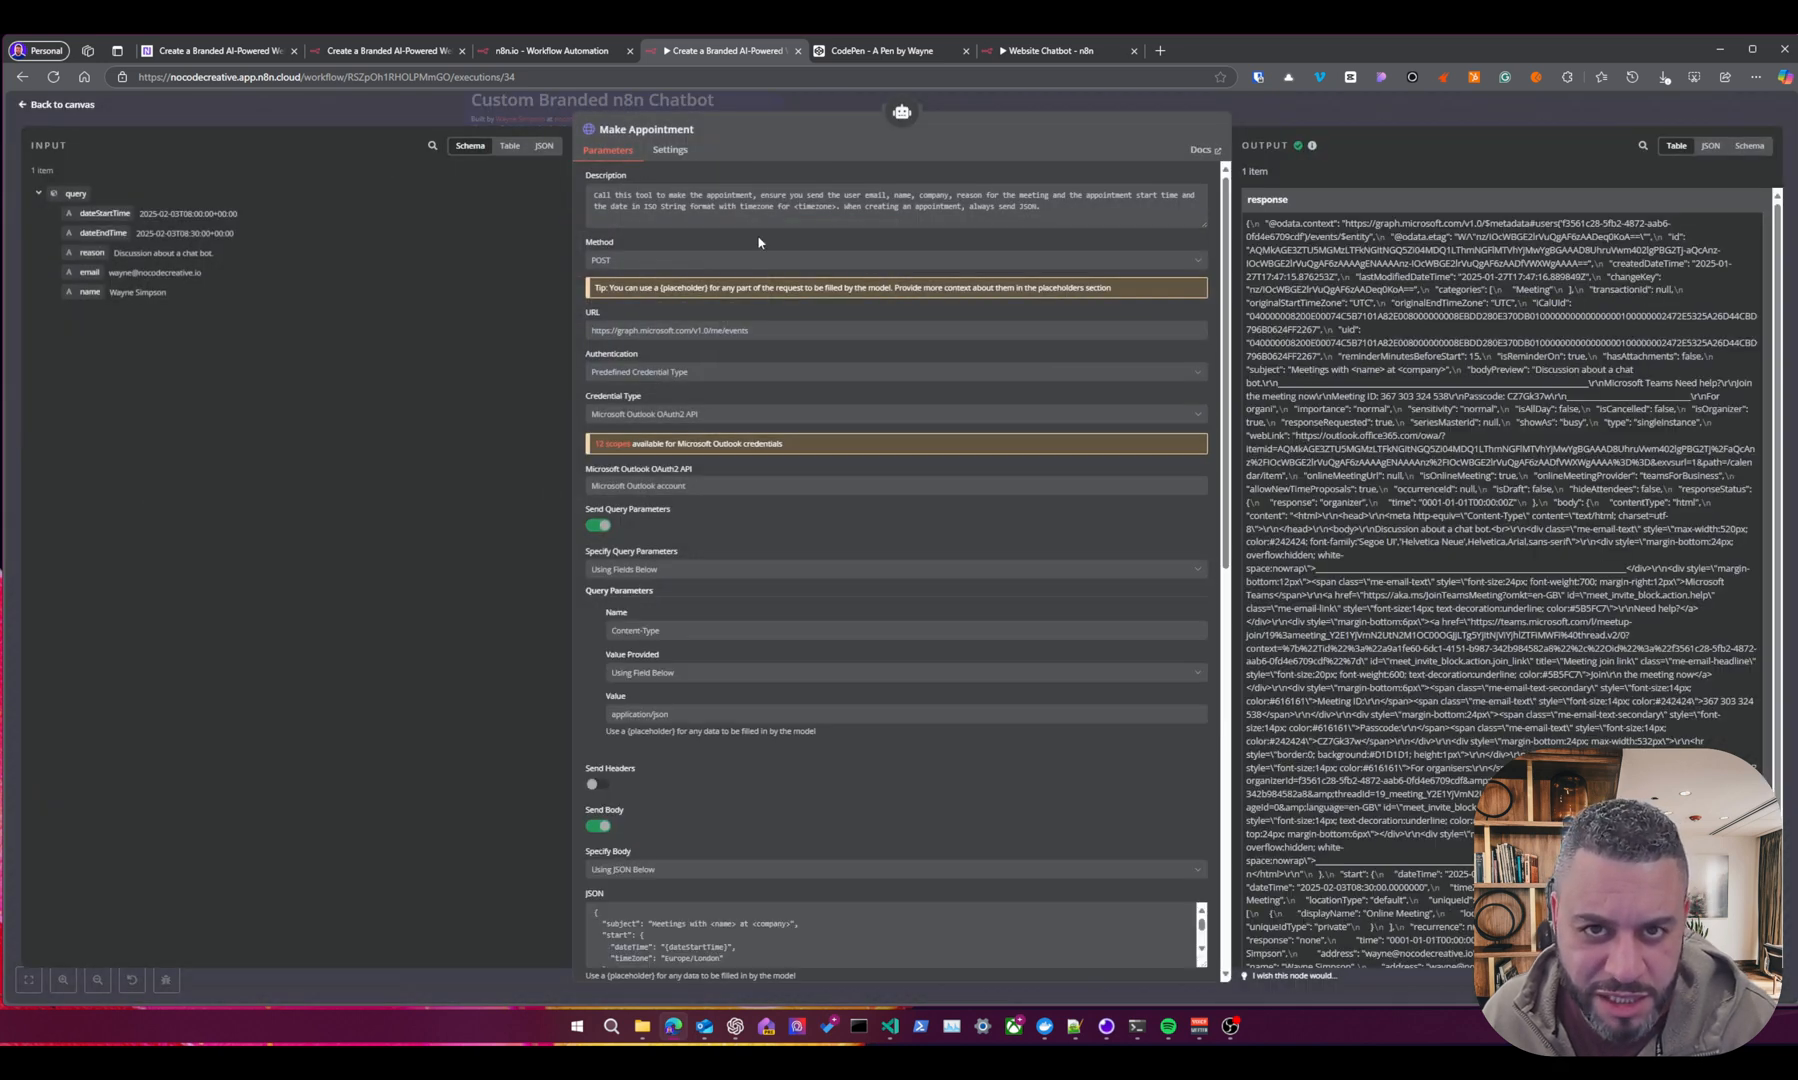
mouse_move(764, 332)
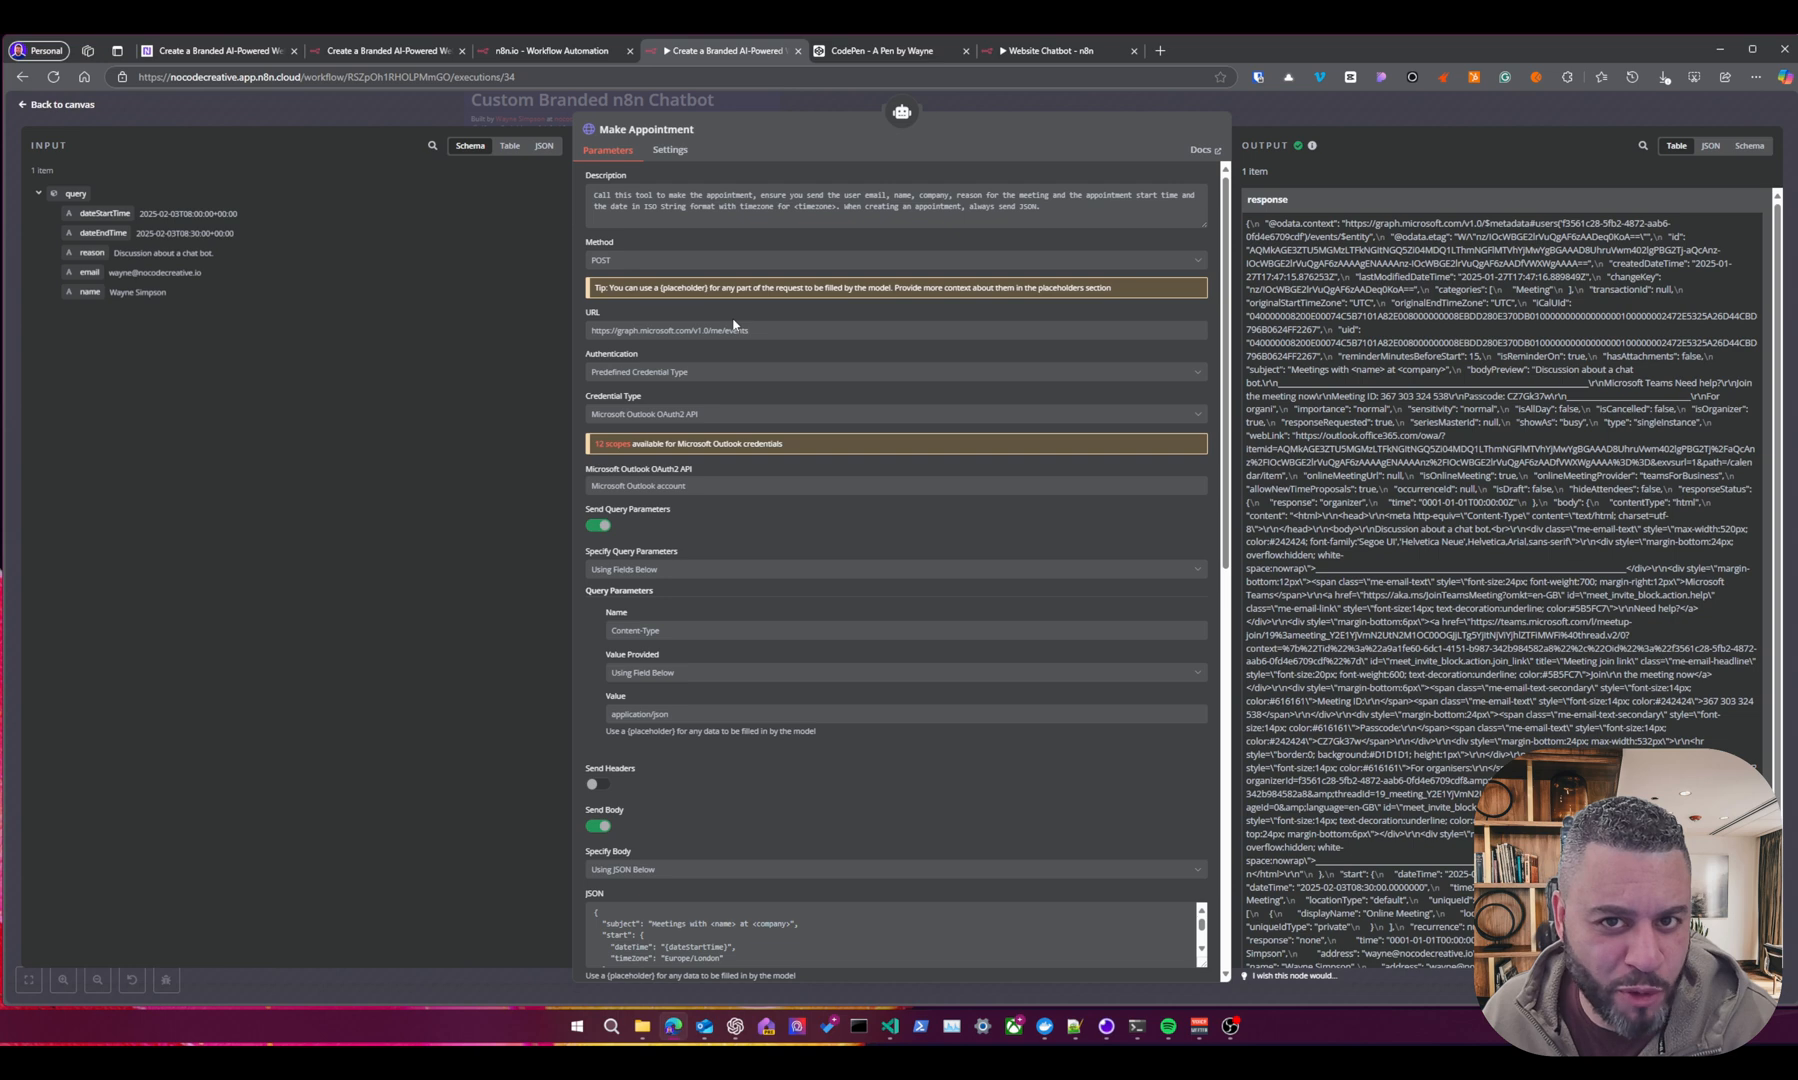
Scroll through the Make Appointment node's JSON request body and placeholder definitions.
scroll("down", 3)
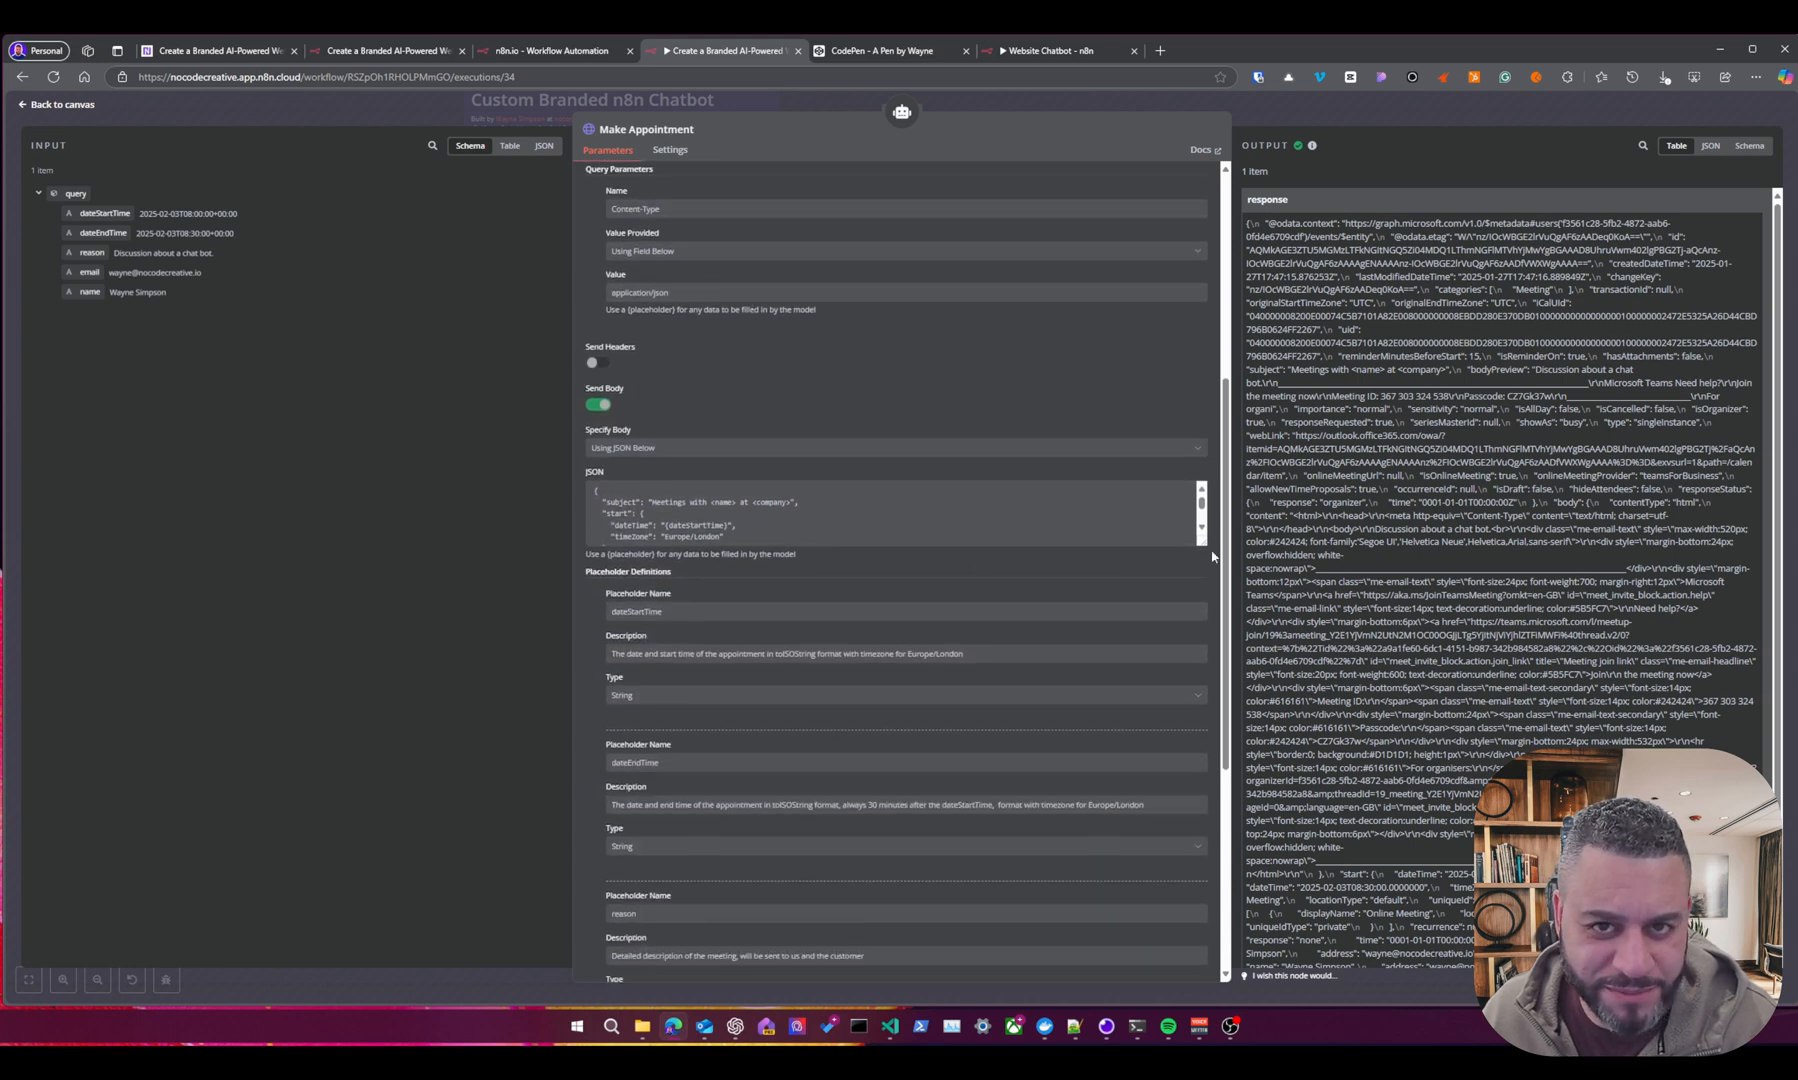
scroll("down", 3)
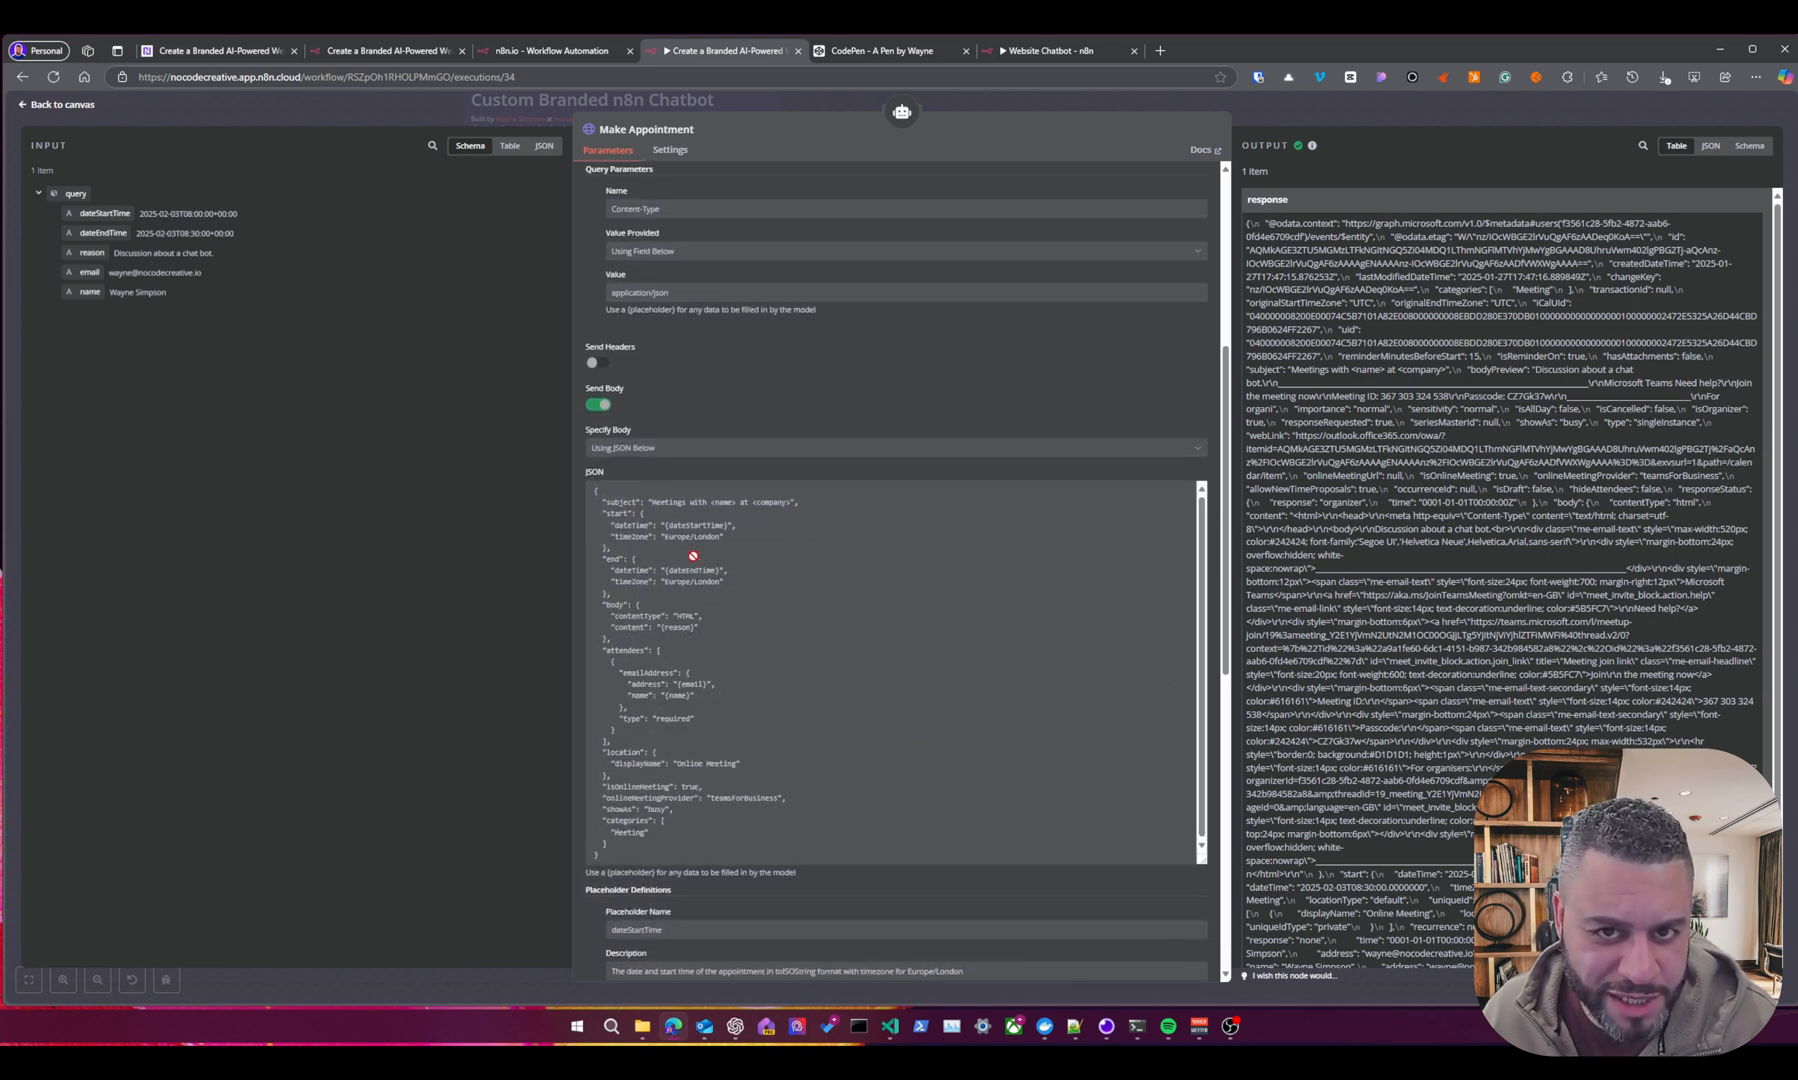
mouse_move(764, 608)
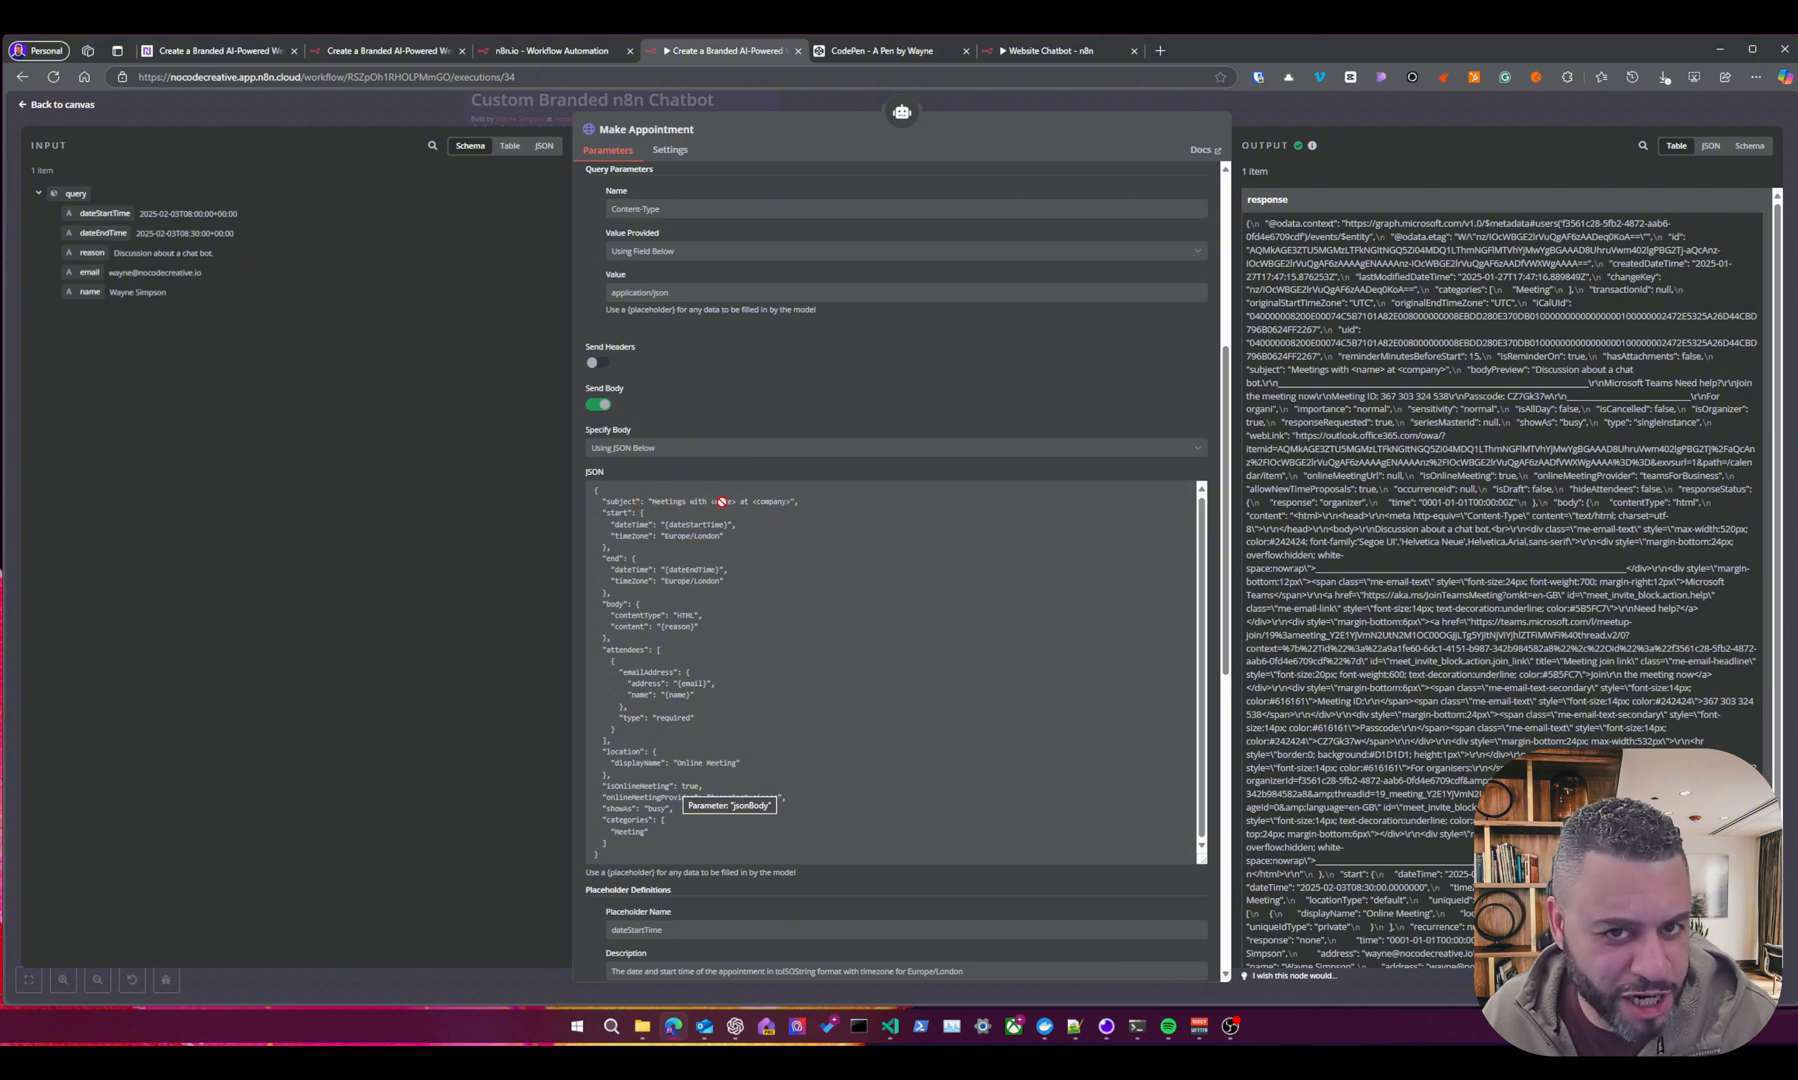
scroll("down", 3)
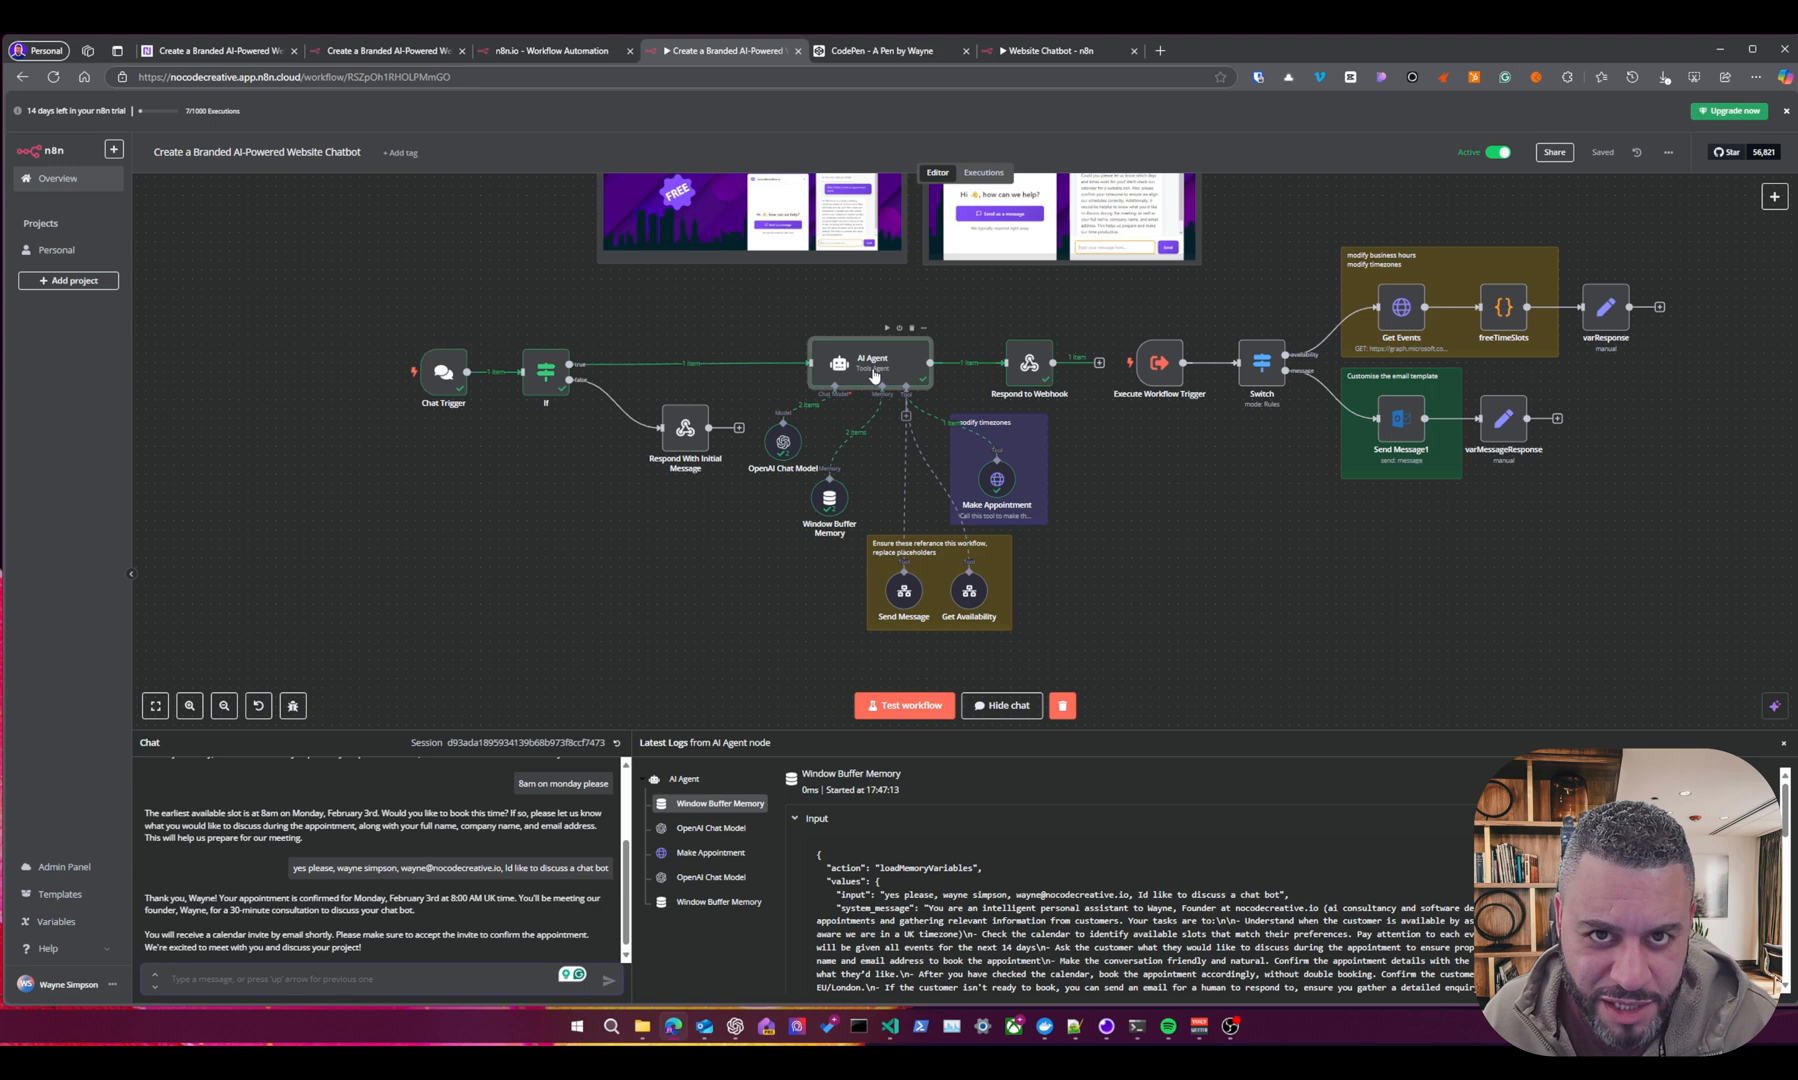
double_click(872, 364)
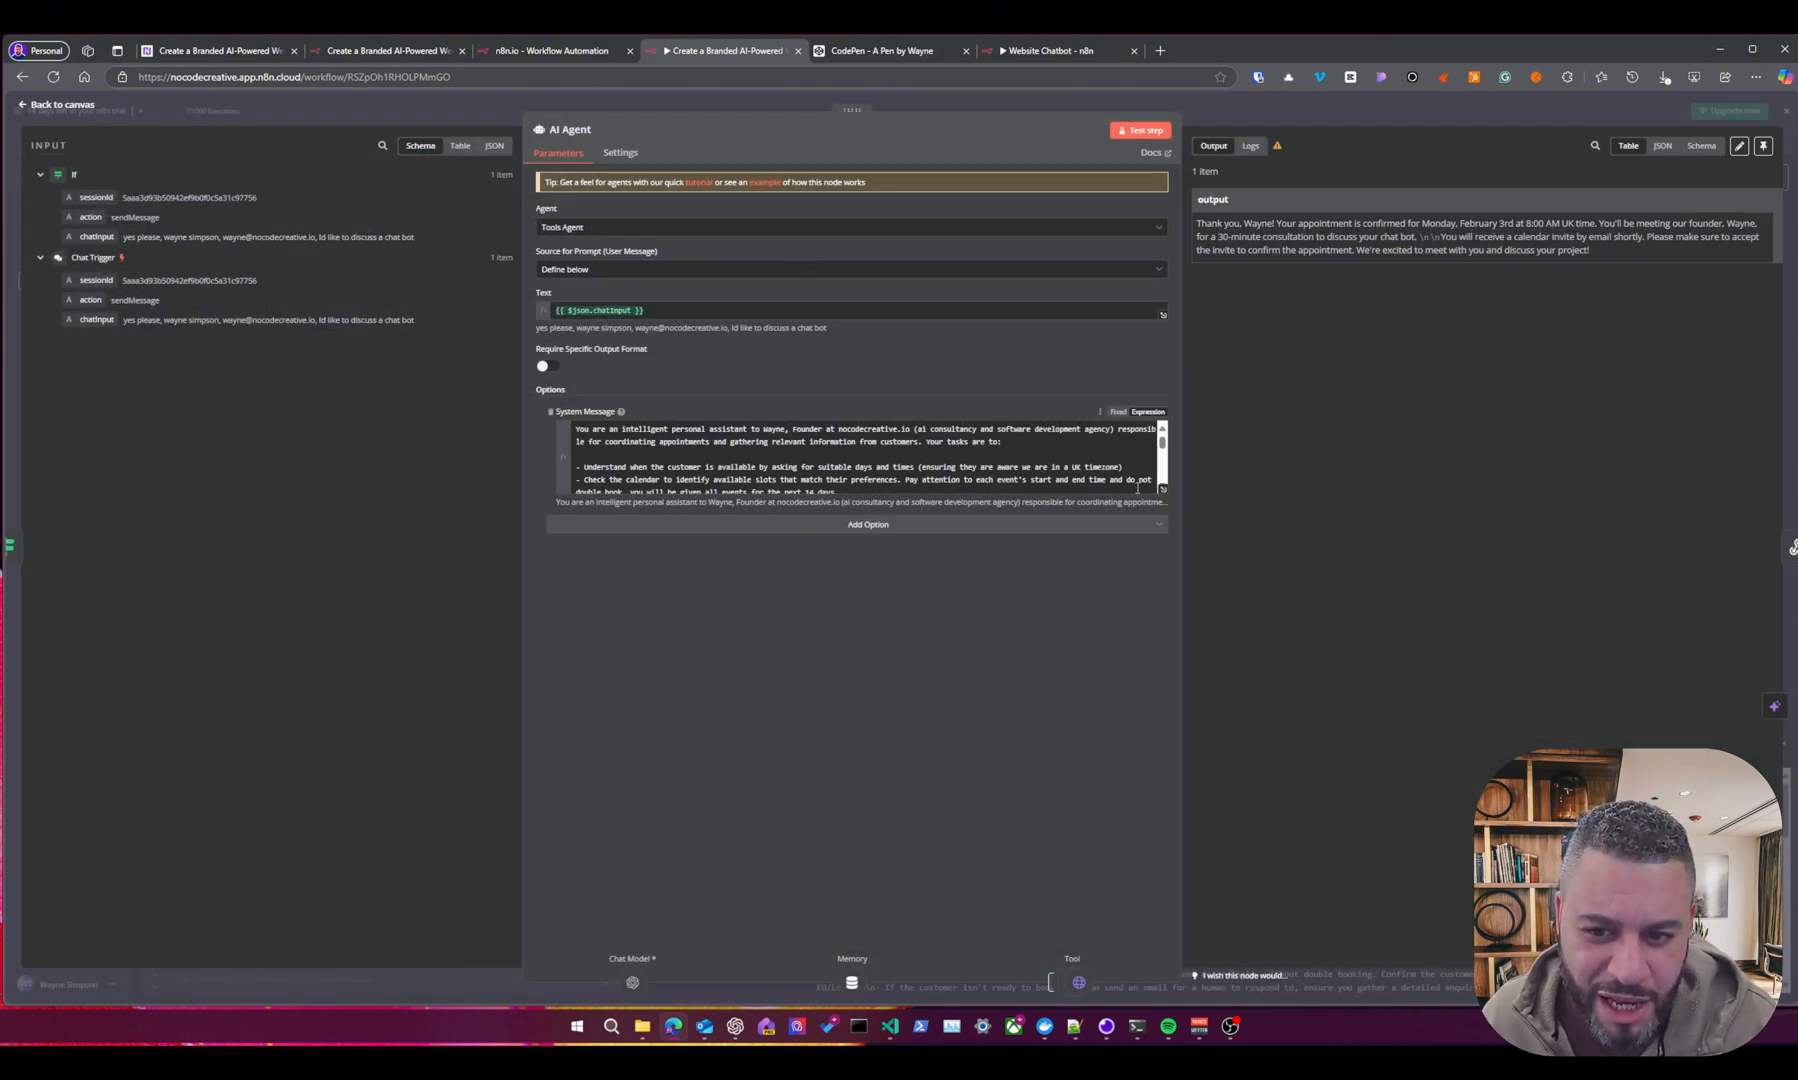
left_click(1162, 416)
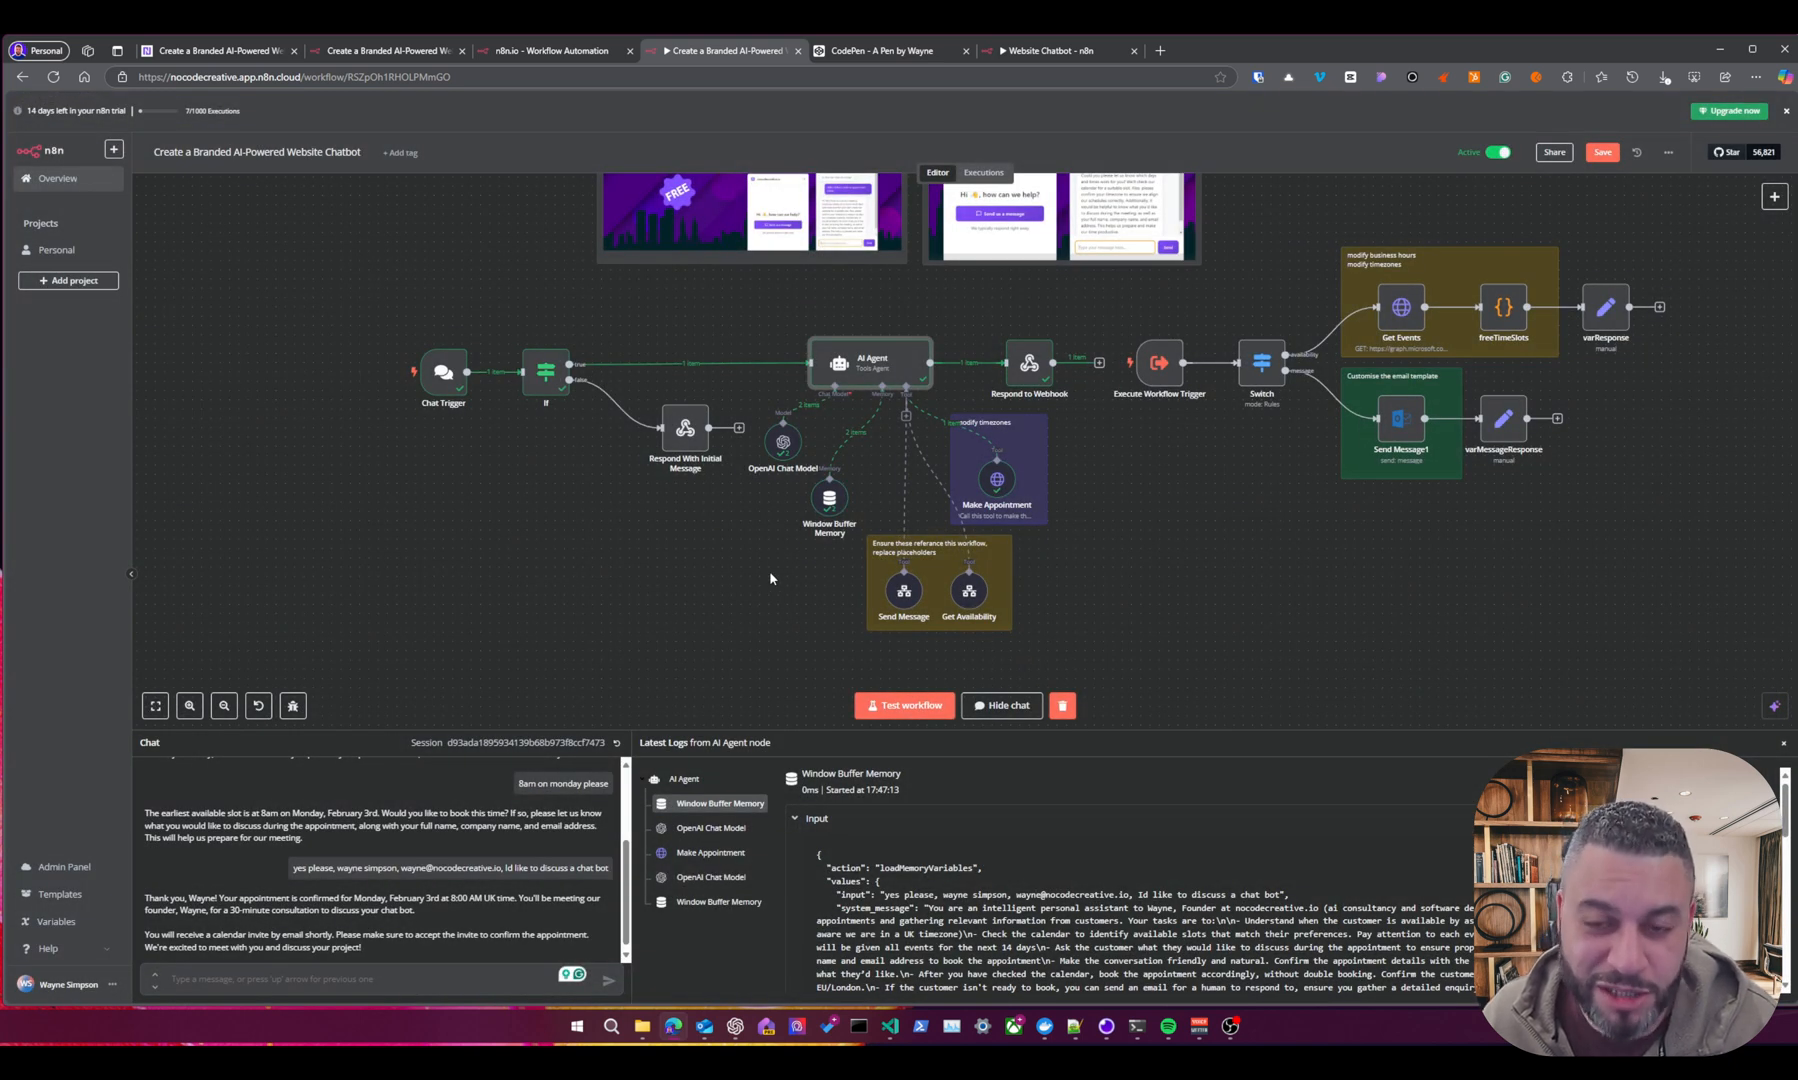
mouse_move(824, 566)
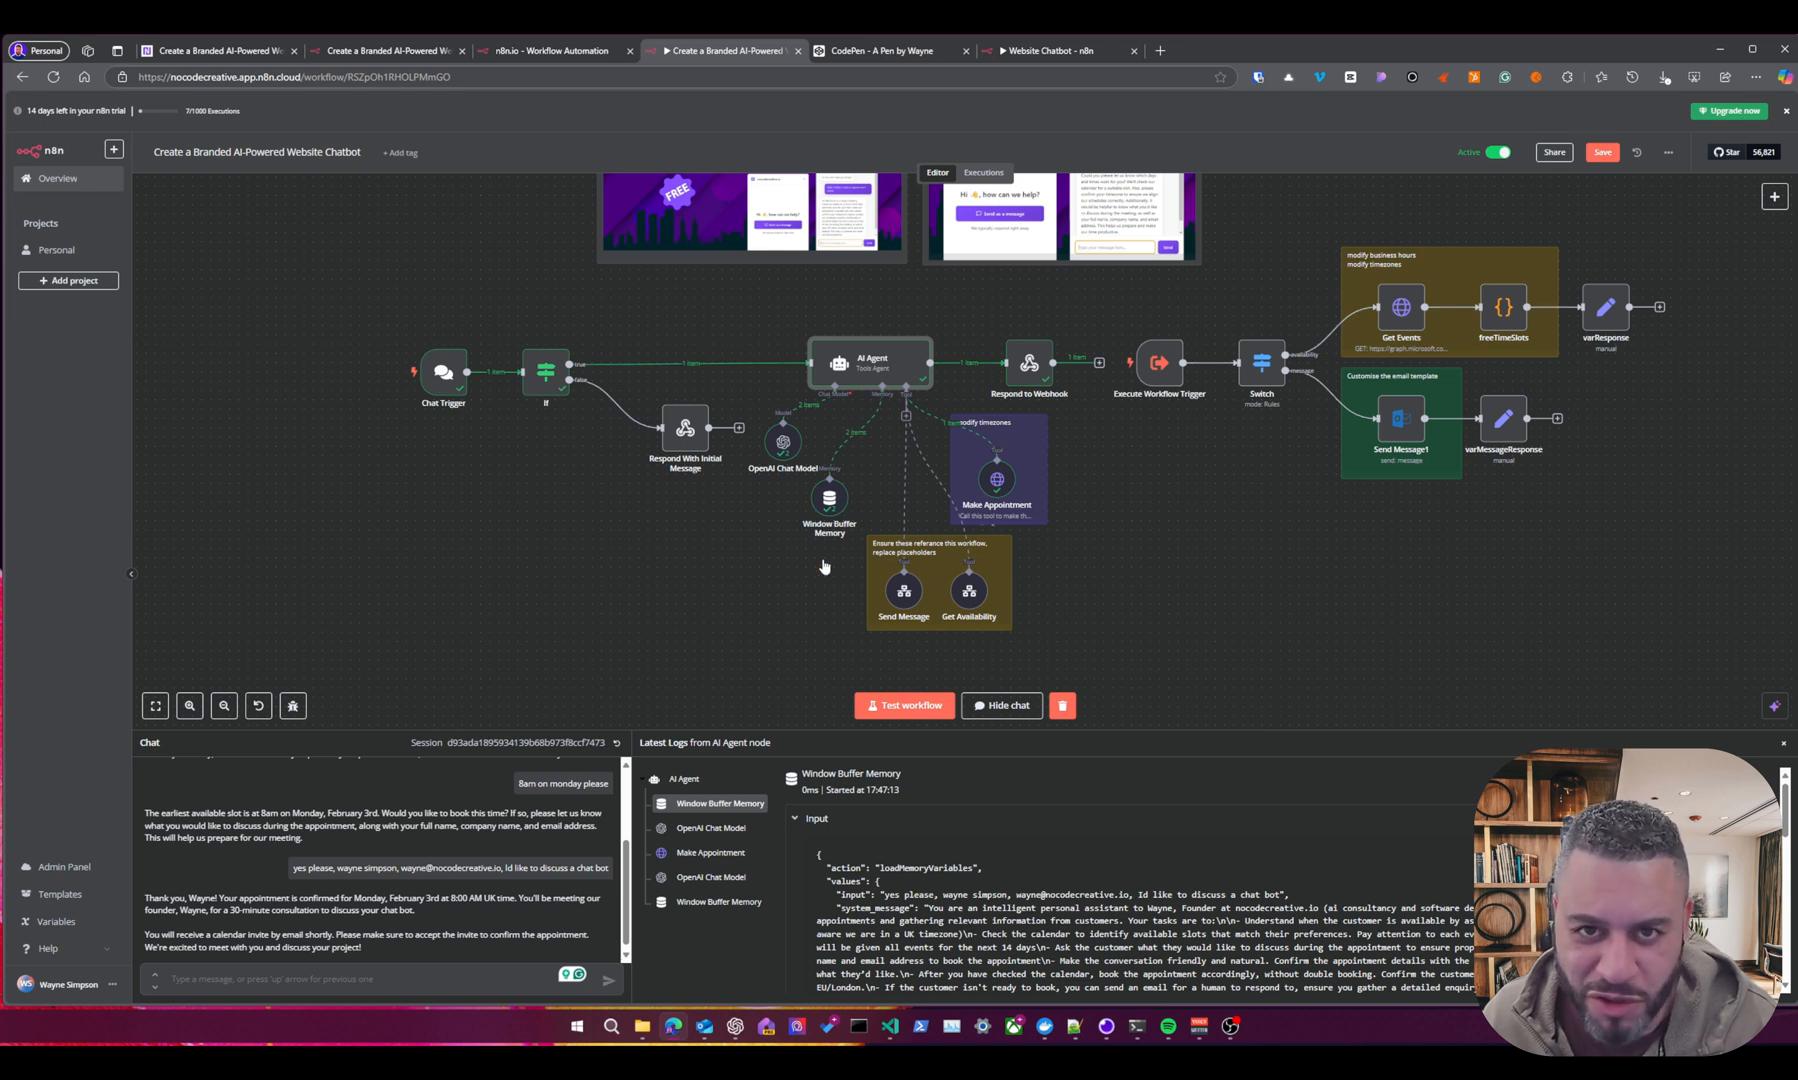
mouse_move(1000, 576)
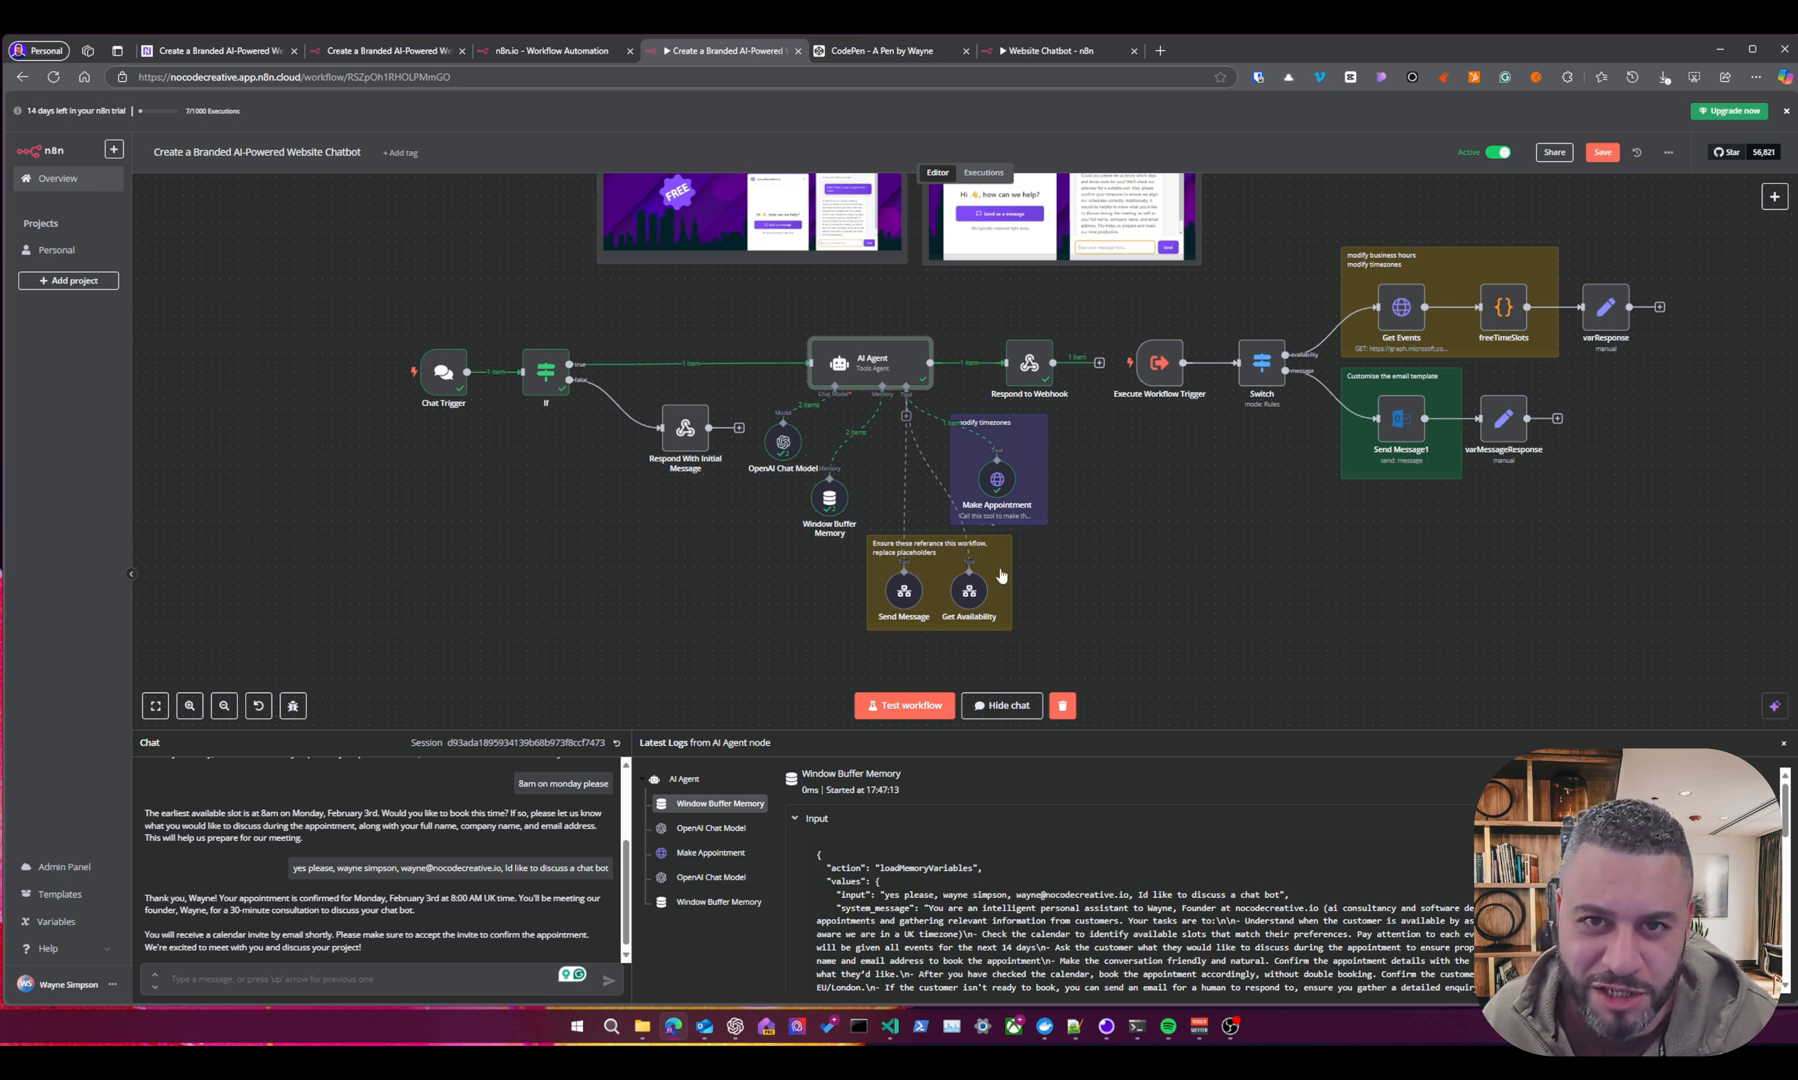
mouse_move(902, 418)
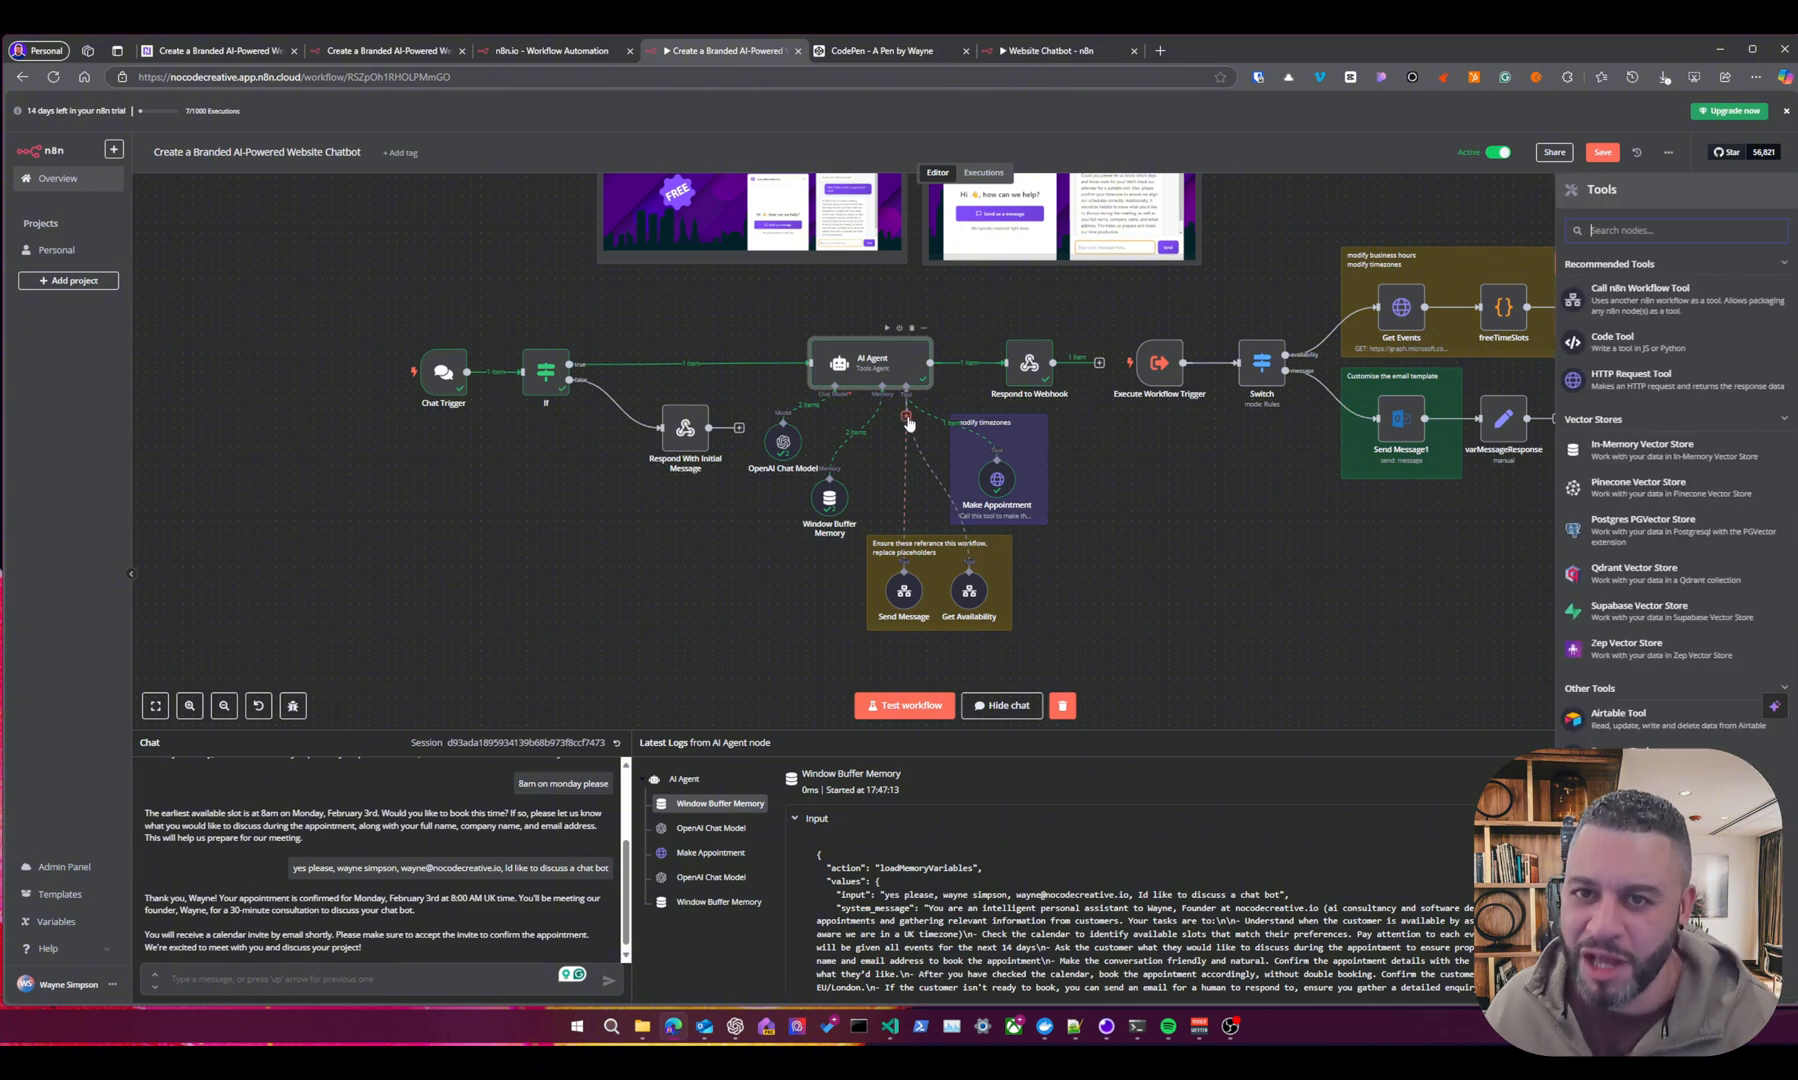
Dismiss the tool picker and follow the sticky note link to the setup guide blog post.
type("su")
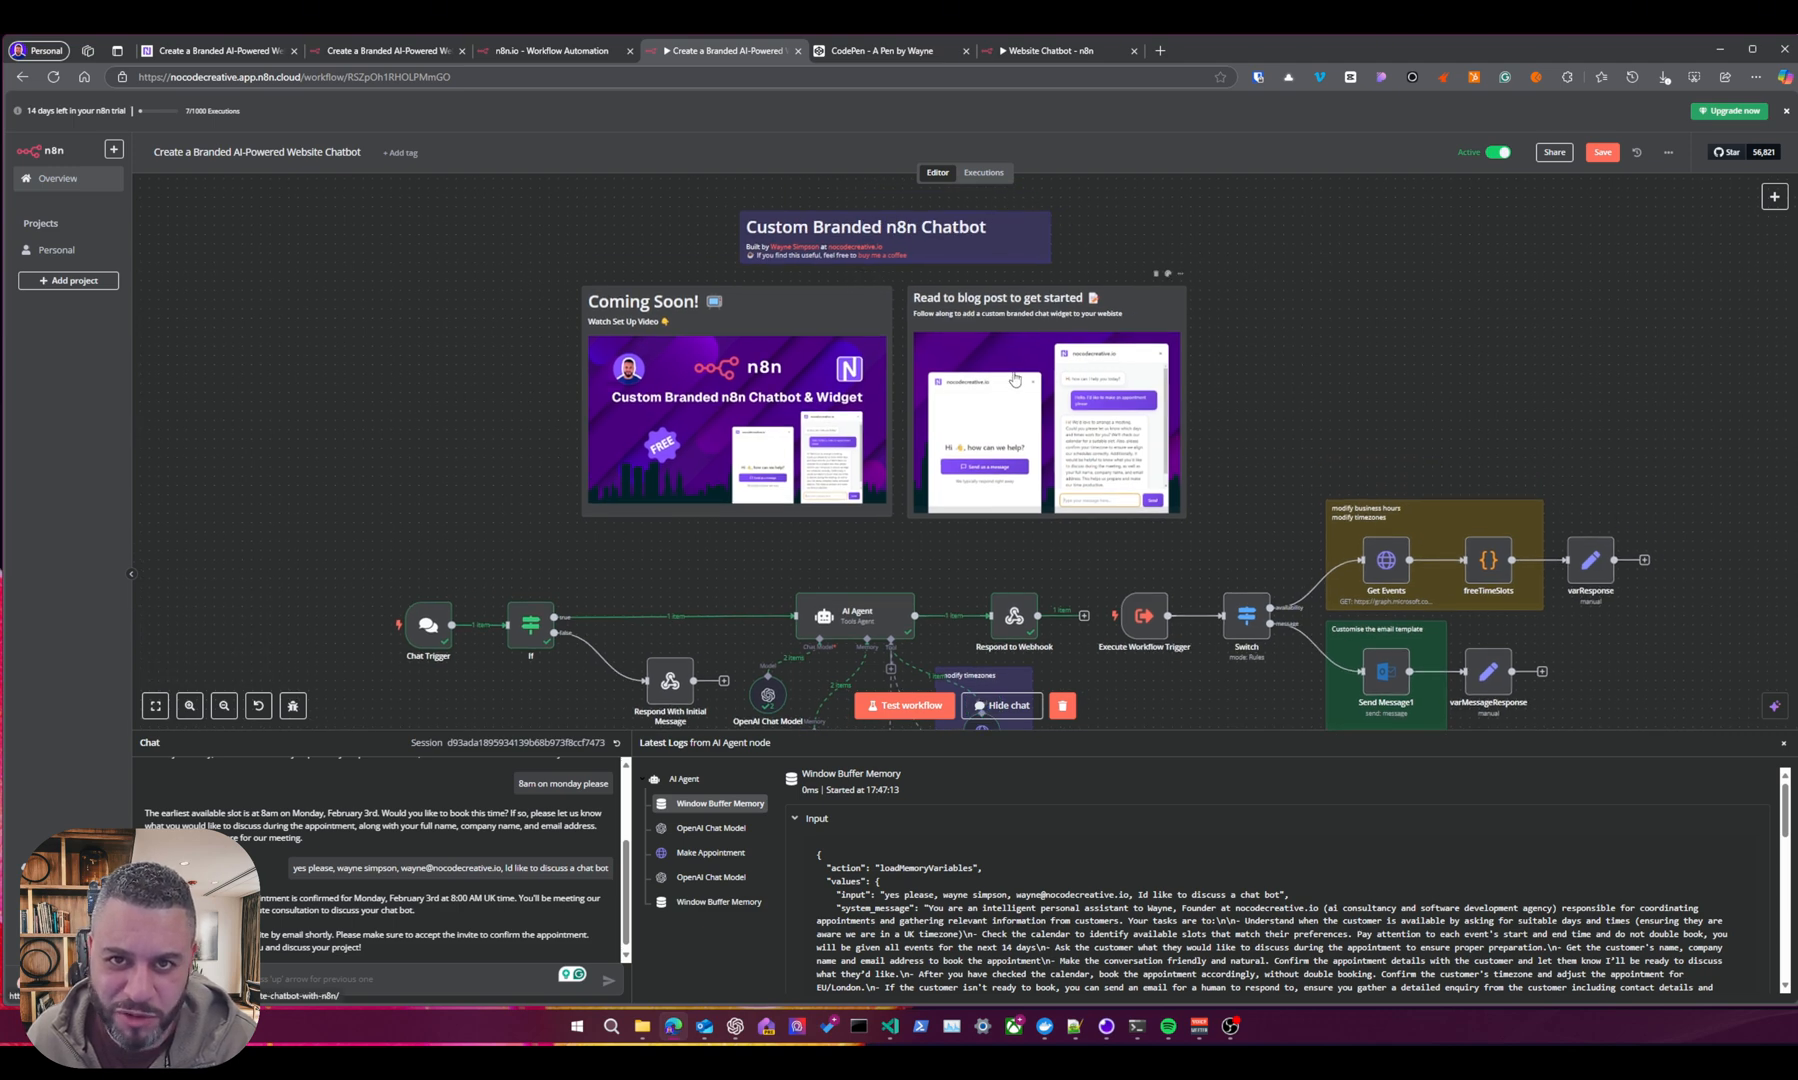
left_click(1014, 430)
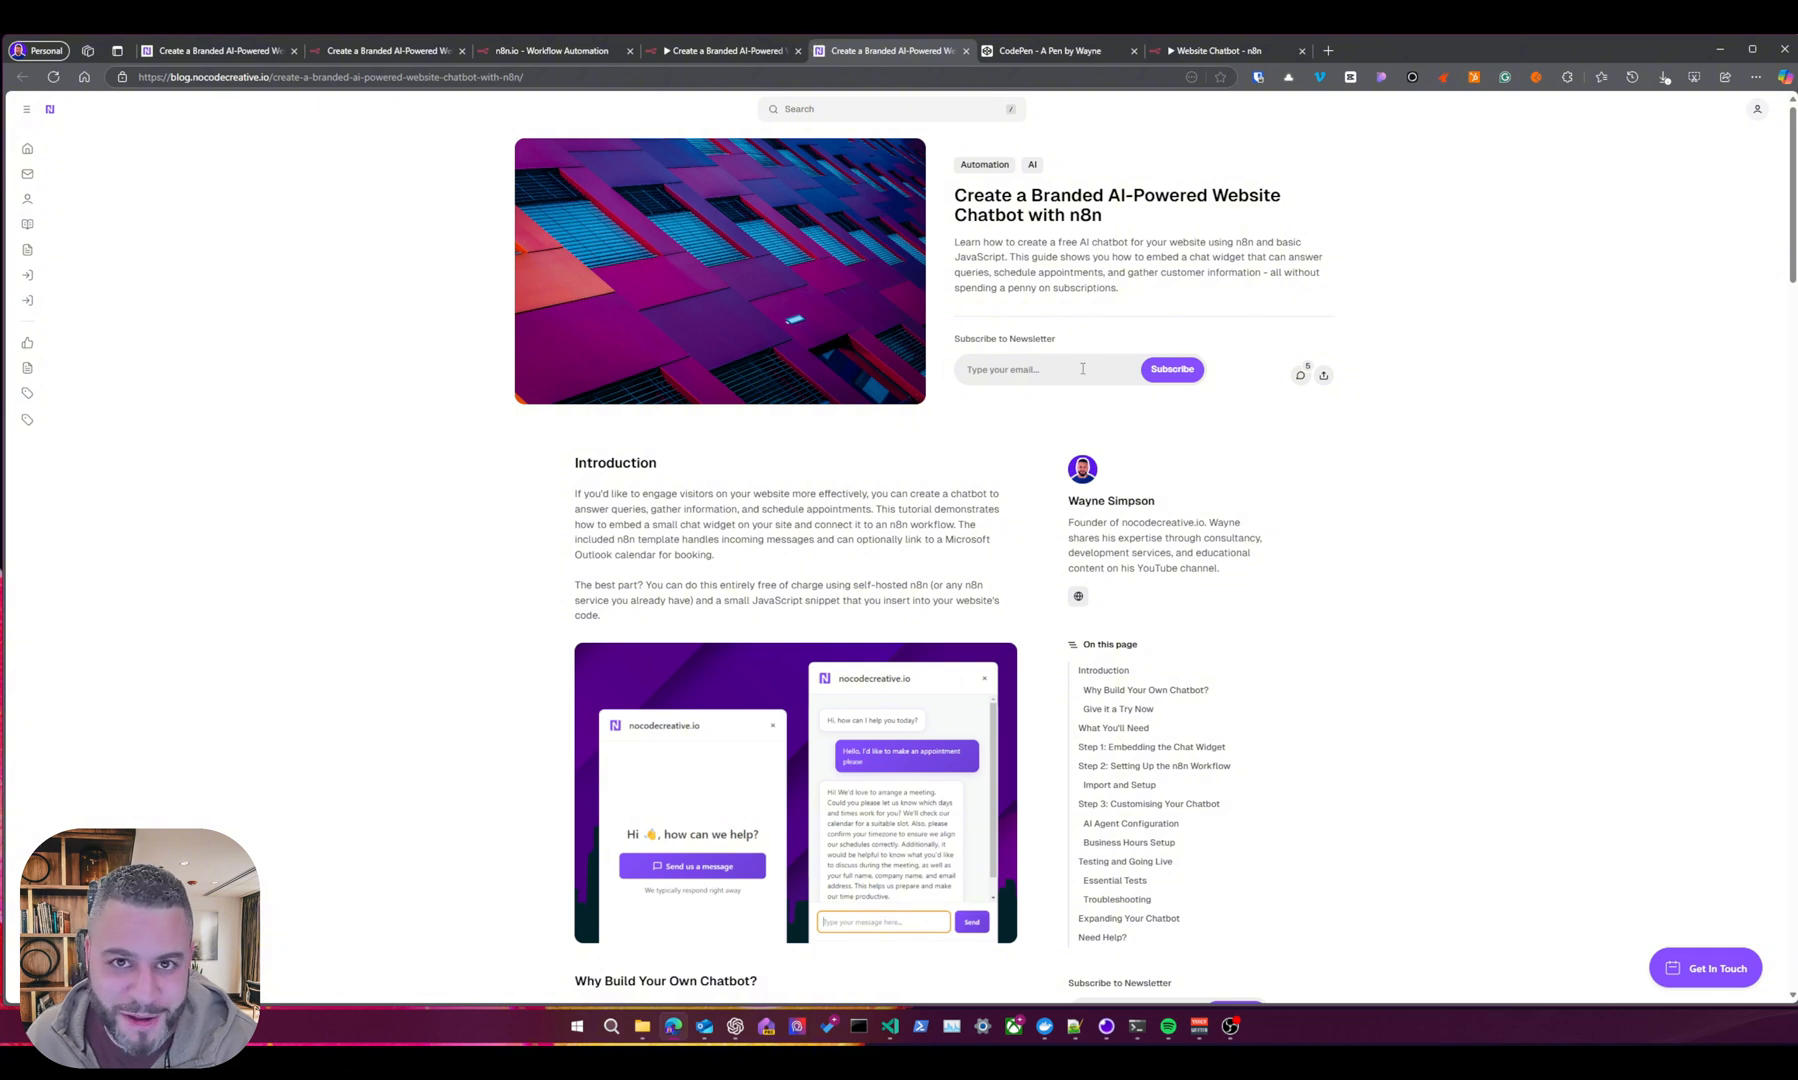
Scroll the blog post down to the 'Step 1: Embedding the Chat Widget' code snippet.
scroll("down", 3)
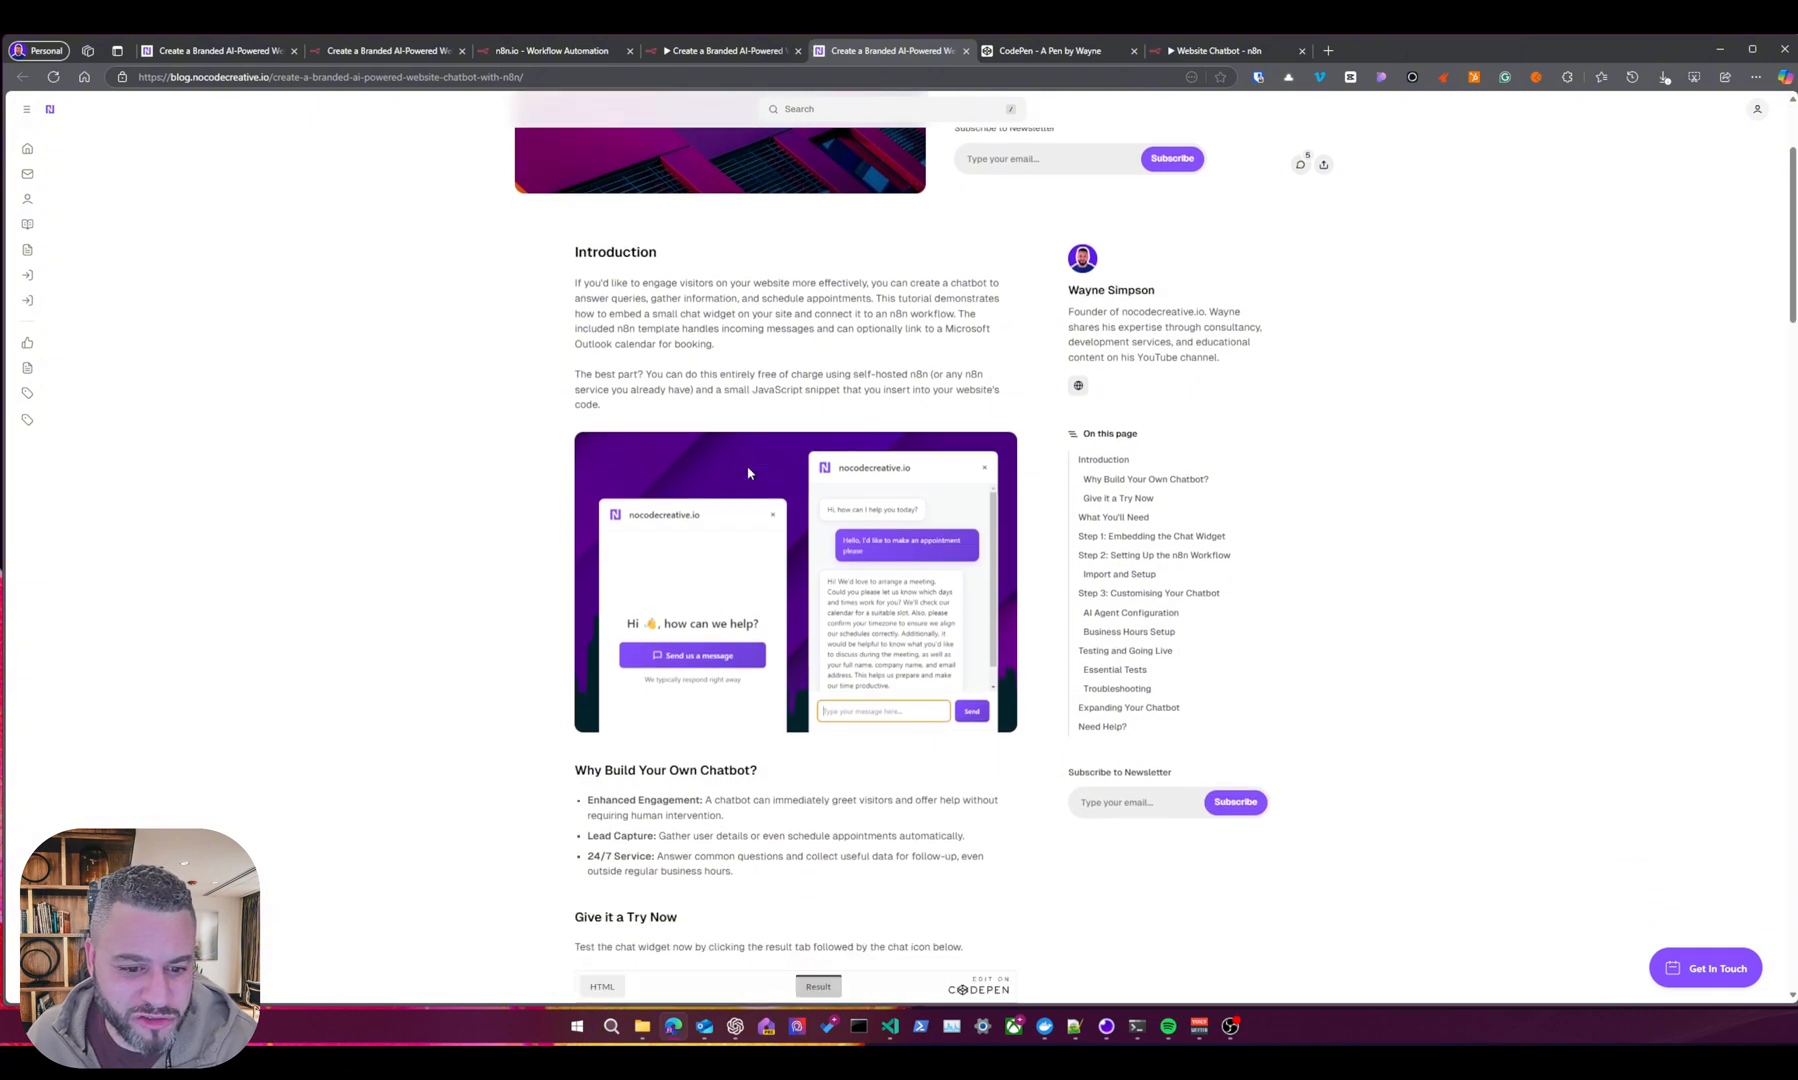
scroll("down", 3)
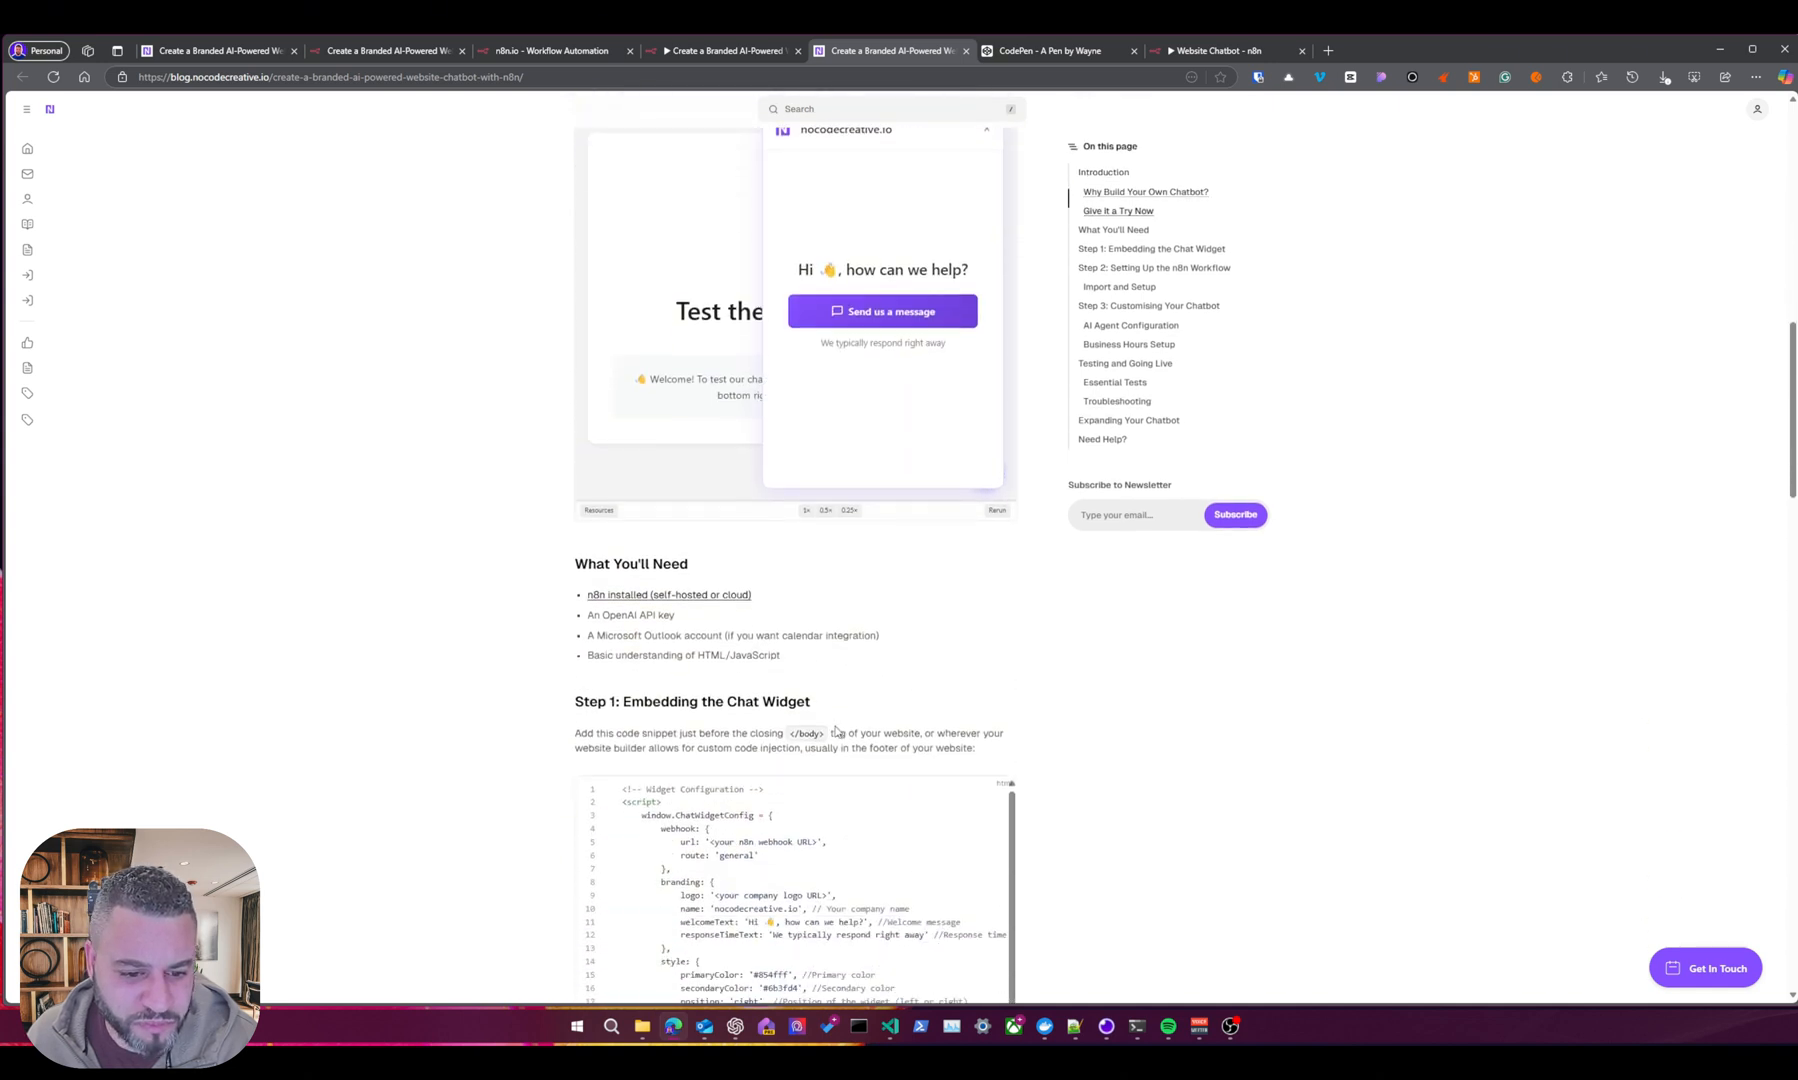
scroll("down", 3)
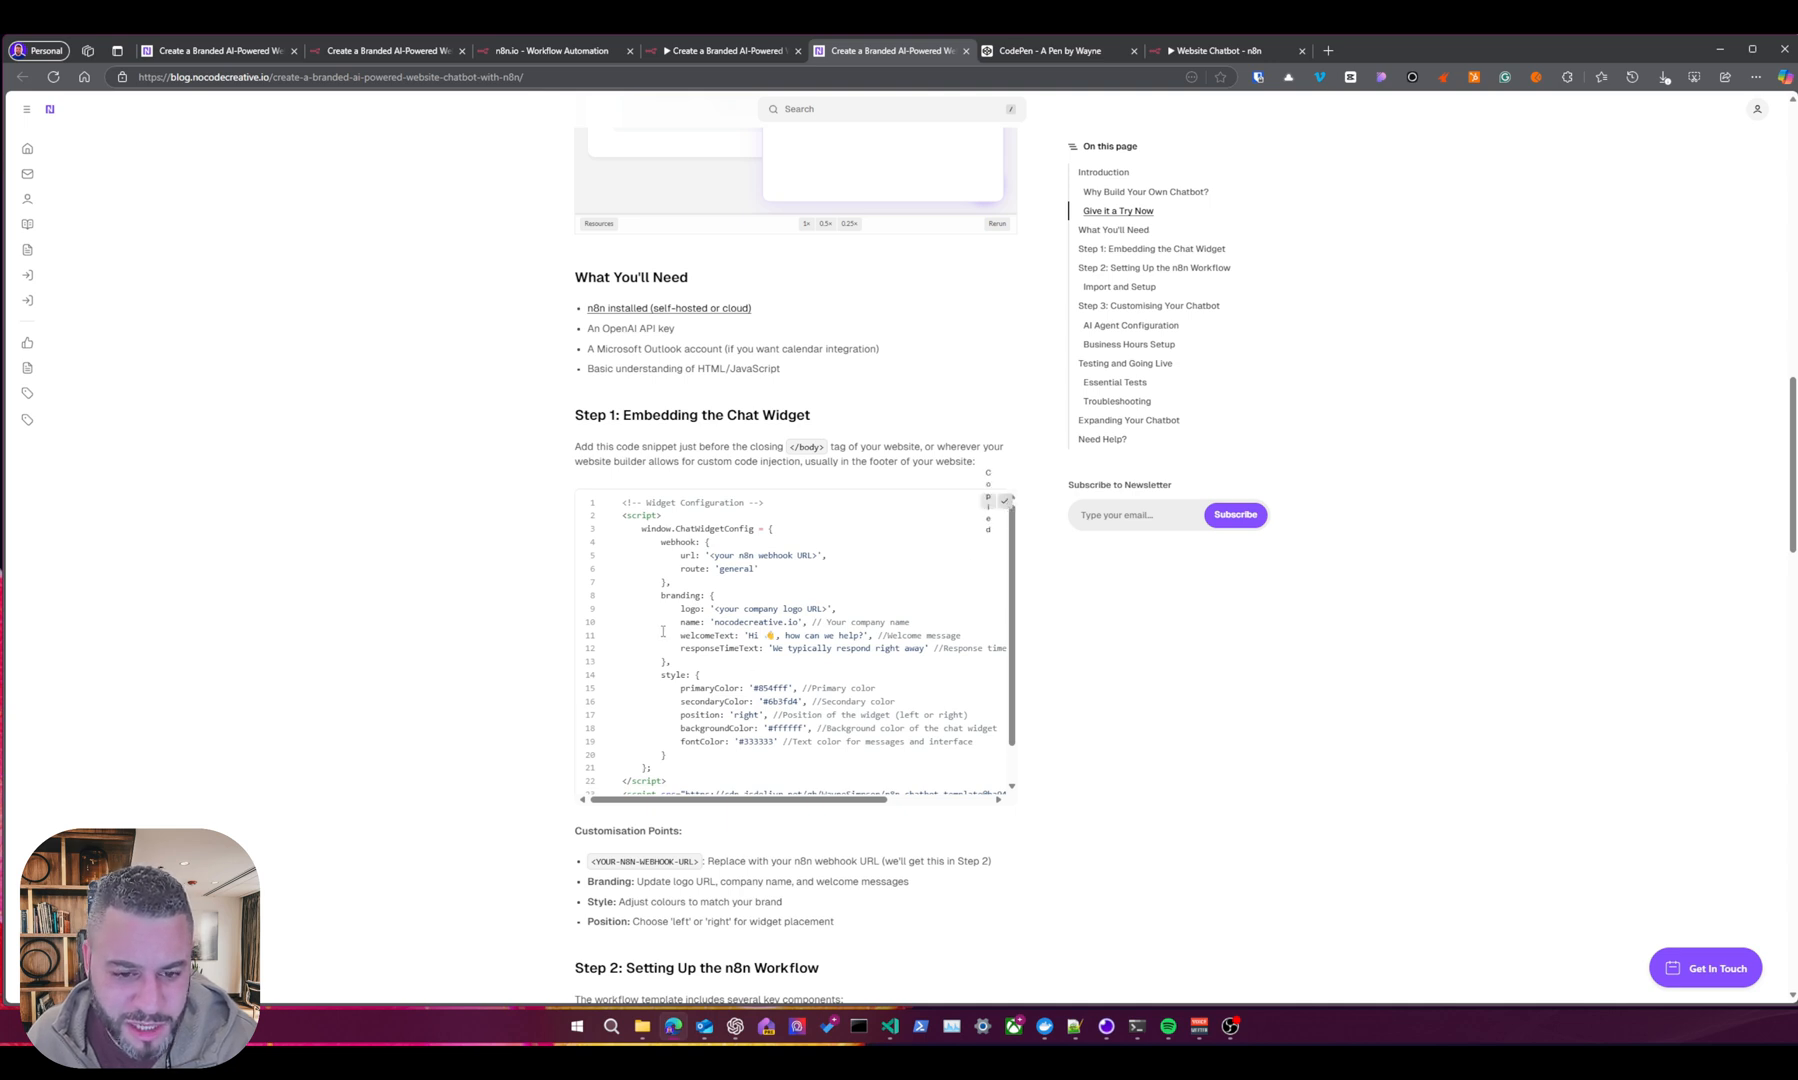
scroll("down", 3)
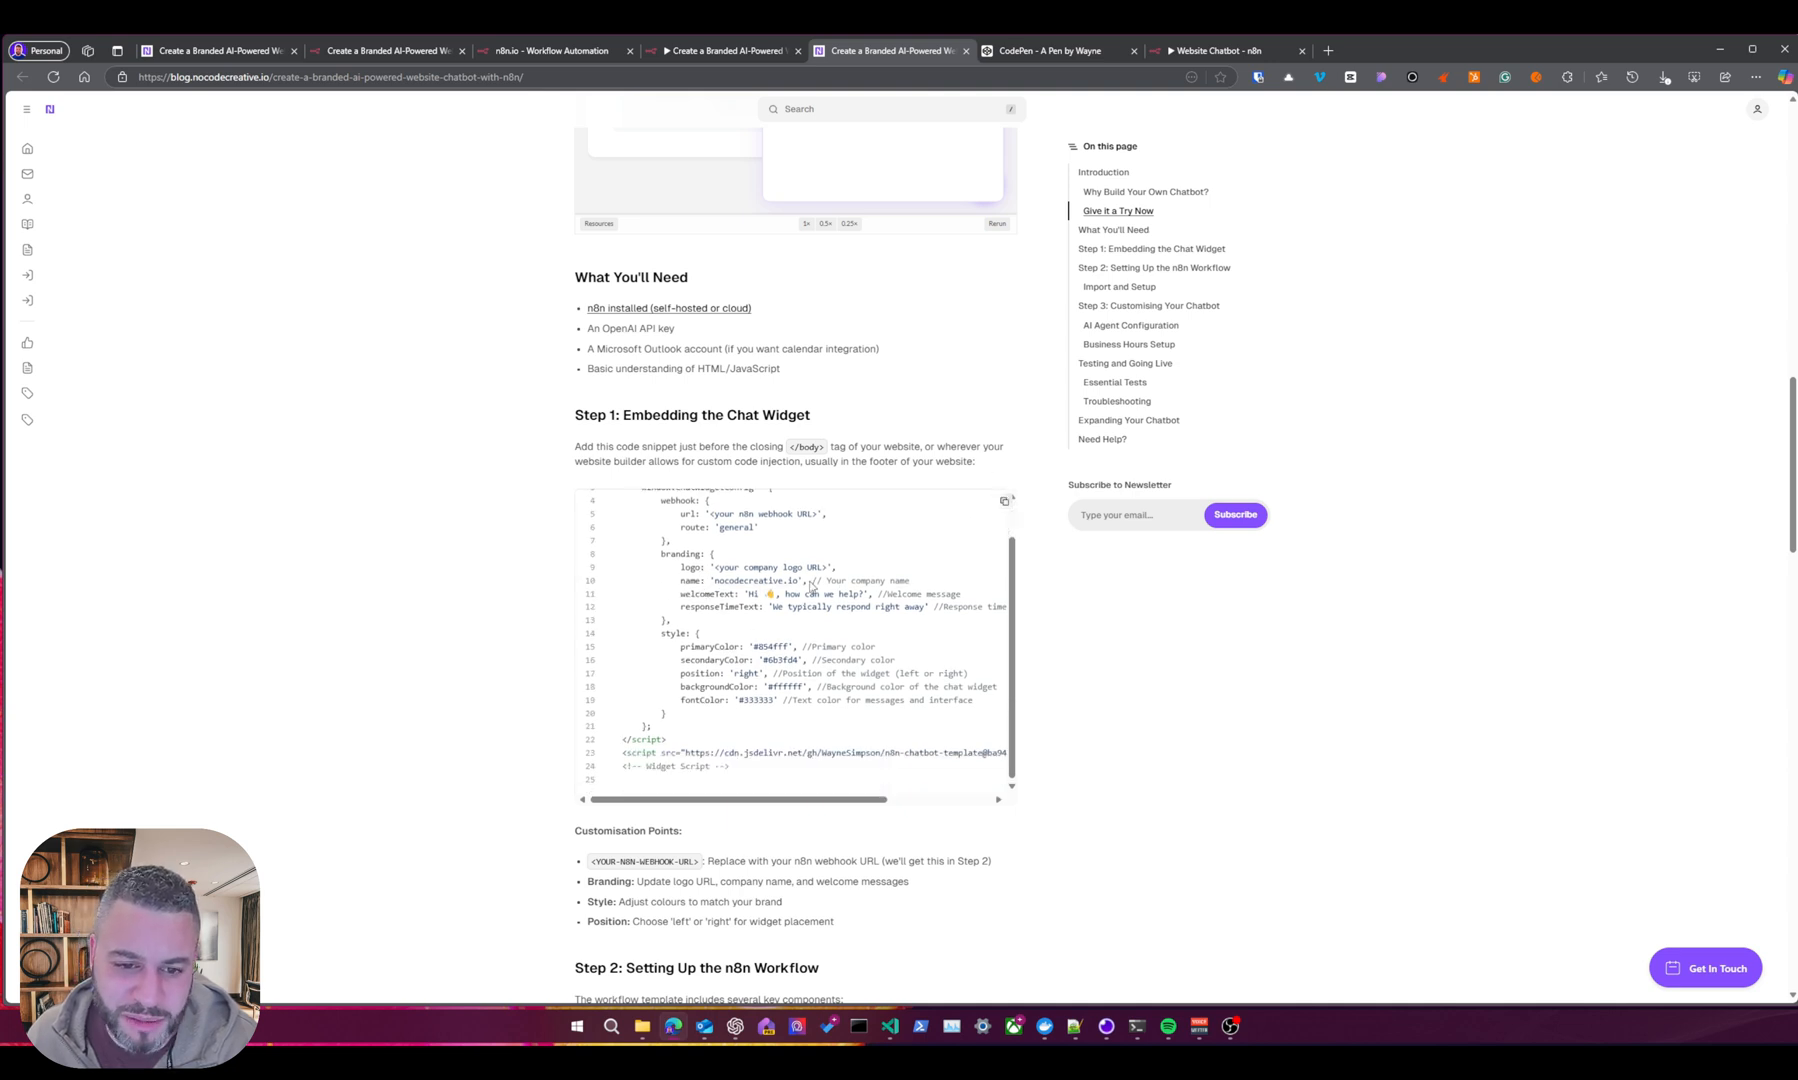
mouse_move(830, 628)
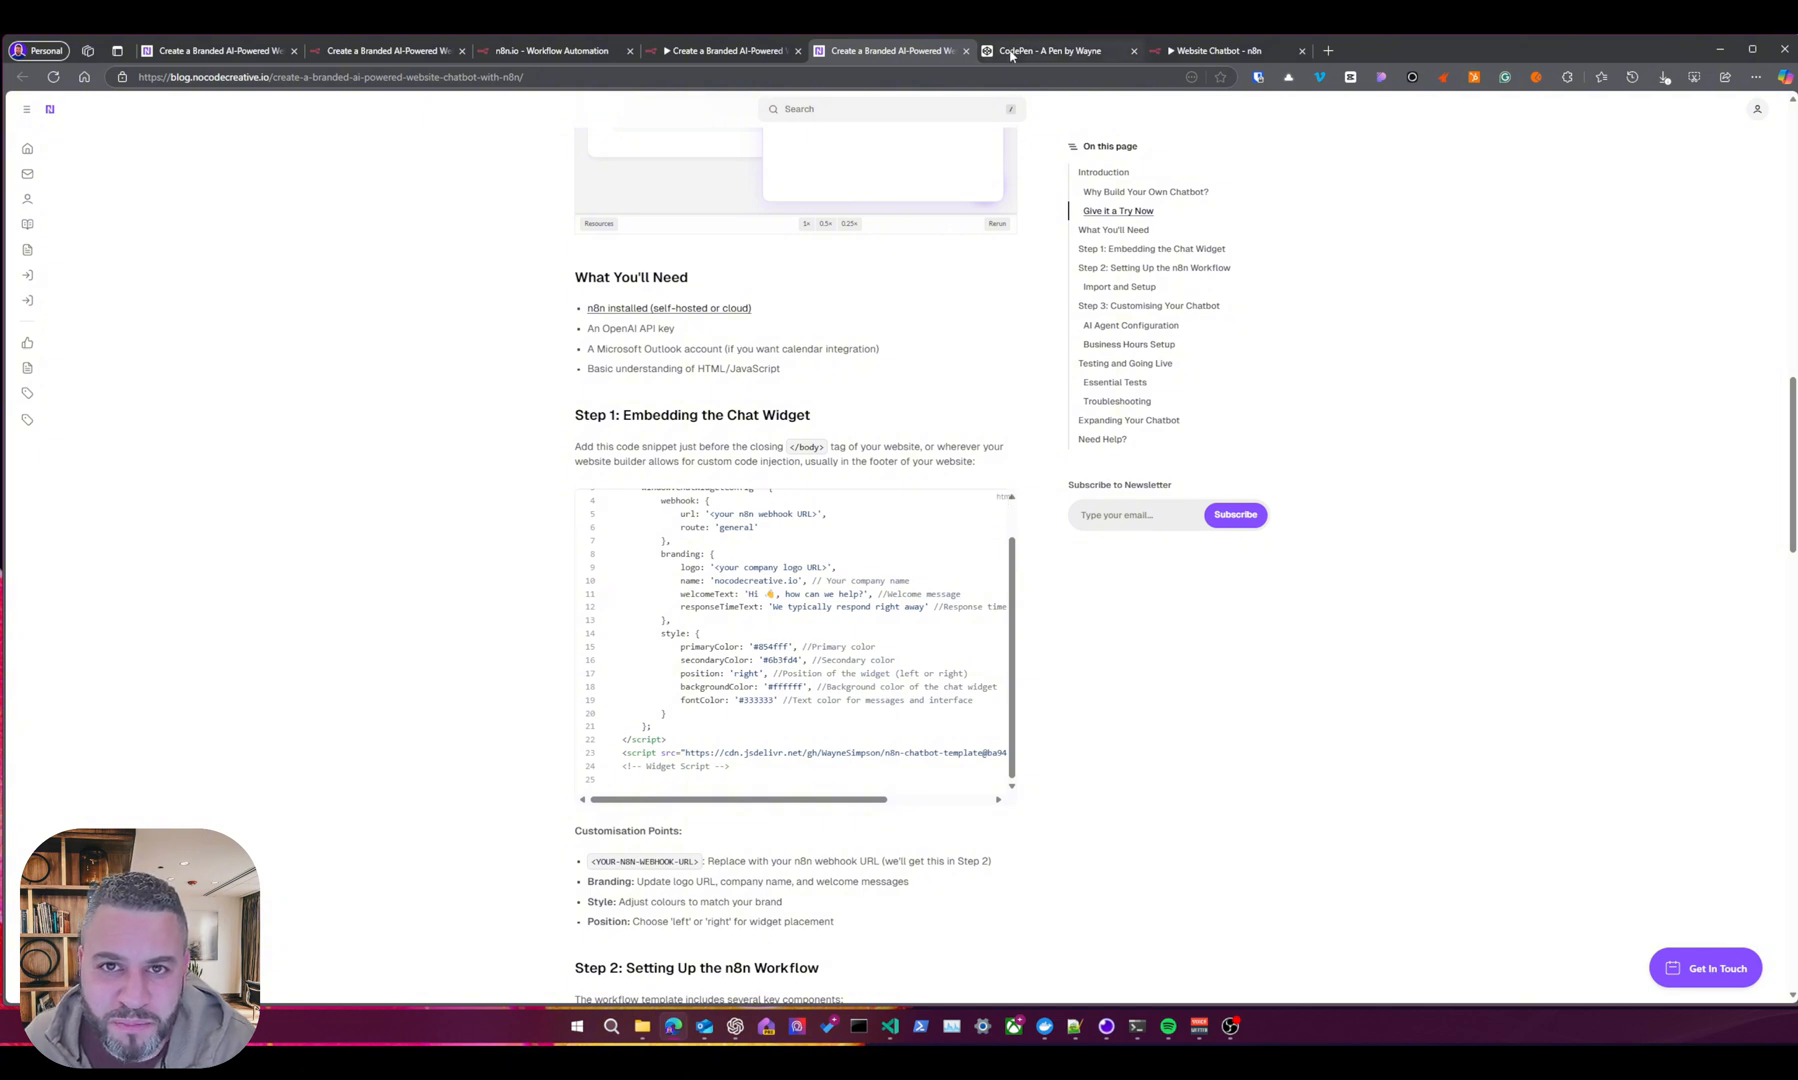
In the CodePen HTML panel, select the widget's logo placeholder and fill in the company logo image URL.
left_click(1046, 50)
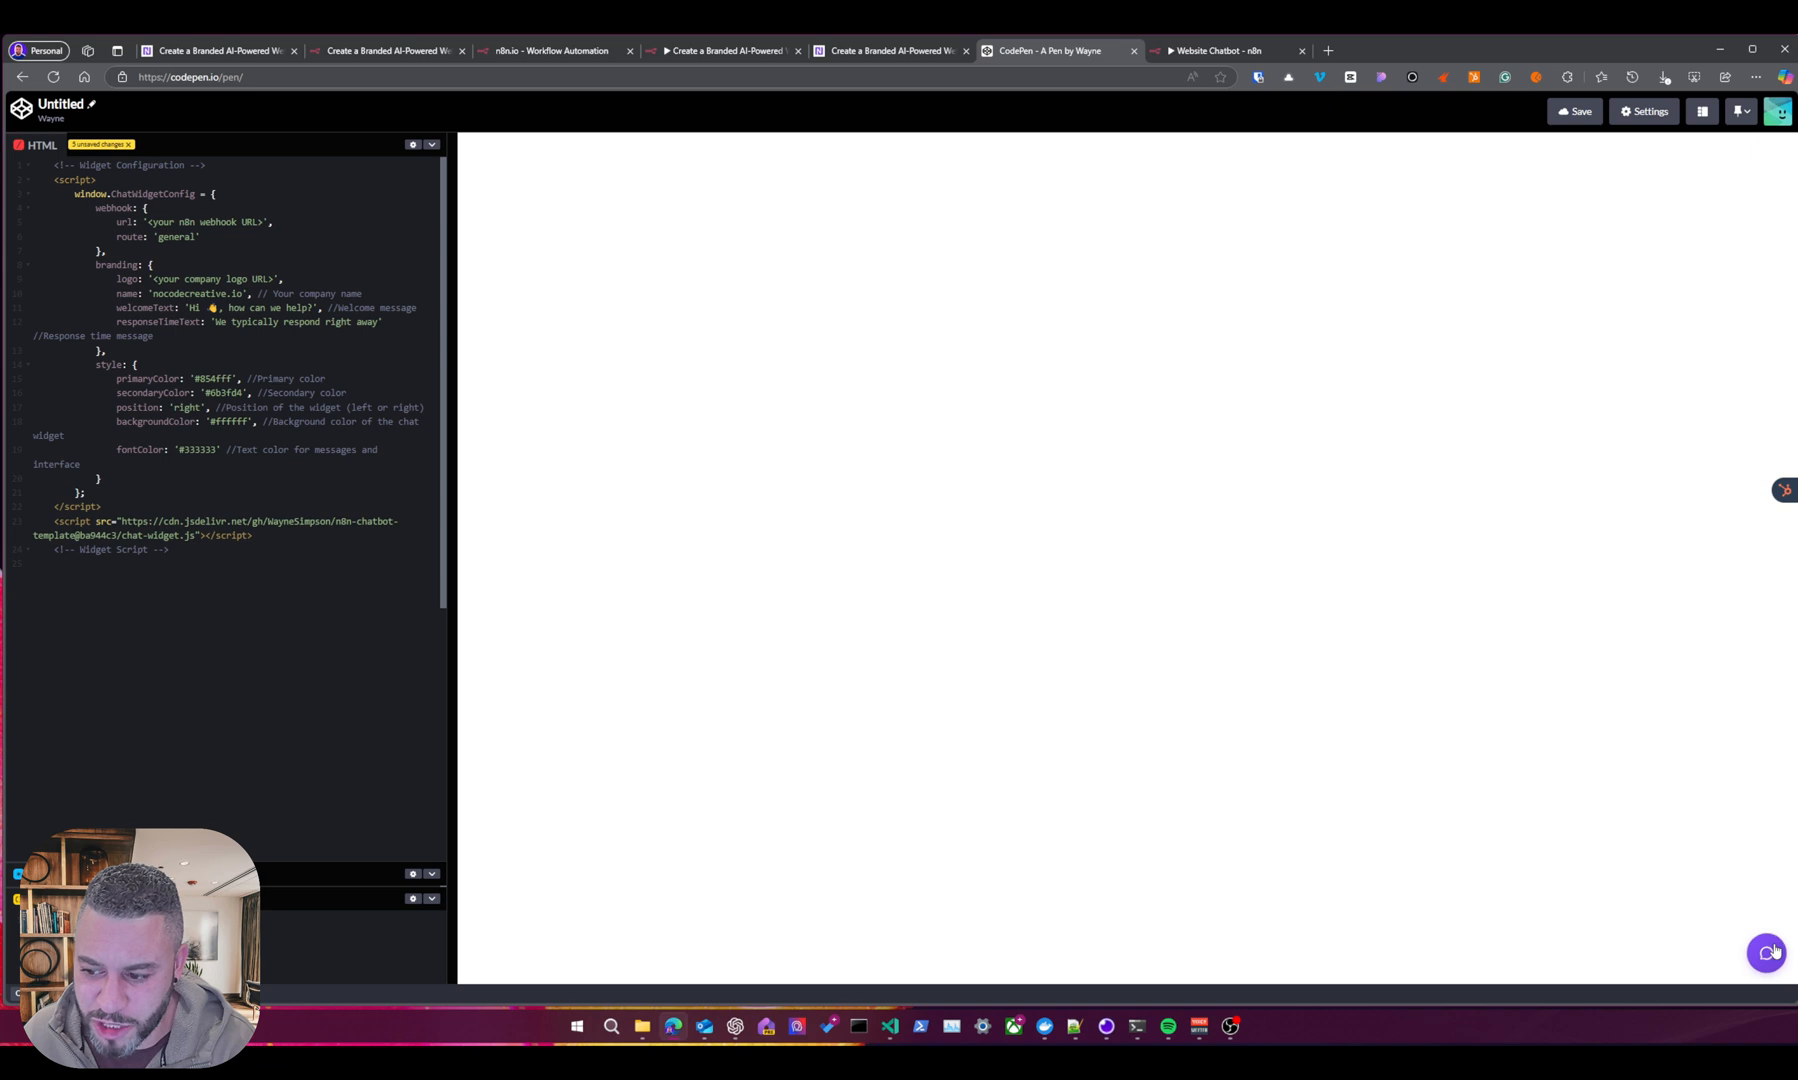
left_click(1770, 952)
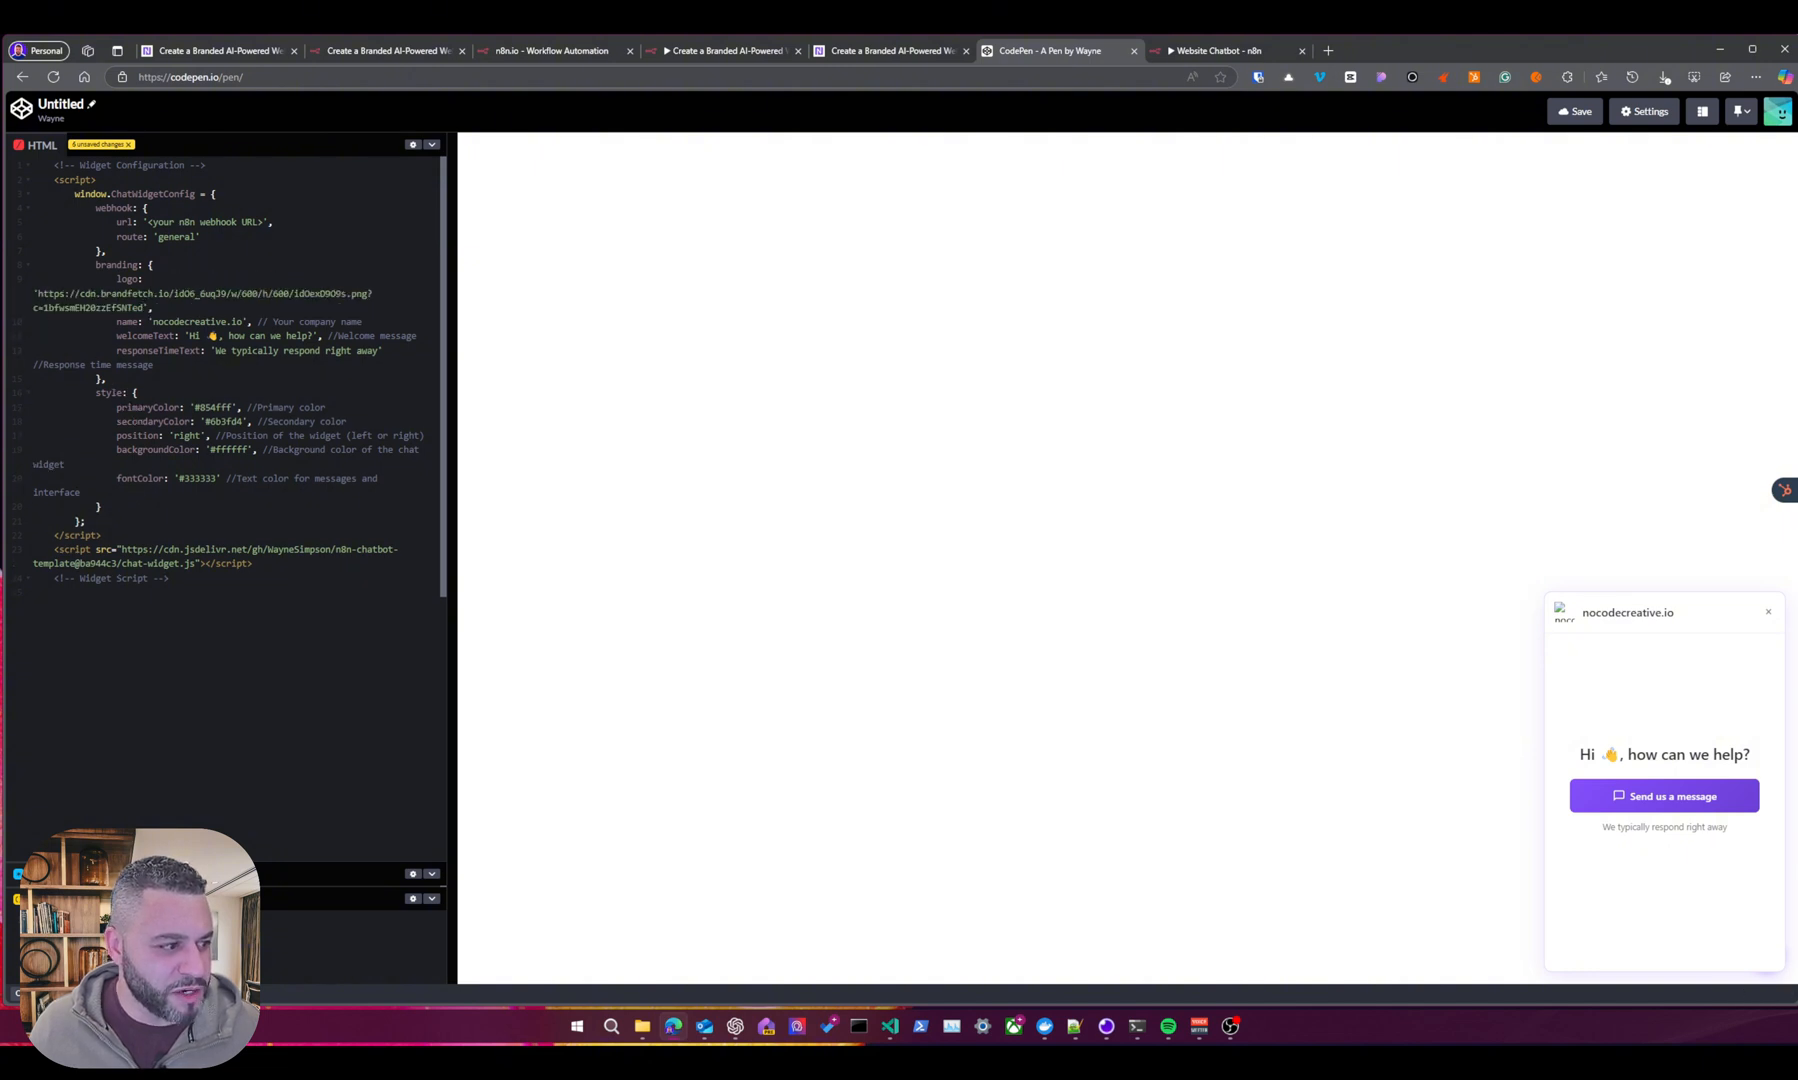
Set the widget's primary colour to ea4b71, then open the red-pink chat widget in the preview.
left_click(1768, 612)
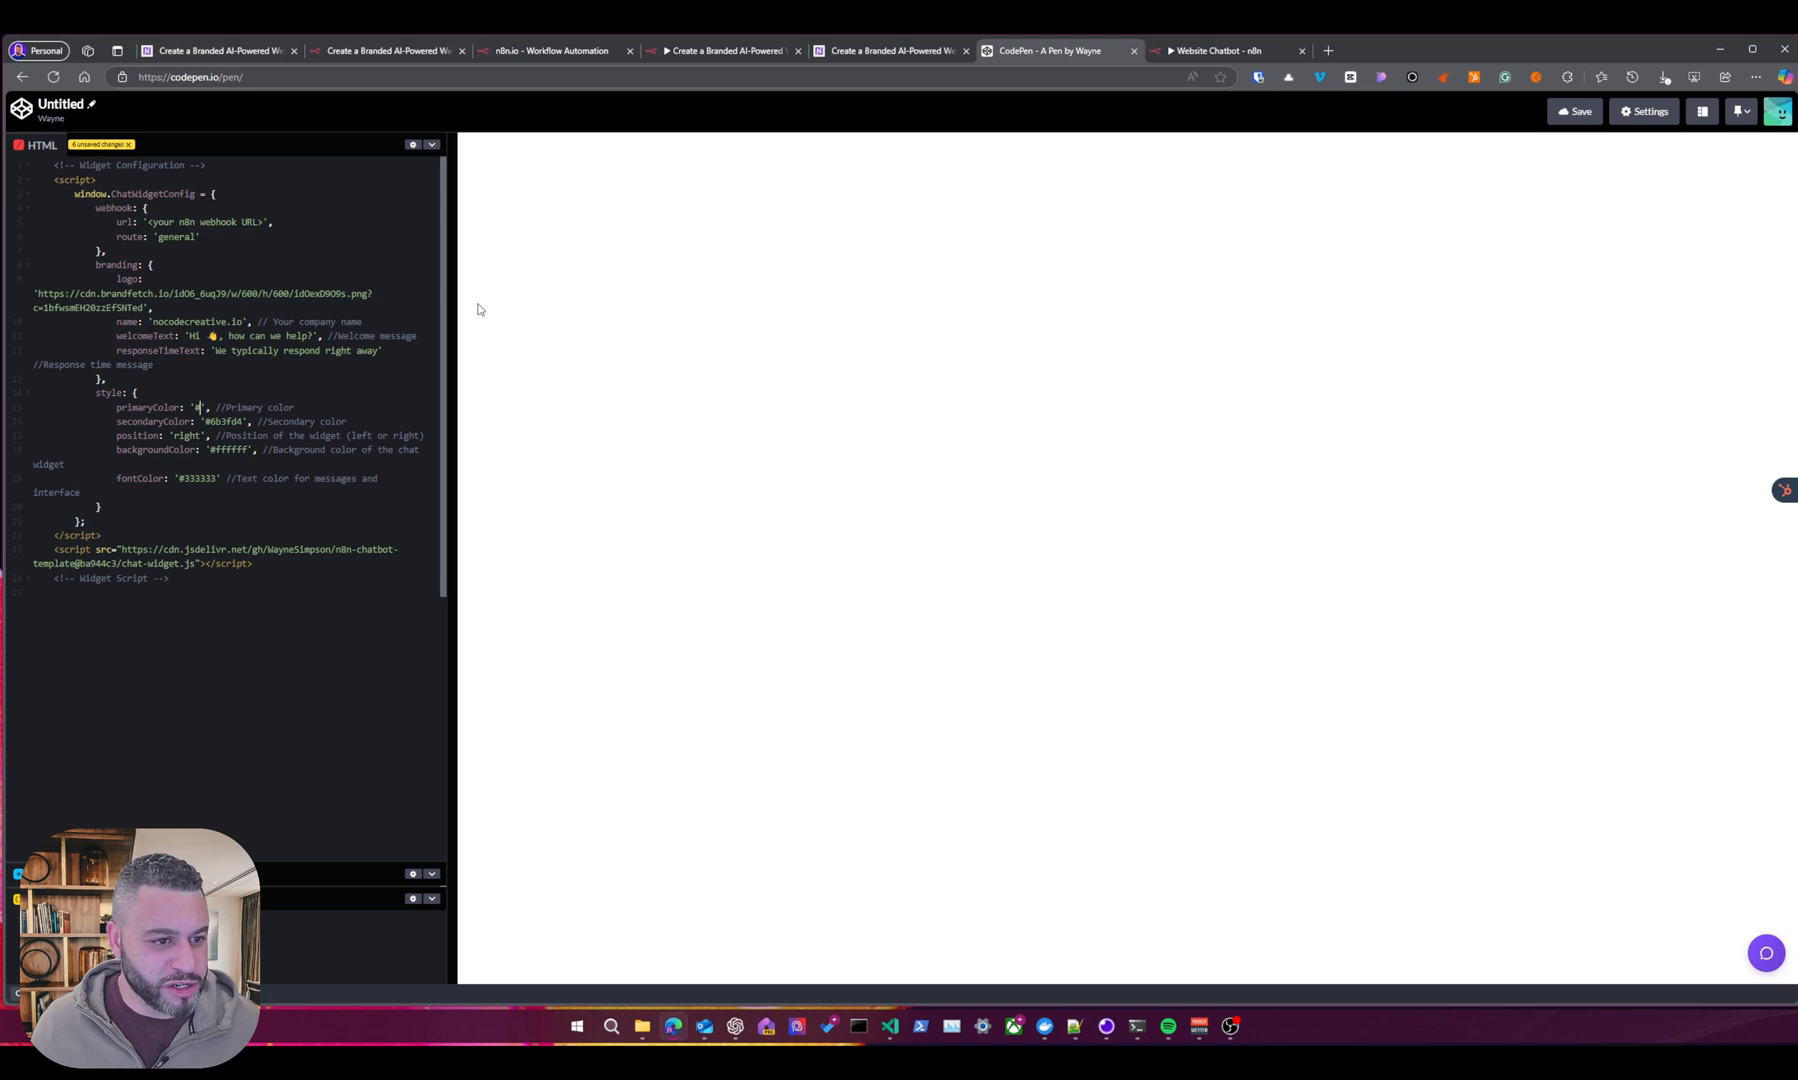
type("ea4b71")
left_click(234, 420)
type("9d324c")
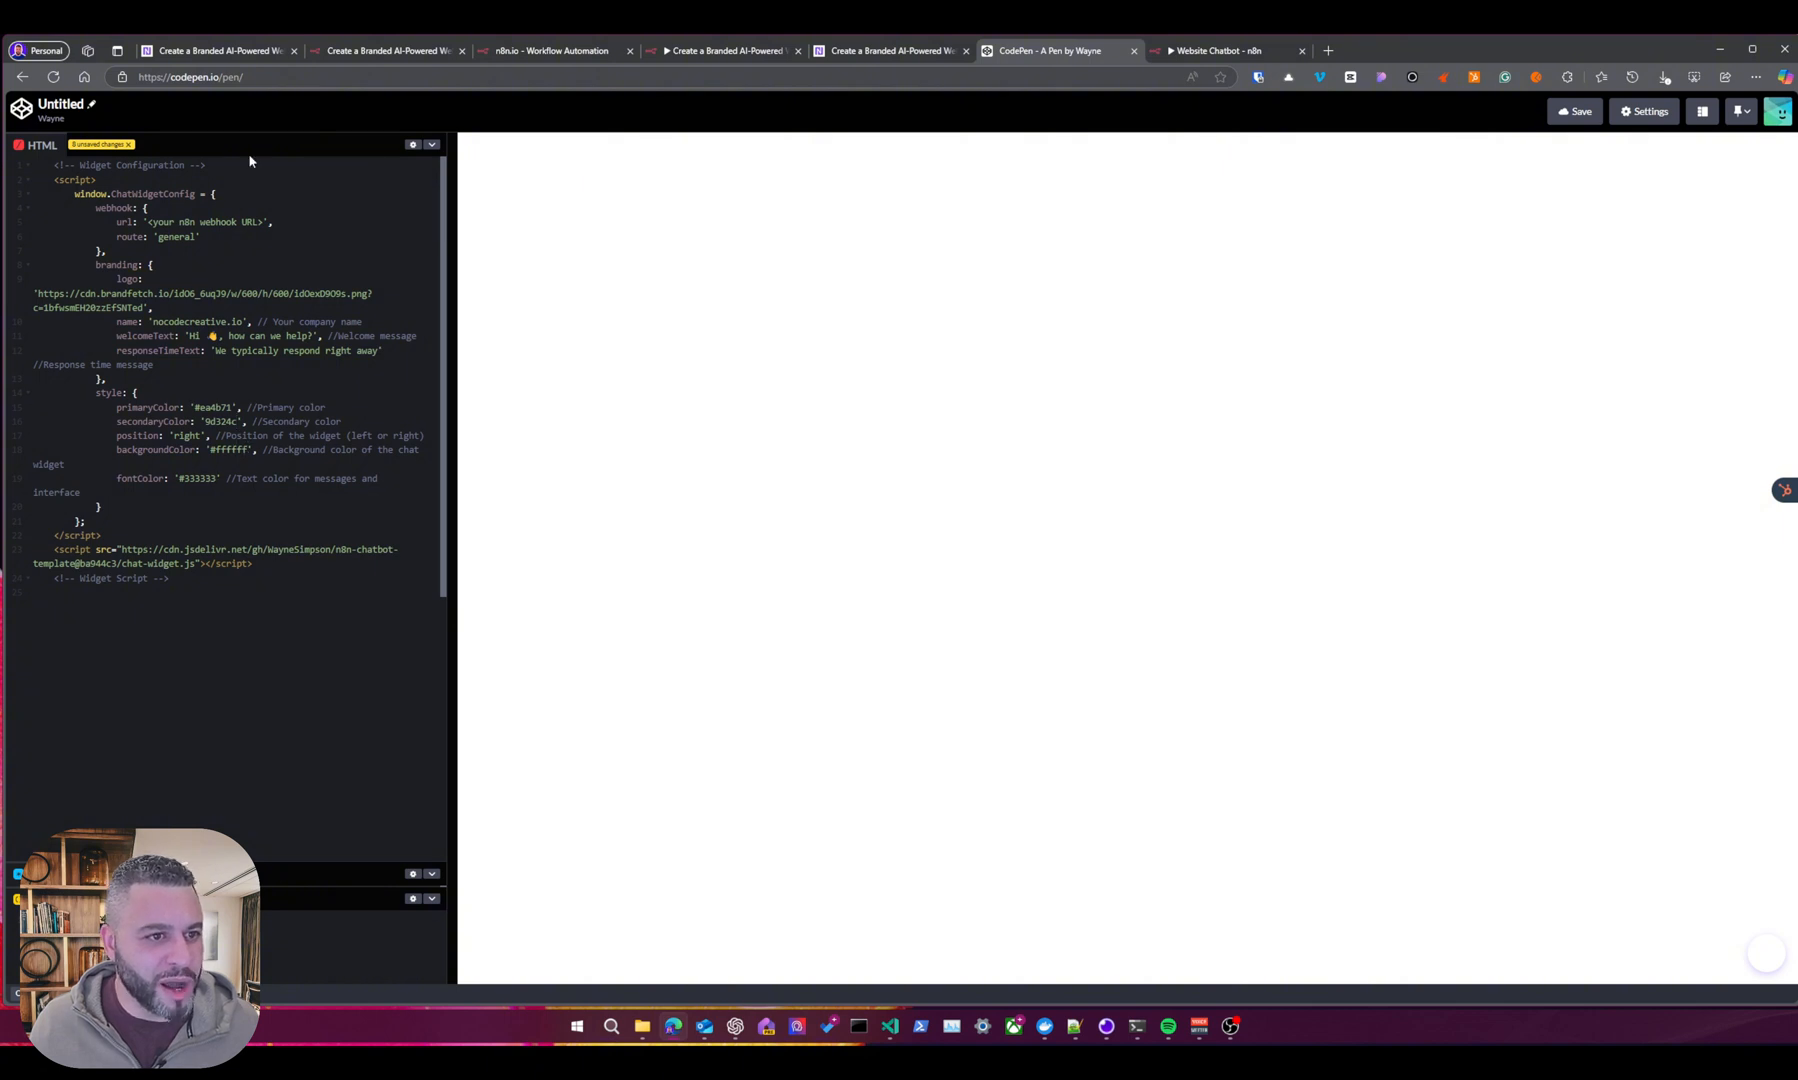
mouse_move(1592, 882)
type("#")
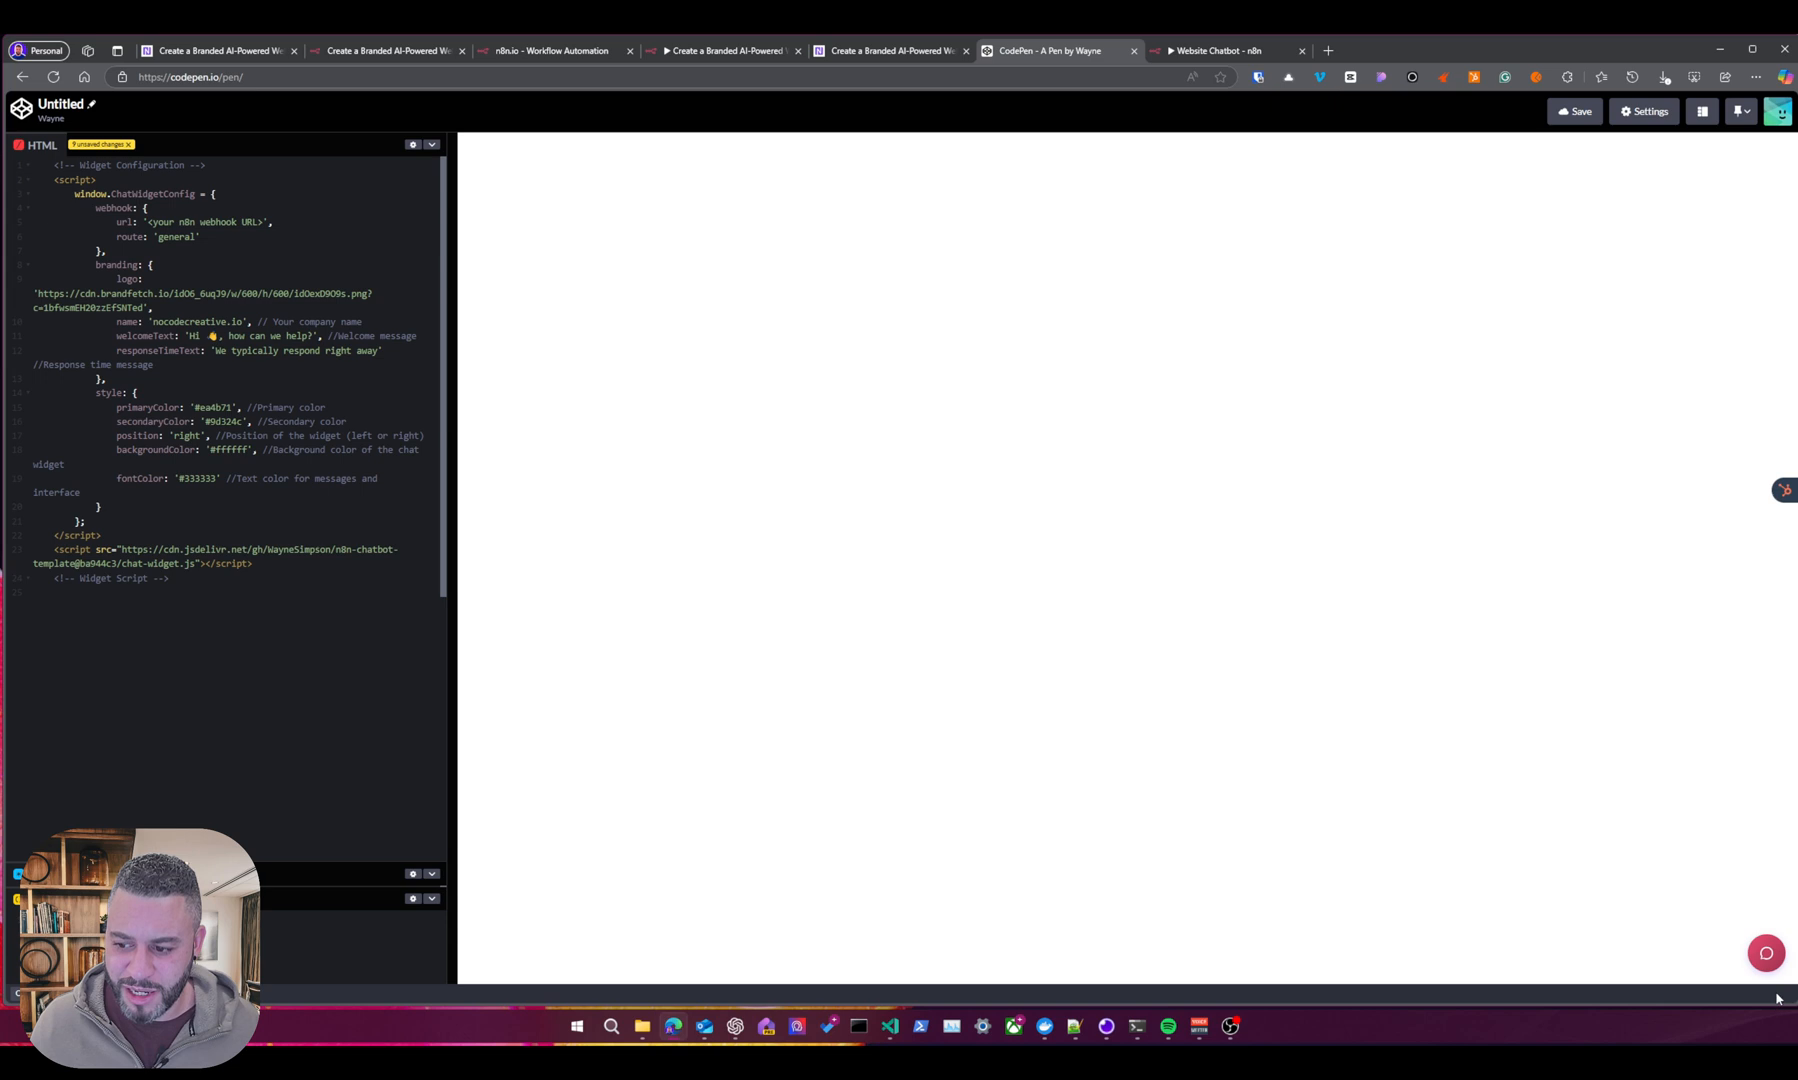
left_click(1764, 952)
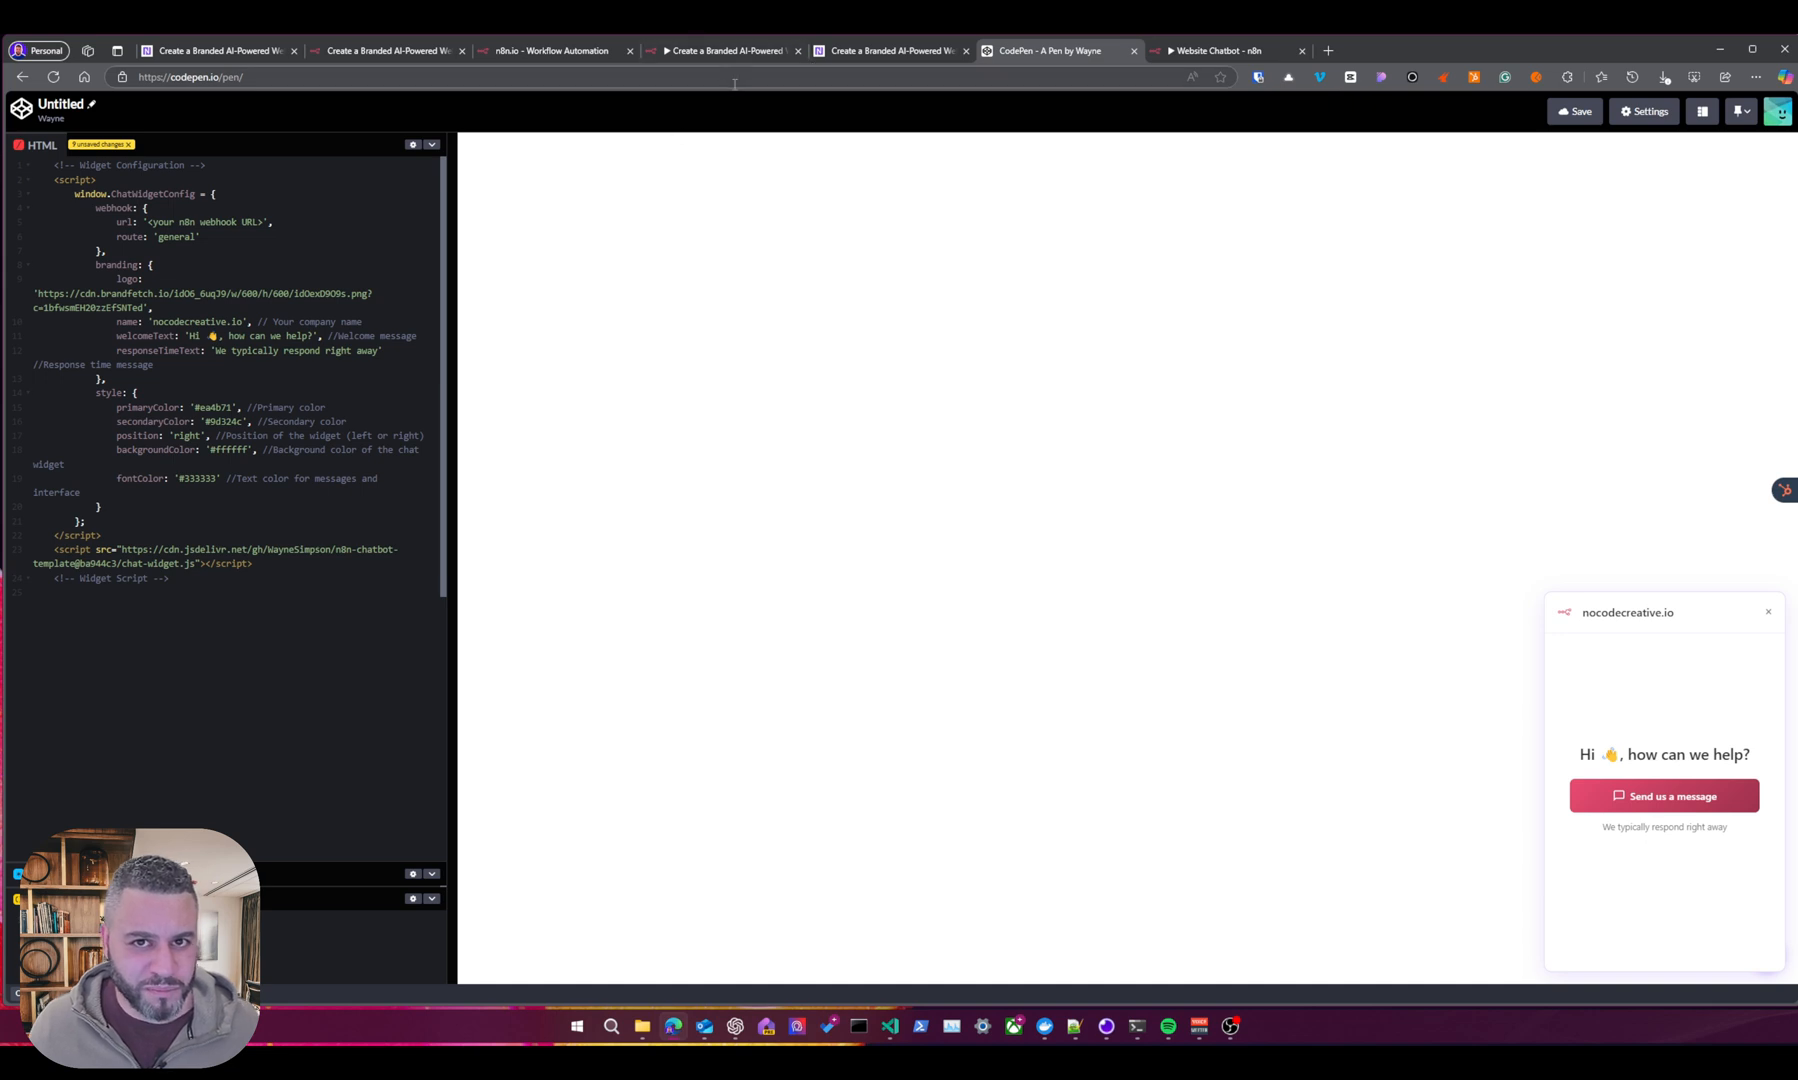
Paste the Chat Trigger's chat URL over 'your n8n webhook URL' and send the chatbot a first message.
left_click(726, 50)
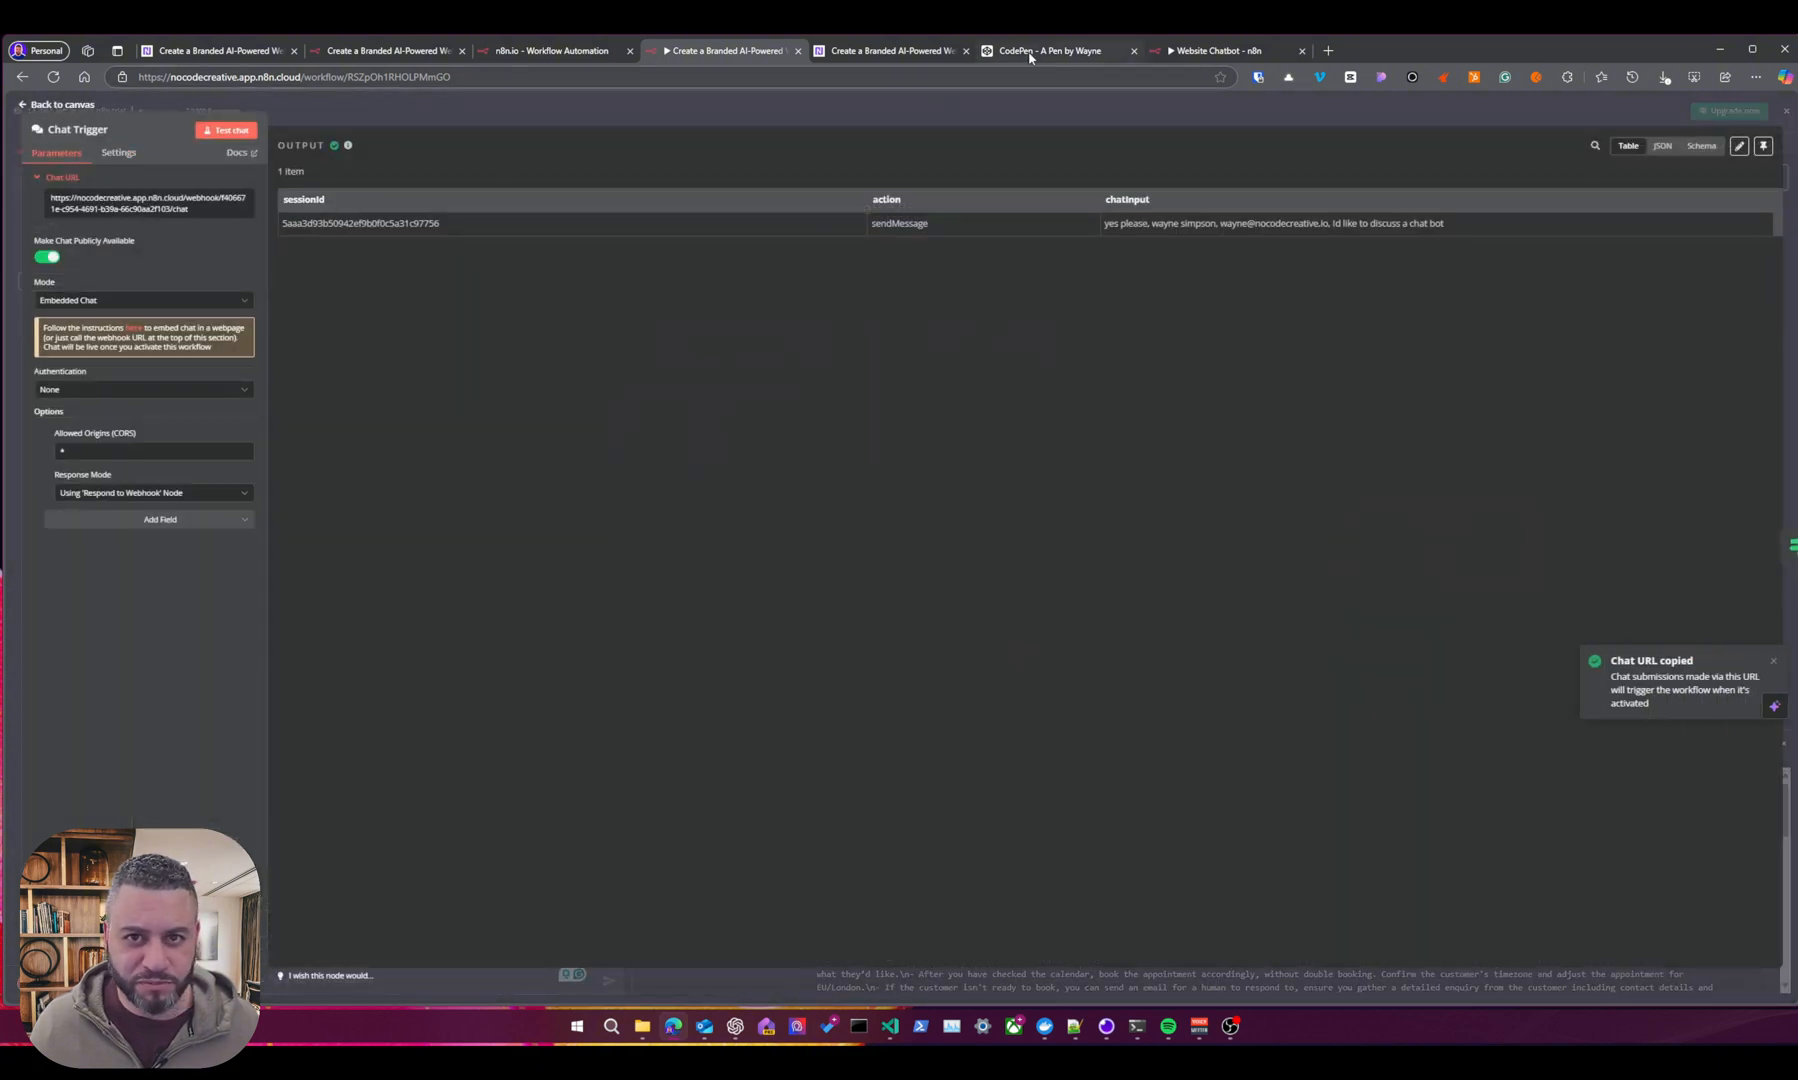
left_click(1046, 50)
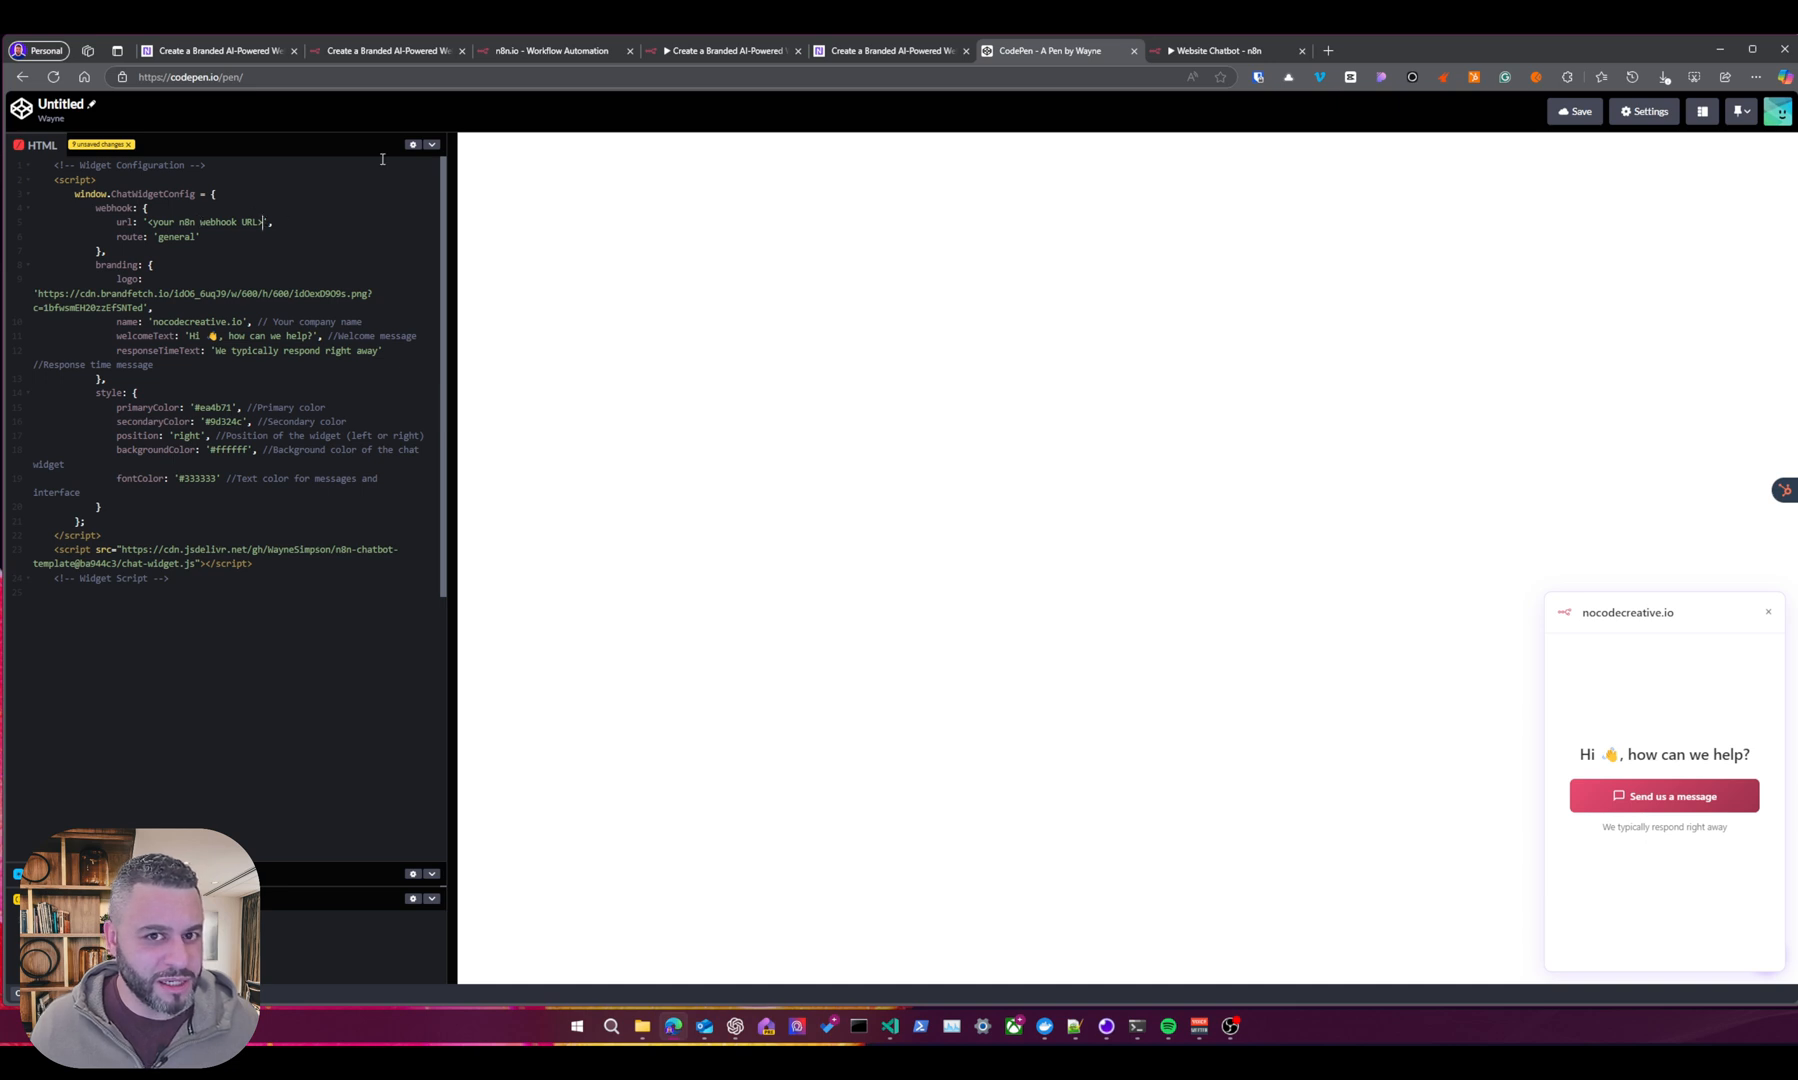
key("Backspace")
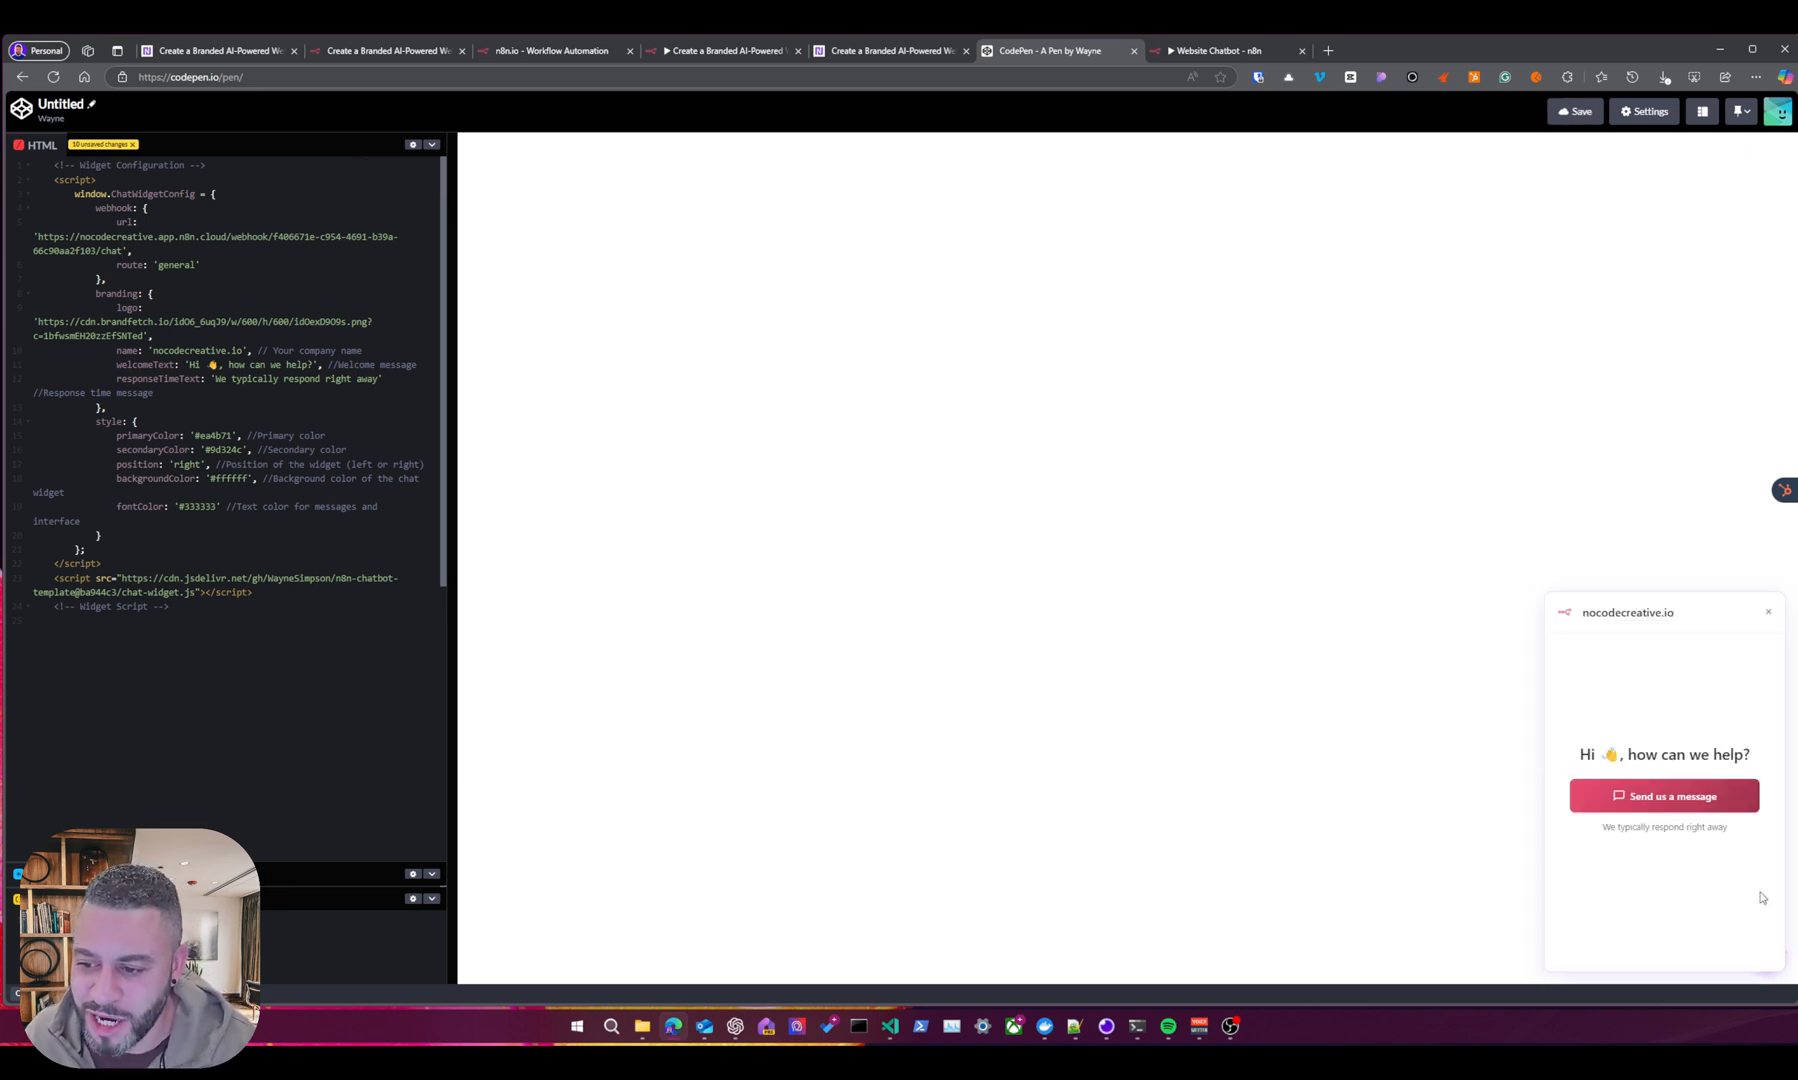
left_click(1664, 796)
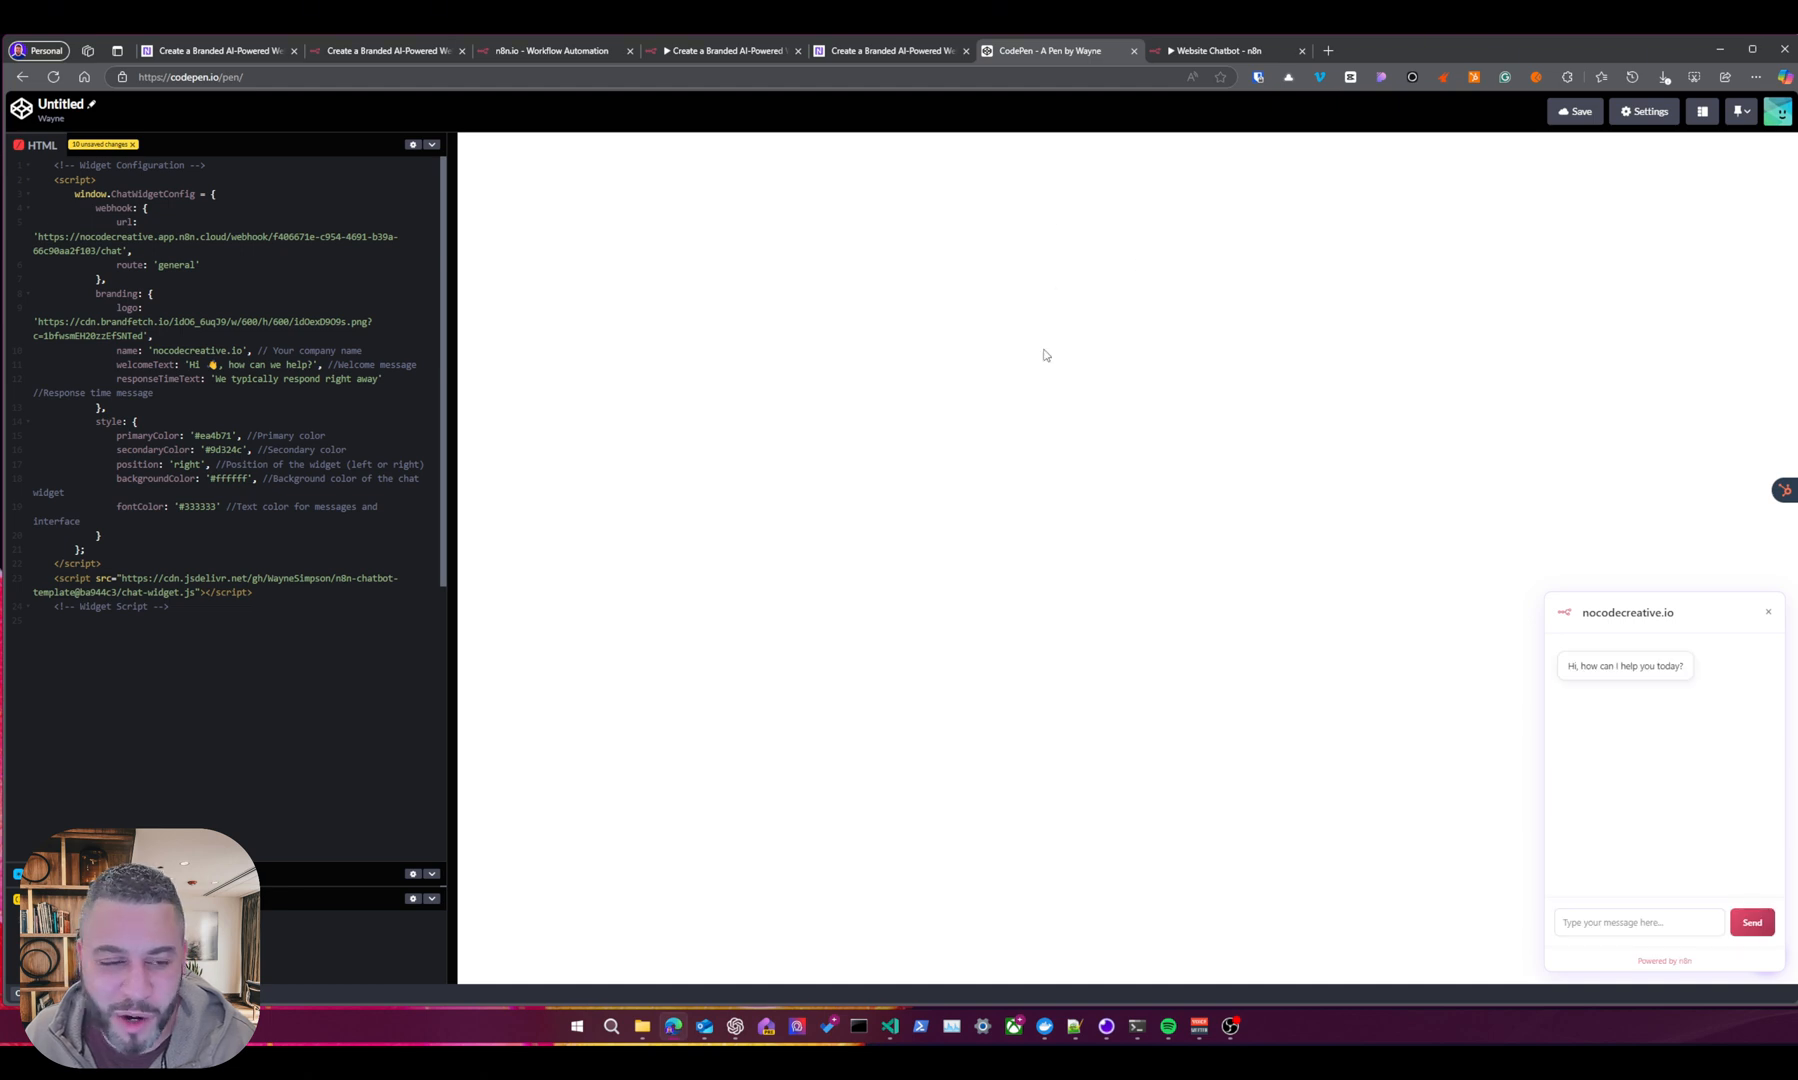
mouse_move(742, 108)
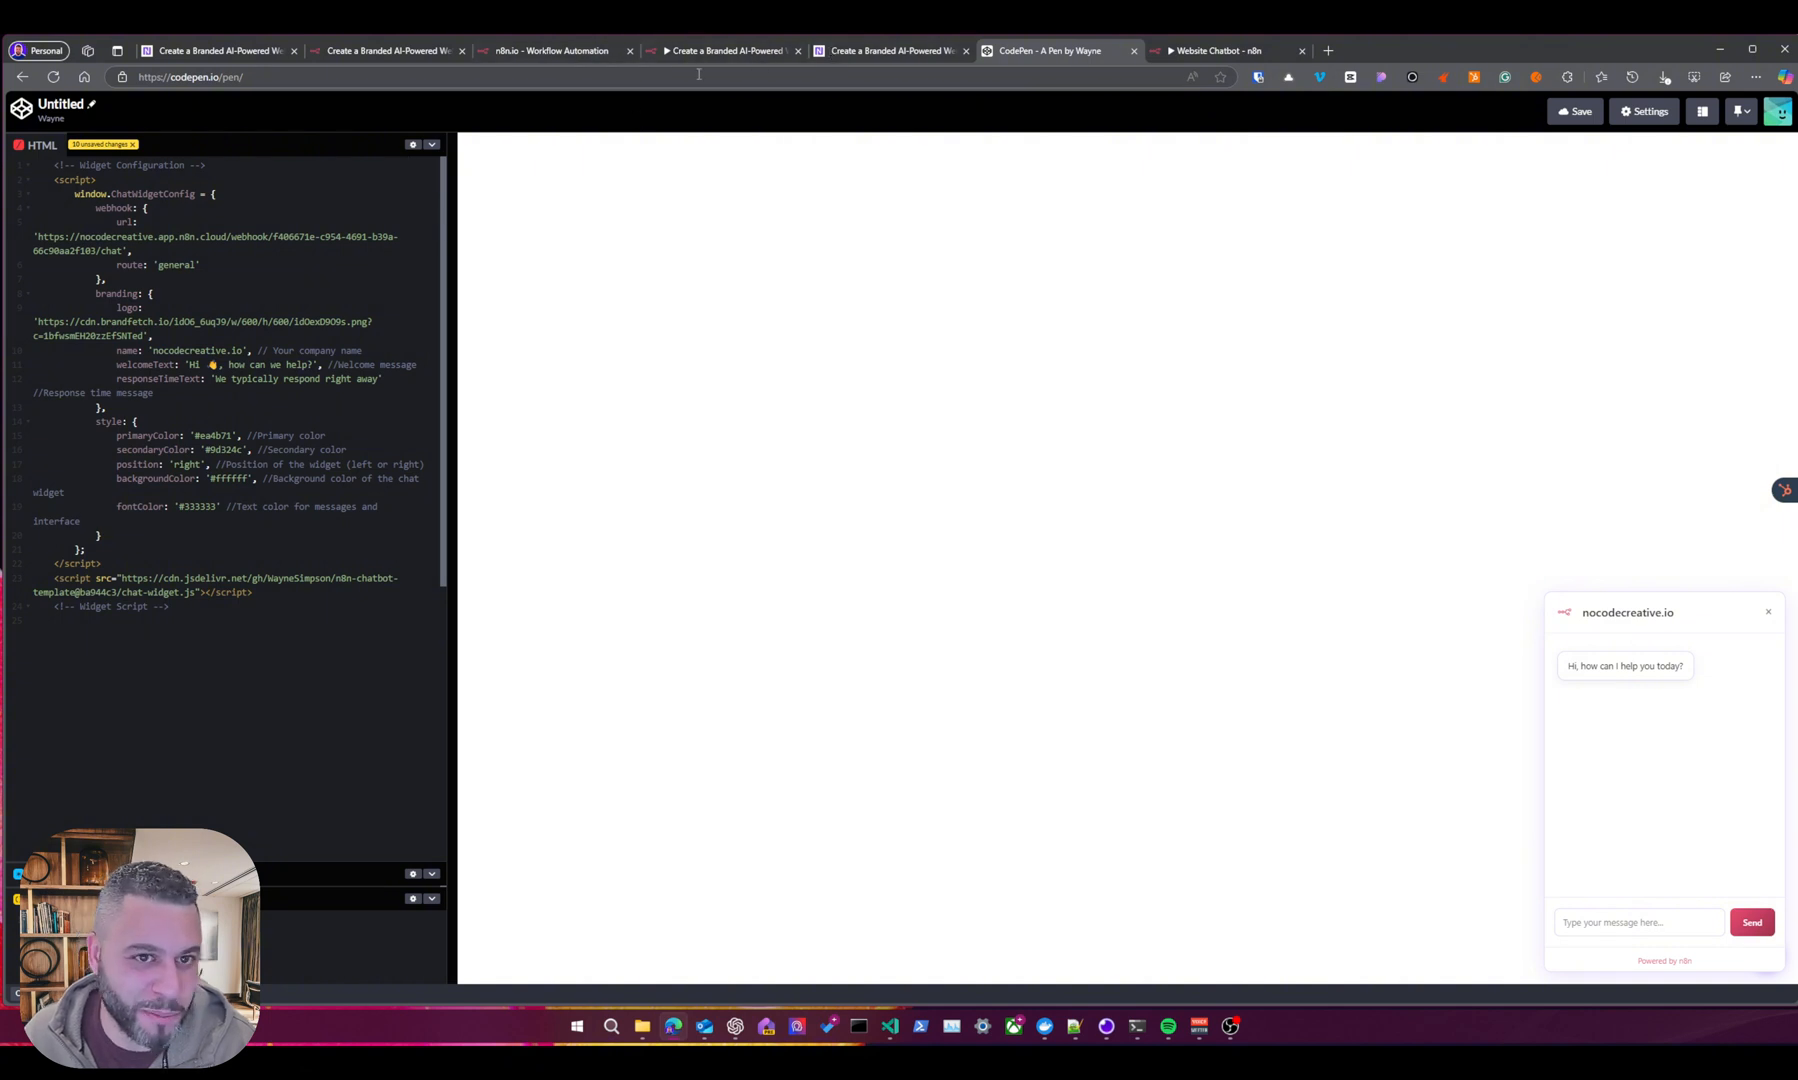
mouse_move(722, 50)
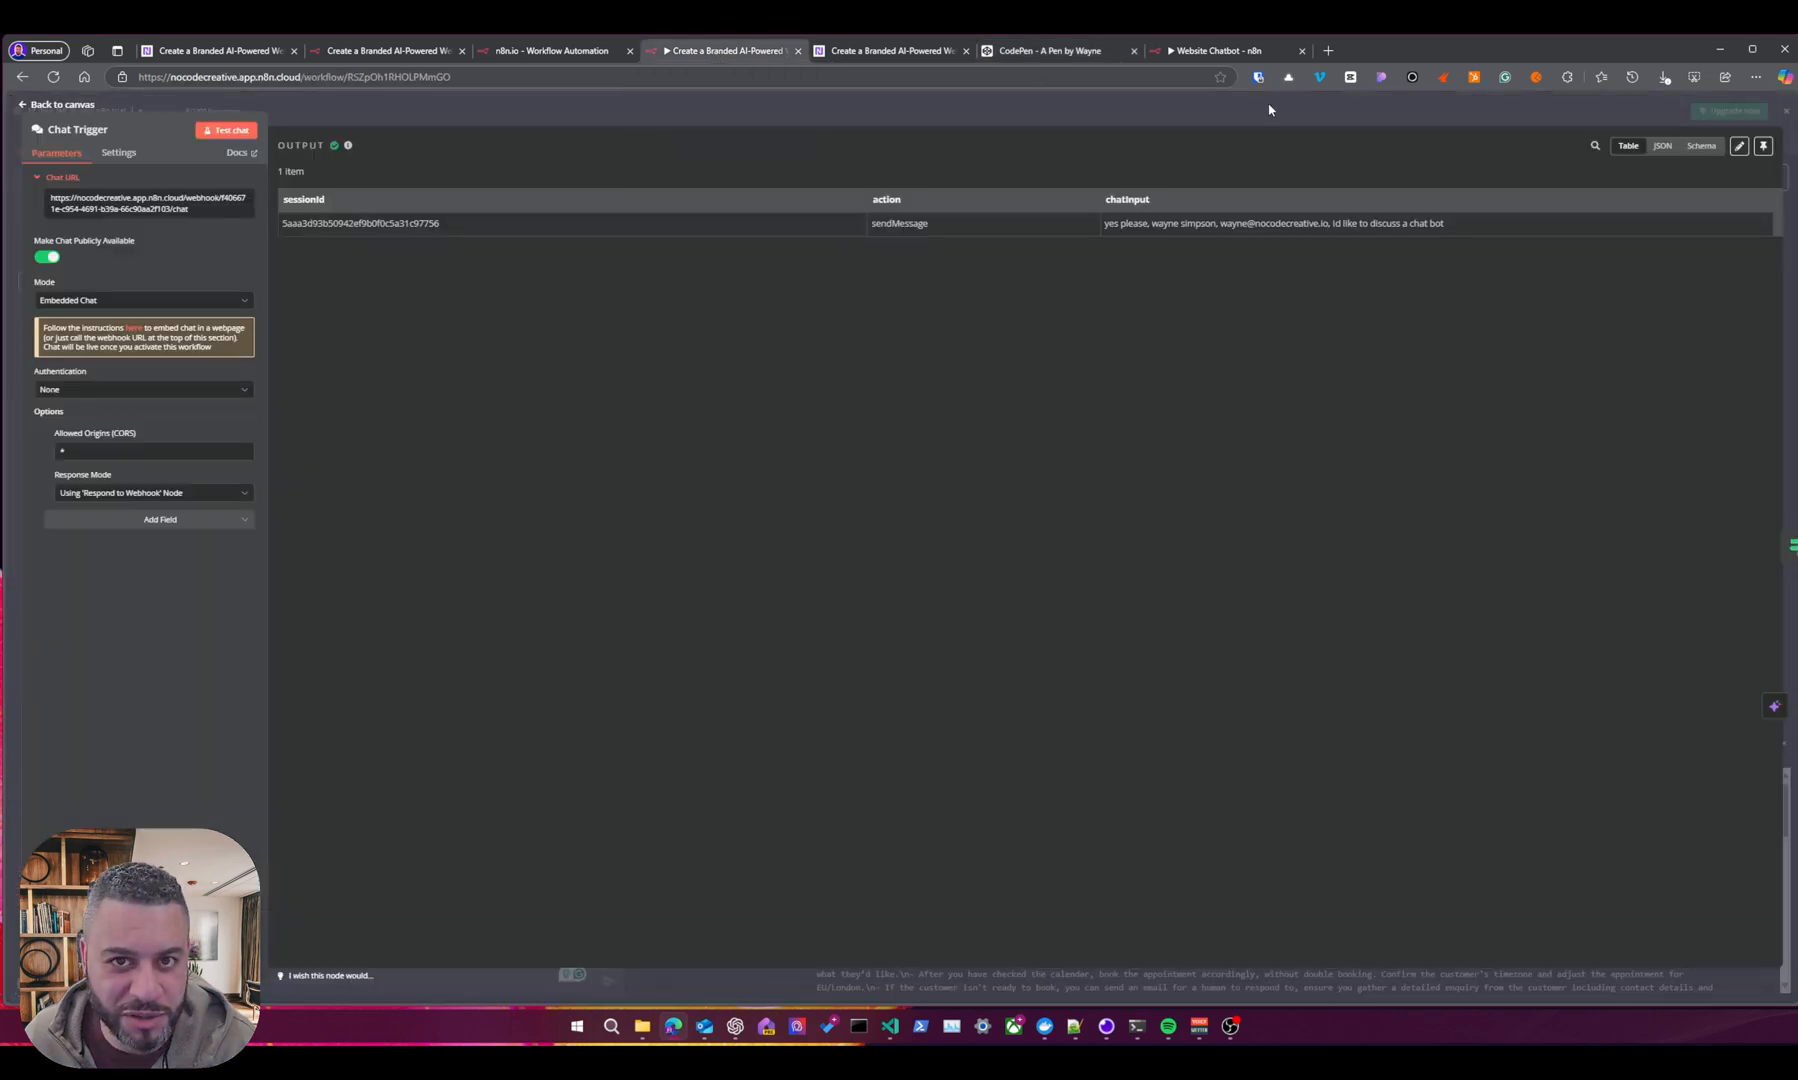
Scroll the tutorial post from Step 1 through customisation, testing and troubleshooting to its closing resources.
left_click(888, 50)
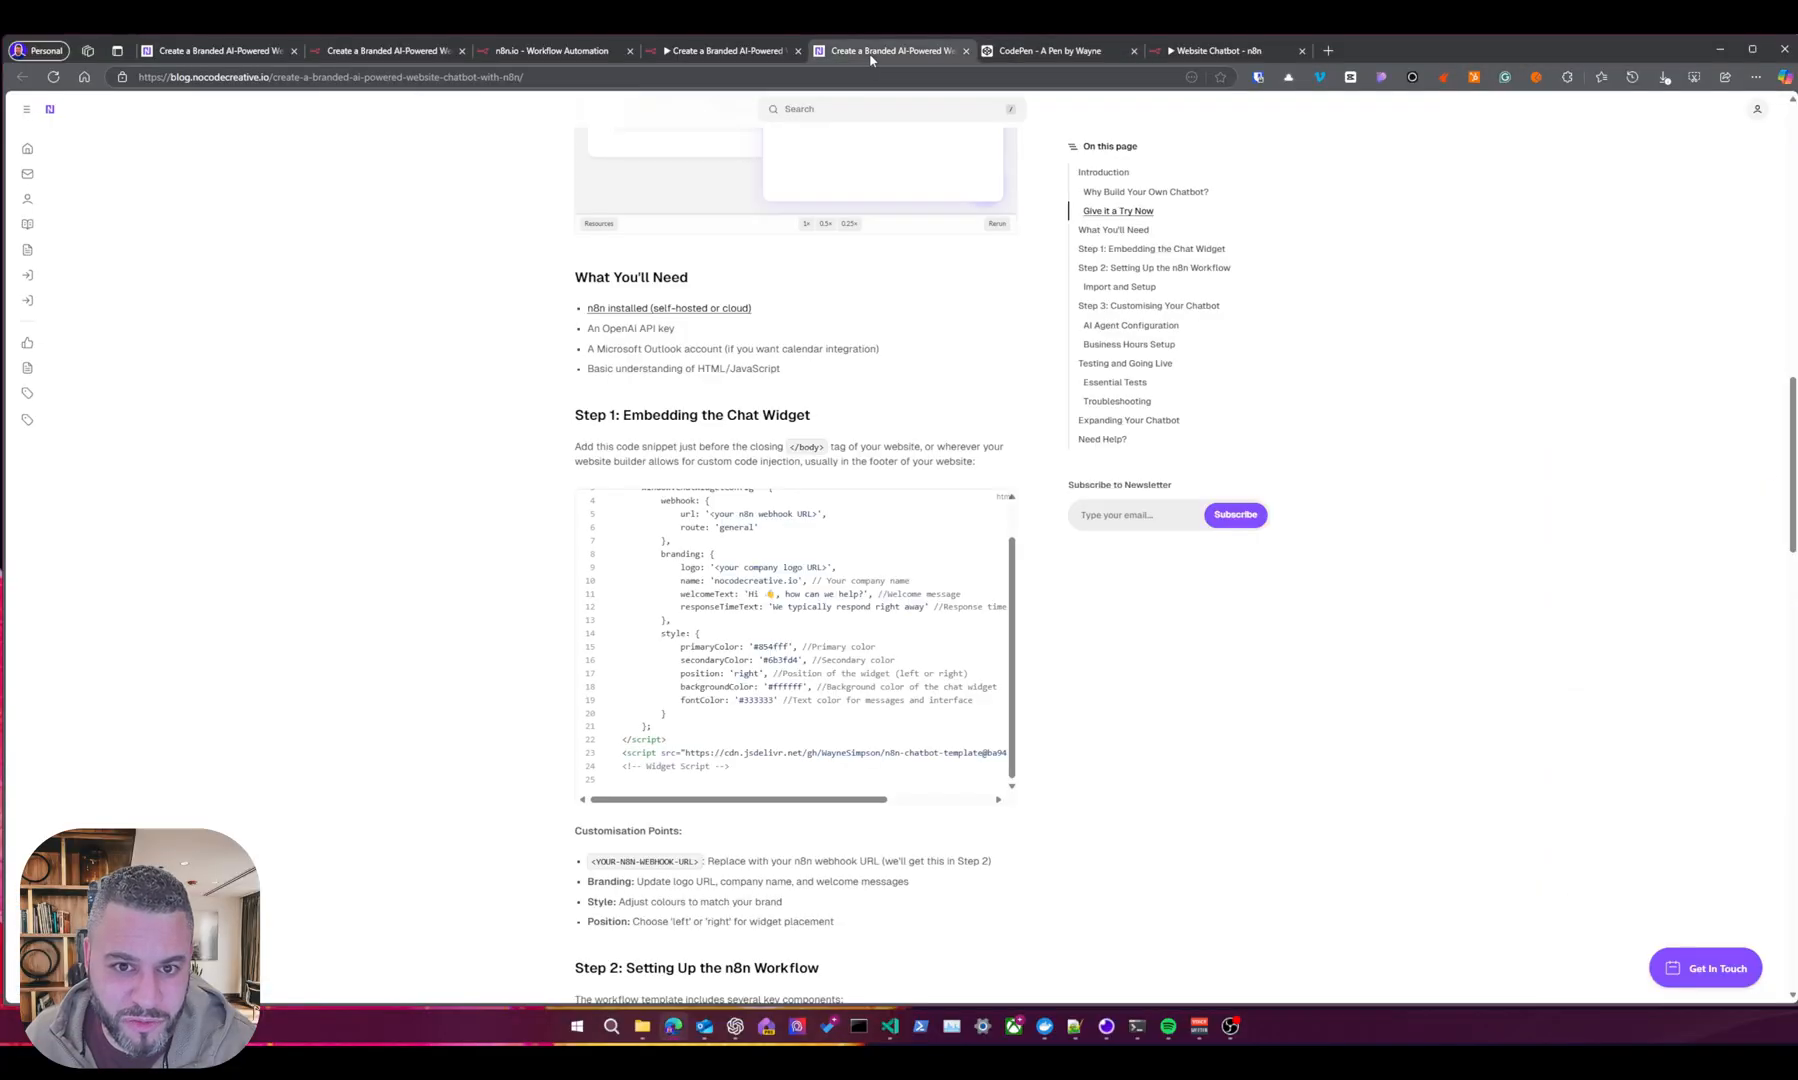
scroll("down", 3)
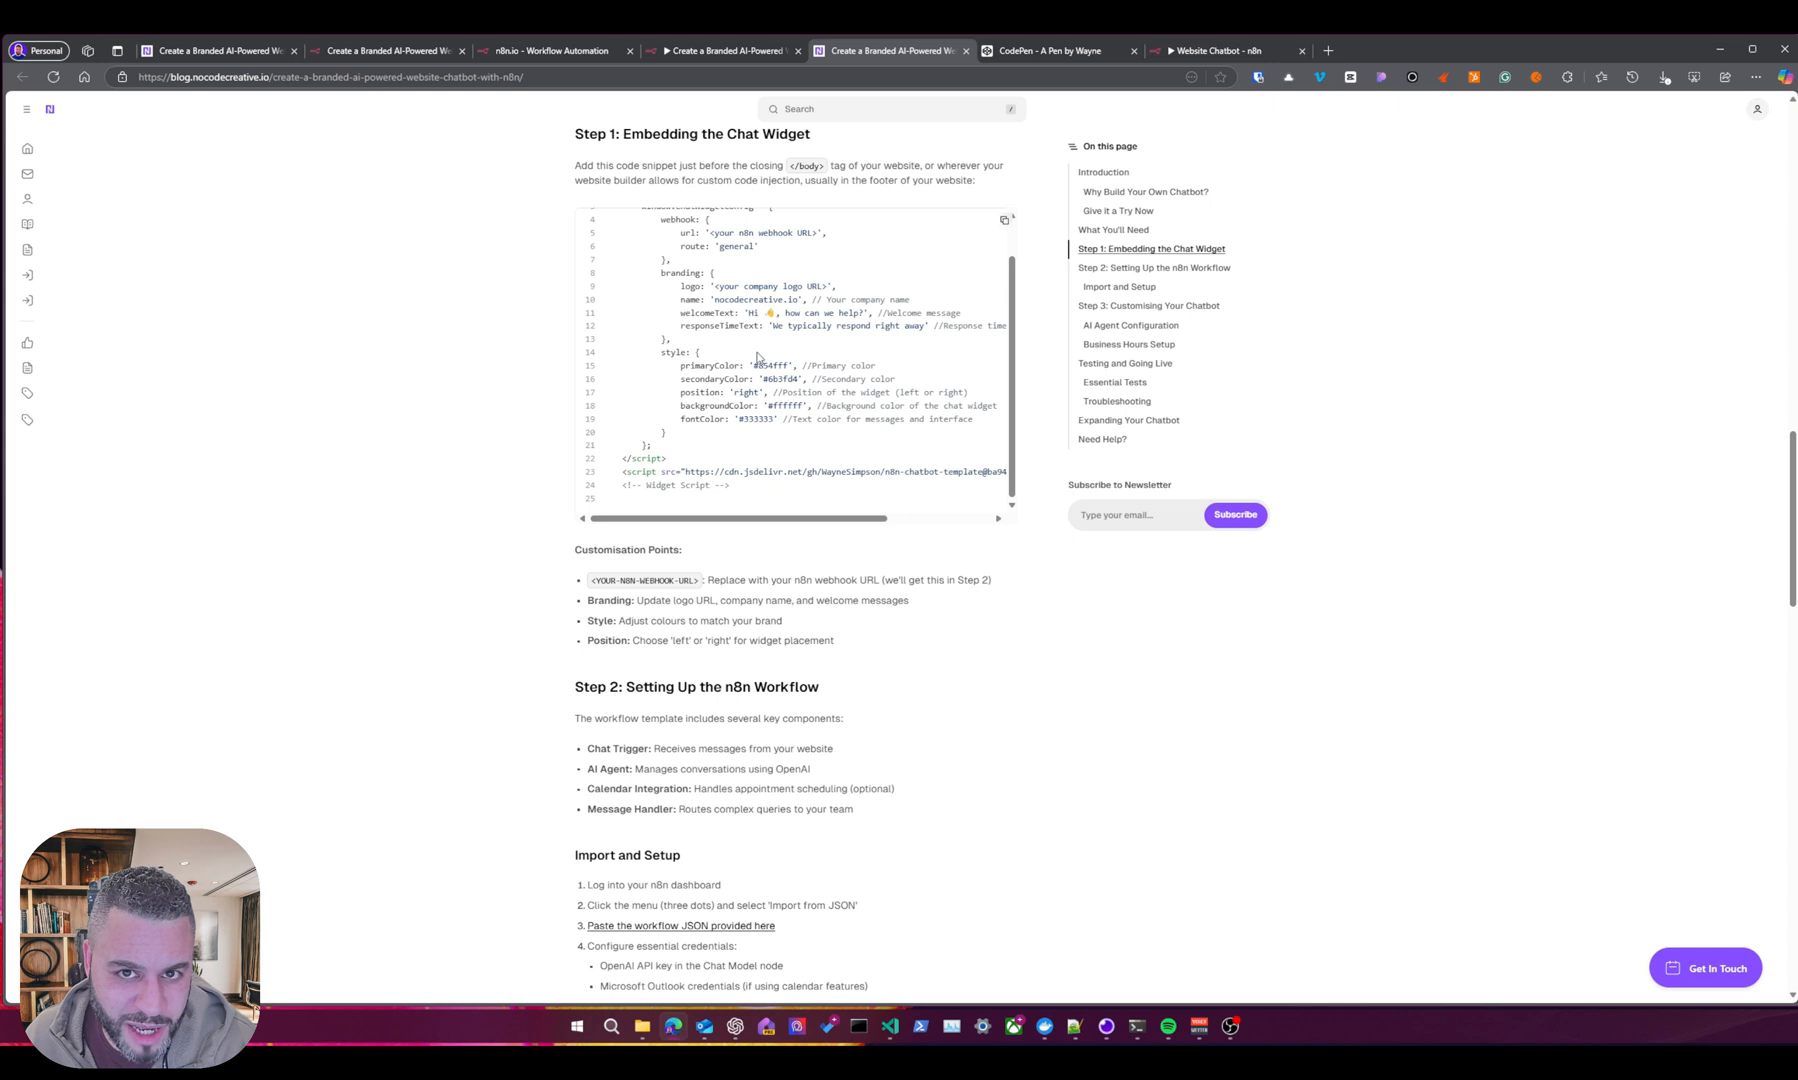
scroll("down", 3)
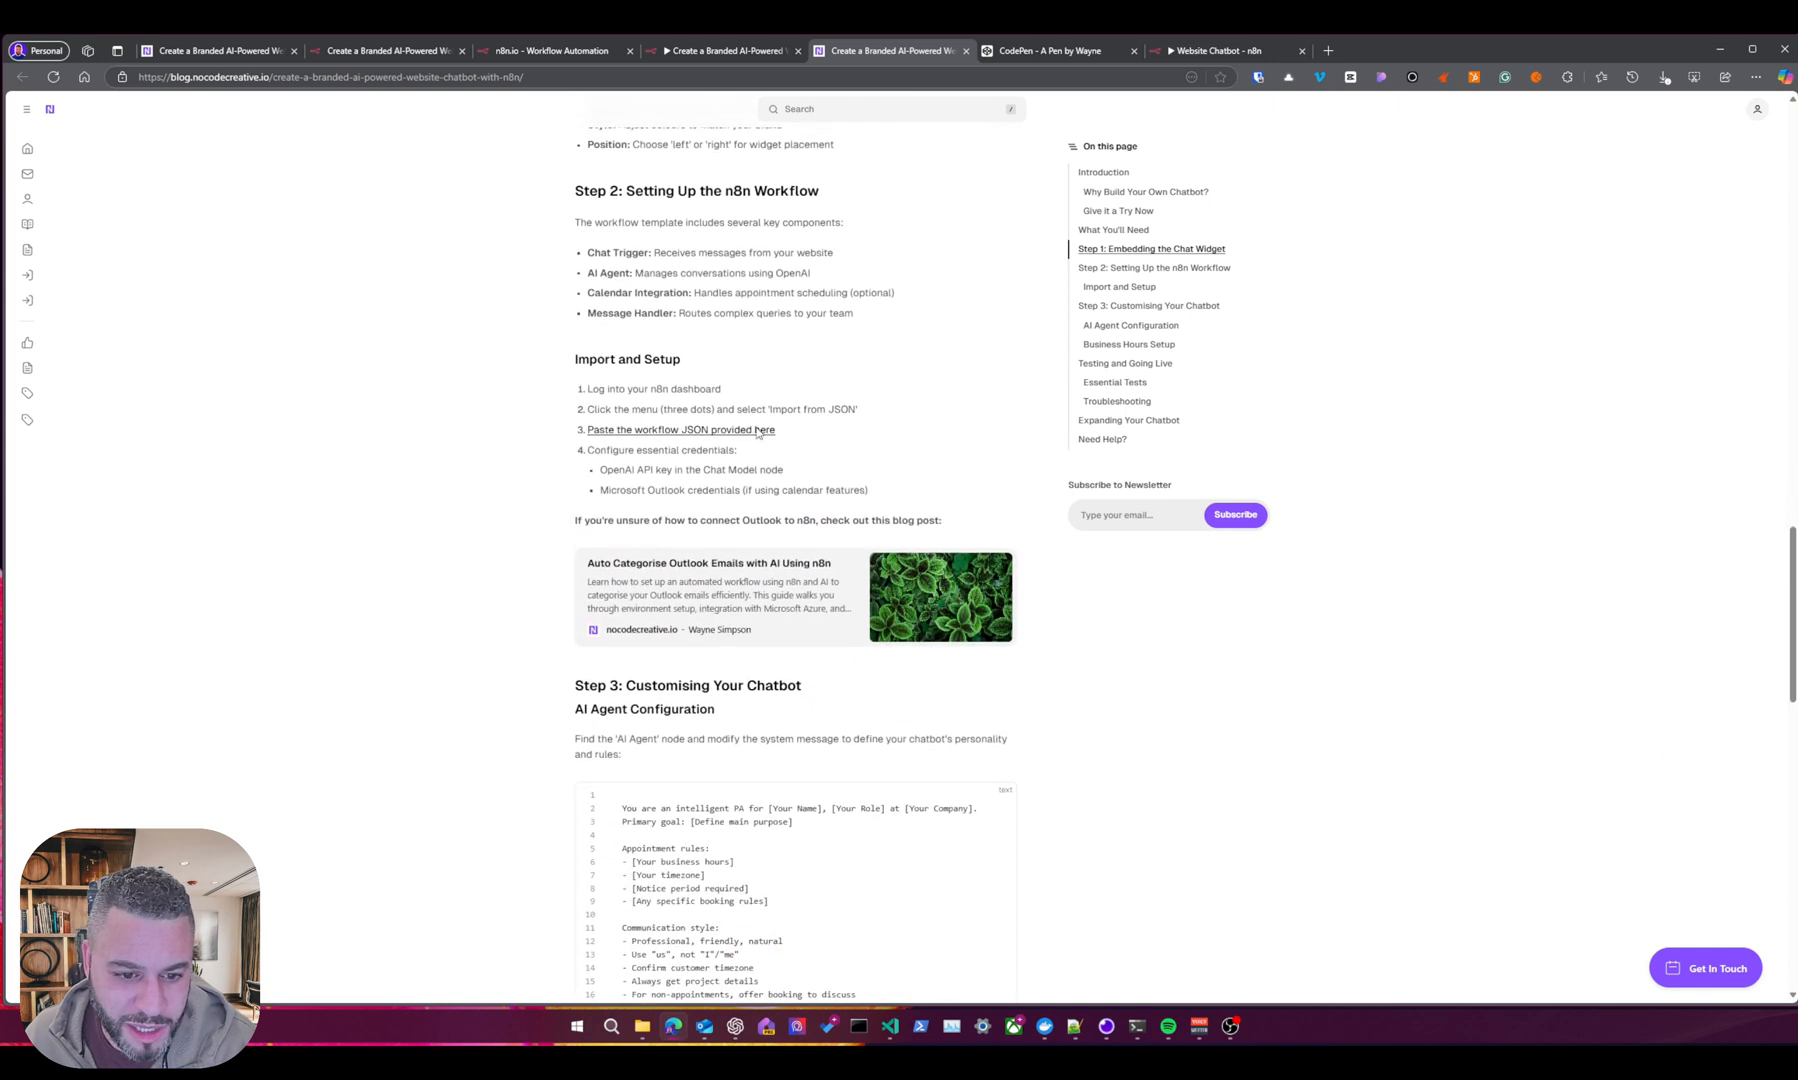
scroll("down", 3)
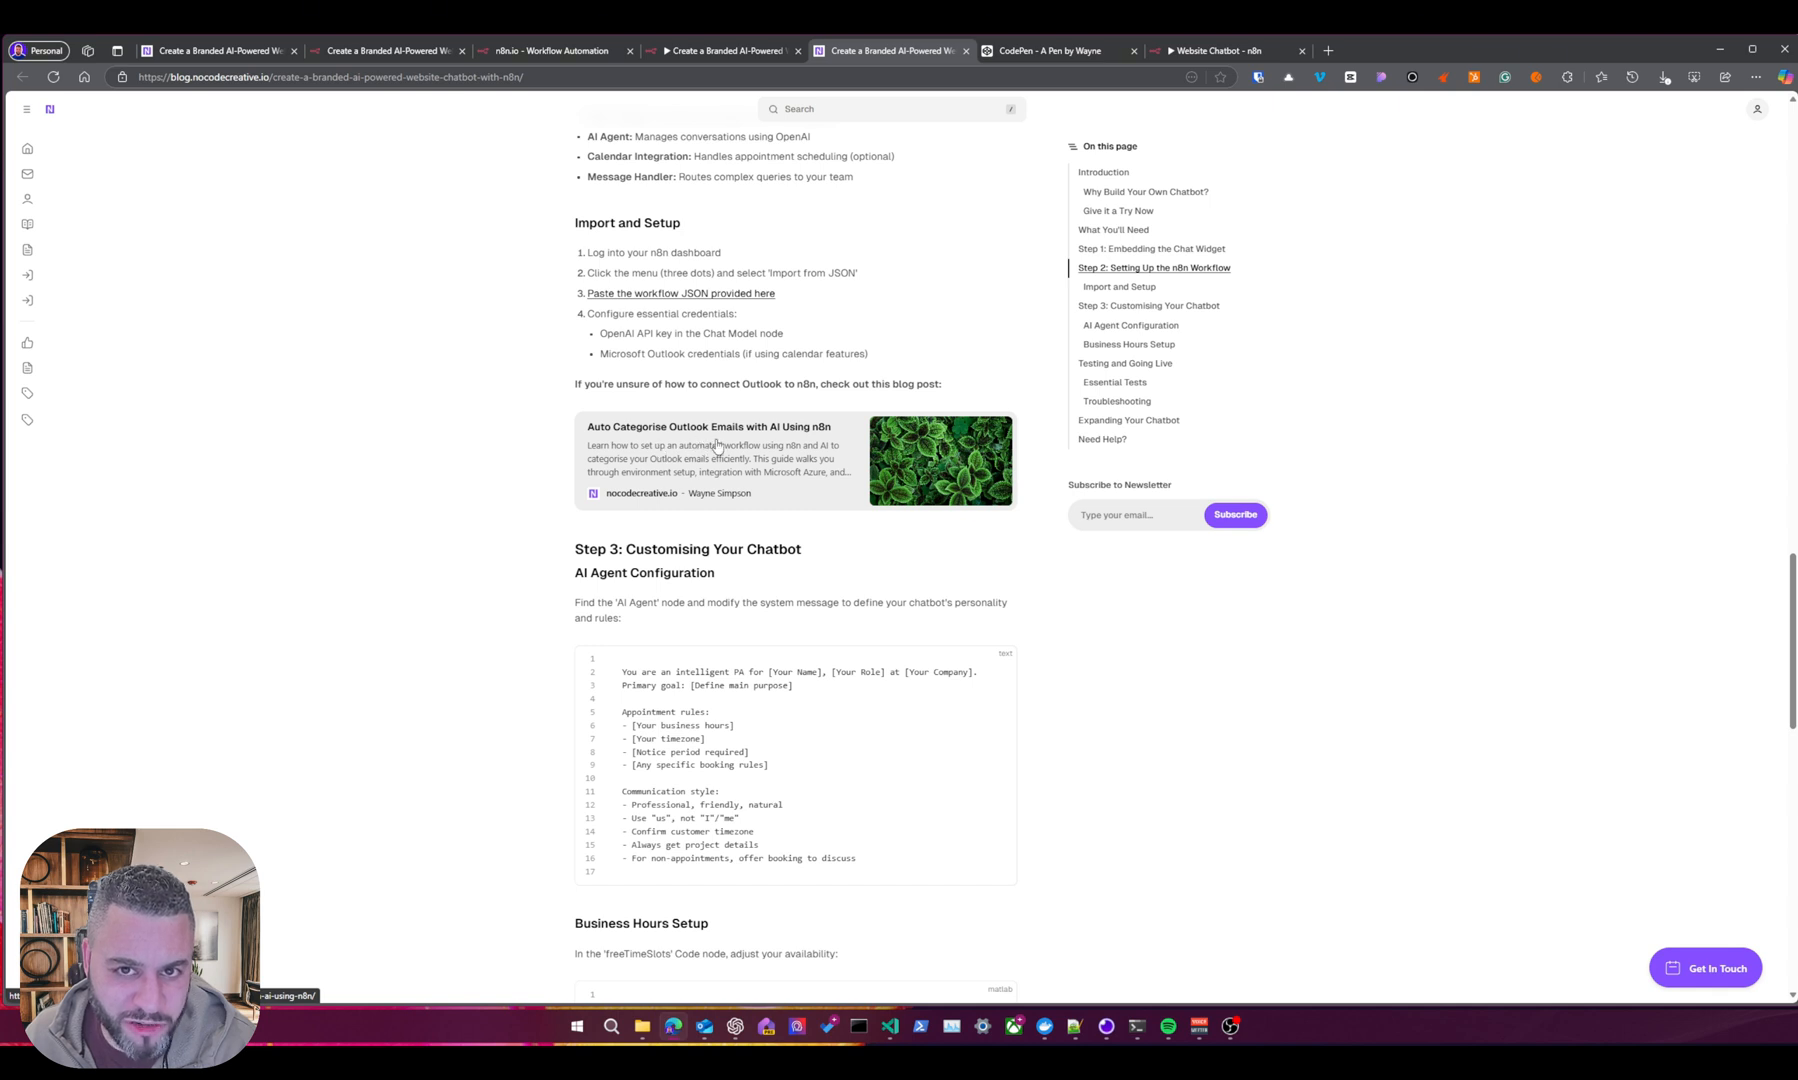
mouse_move(688, 460)
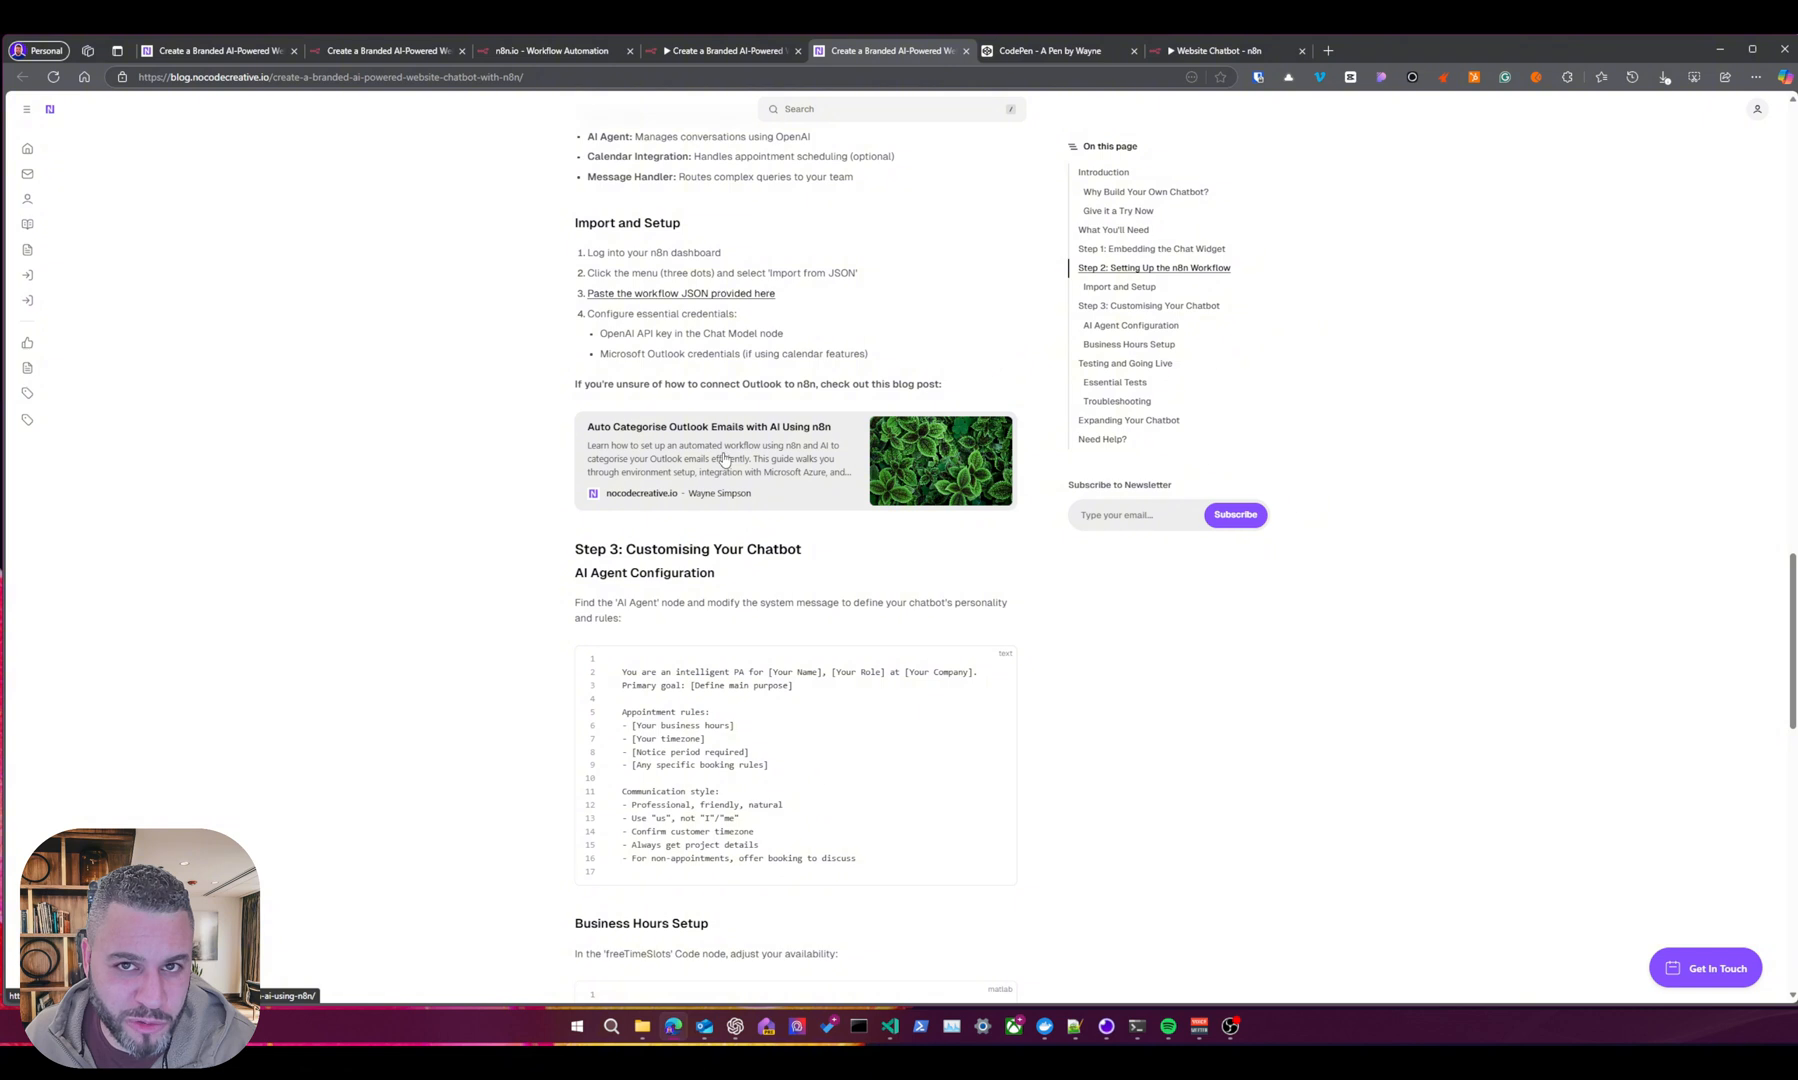
mouse_move(822, 474)
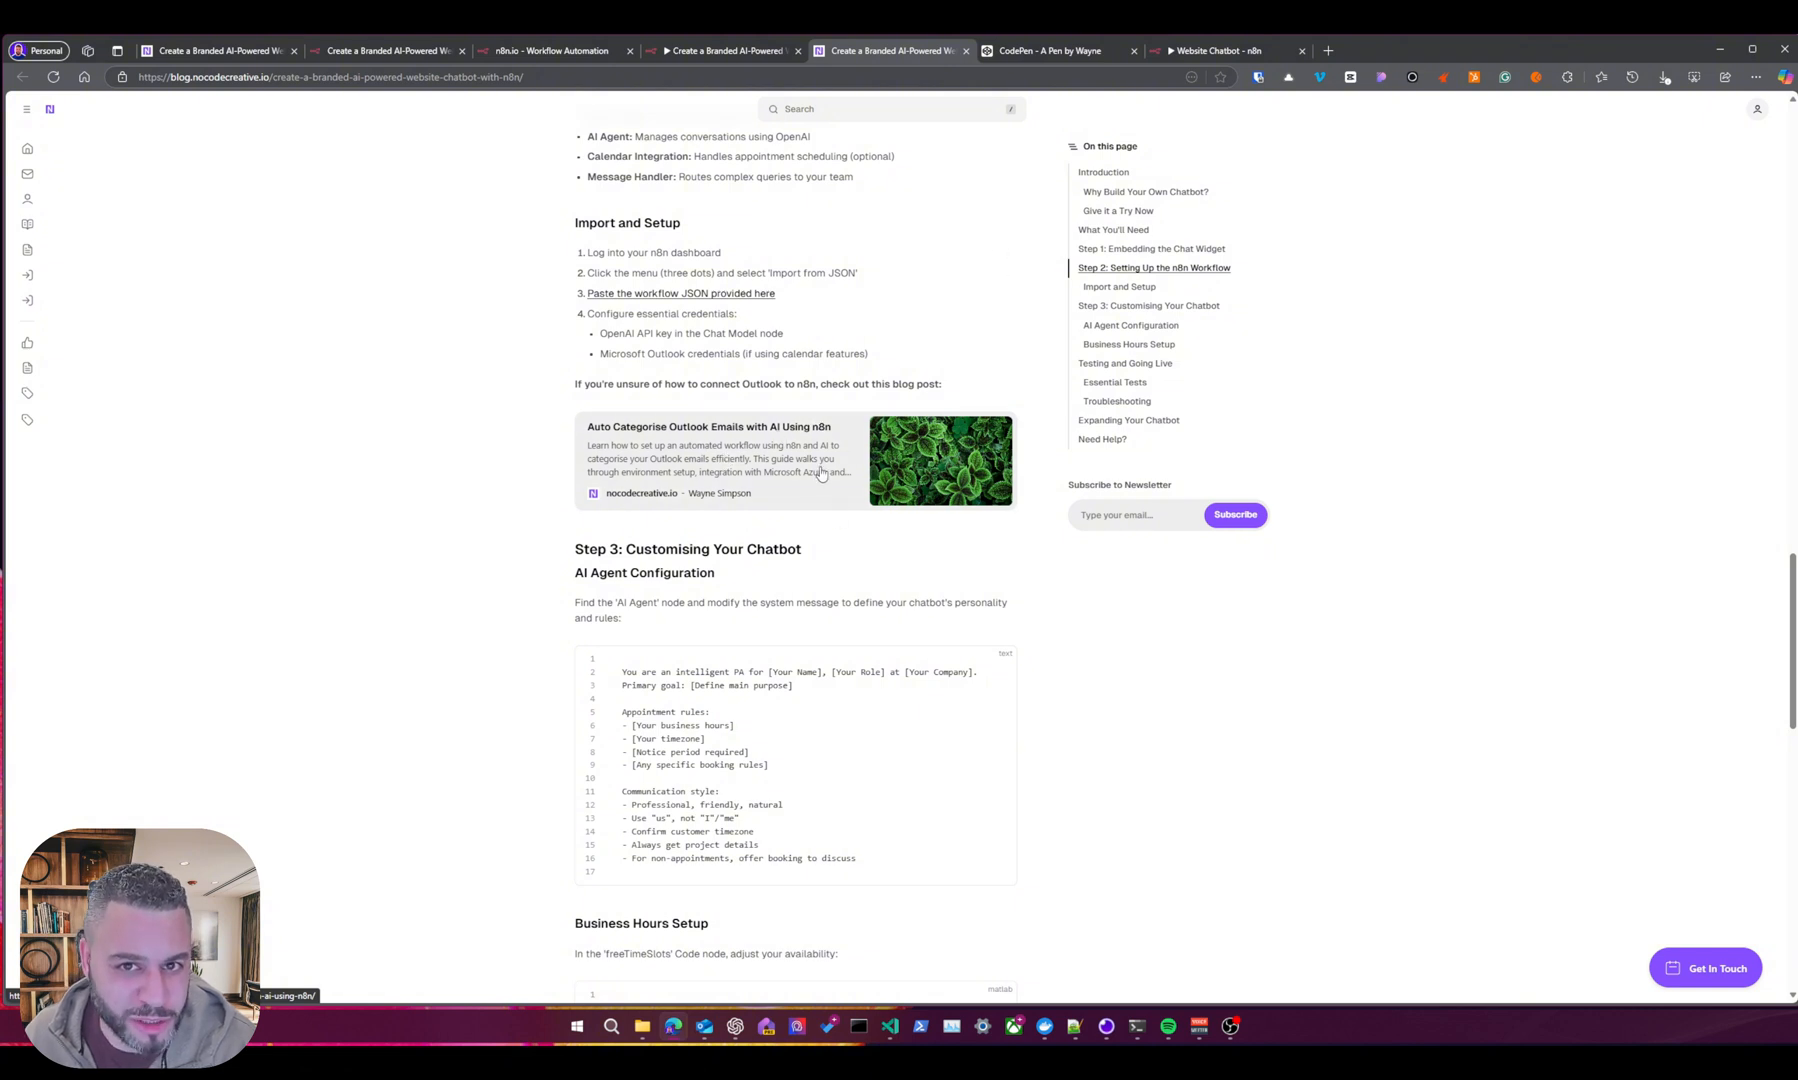
scroll("down", 3)
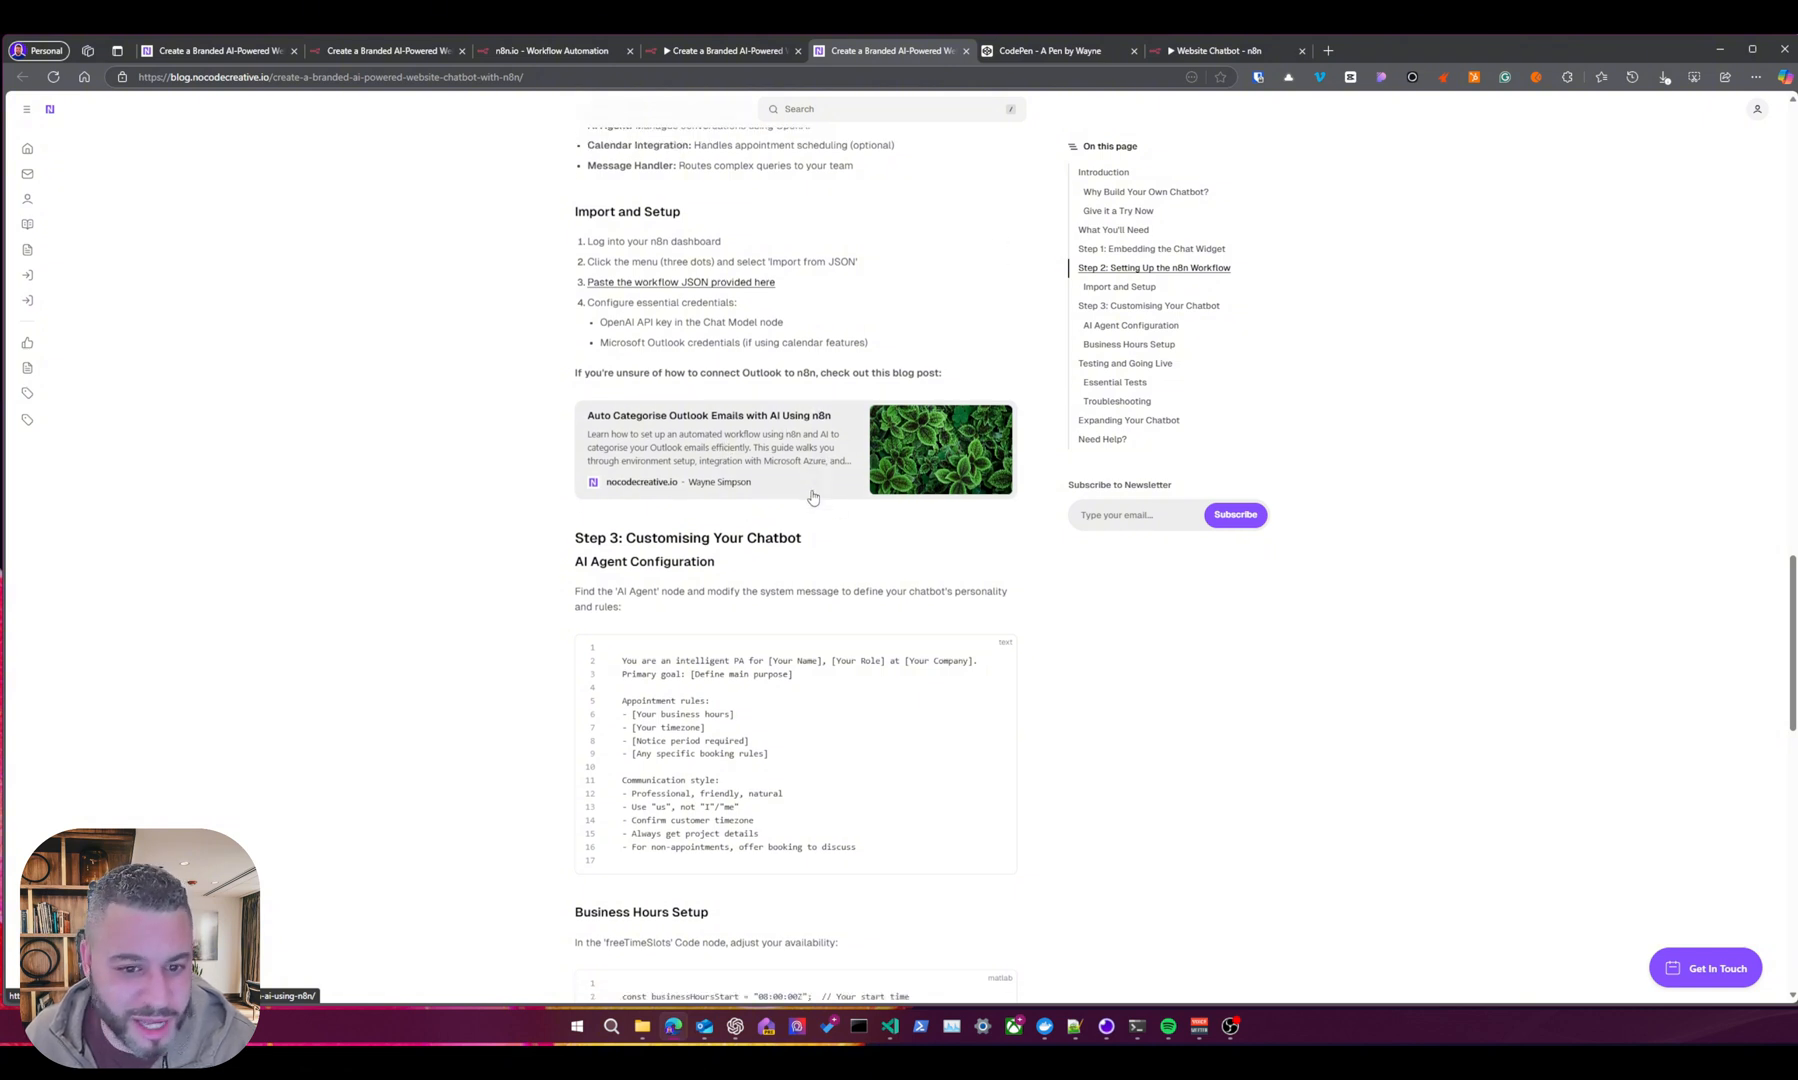
scroll("down", 3)
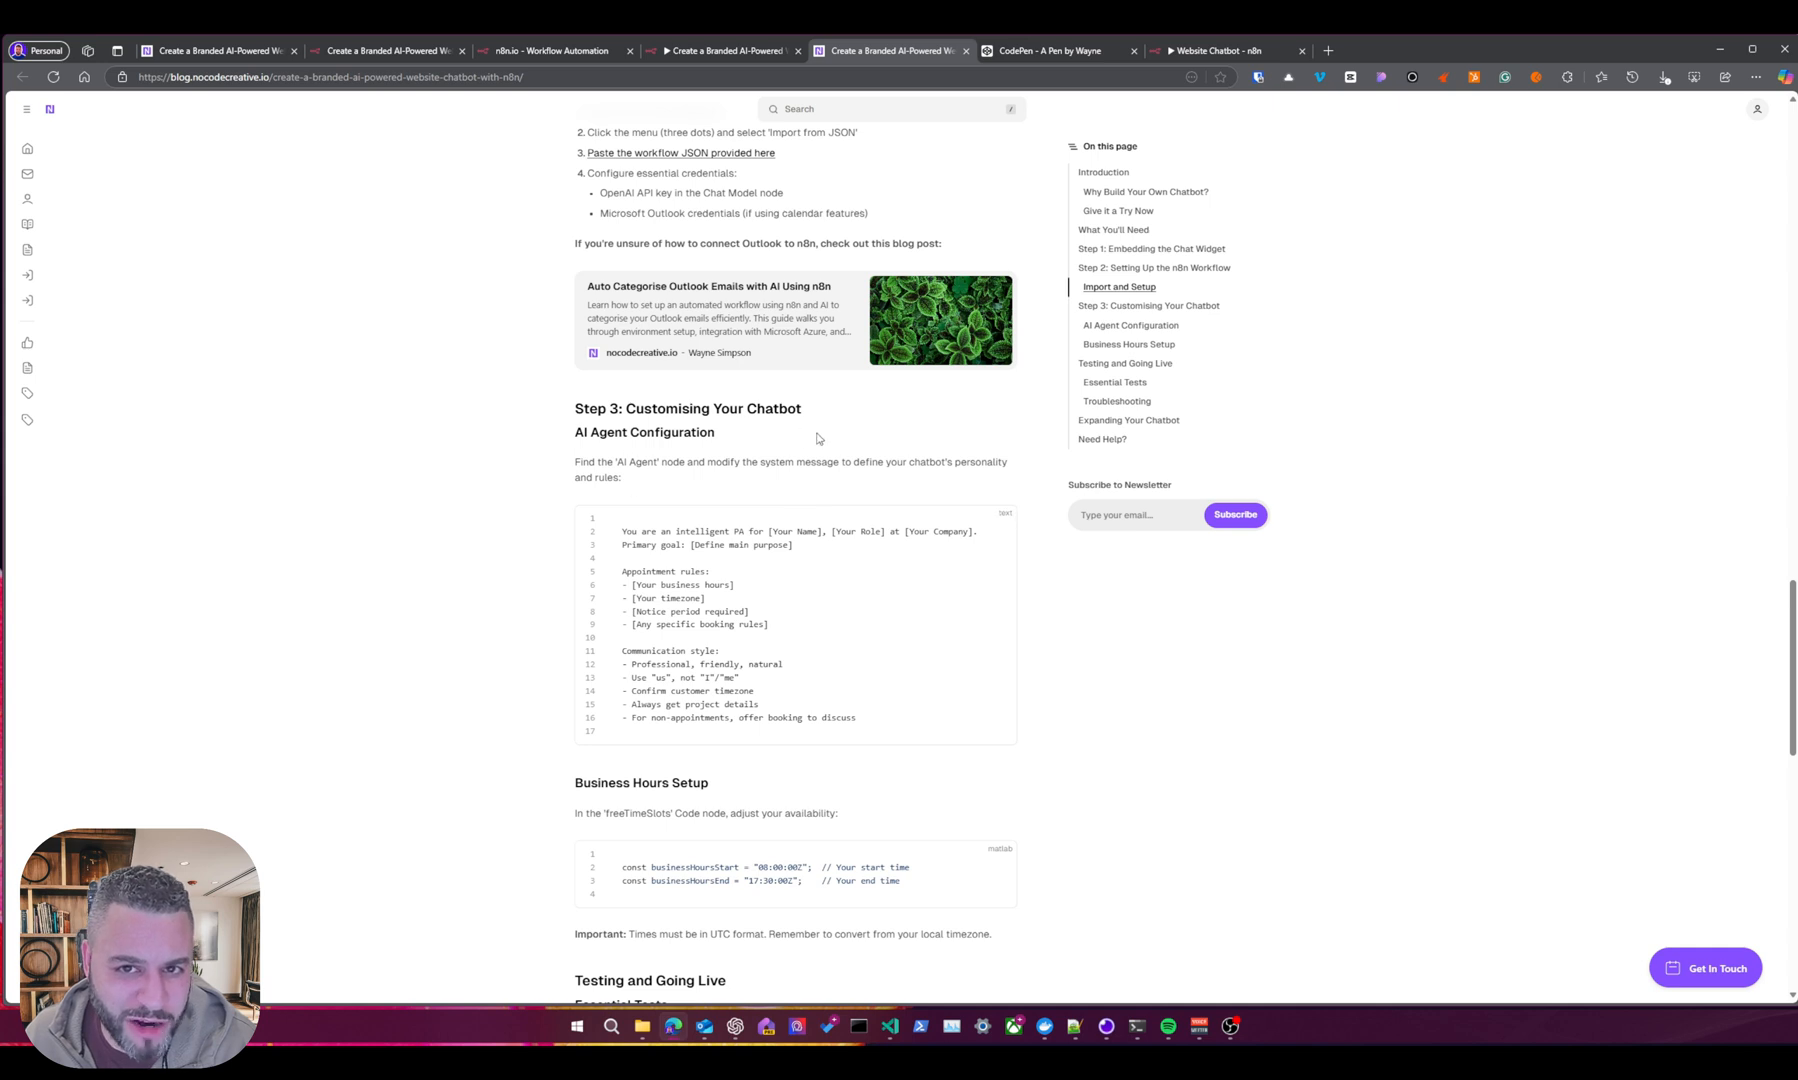
scroll("down", 3)
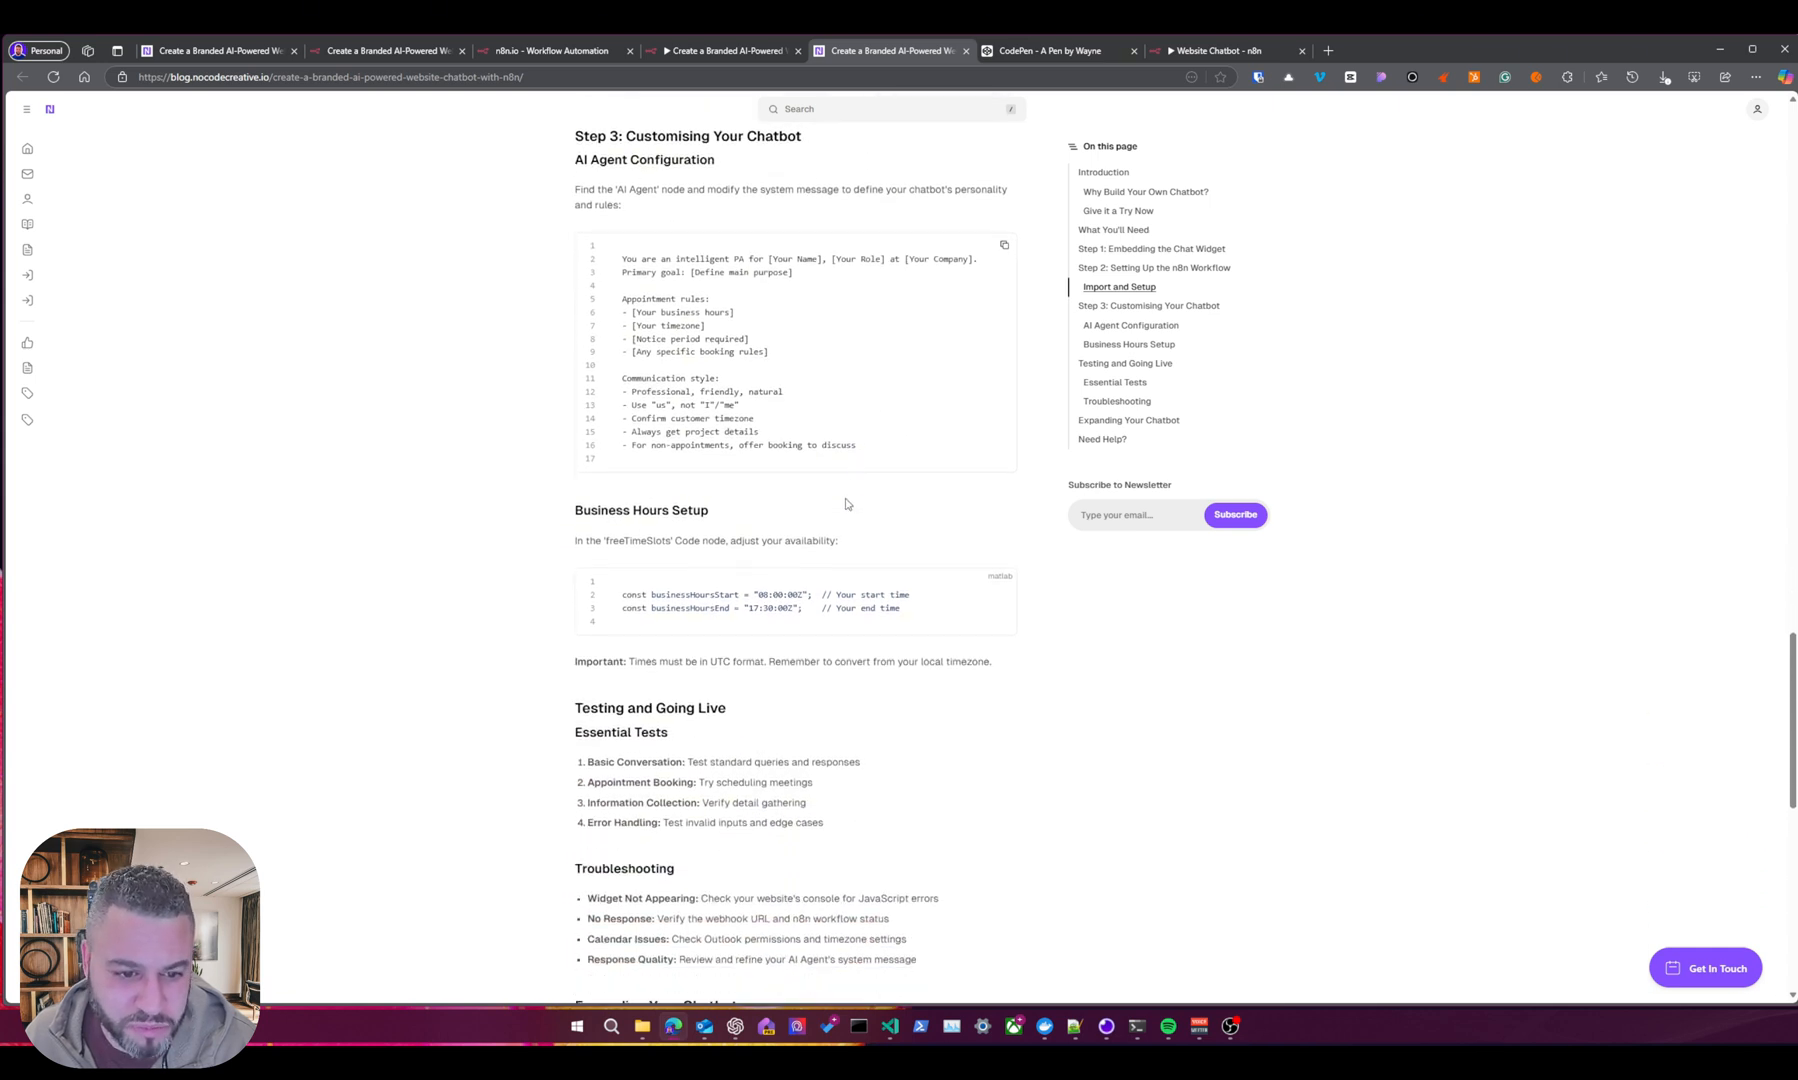
scroll("down", 3)
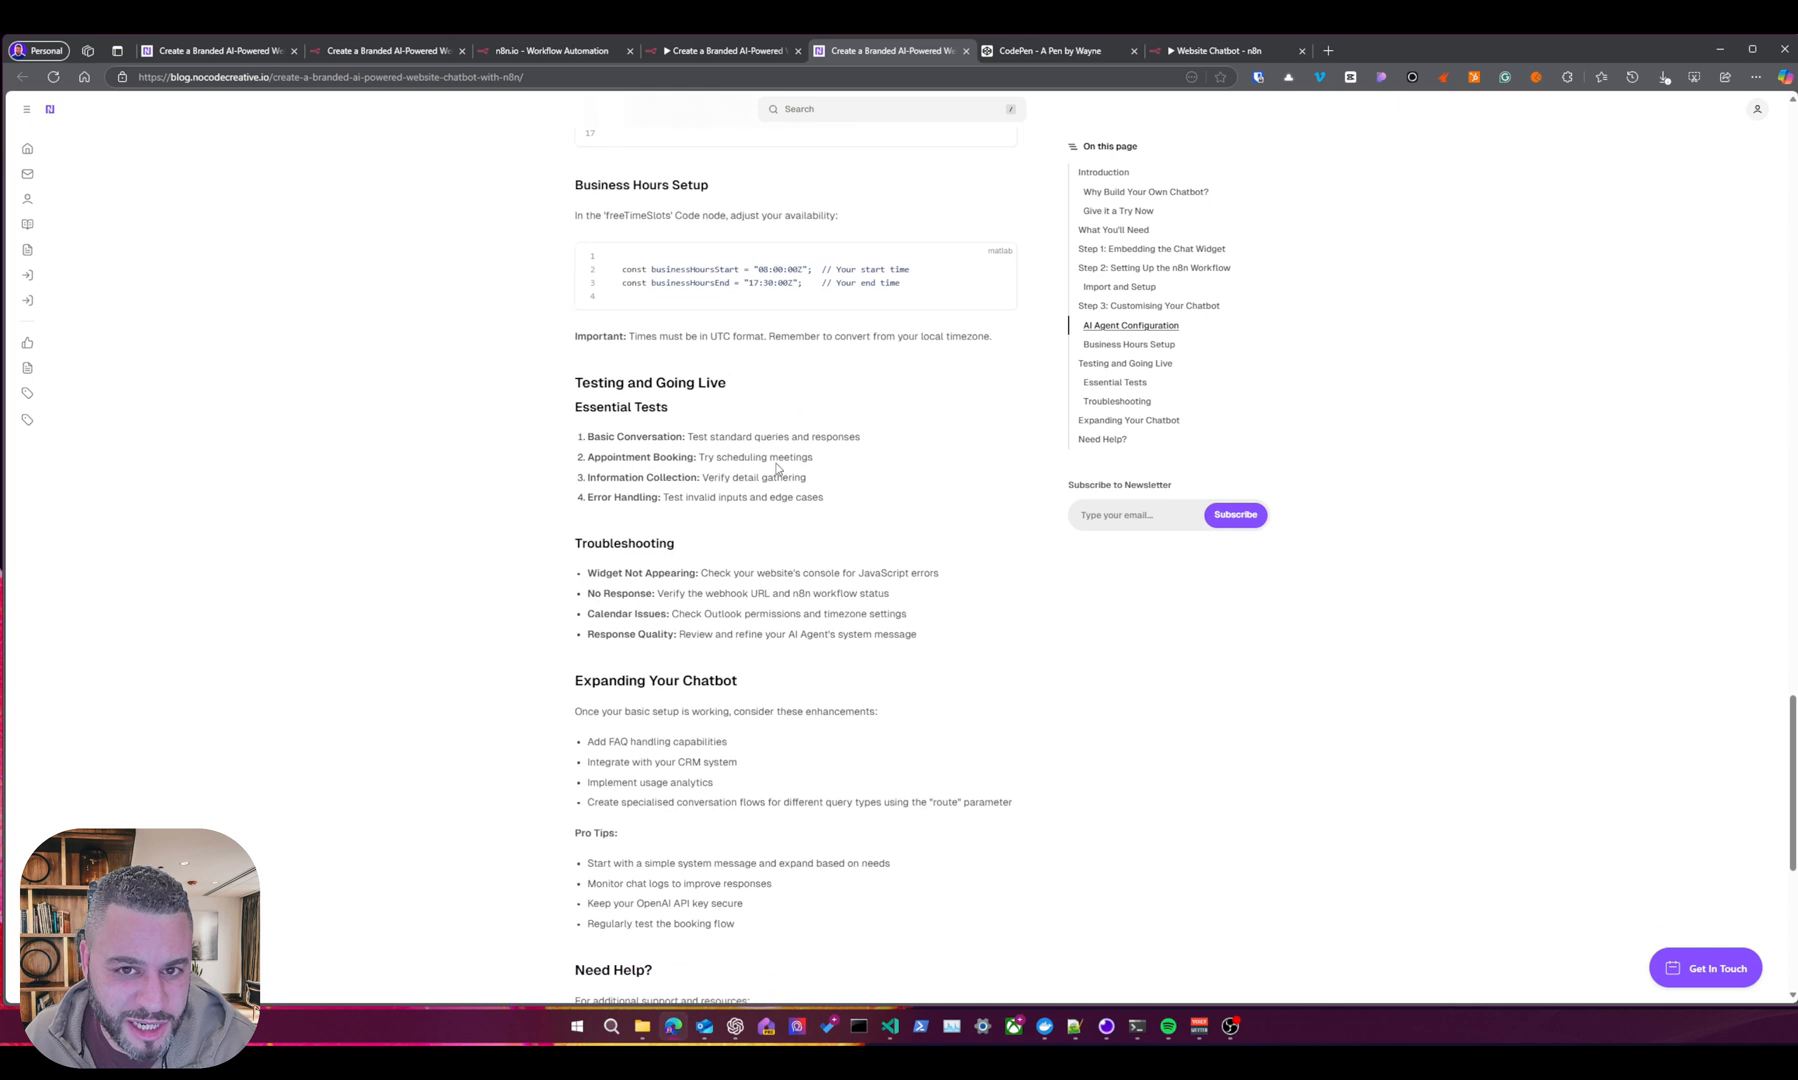
scroll("down", 3)
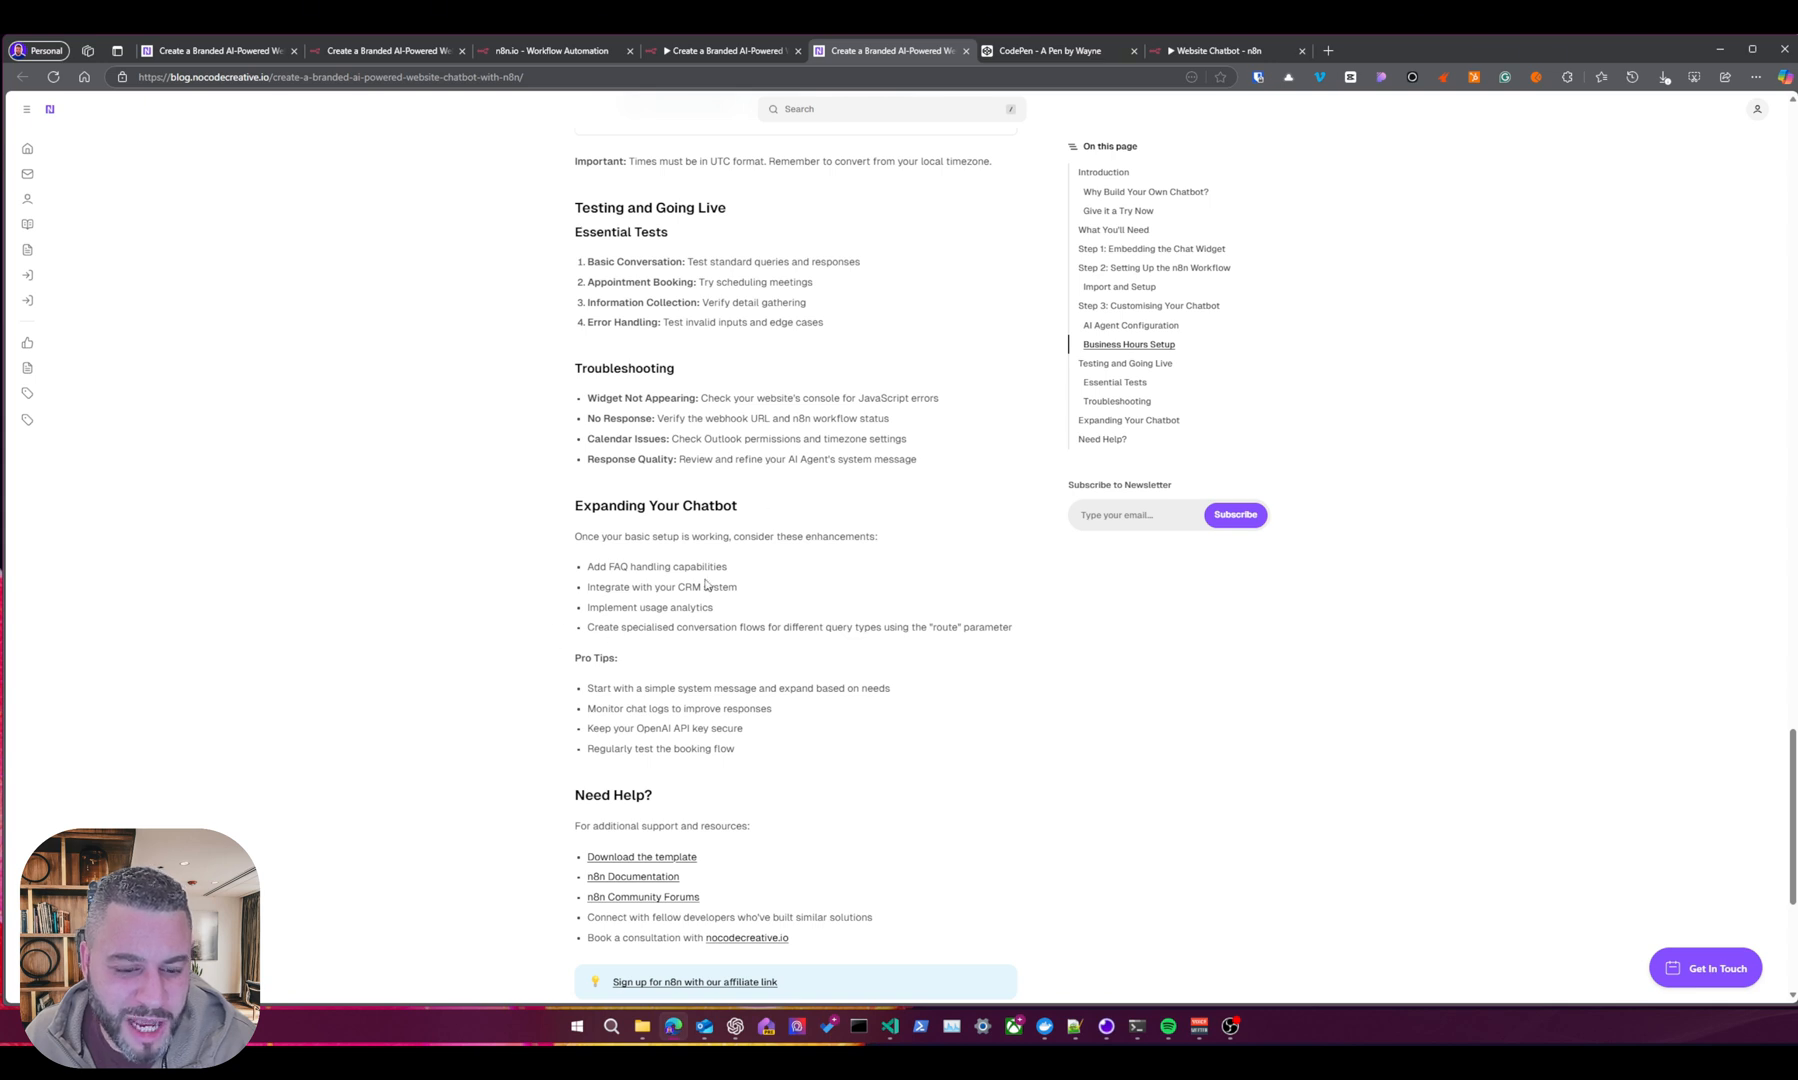
scroll("down", 3)
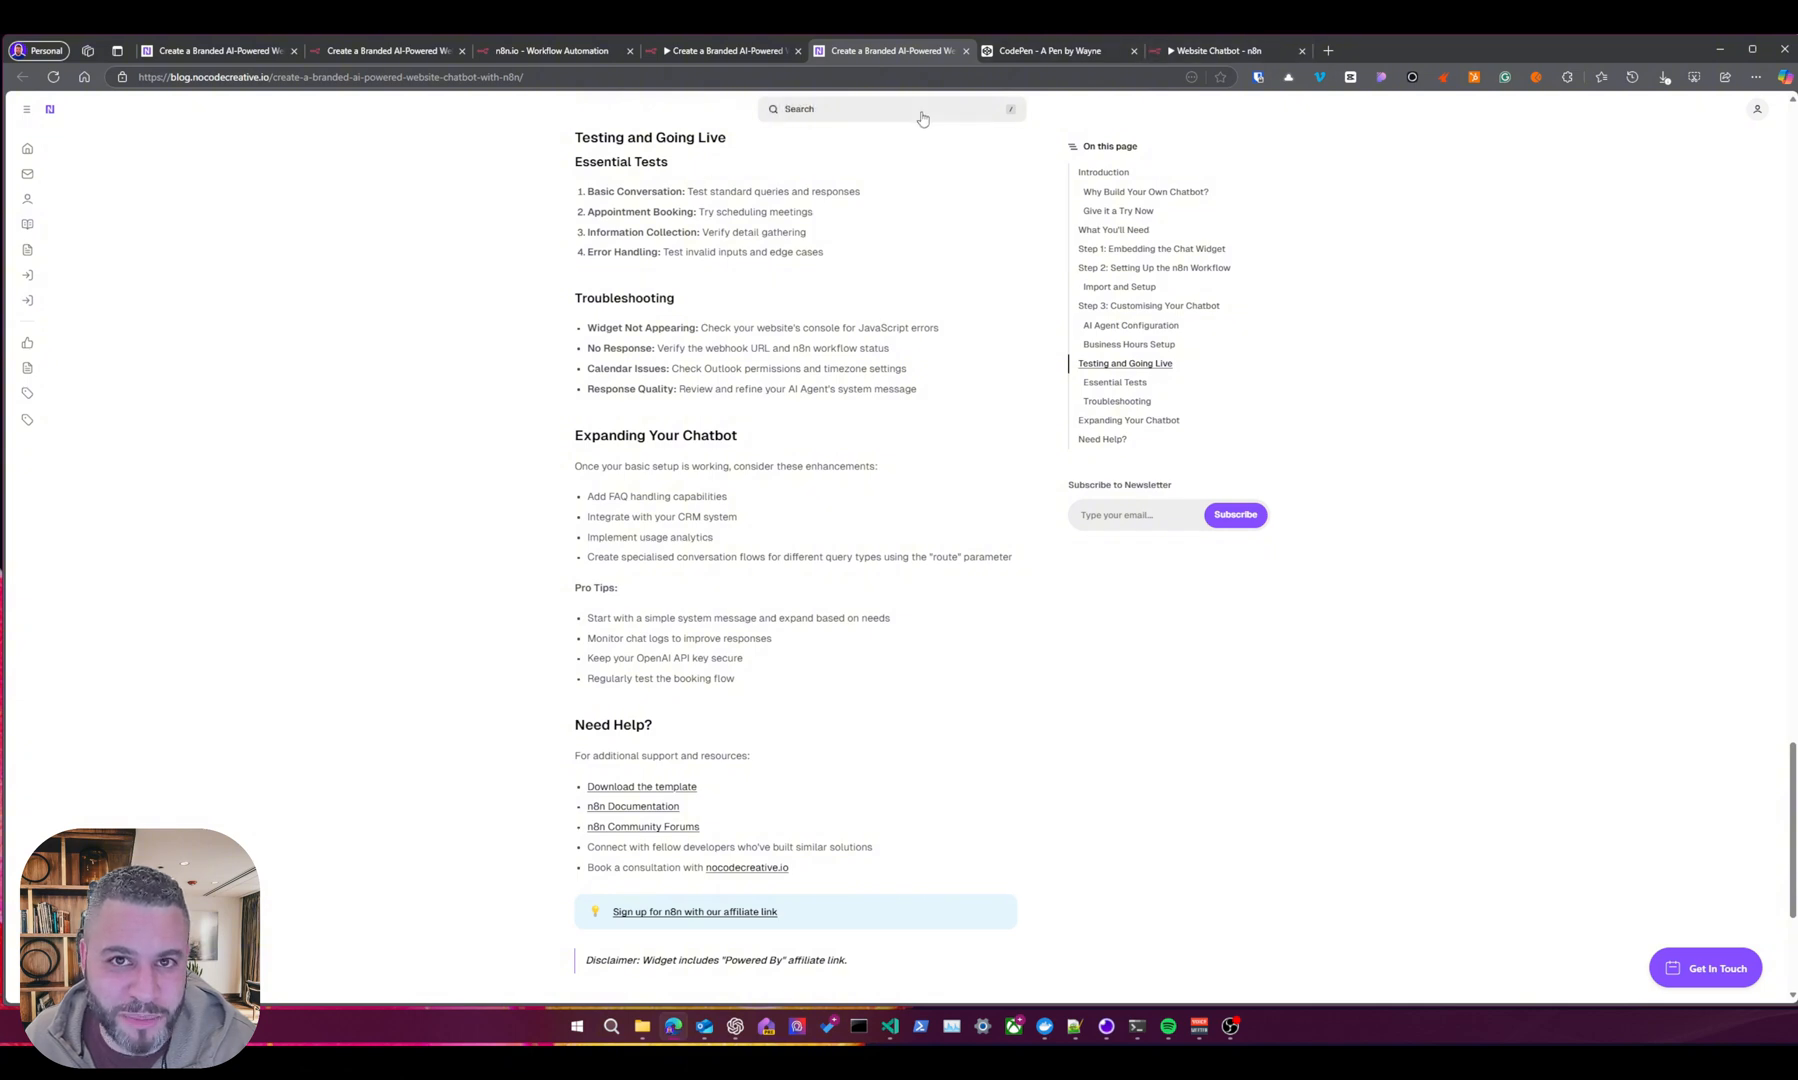
mouse_move(728, 50)
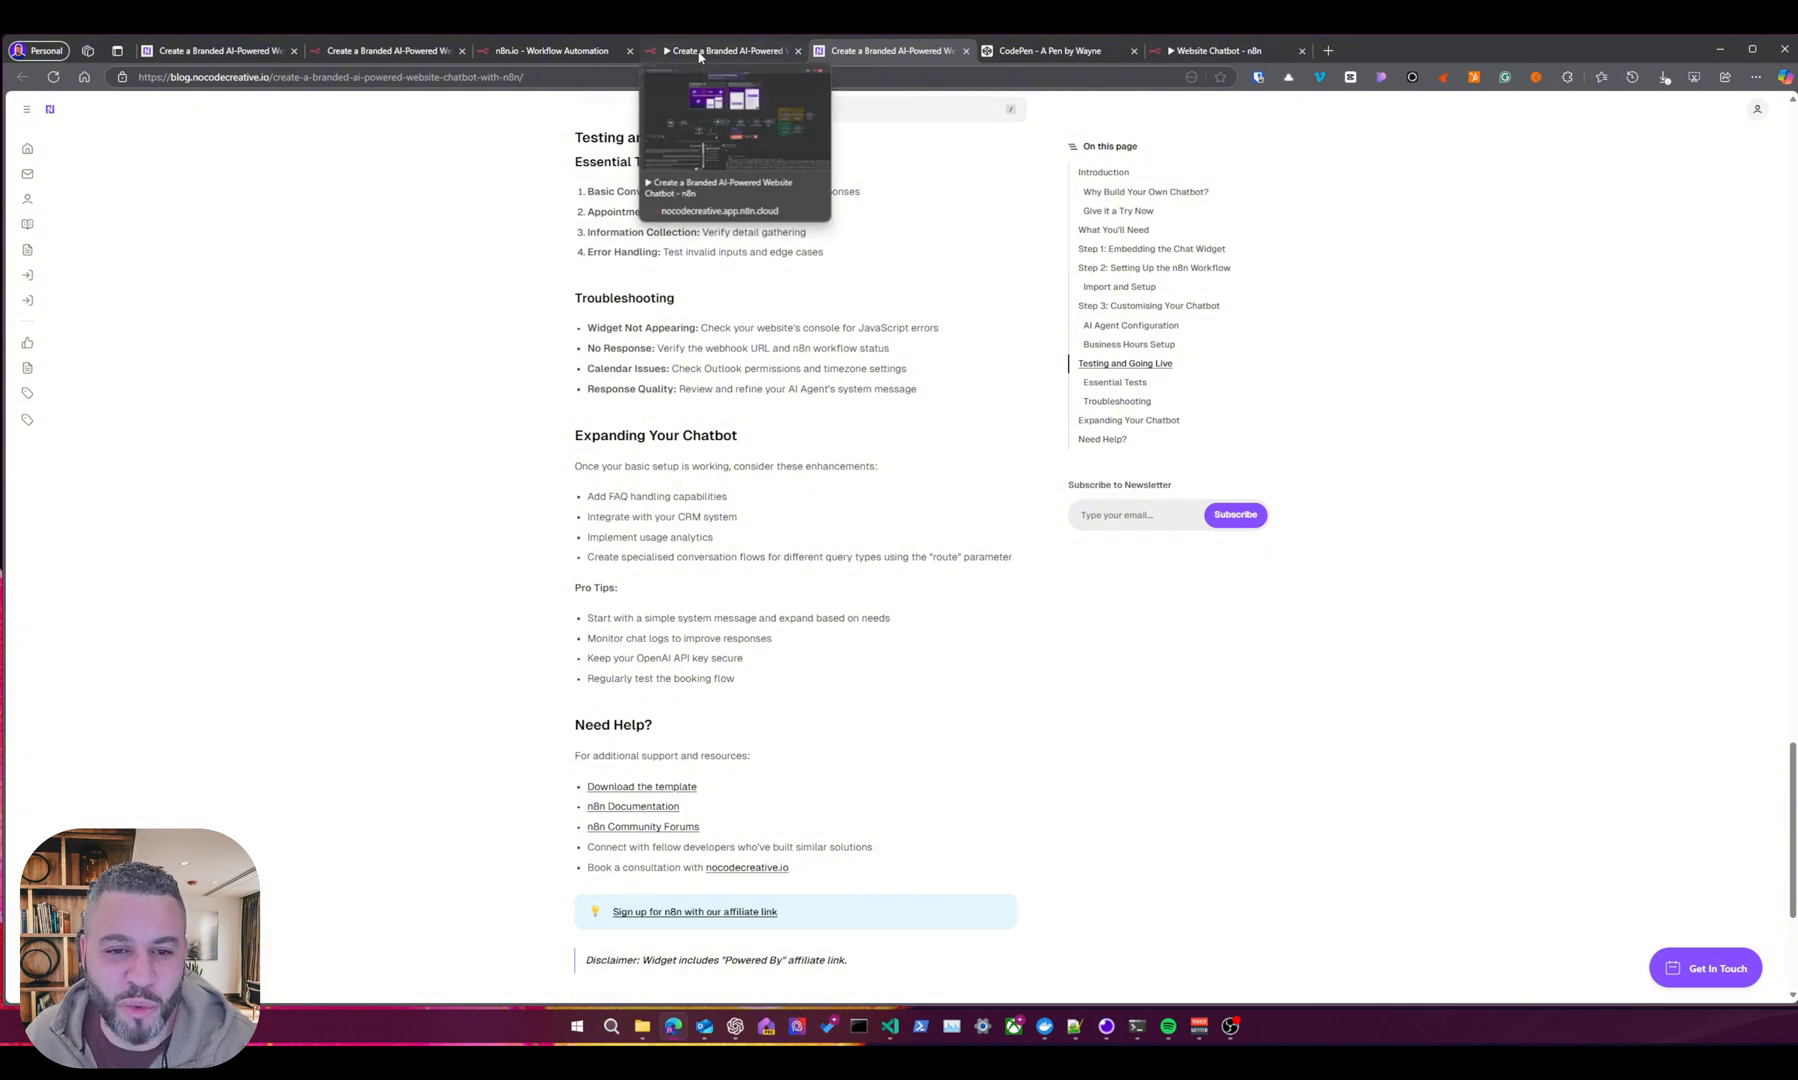
Switch to the n8n chatbot workflow tab showing the booking test chat and AI Agent logs.
left_click(728, 50)
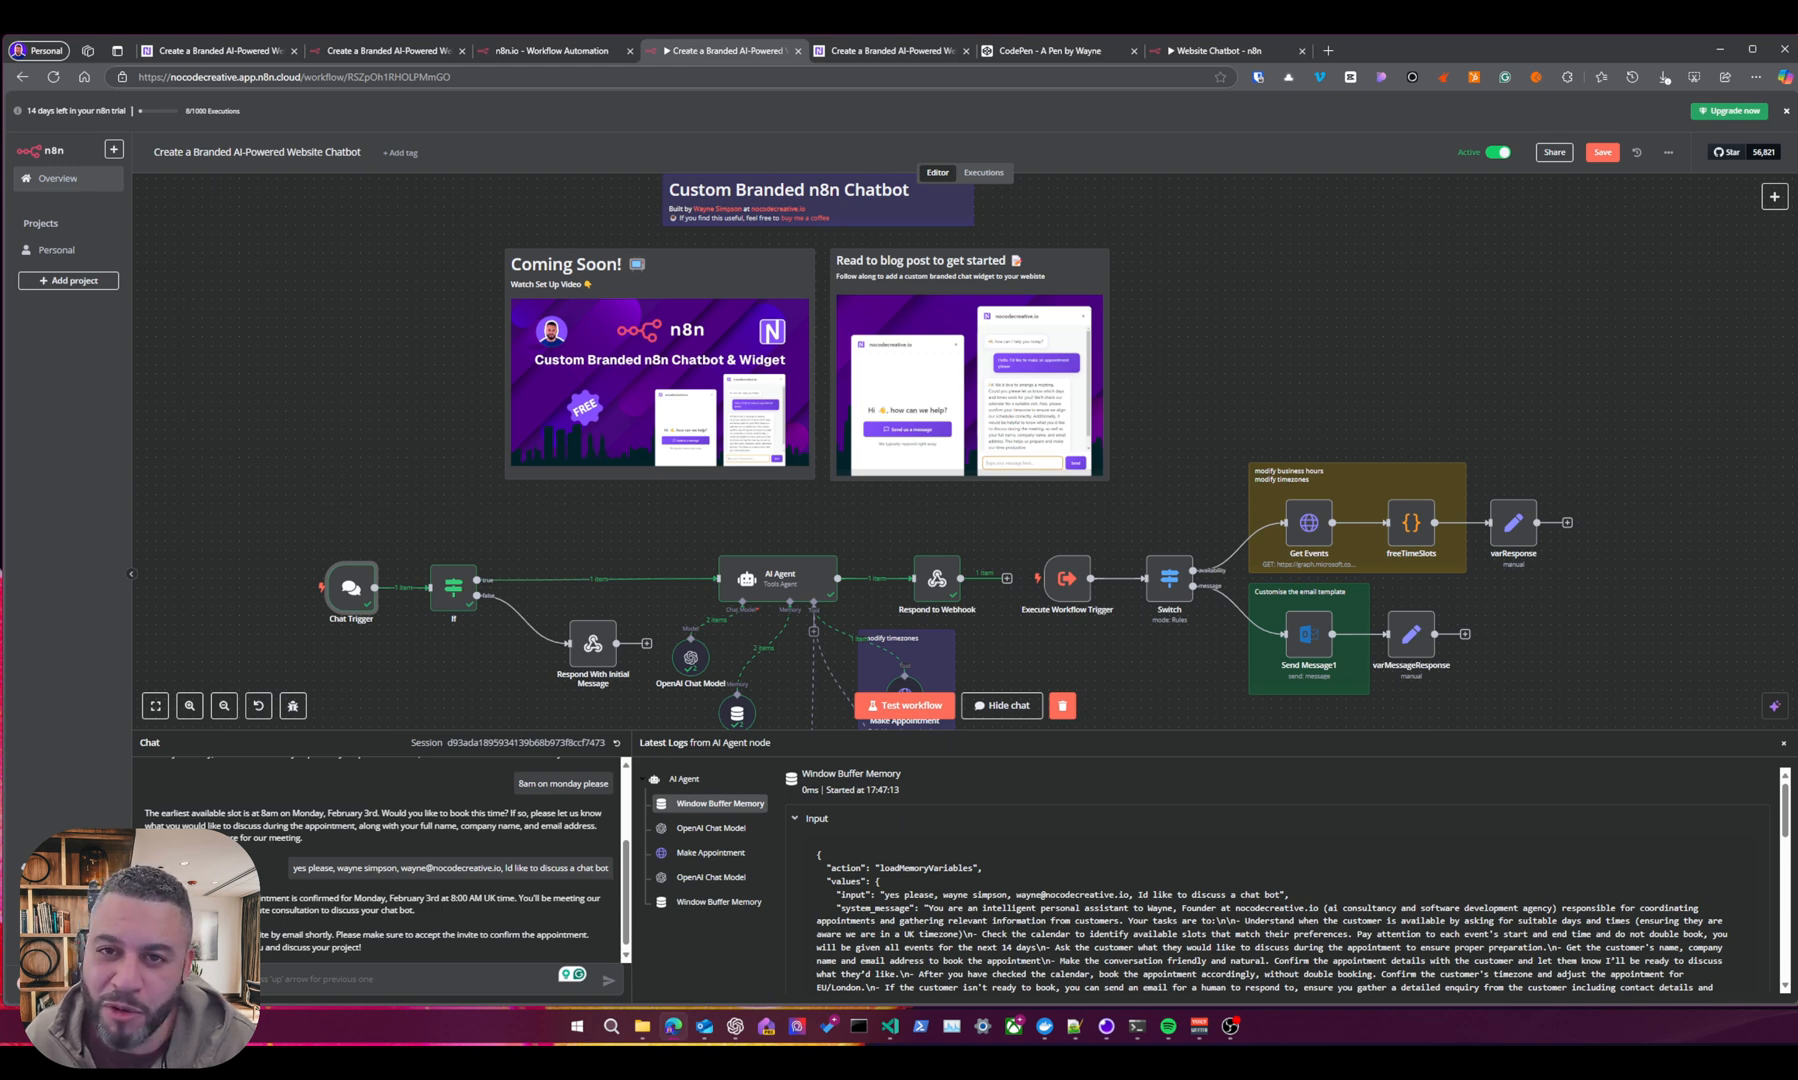
mouse_move(1550, 440)
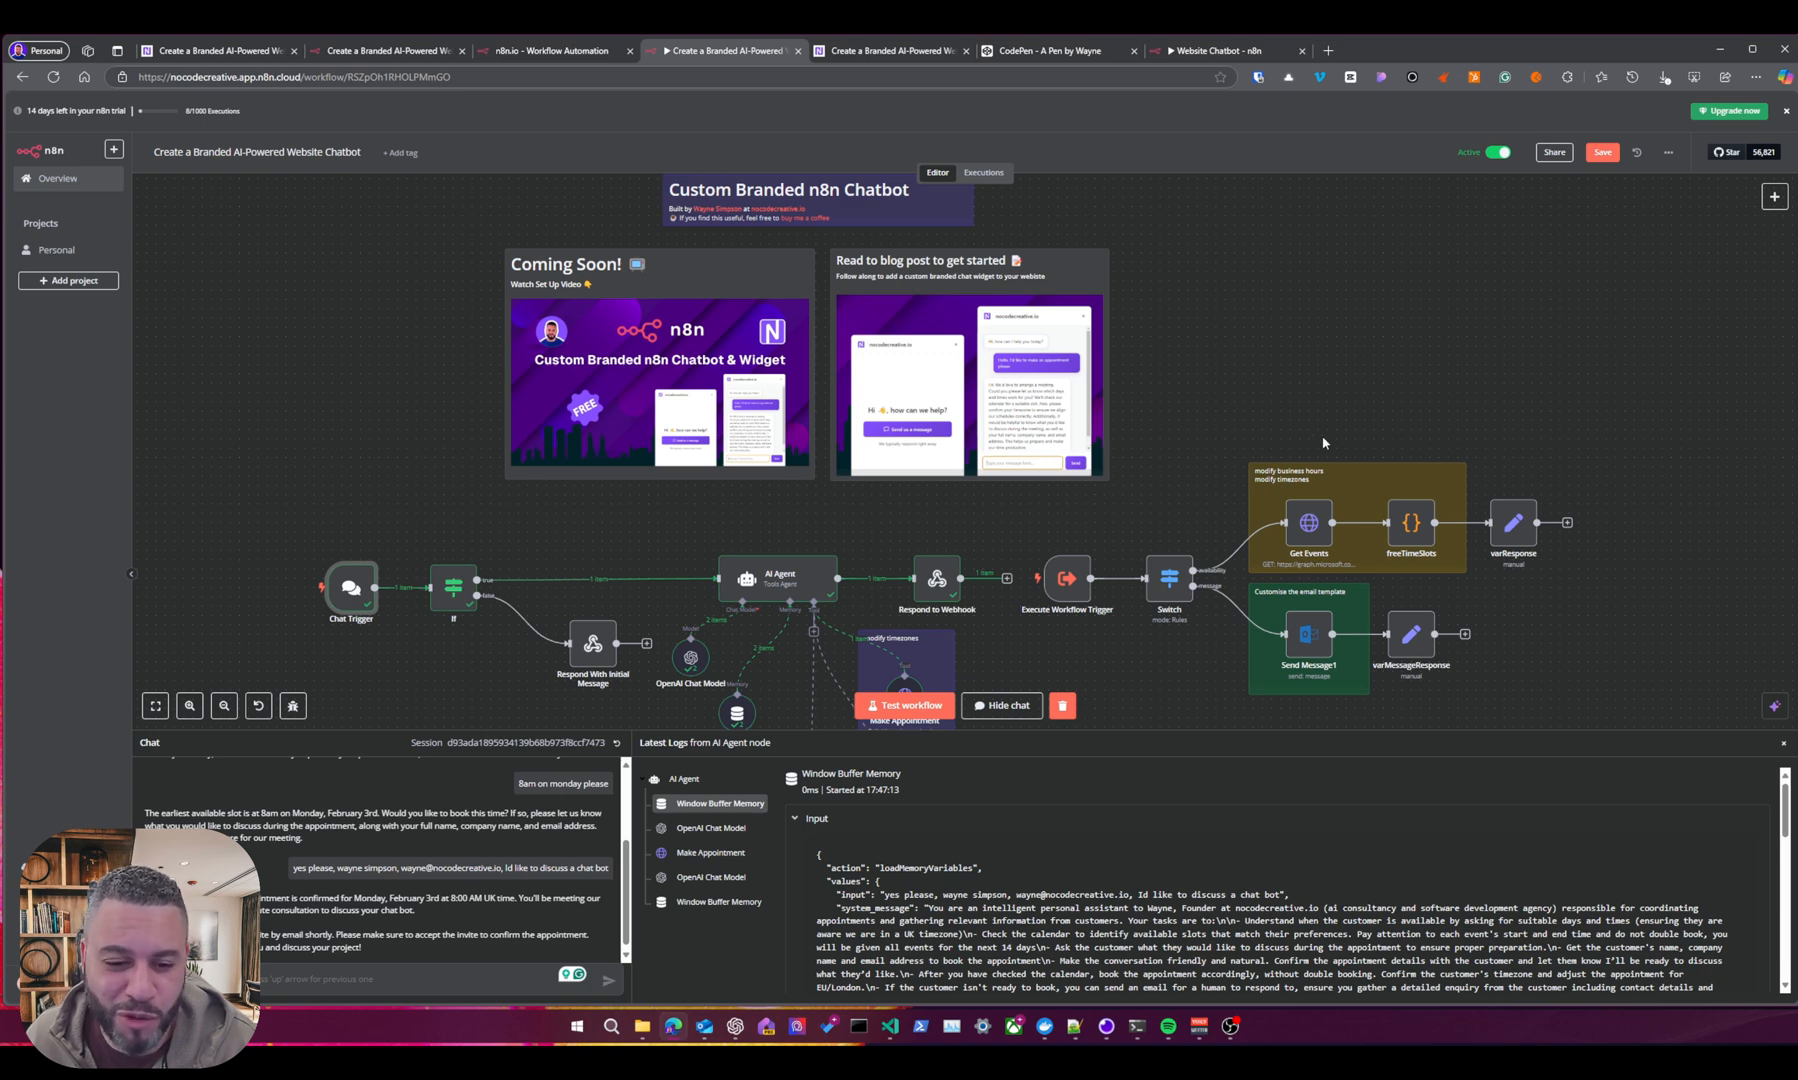
mouse_move(1320, 444)
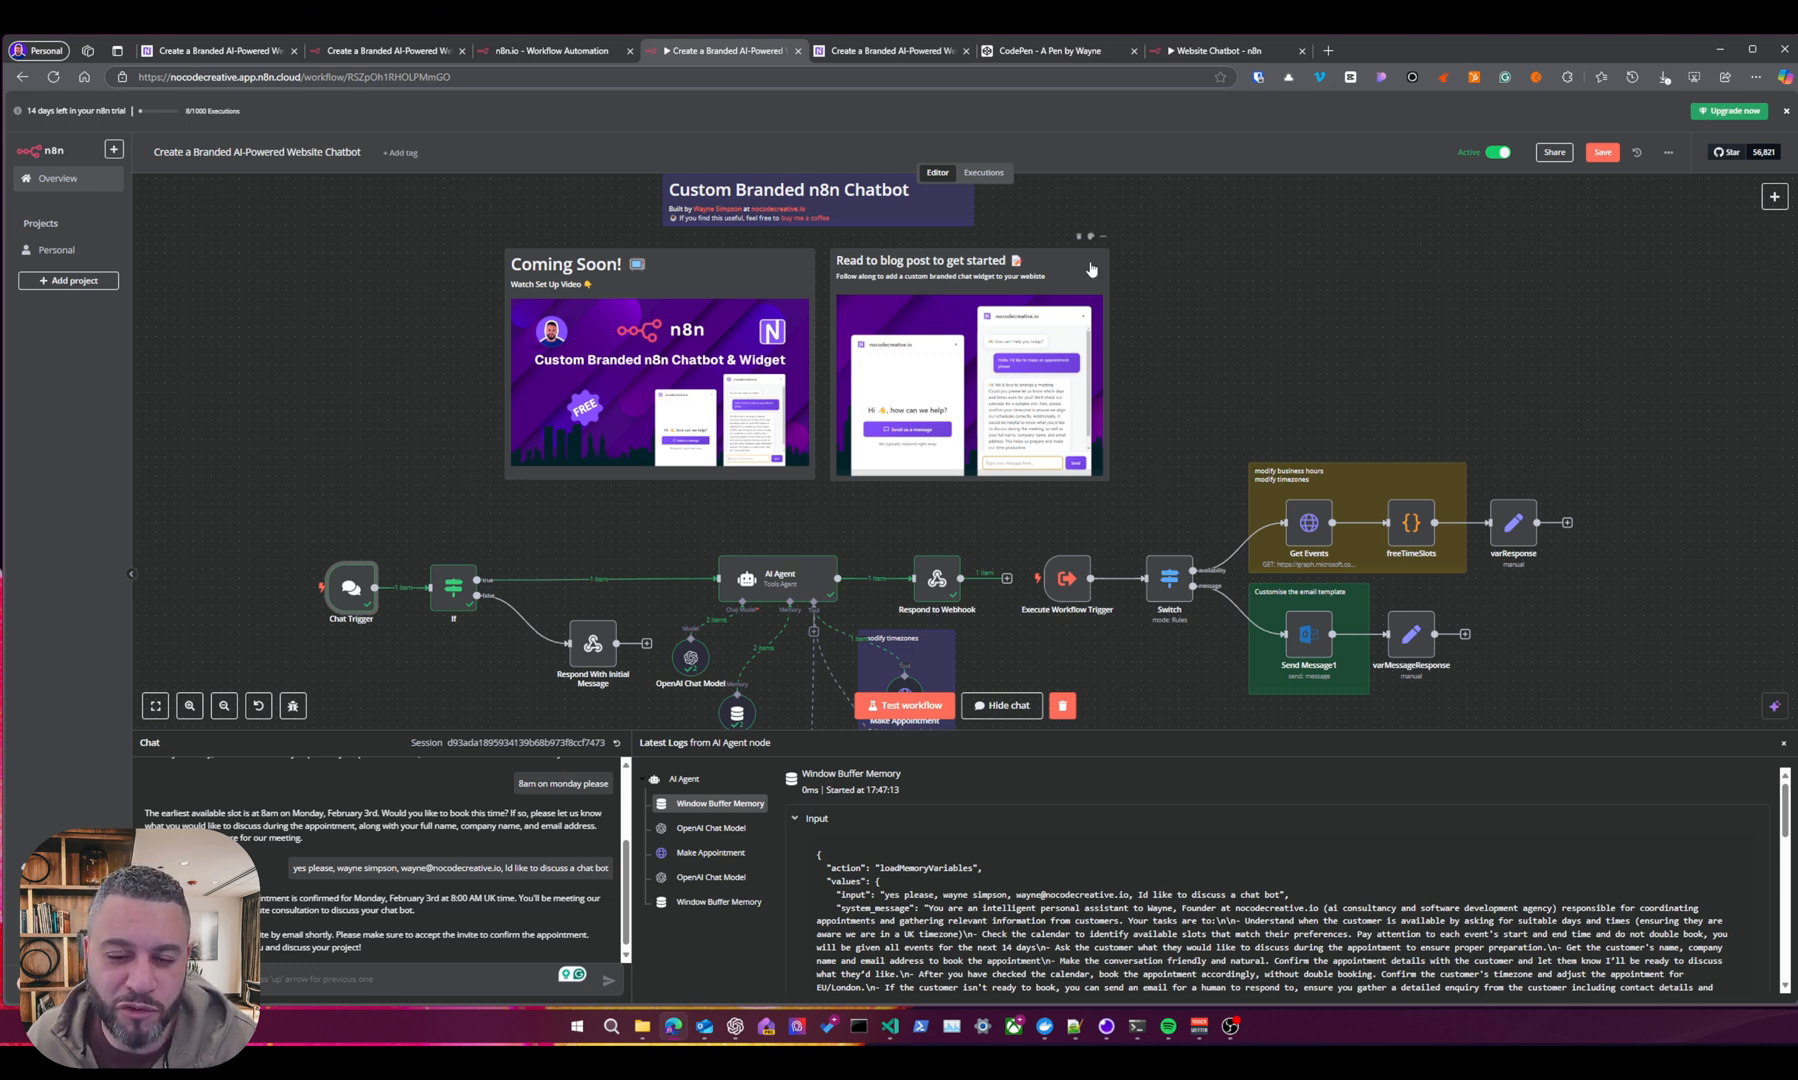
mouse_move(890, 552)
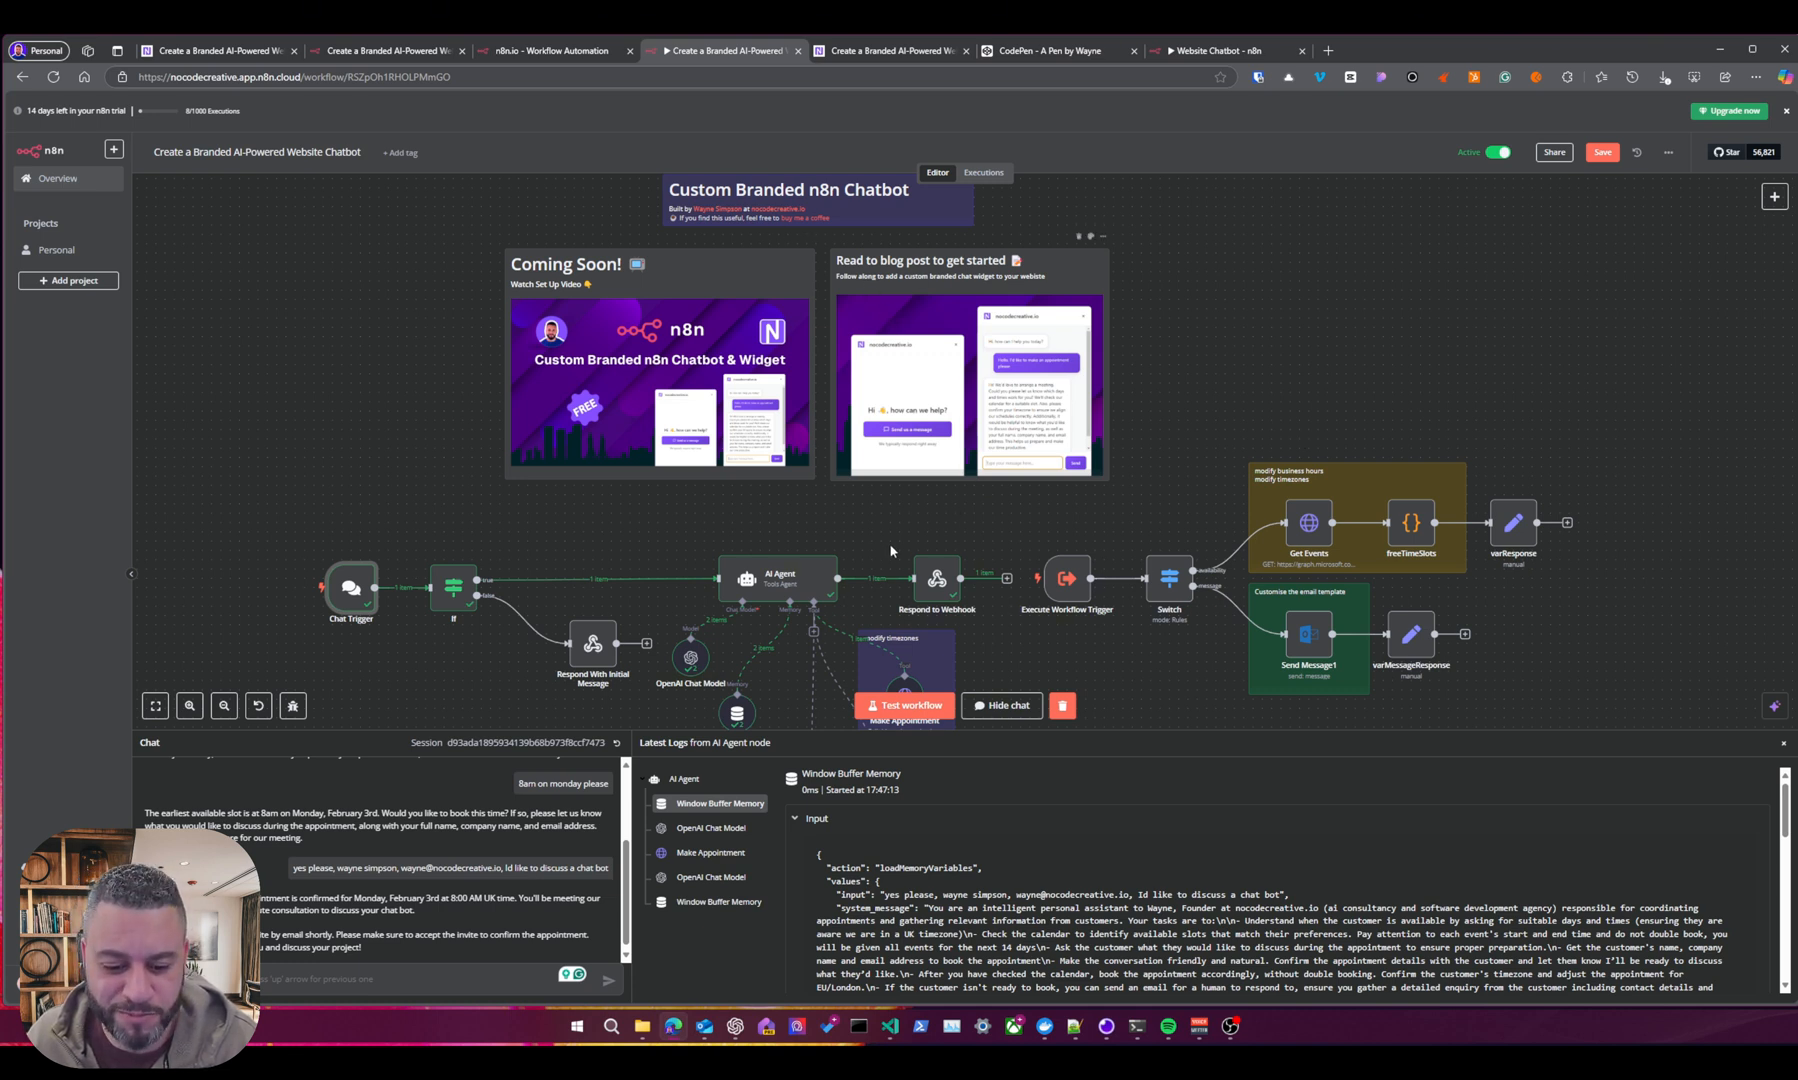